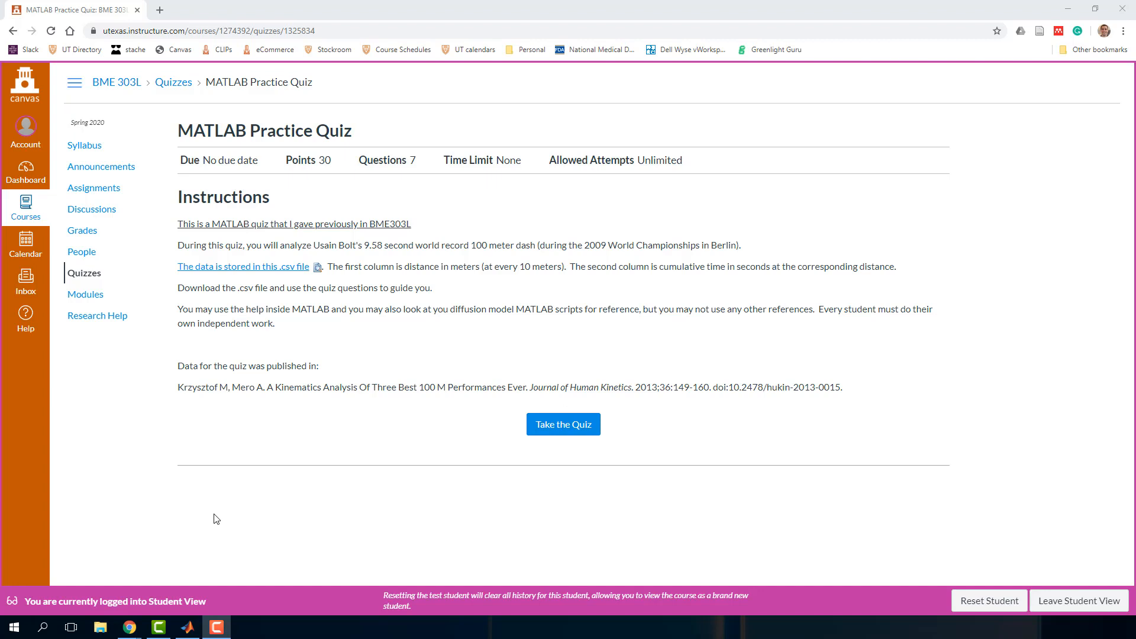
mouse_move(124, 415)
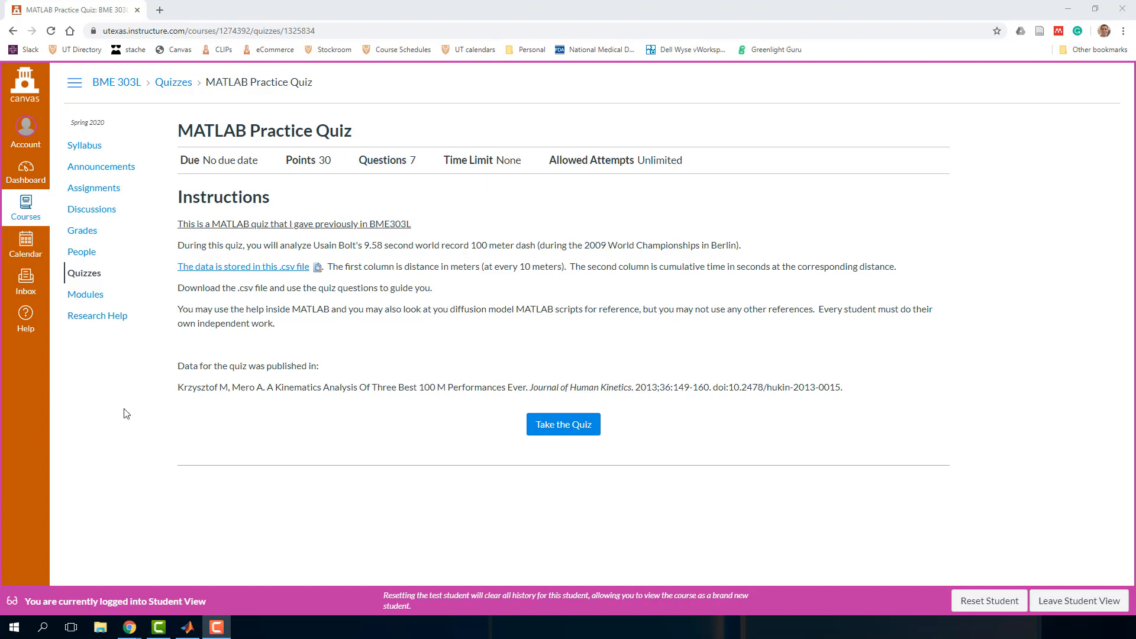
mouse_move(437, 341)
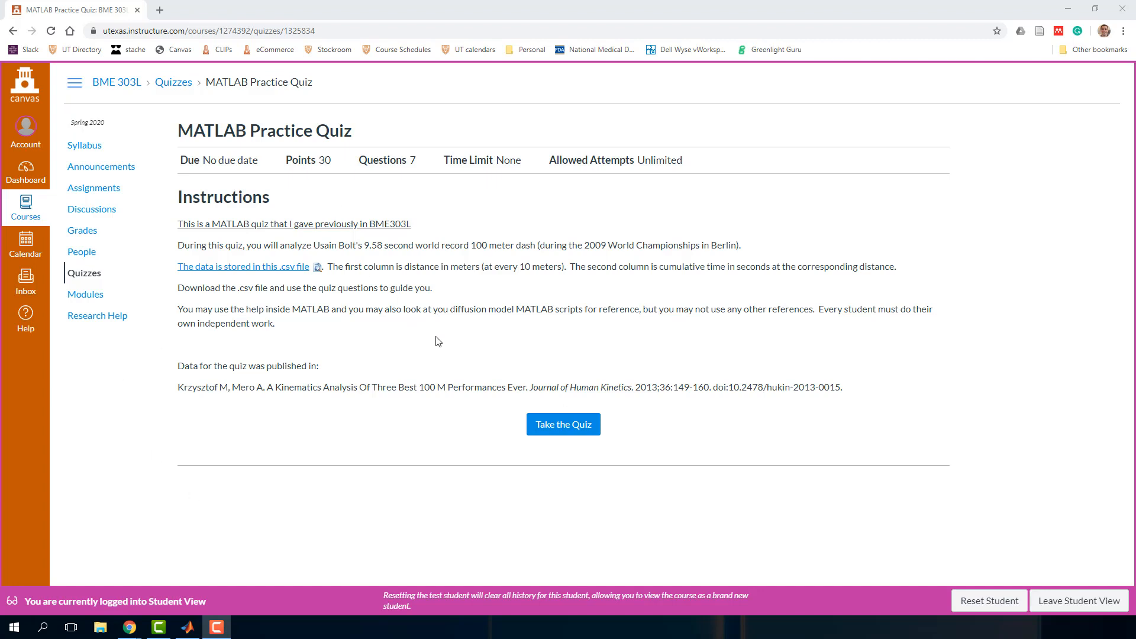
mouse_move(418, 270)
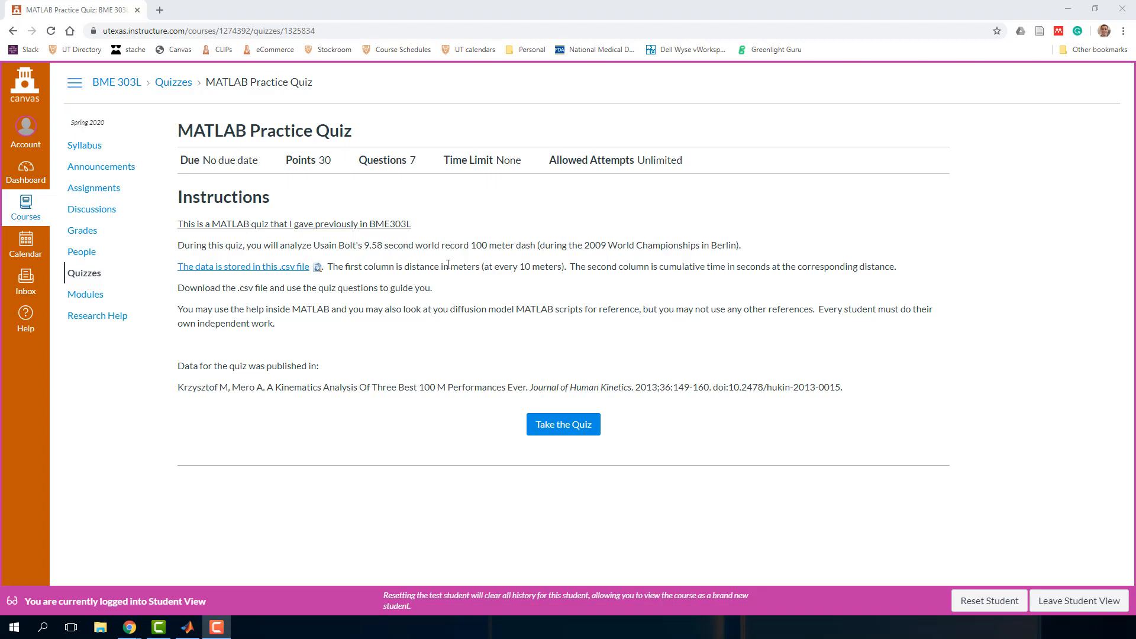
mouse_move(376, 263)
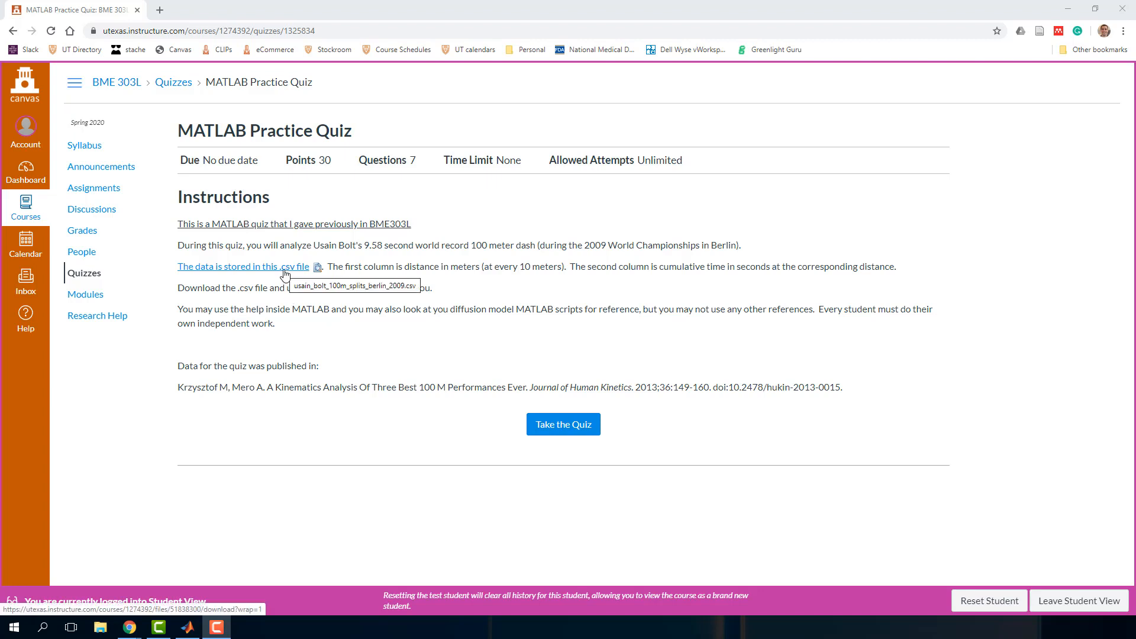
Download the Usain Bolt split-times CSV from the quiz link and open it from Chrome's downloads.
left_click(243, 266)
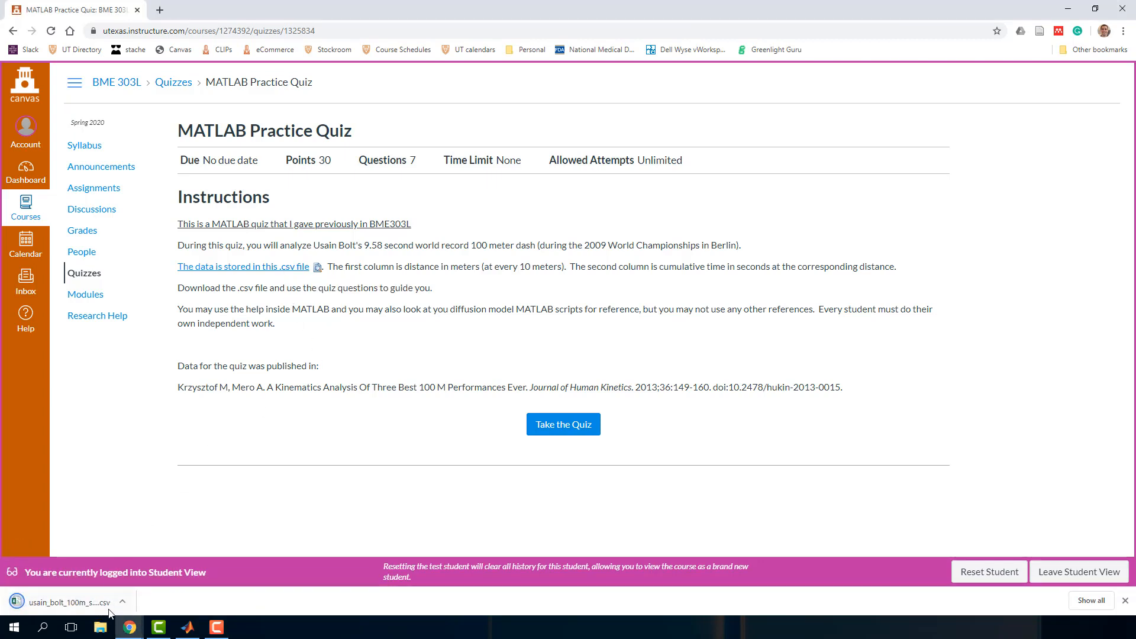
left_click(68, 602)
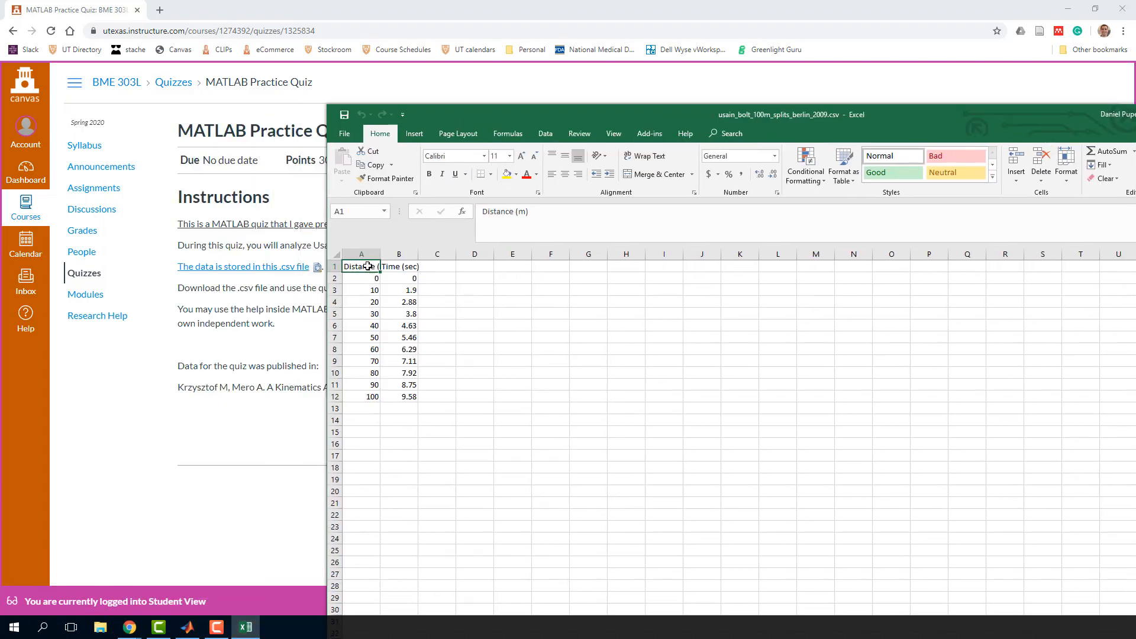
mouse_move(362, 354)
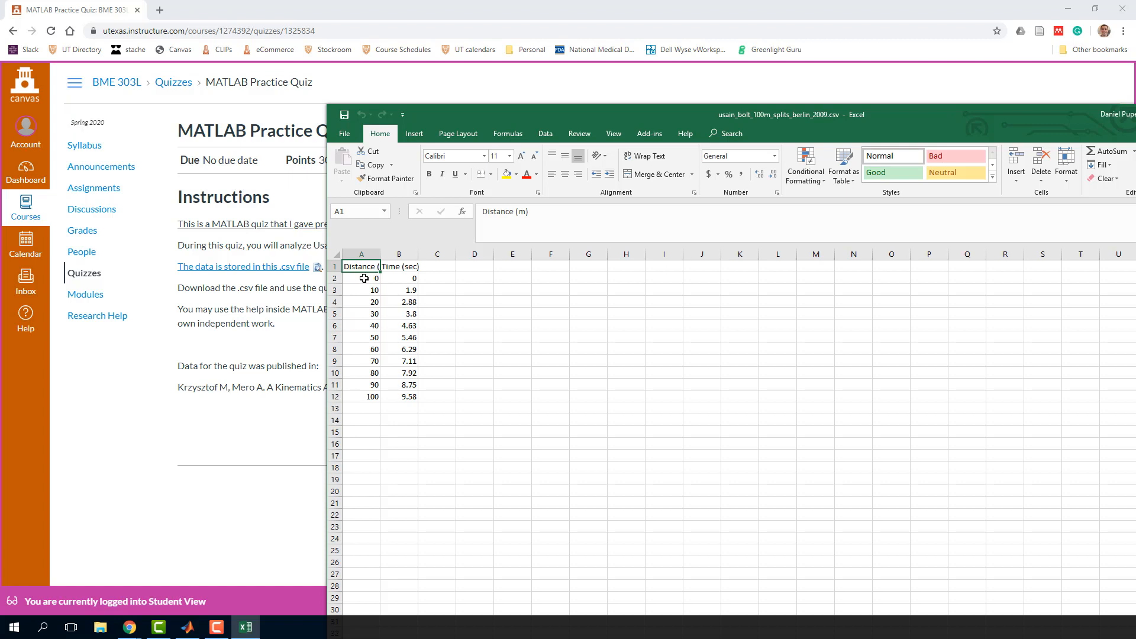
mouse_move(408, 390)
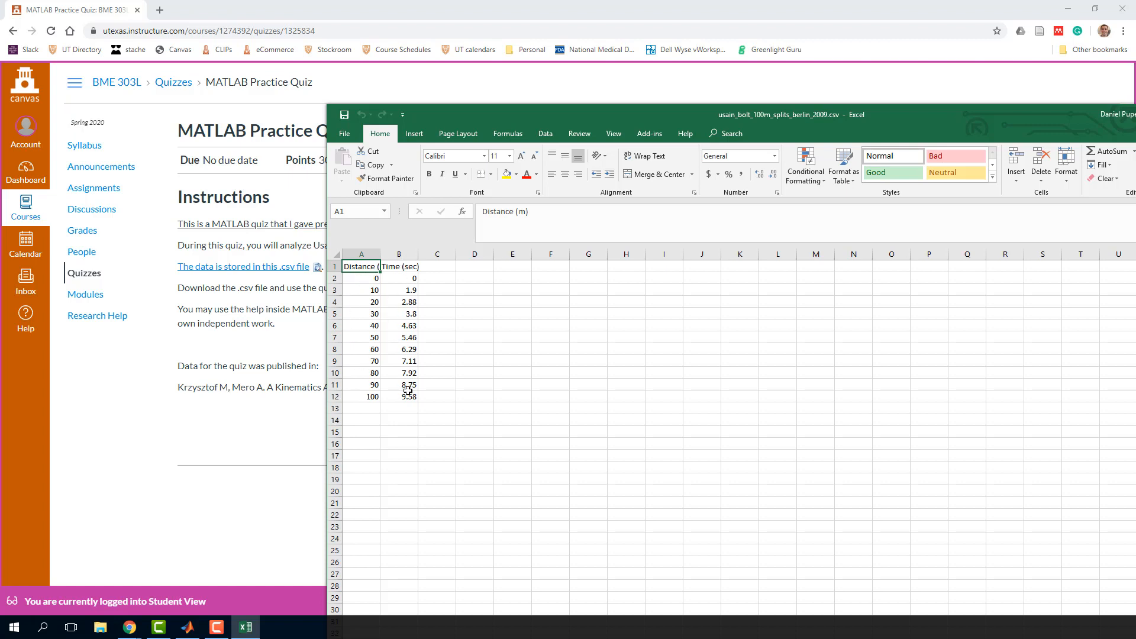
mouse_move(436, 395)
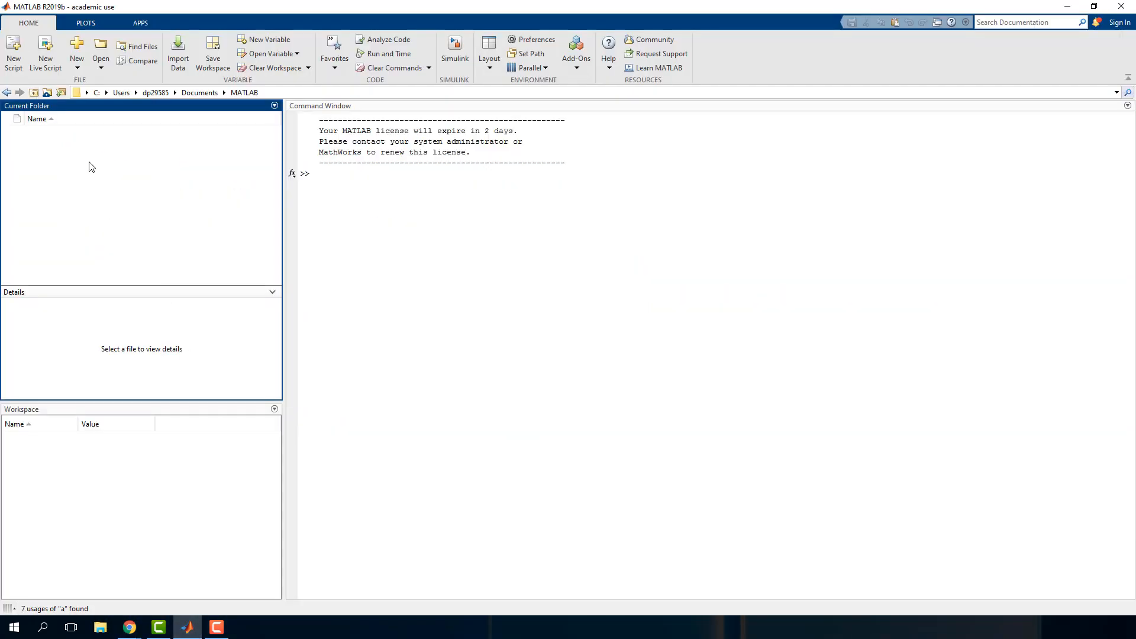
mouse_move(171, 170)
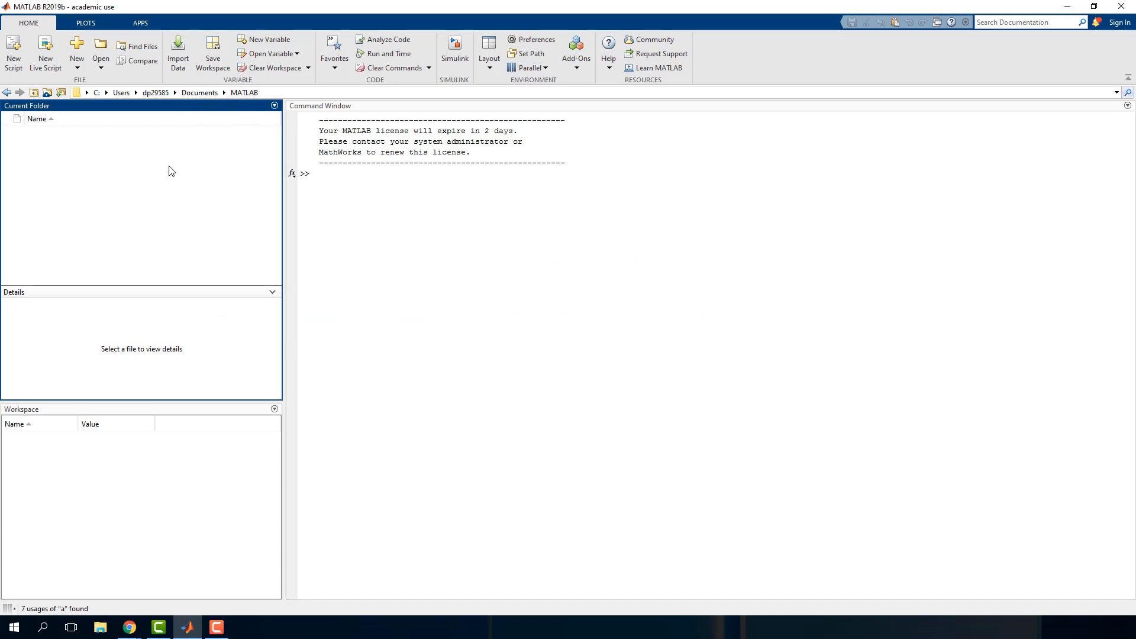
mouse_move(195, 104)
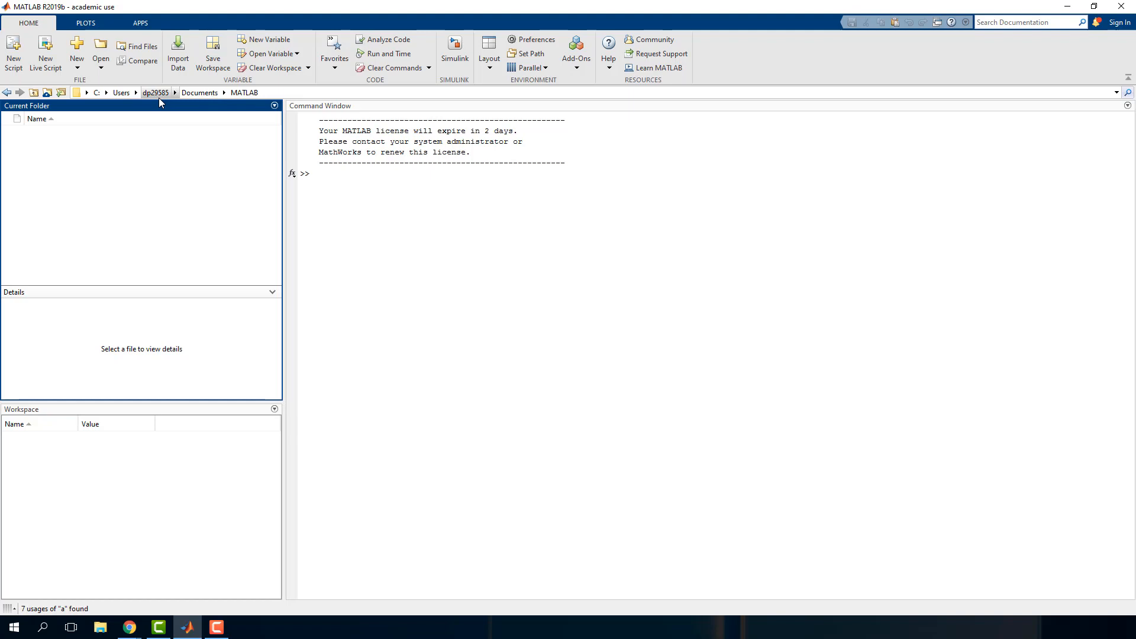
Set MATLAB's current folder to Documents\MATLAB holding the splits CSV, then return to the Canvas quiz.
left_click(155, 93)
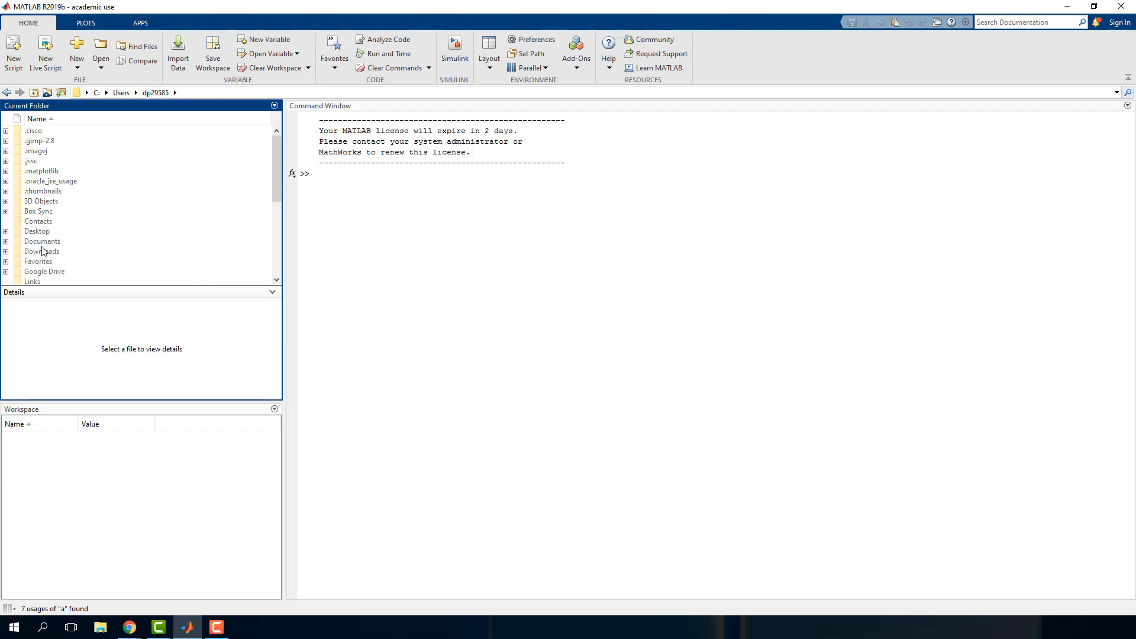
double_click(43, 242)
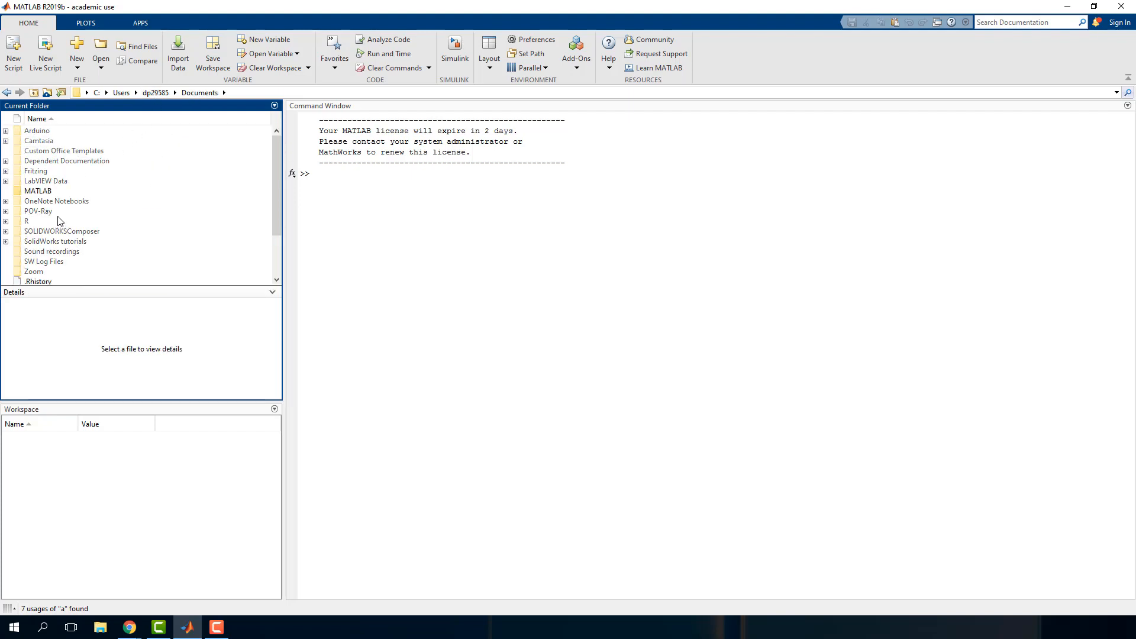
double_click(38, 191)
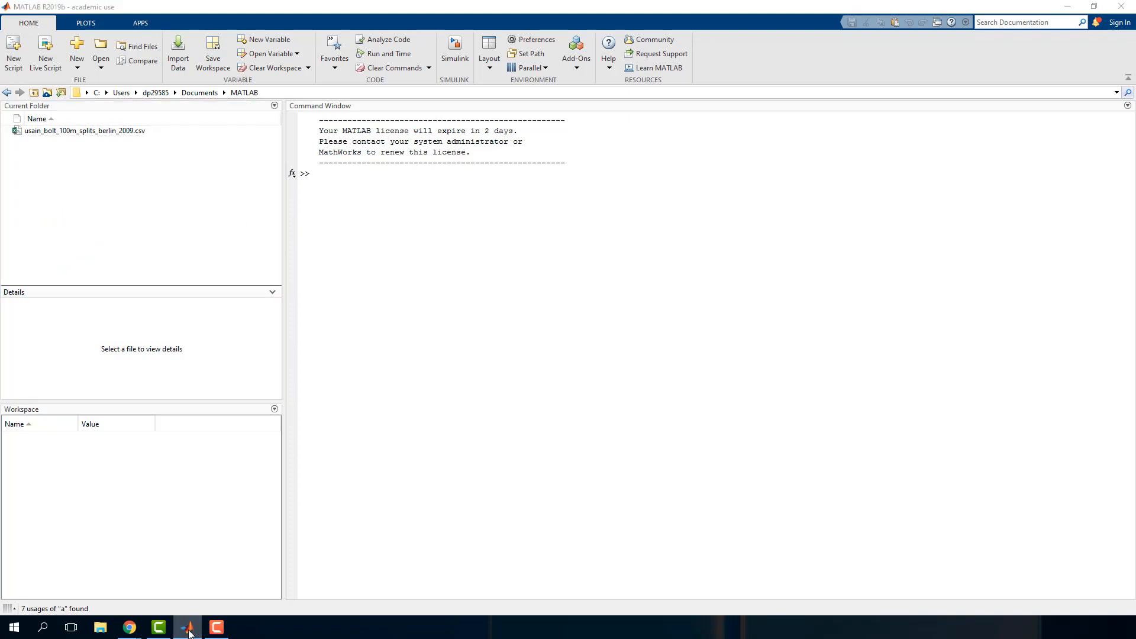
left_click(127, 627)
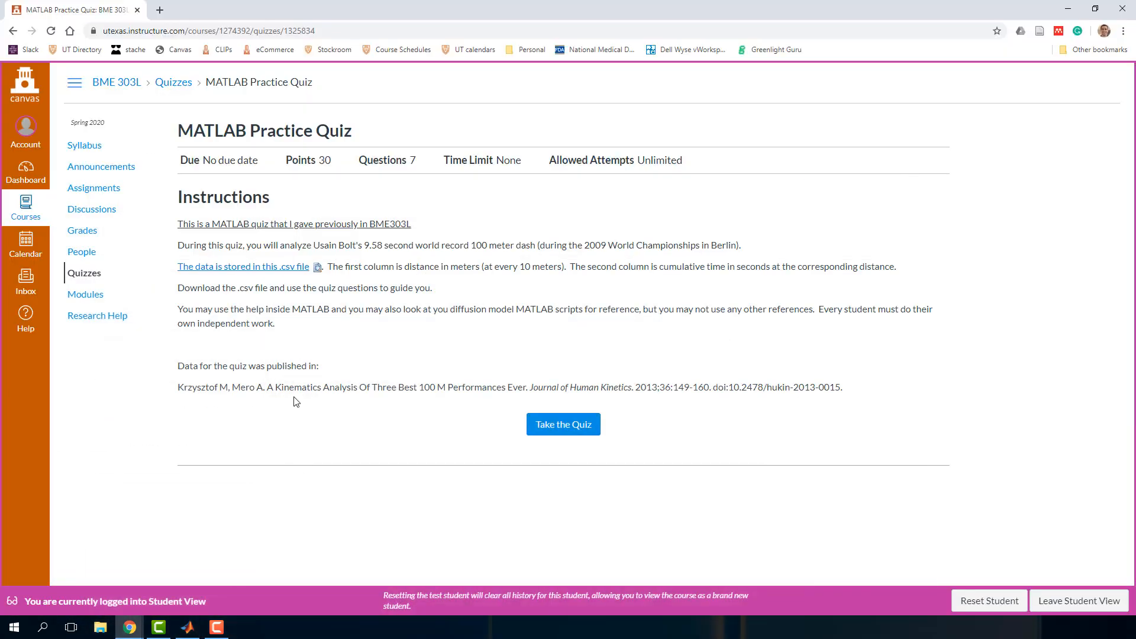
Start the Canvas quiz attempt so Question 1's plot-upload prompt appears.
left_click(563, 423)
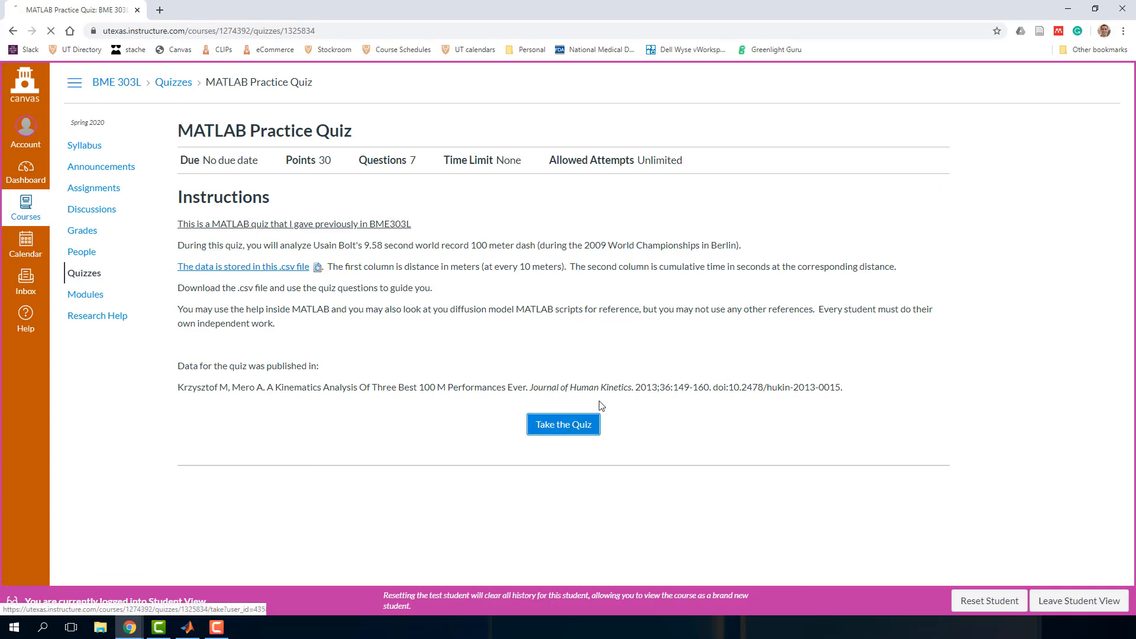
left_click(563, 424)
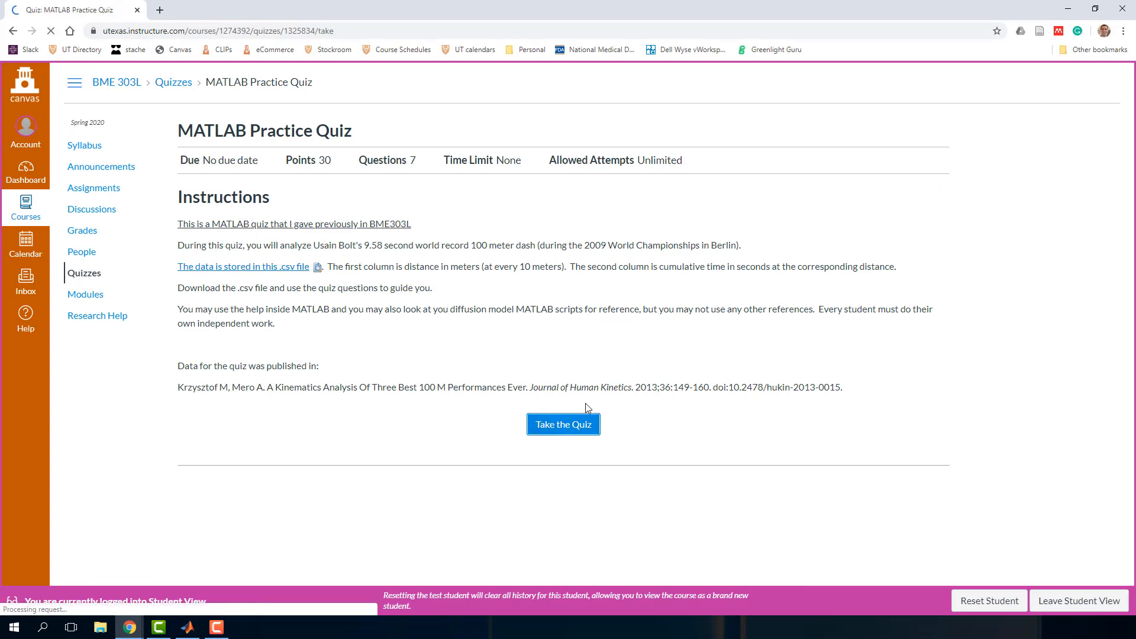
left_click(564, 424)
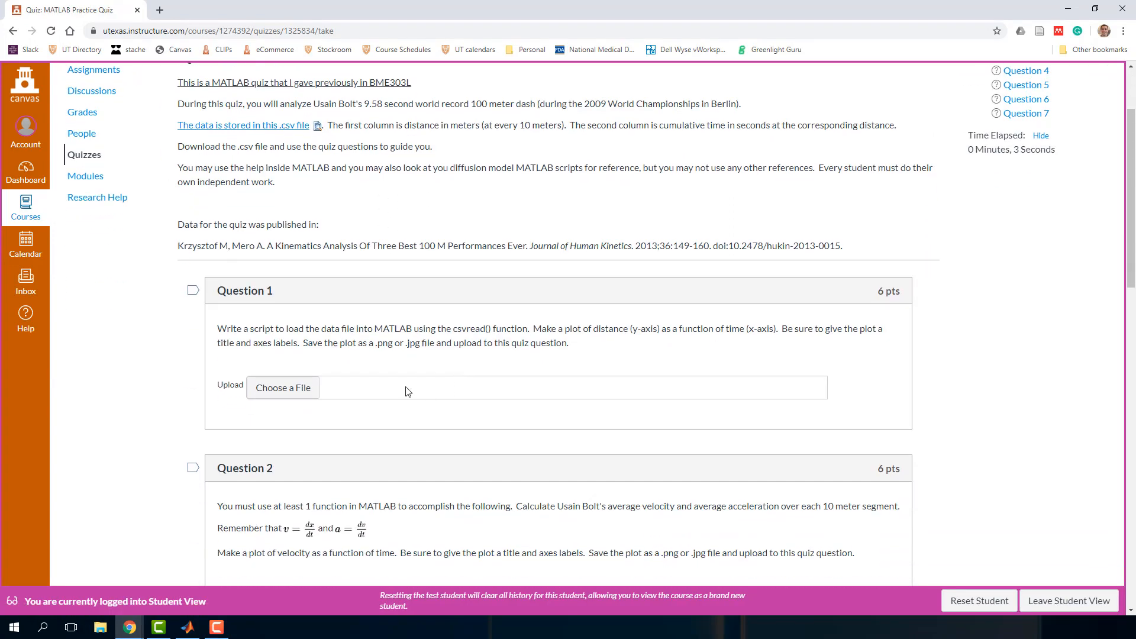
mouse_move(460, 340)
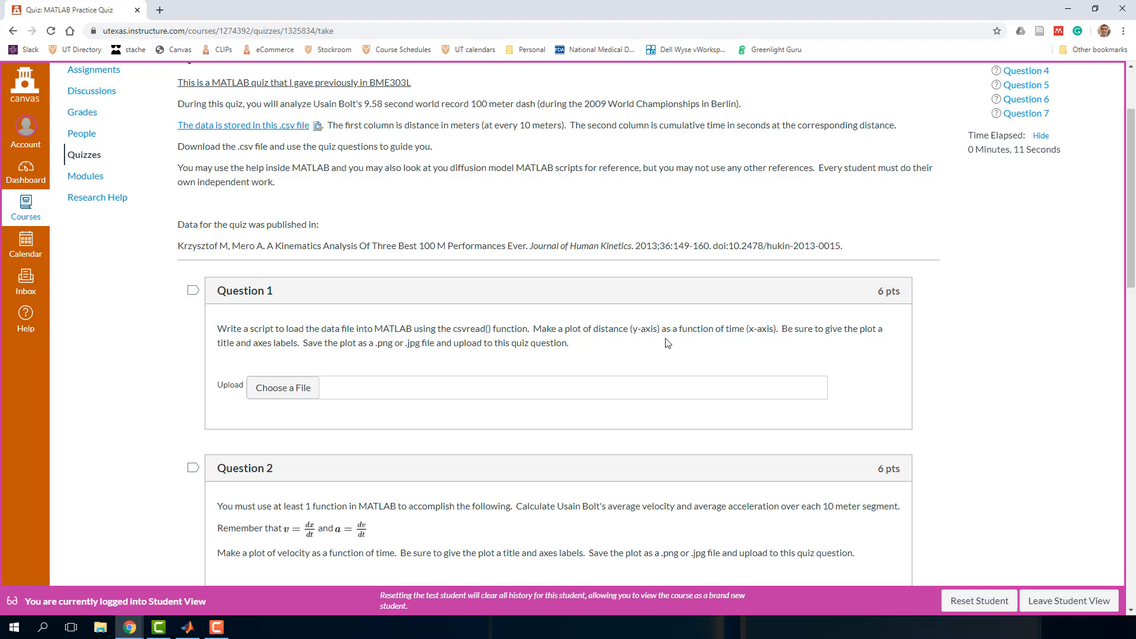
mouse_move(822, 342)
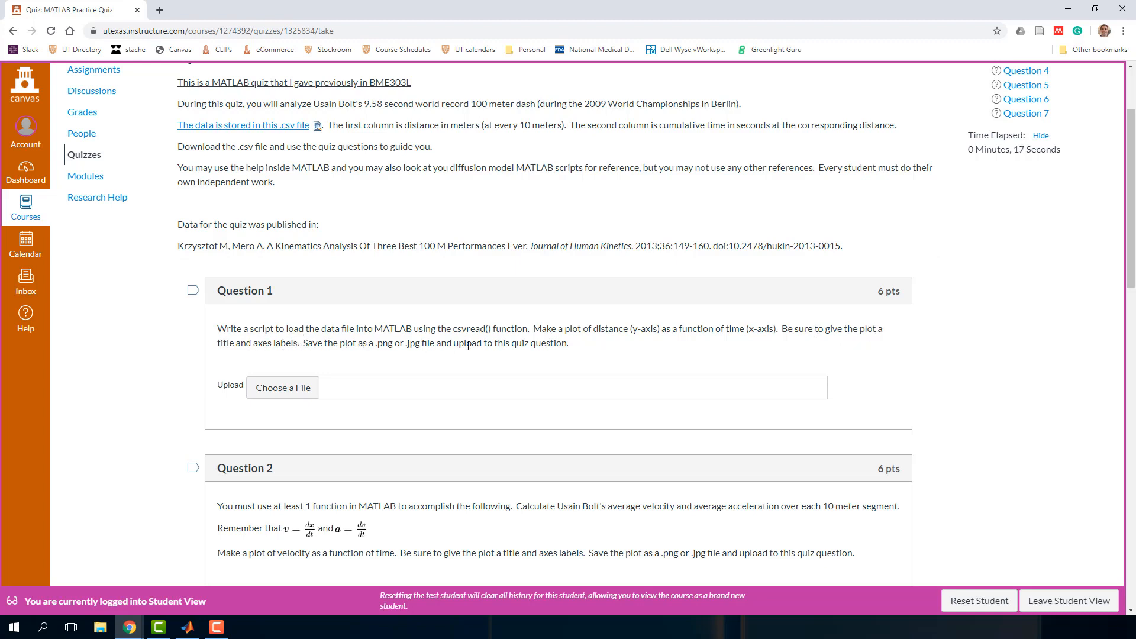
mouse_move(372, 395)
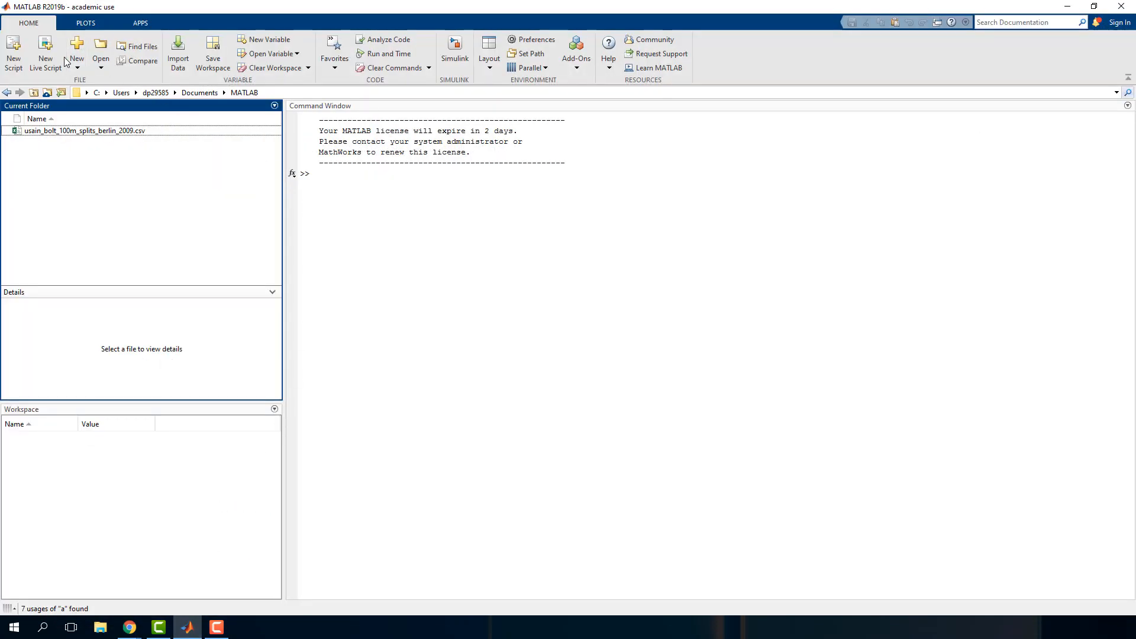
Create a new blank script in the MATLAB editor.
left_click(76, 51)
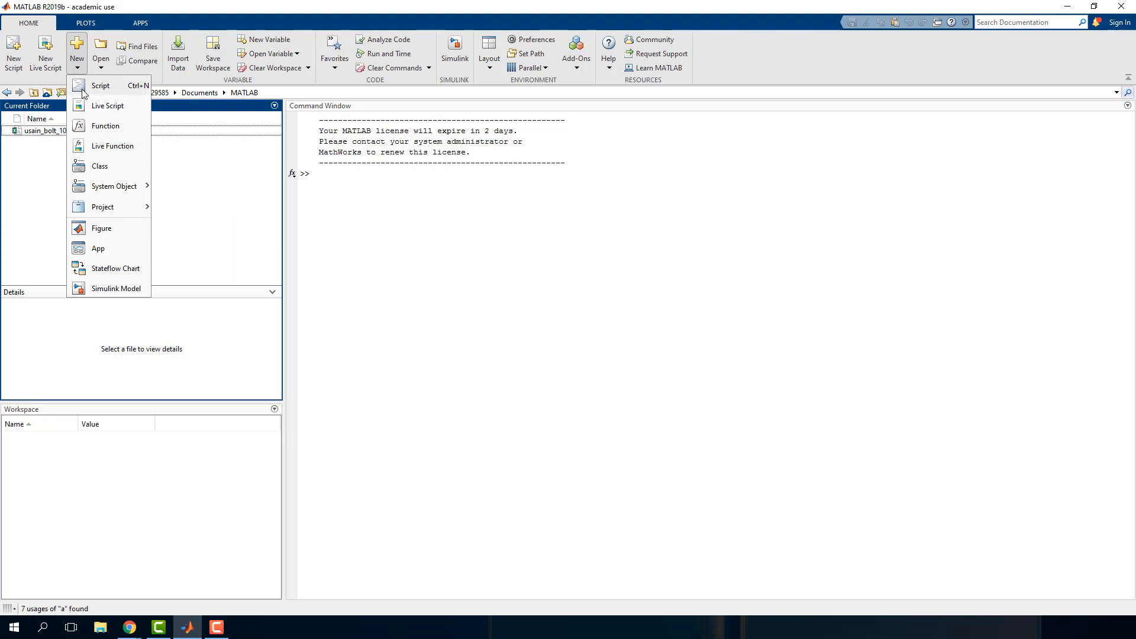
left_click(100, 86)
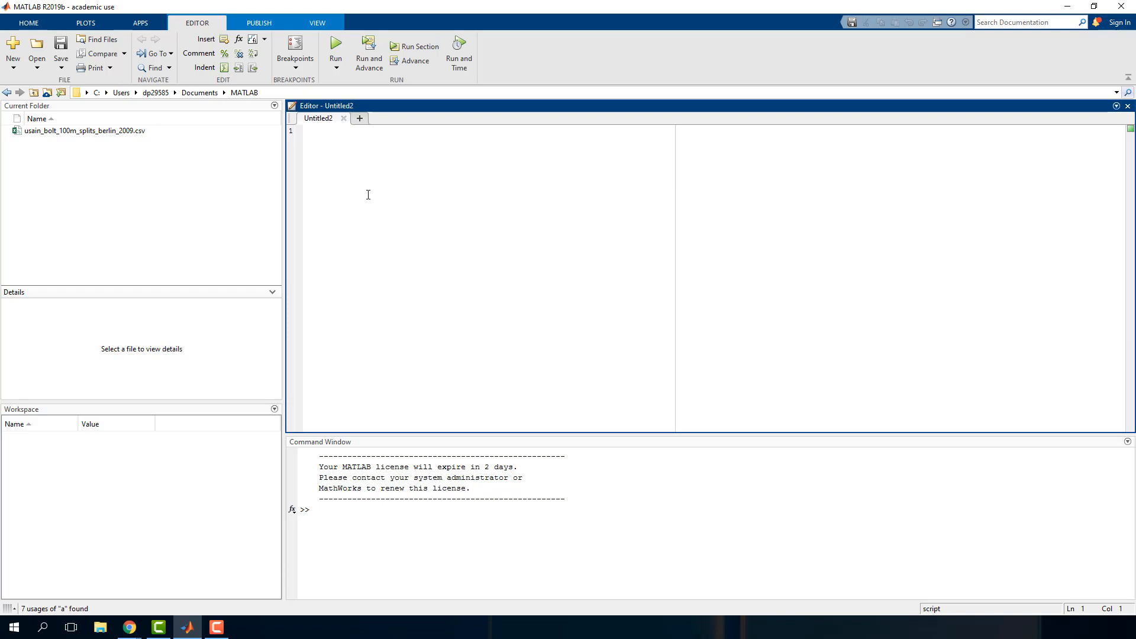
left_click(320, 131)
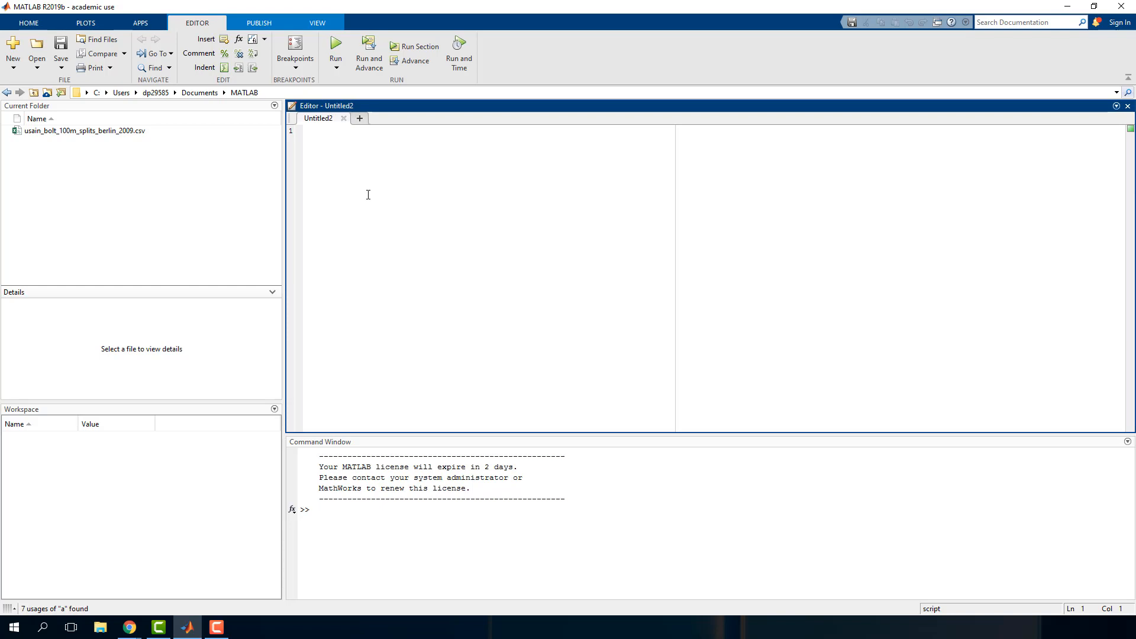
Write data = csvread('usain_bolt_100m_splits_berlin_2009.csv') as the first line.
type("data")
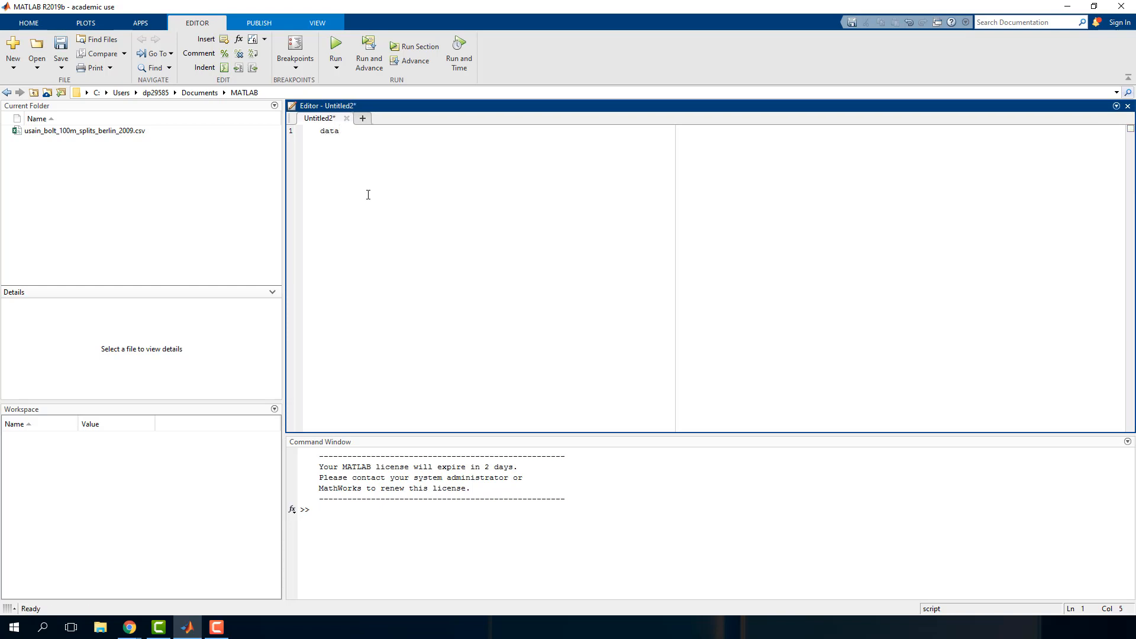
type("= cs")
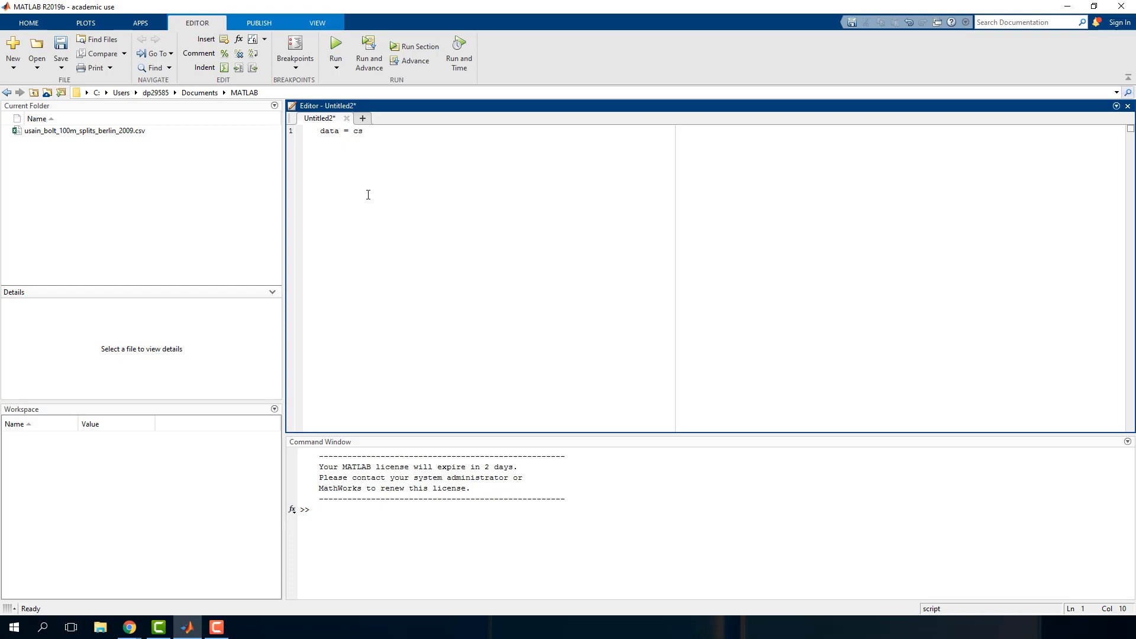
type("vread")
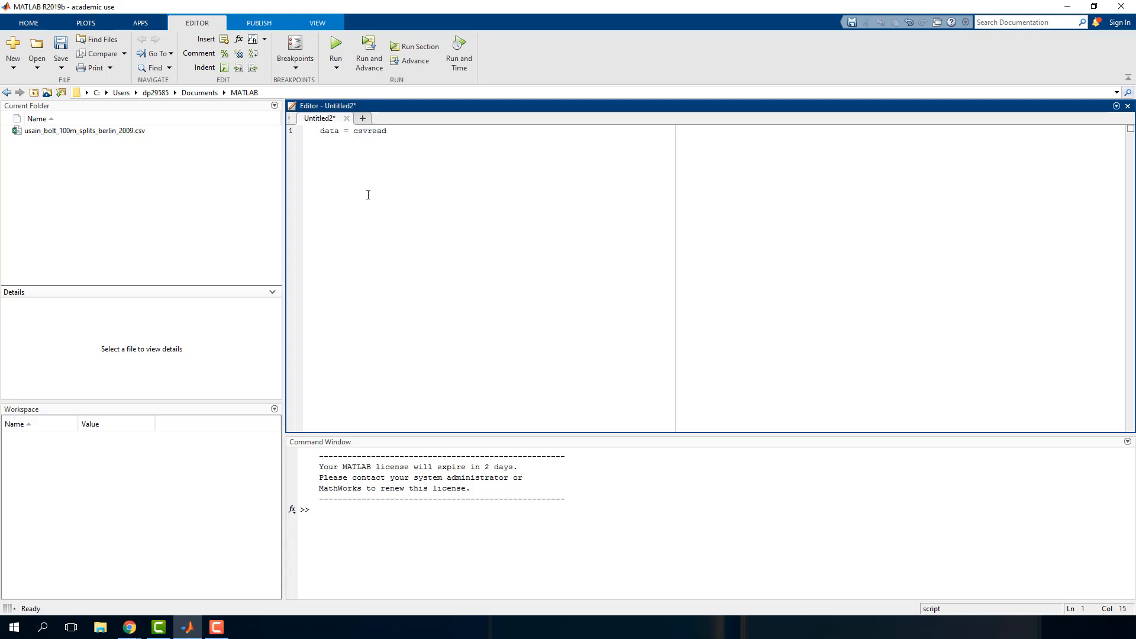
type("('")
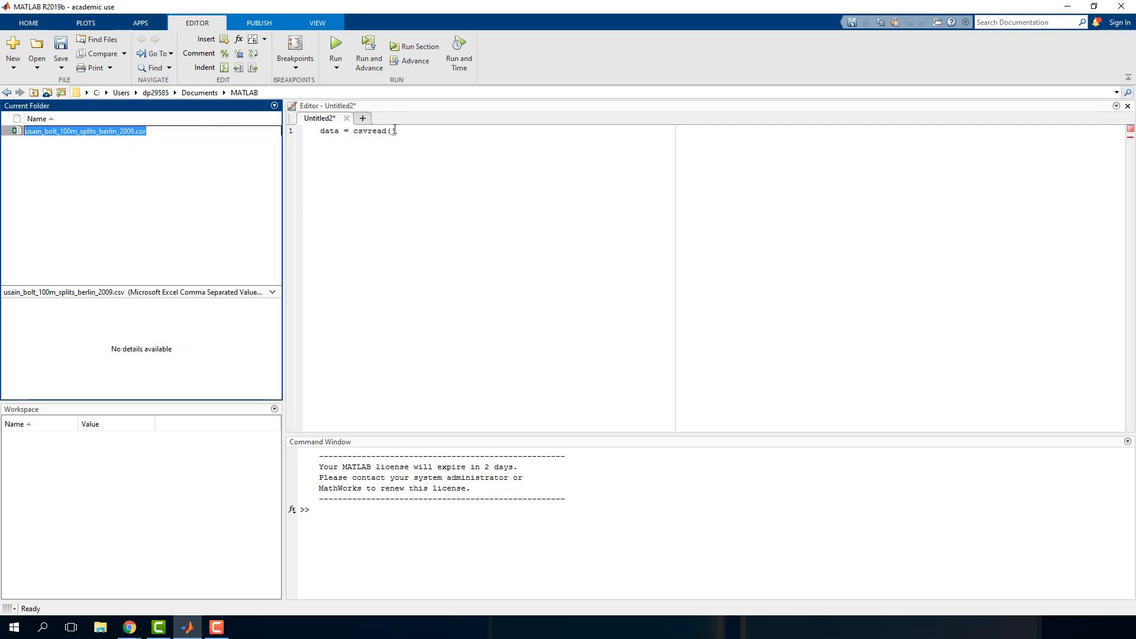
type("'usain_bolt_100m_splits_berlin_2009.csv")
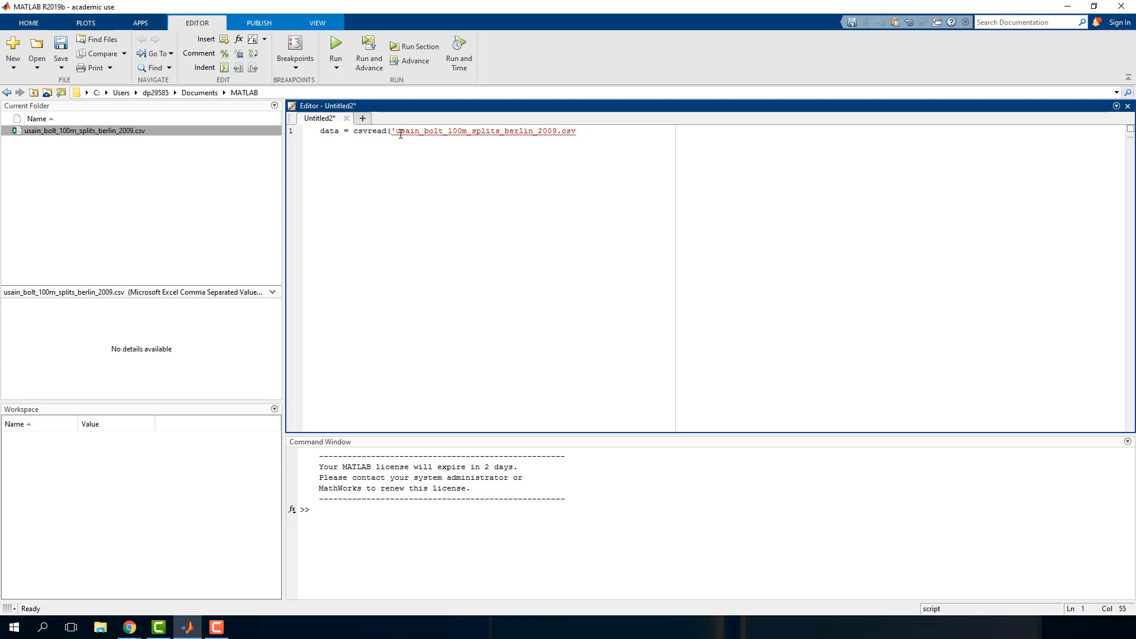
type("')")
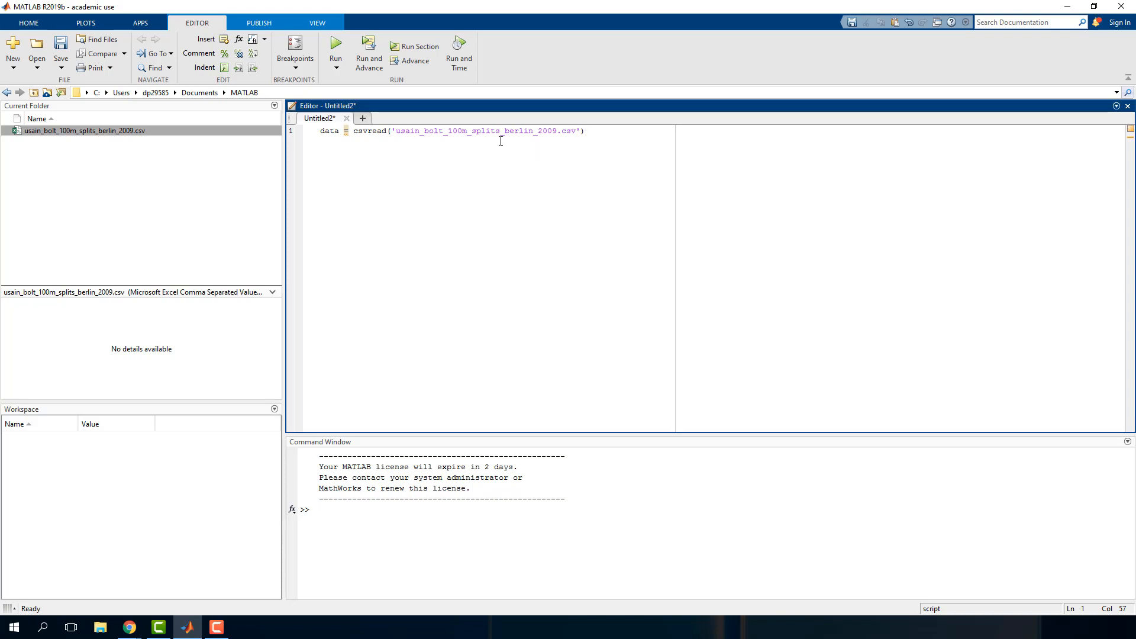
mouse_move(404, 143)
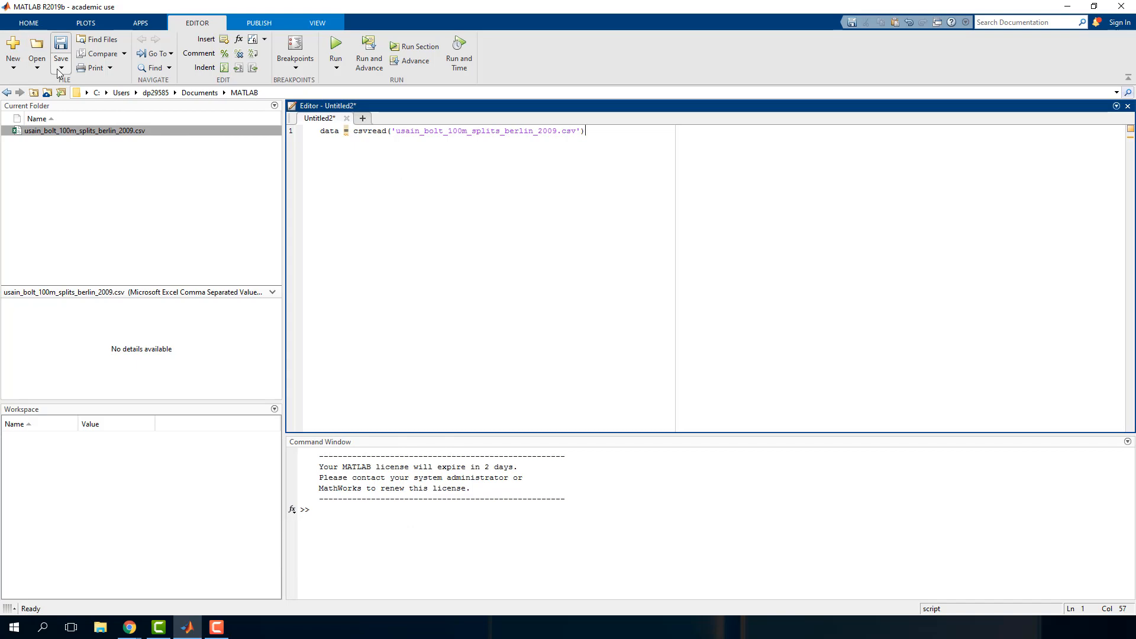
Save the script as quiz1.m in the Documents\MATLAB folder.
left_click(60, 70)
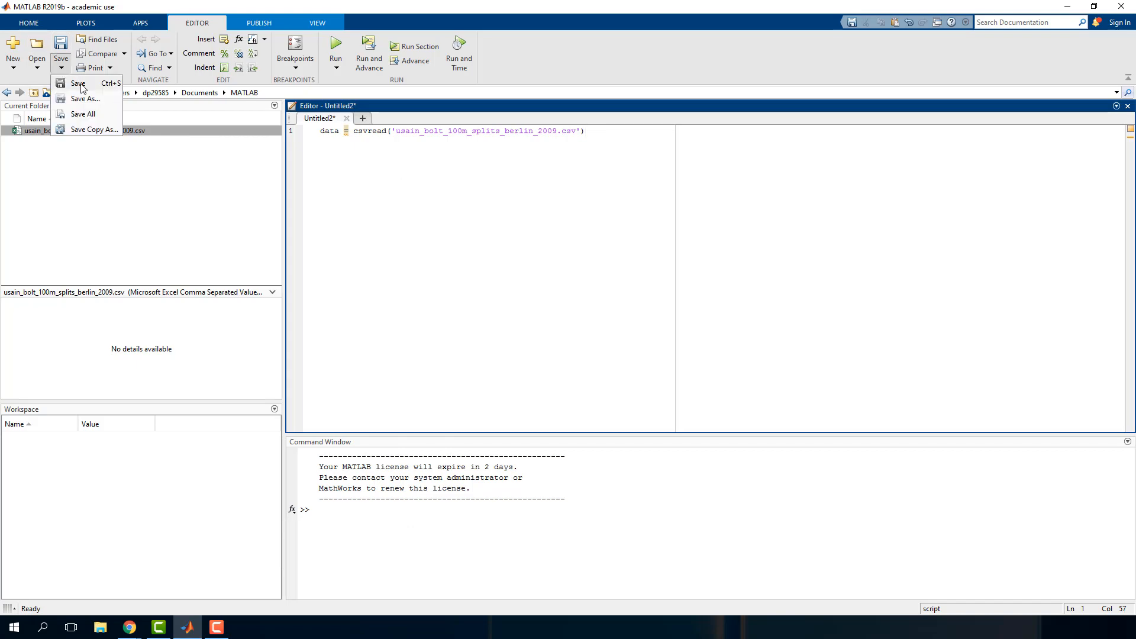
left_click(85, 98)
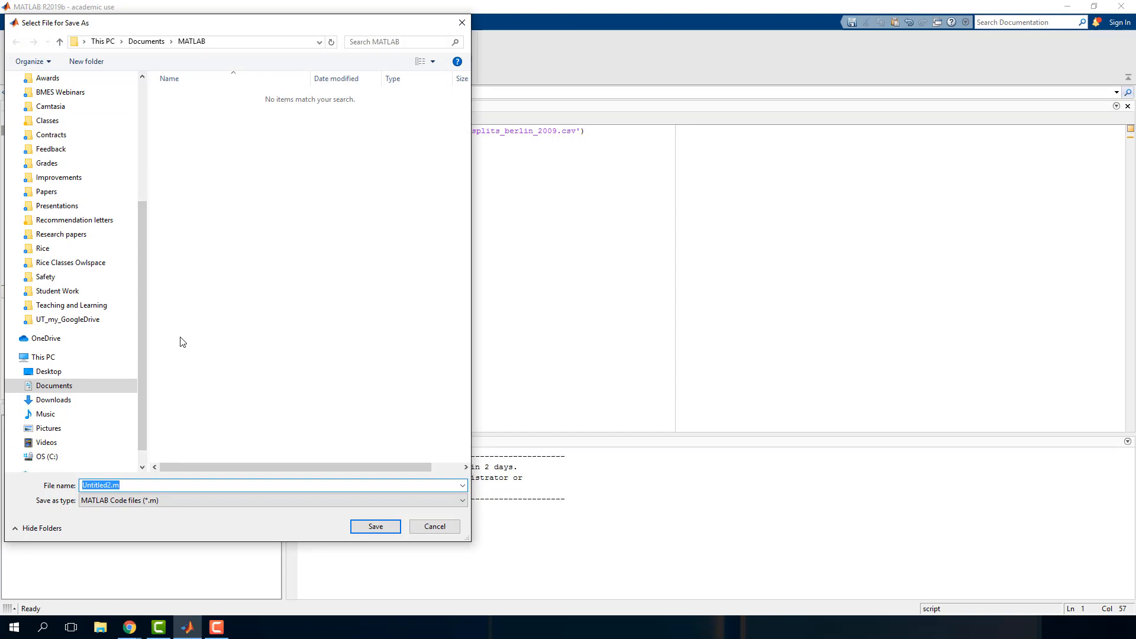
type("quiz1.m")
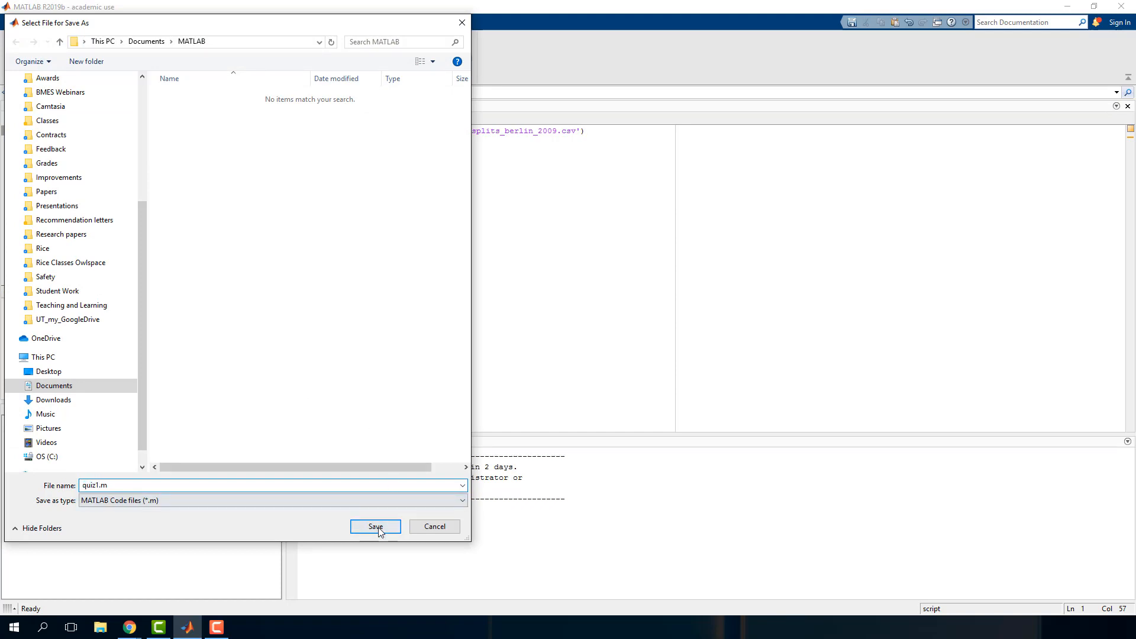
left_click(375, 527)
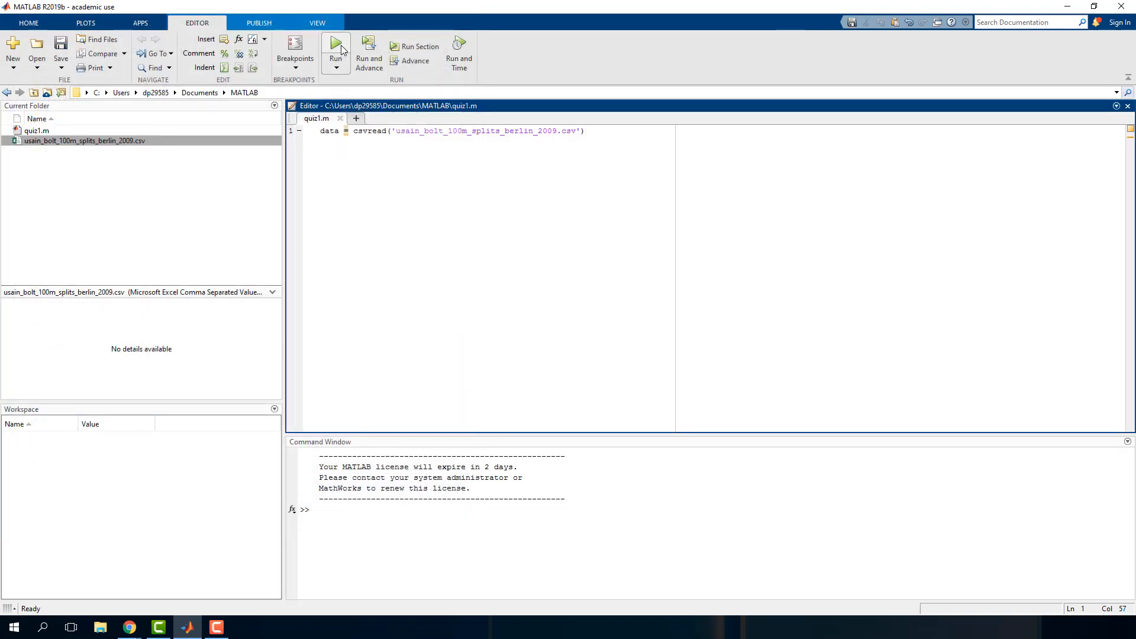
Run the script, then fix the csvread error by adding a ,1 header-row offset and rerun.
left_click(335, 46)
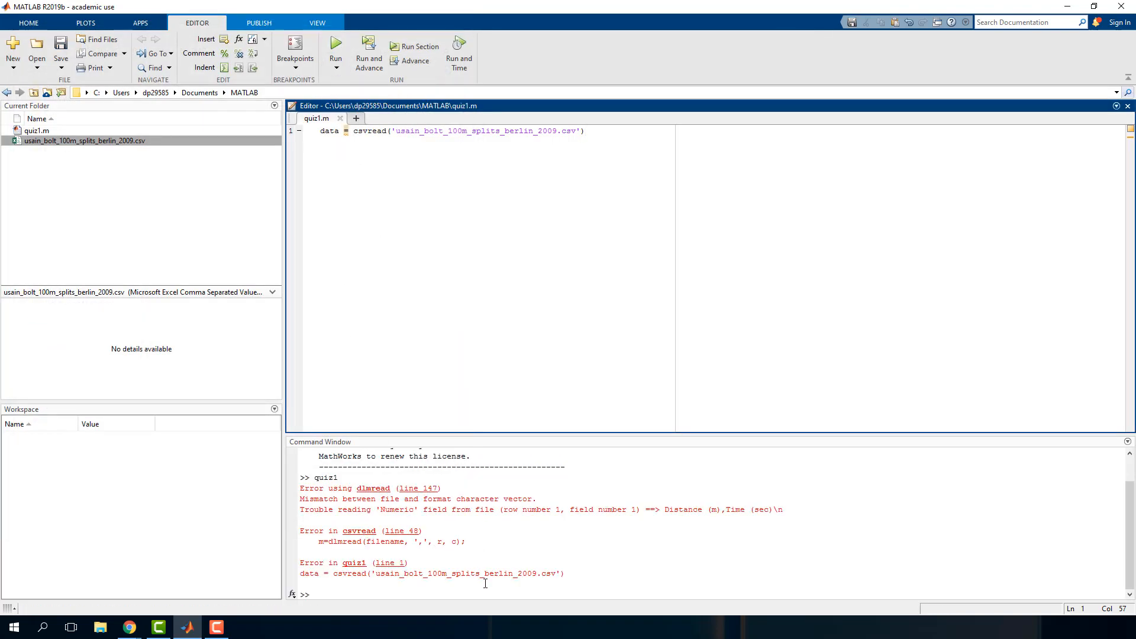
left_click_drag(368, 509, 470, 508)
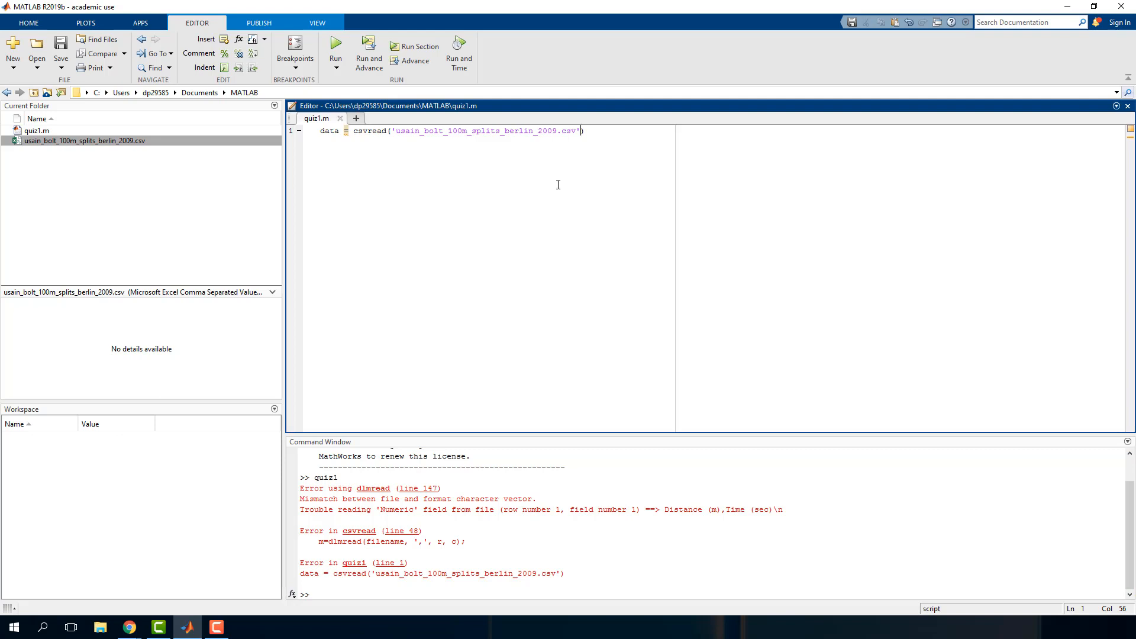
type(",1")
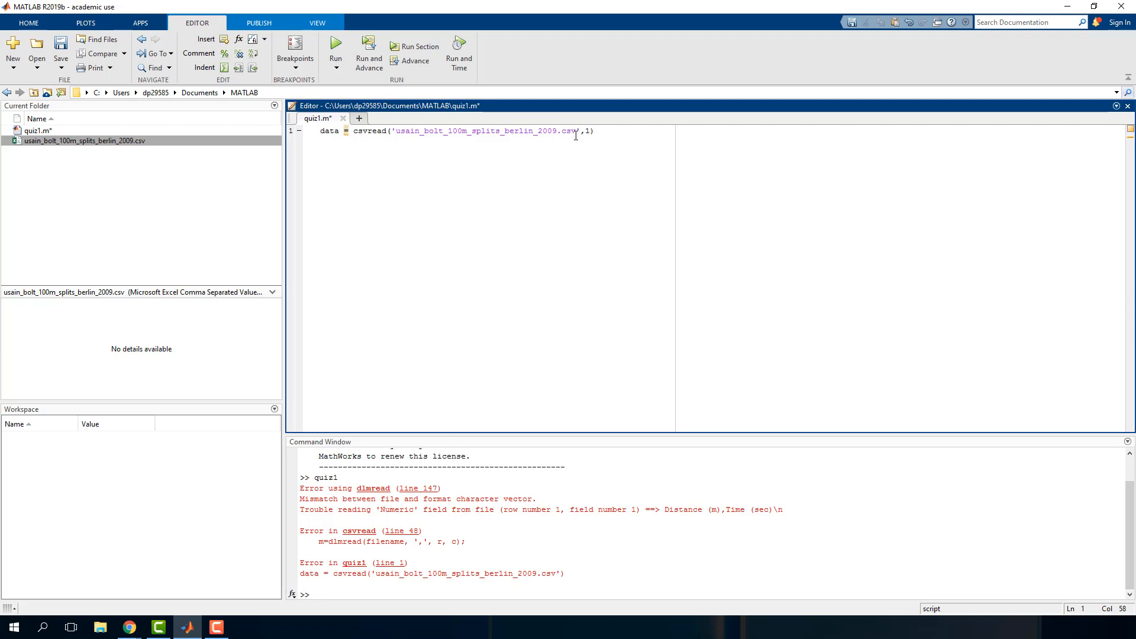
left_click(335, 46)
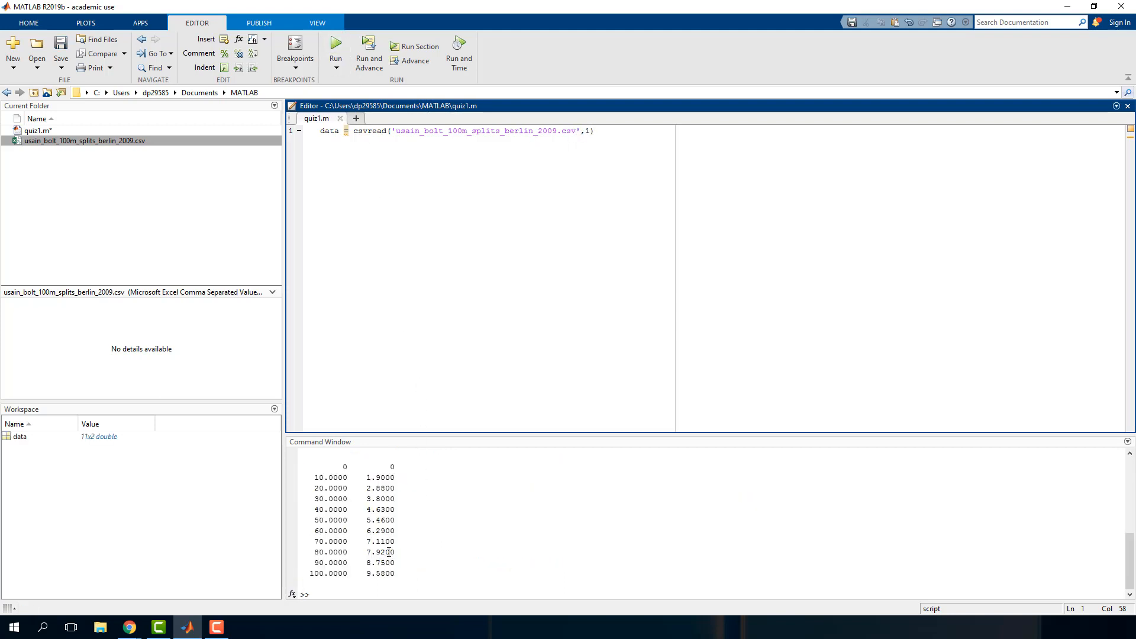
Suppress the data output with a semicolon and begin the dist assignment line.
left_click(335, 52)
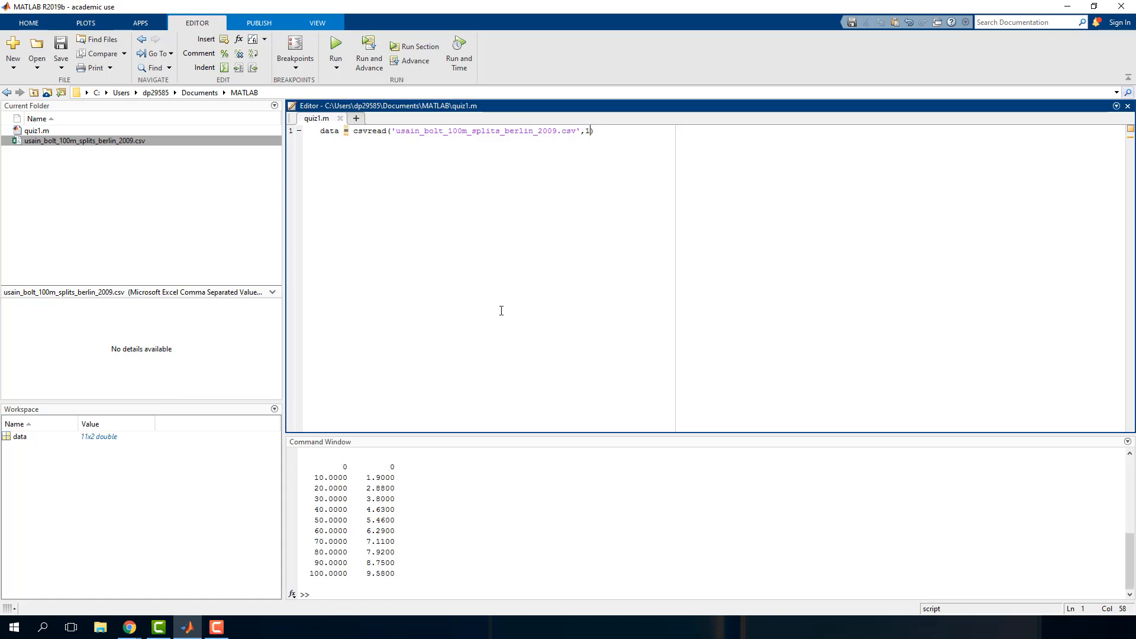
type(";")
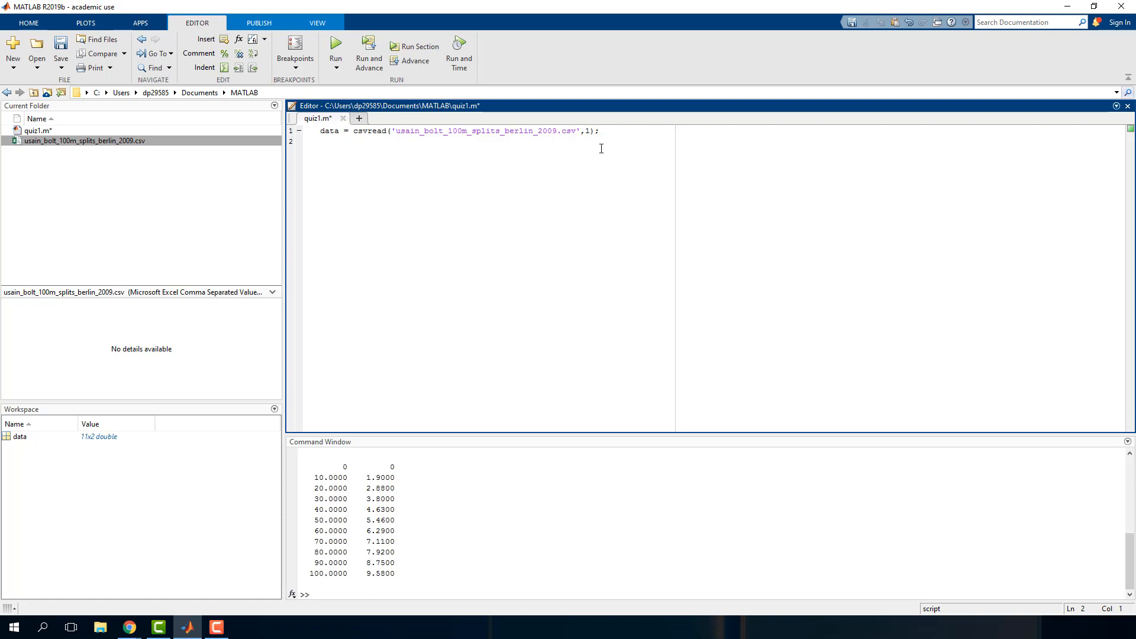
type("dit")
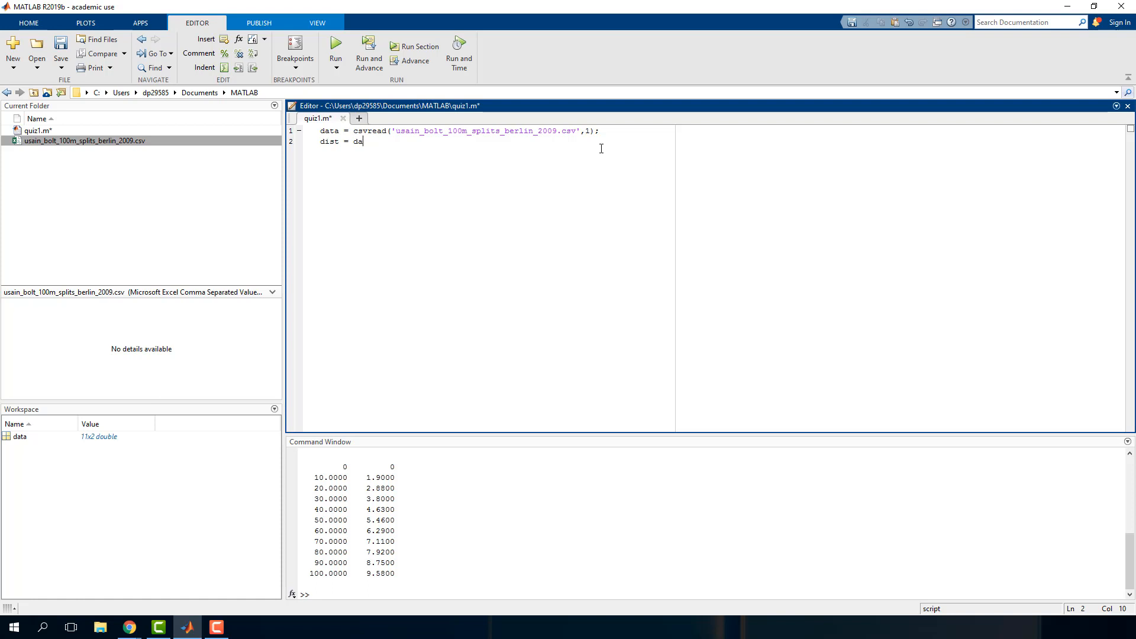
Assign dist = data(:,1); and time = data(:,2); to split the loaded columns.
type("ta")
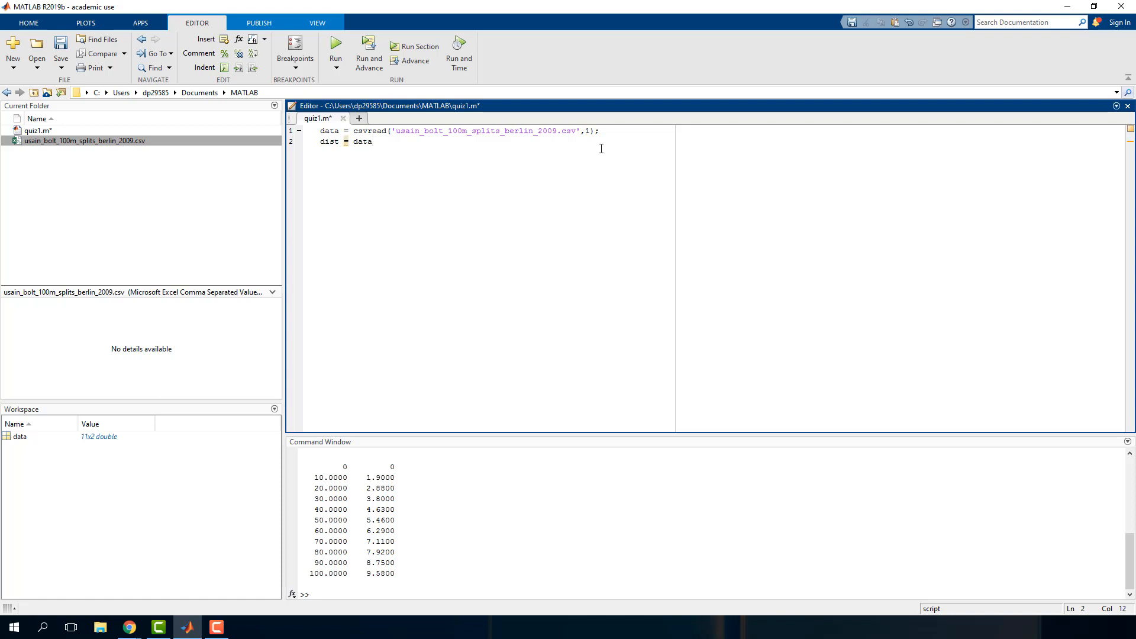
type("(")
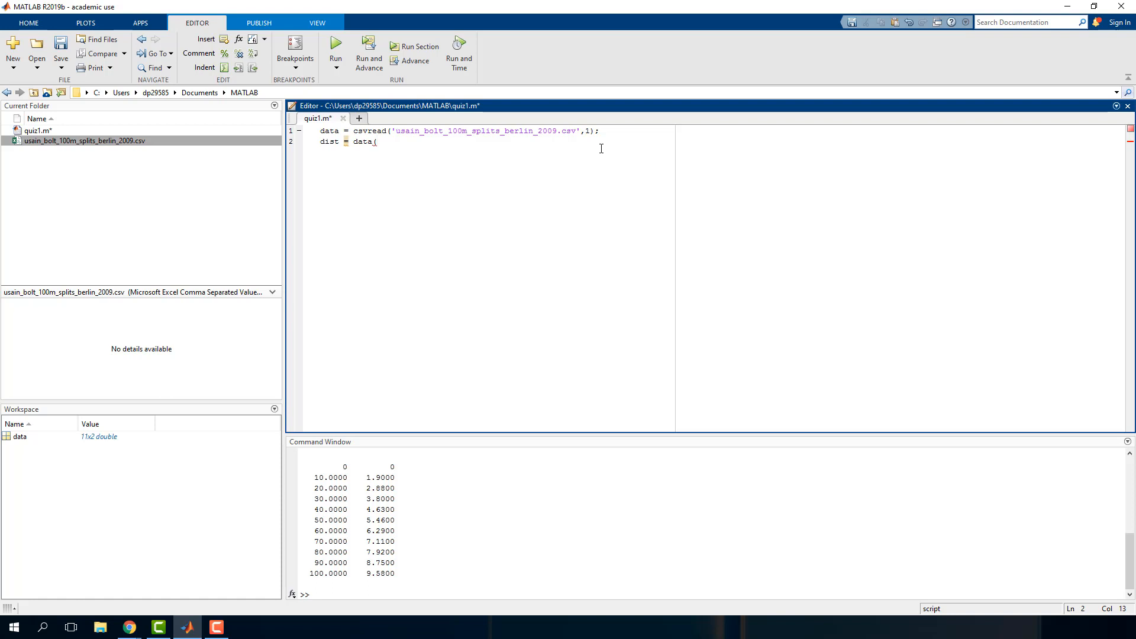
type(":")
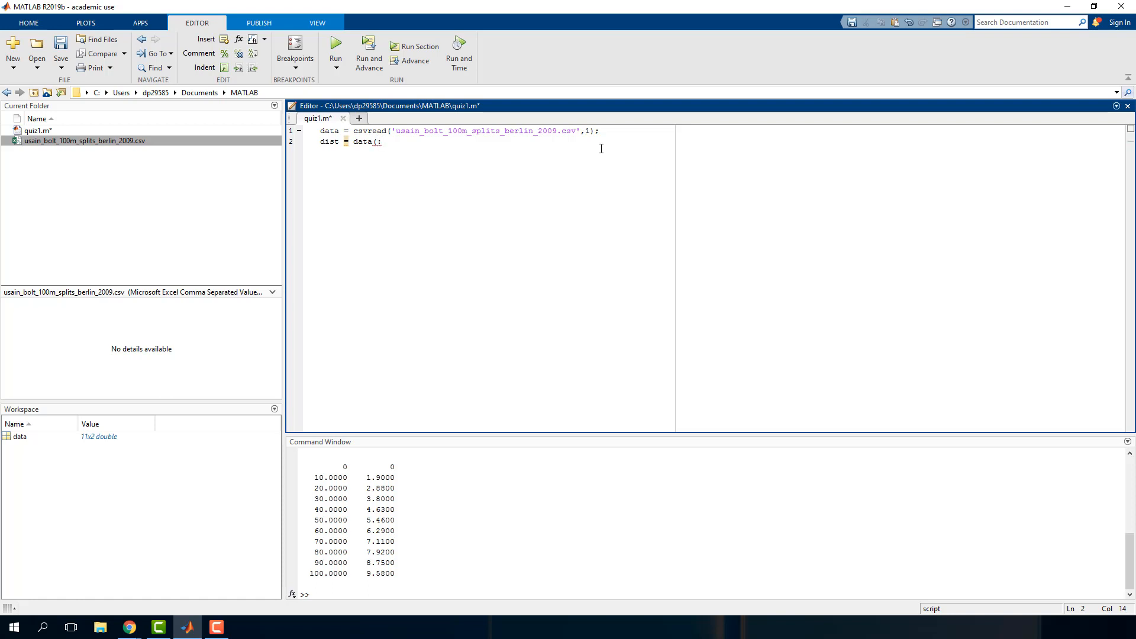
type(",1")
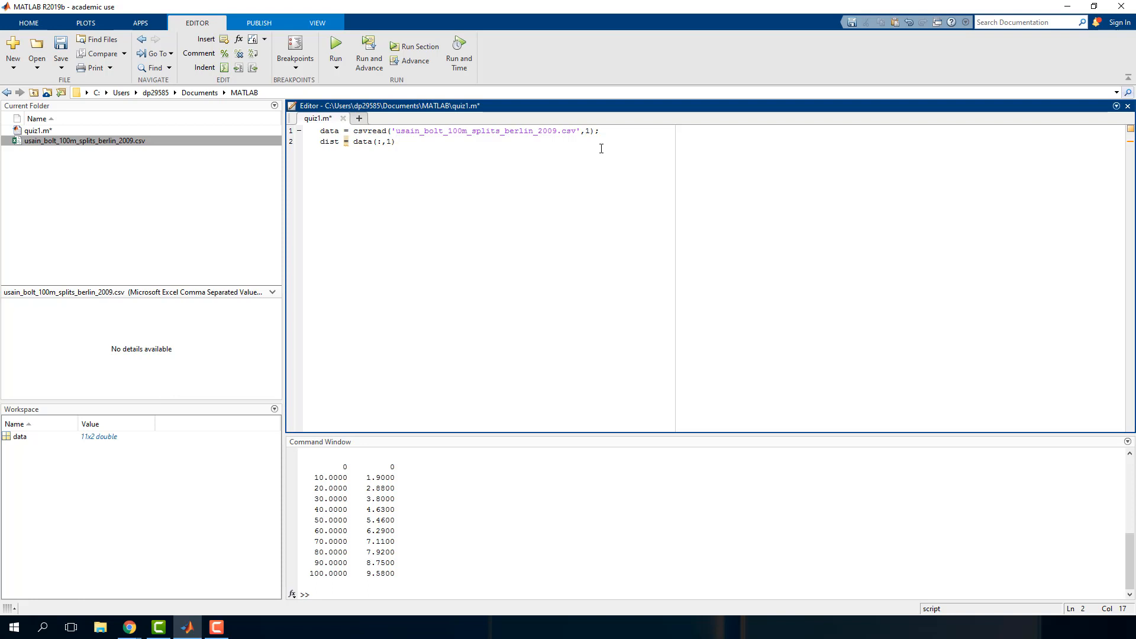
key("Enter")
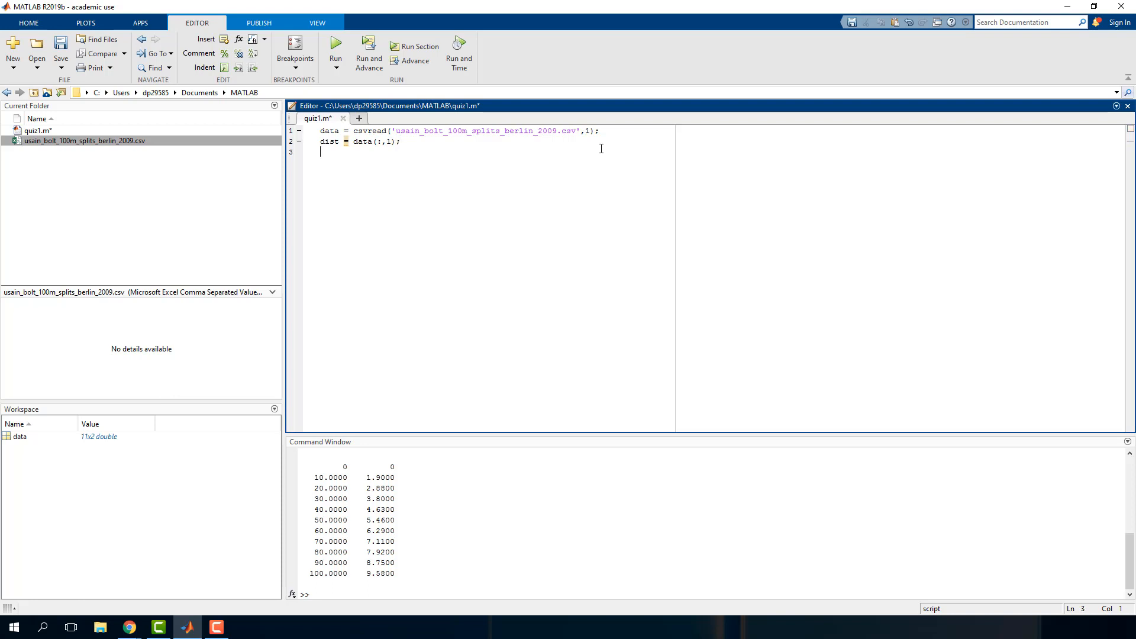
type("time = data")
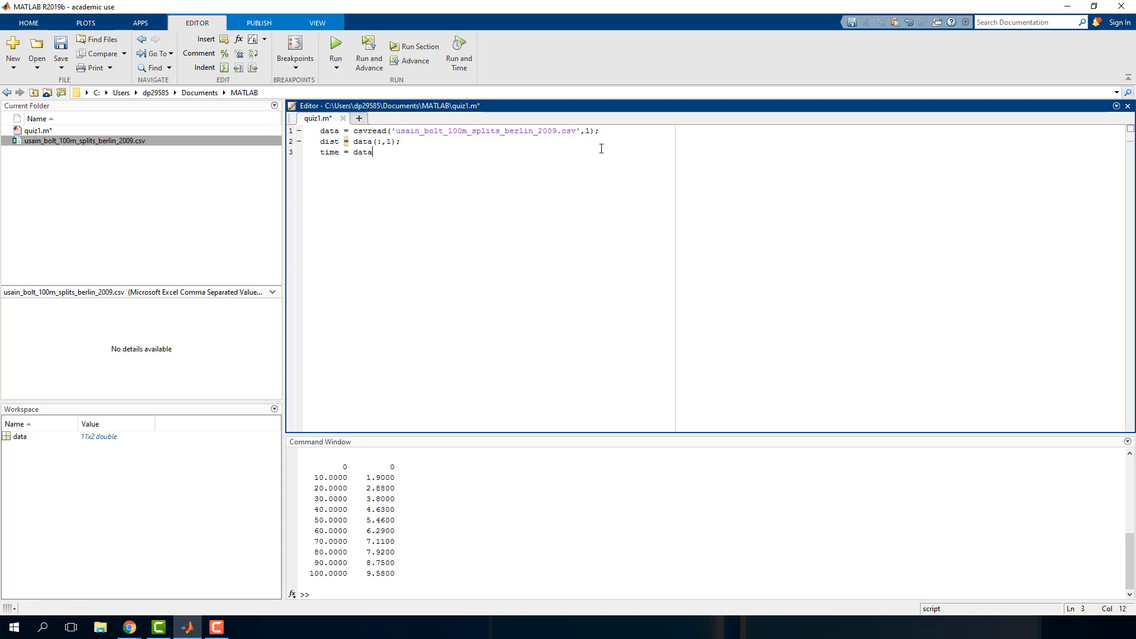
type("(:")
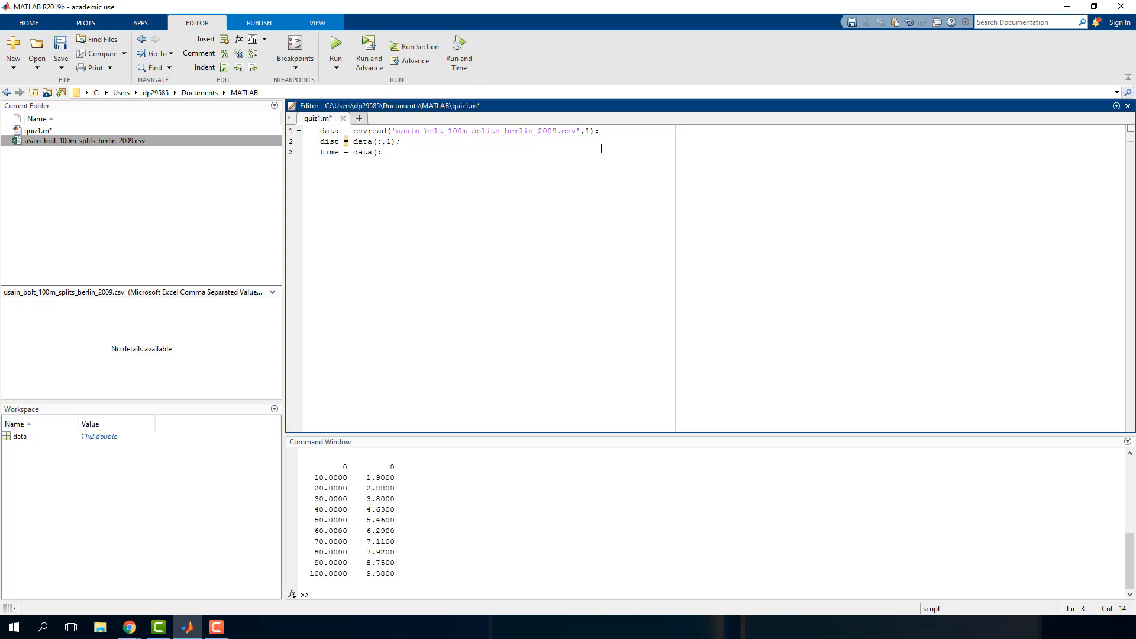
type("2);")
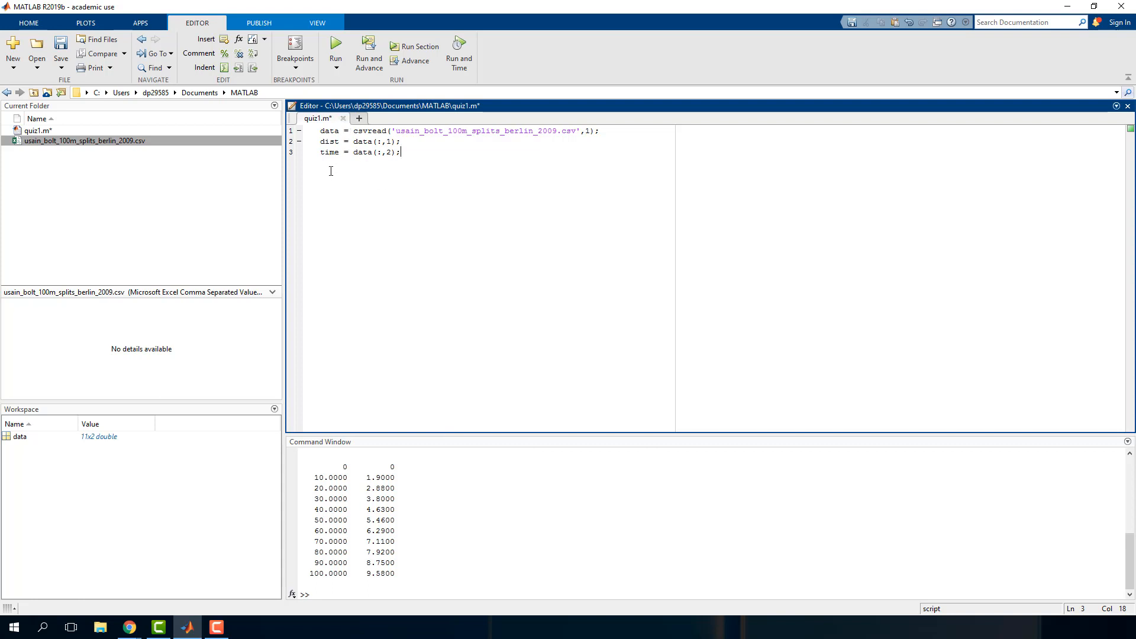
Run quiz1.m, display dist's values 0 to 100 from the Workspace, and add blank lines below.
left_click(334, 53)
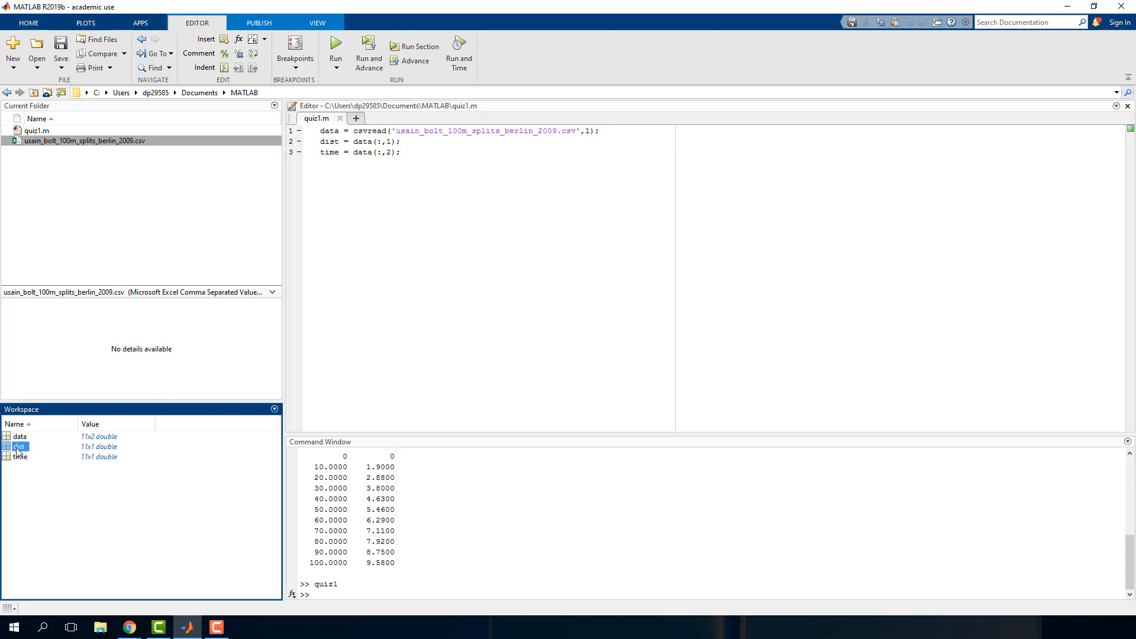
double_click(18, 446)
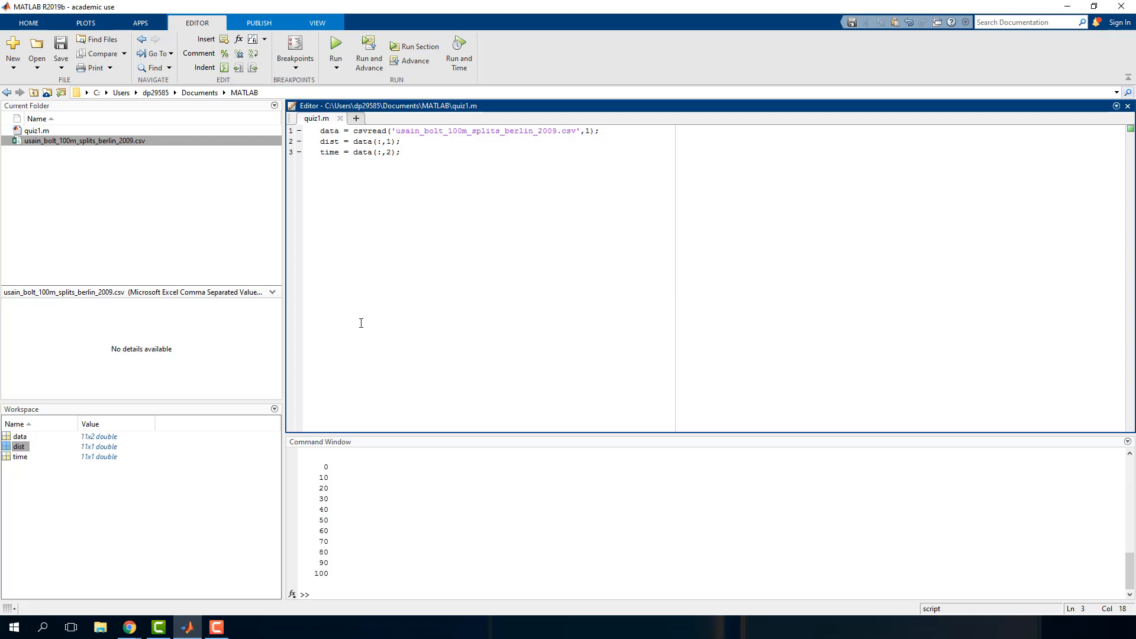
key("enter")
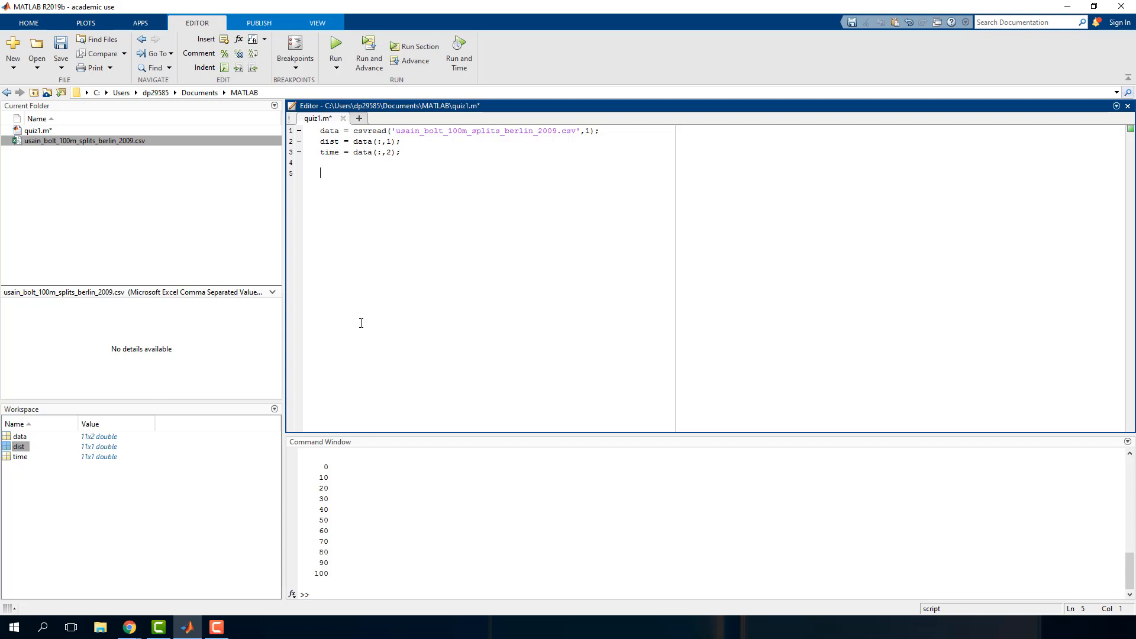
Add plot(time, dist) to graph distance against time.
type("pl")
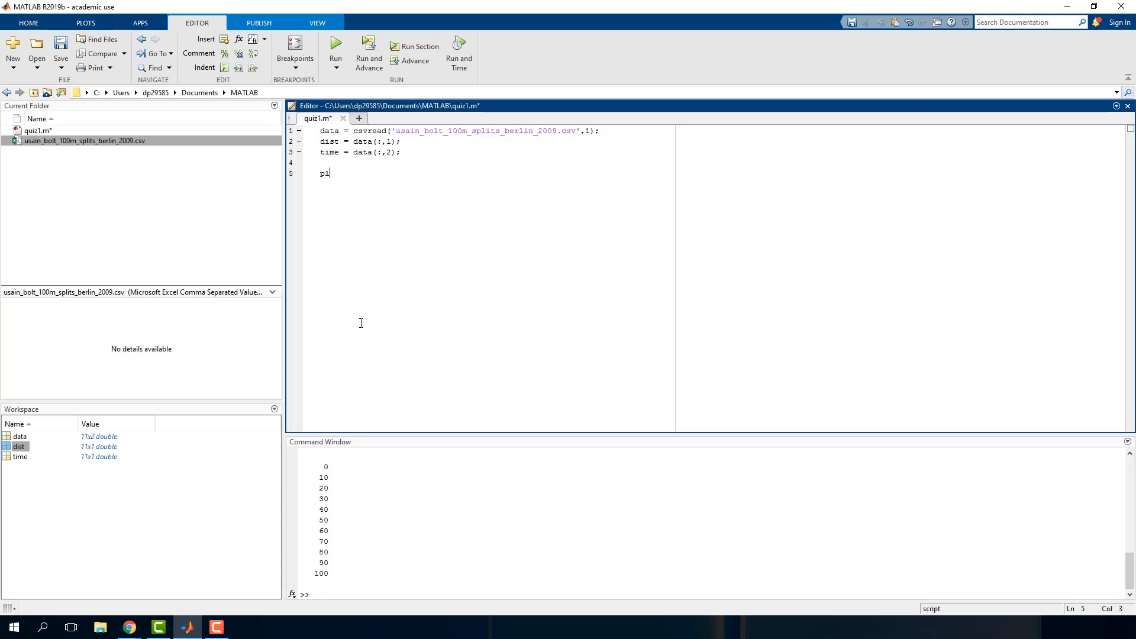
type("ot(")
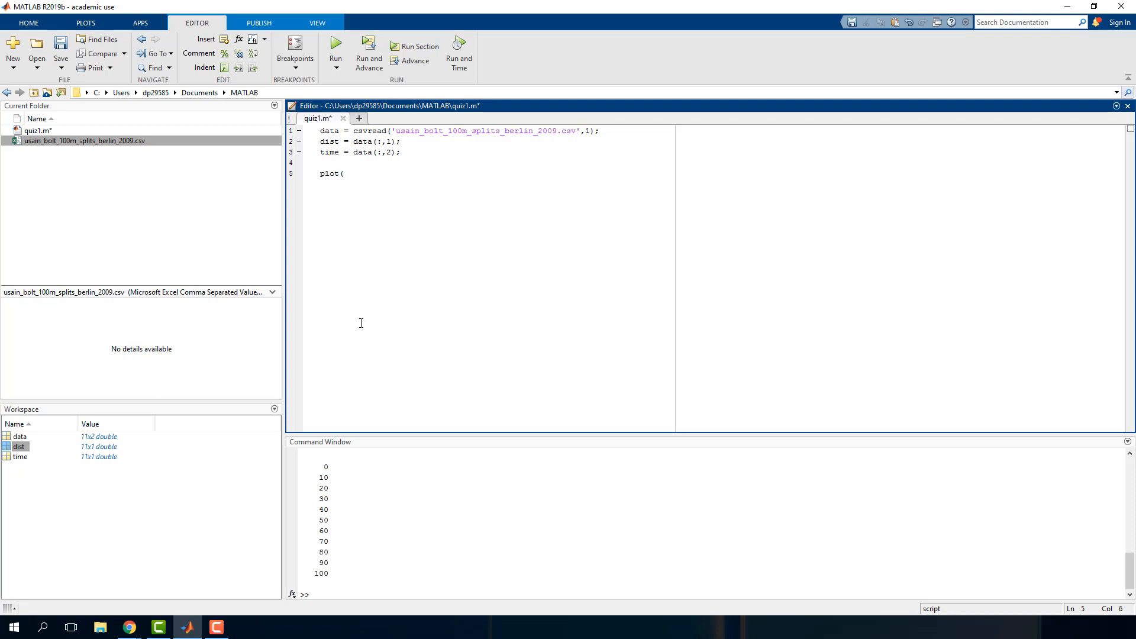
type("time,")
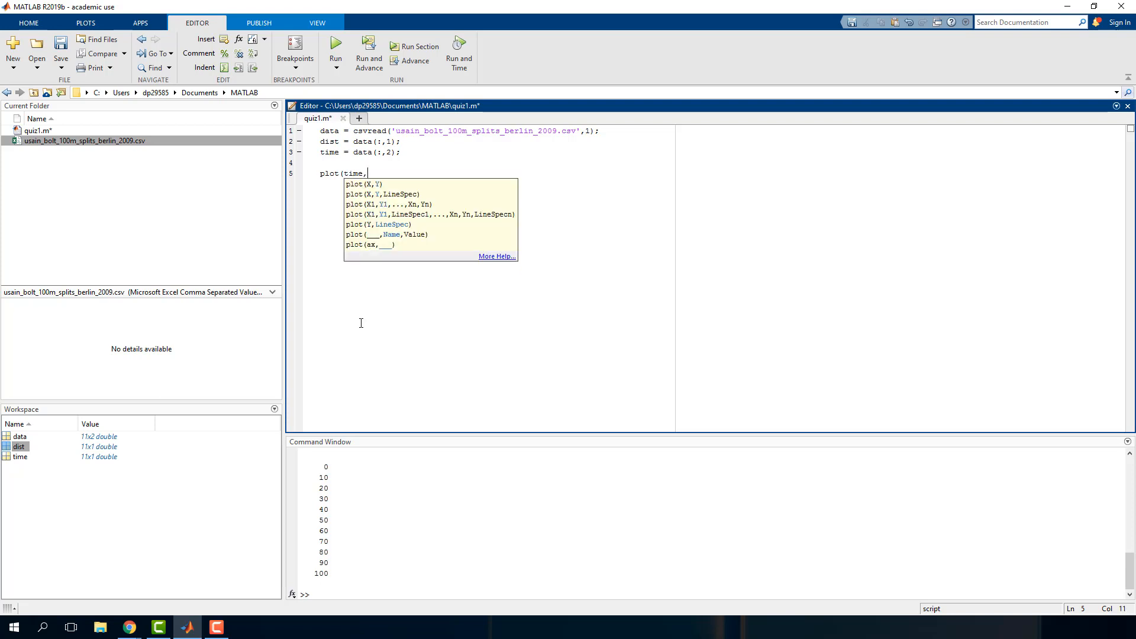
type("dist")
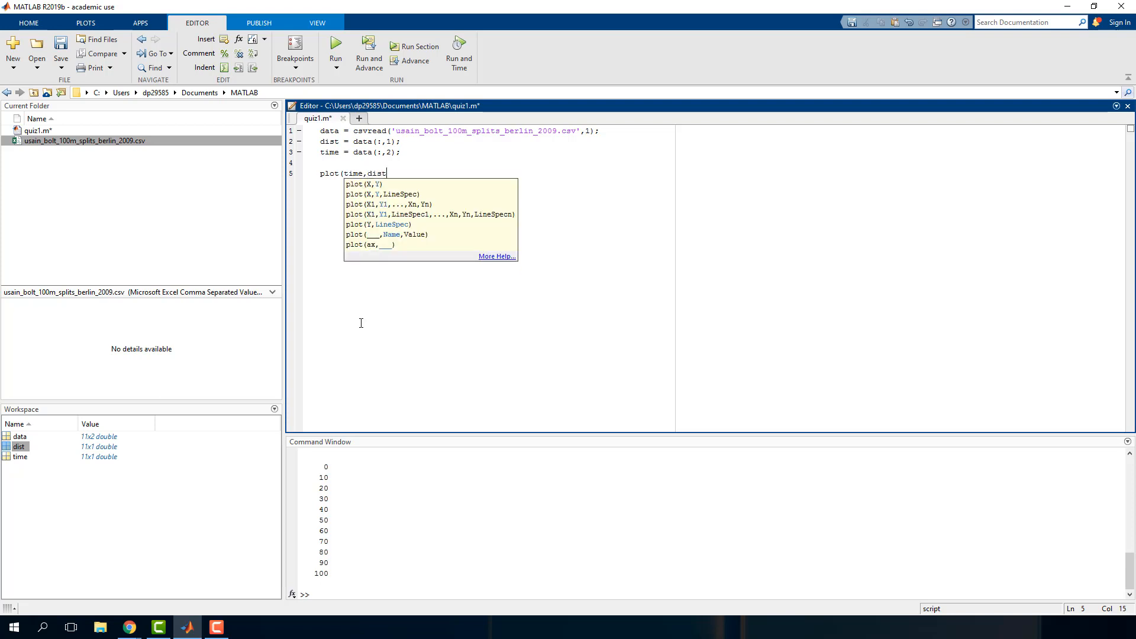
type(")")
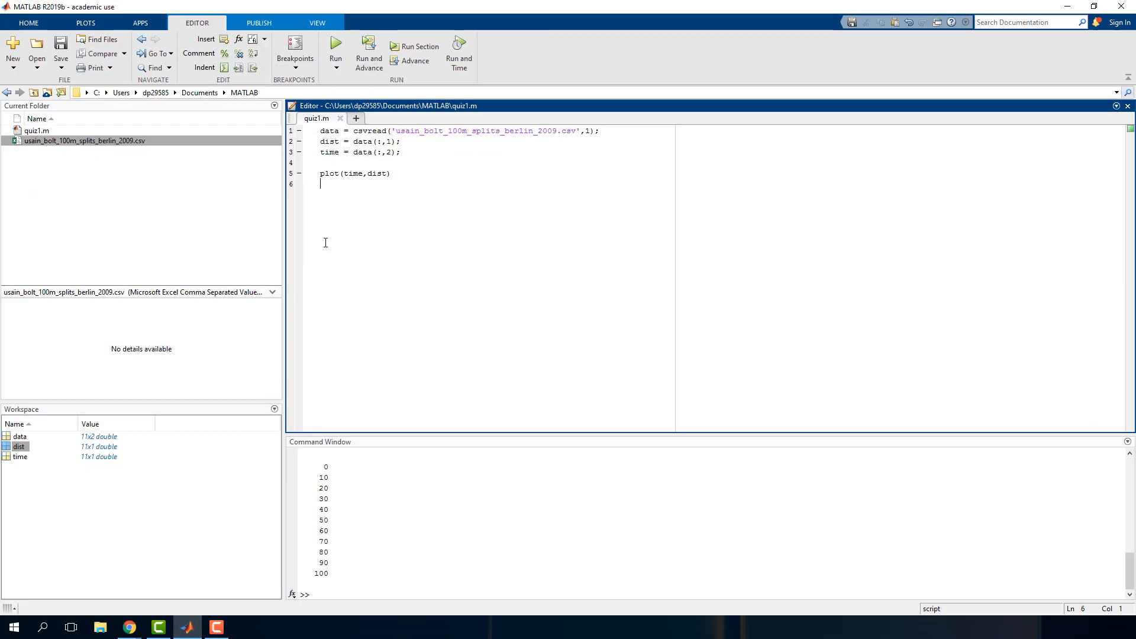
Label the axes "time (sec)" and "Distance (m)" with xlabel and ylabel.
type("xlabel")
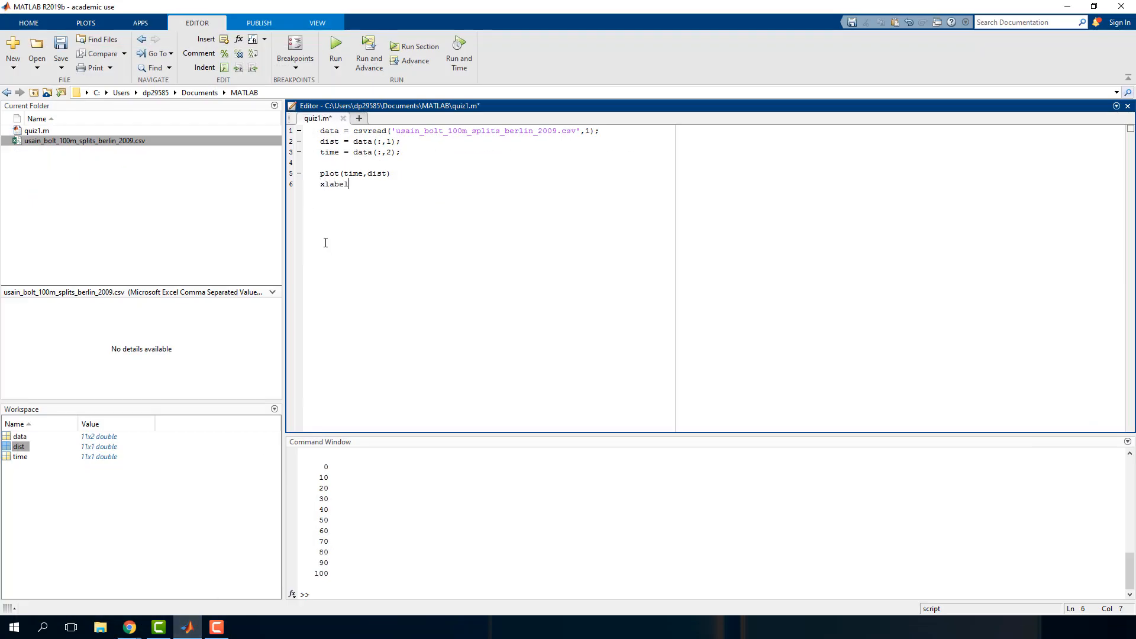
type("( \"time (")
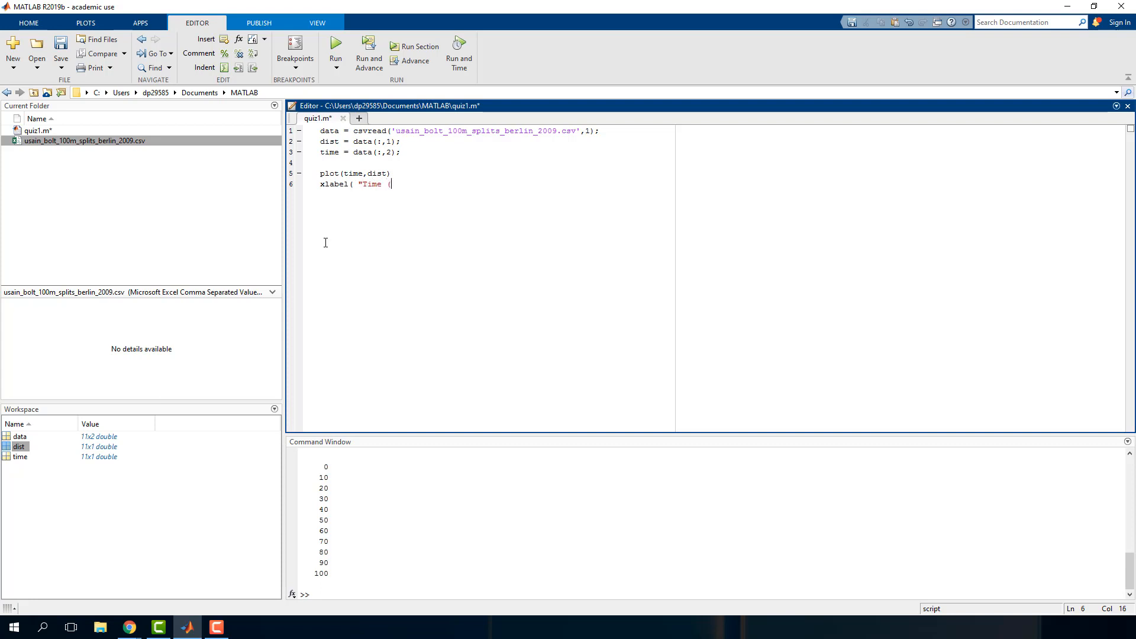
type("sec)\" )")
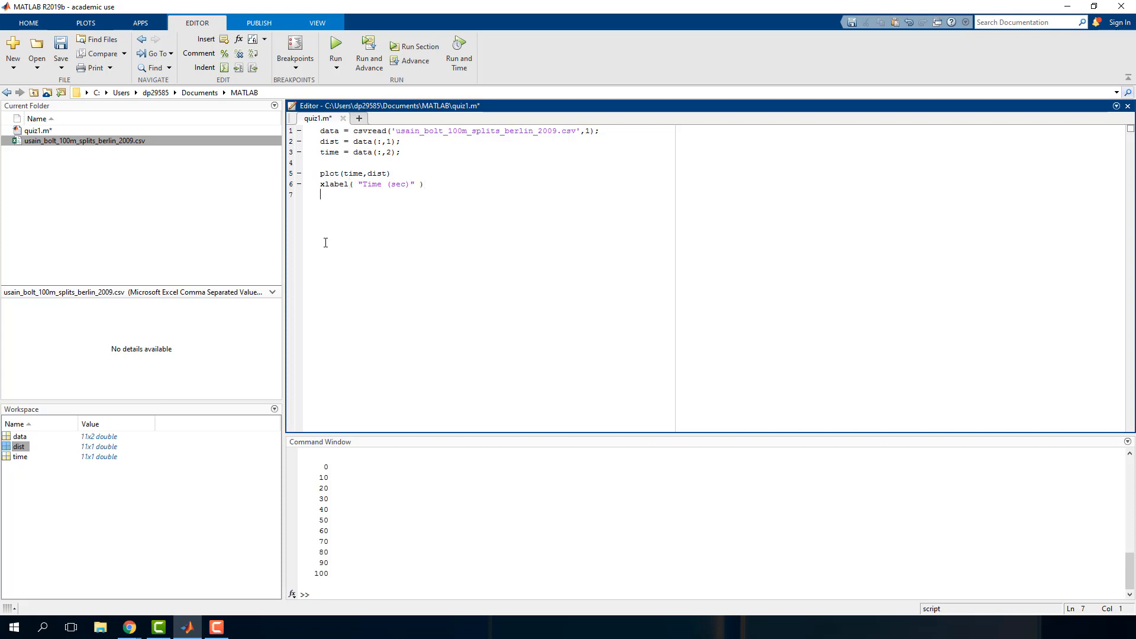
type("ylabel( \"")
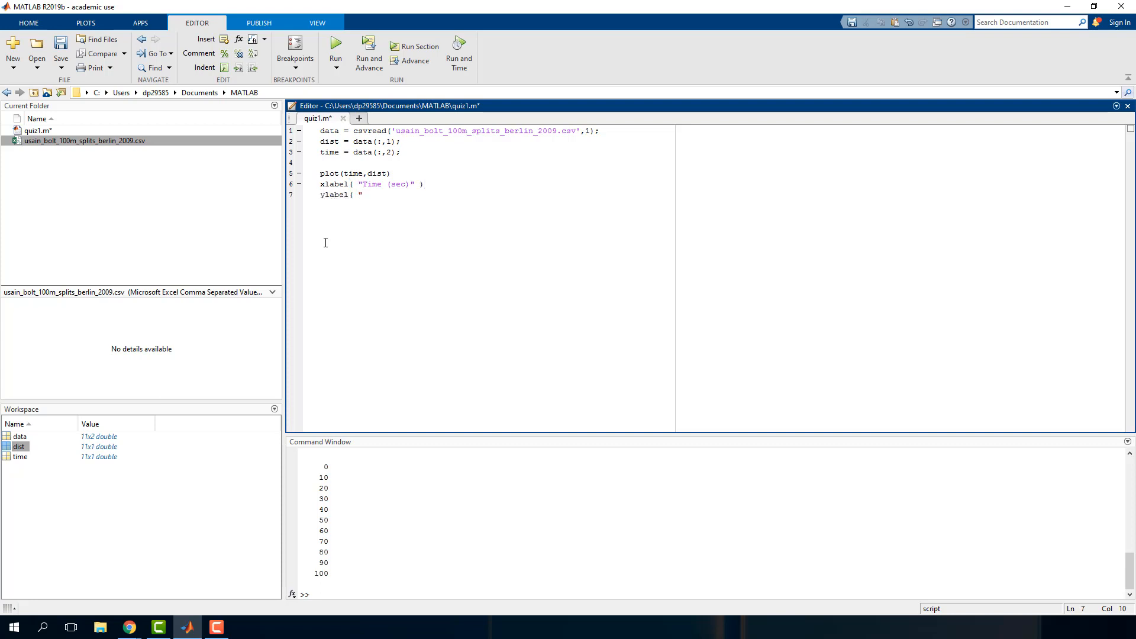
type("Dista")
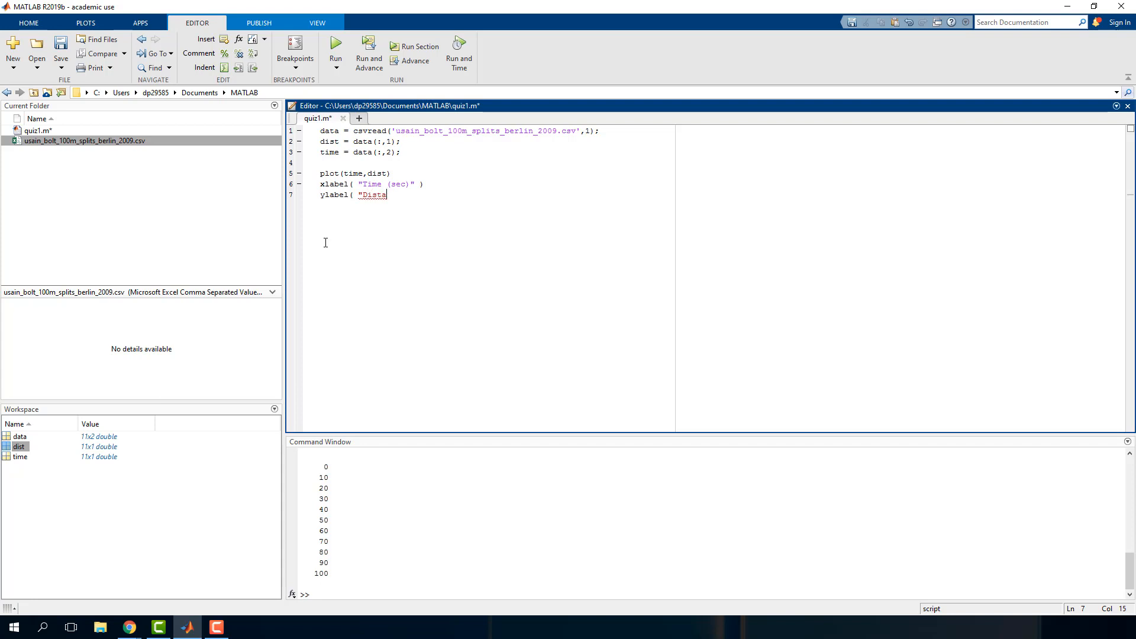
type("nce (m)\" )")
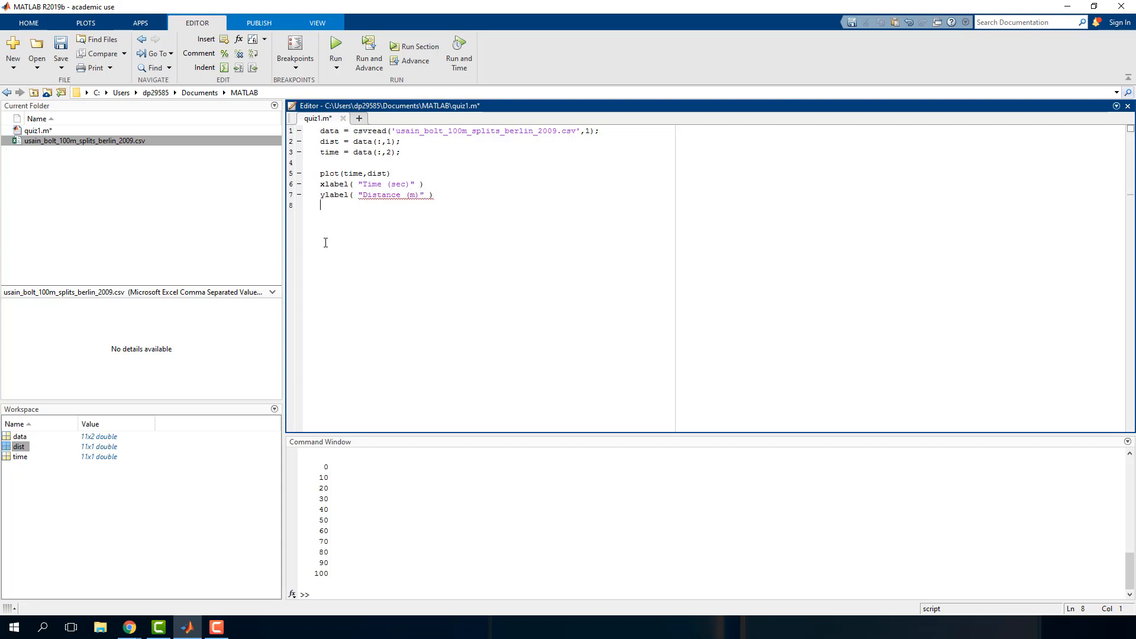
Set the plot title to "Usain Bolt's World Record 100m dash".
type("title( \"")
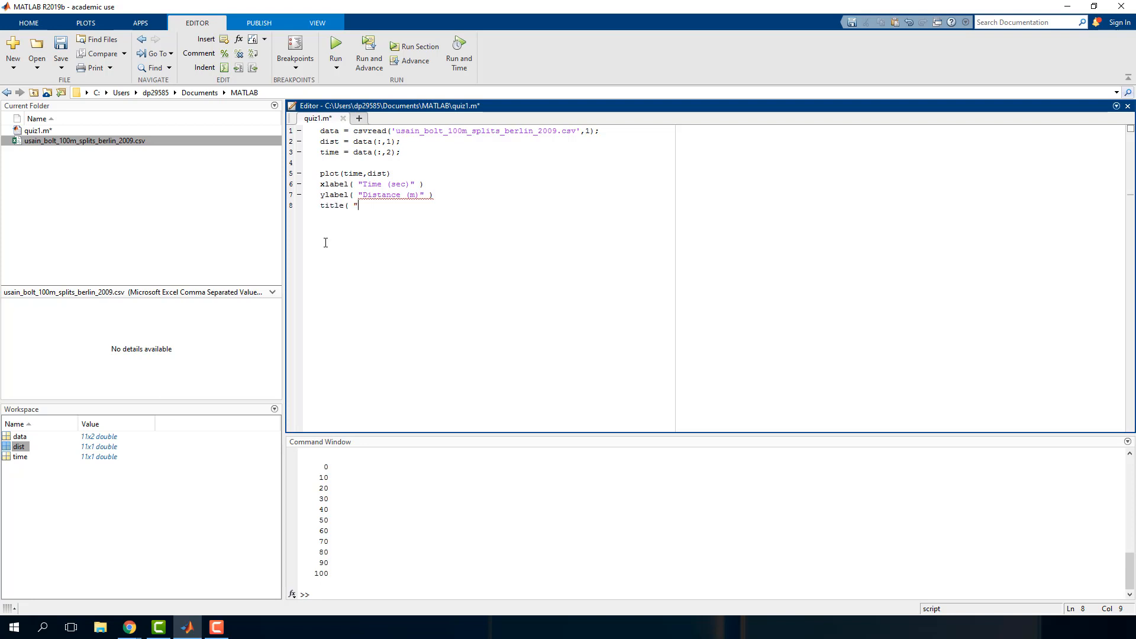
type("Us")
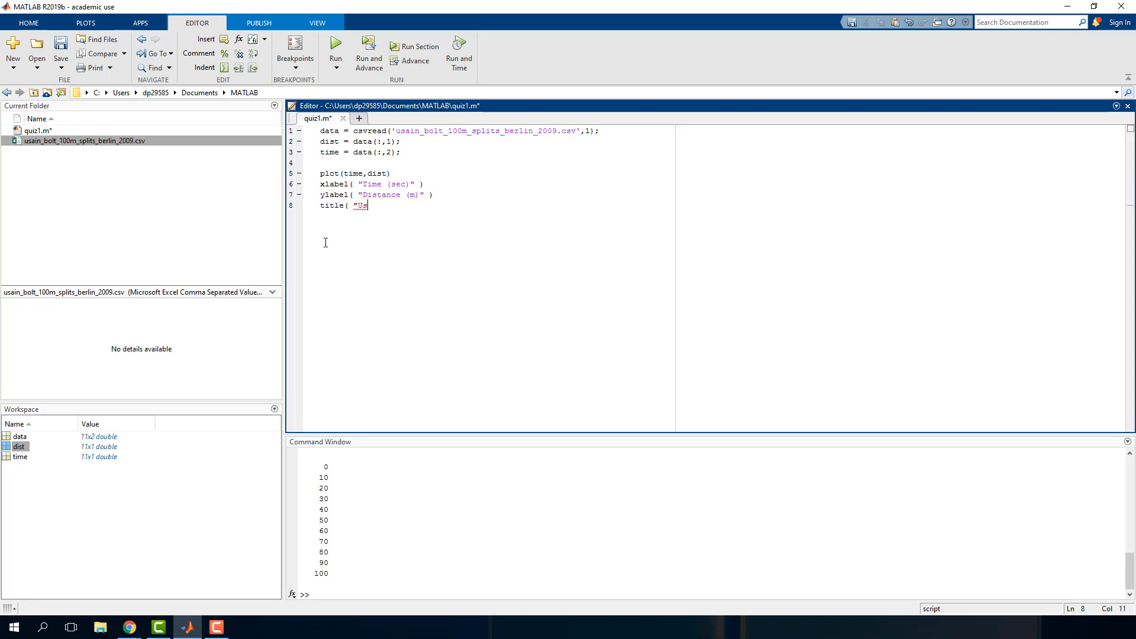
type("ain Bolt's")
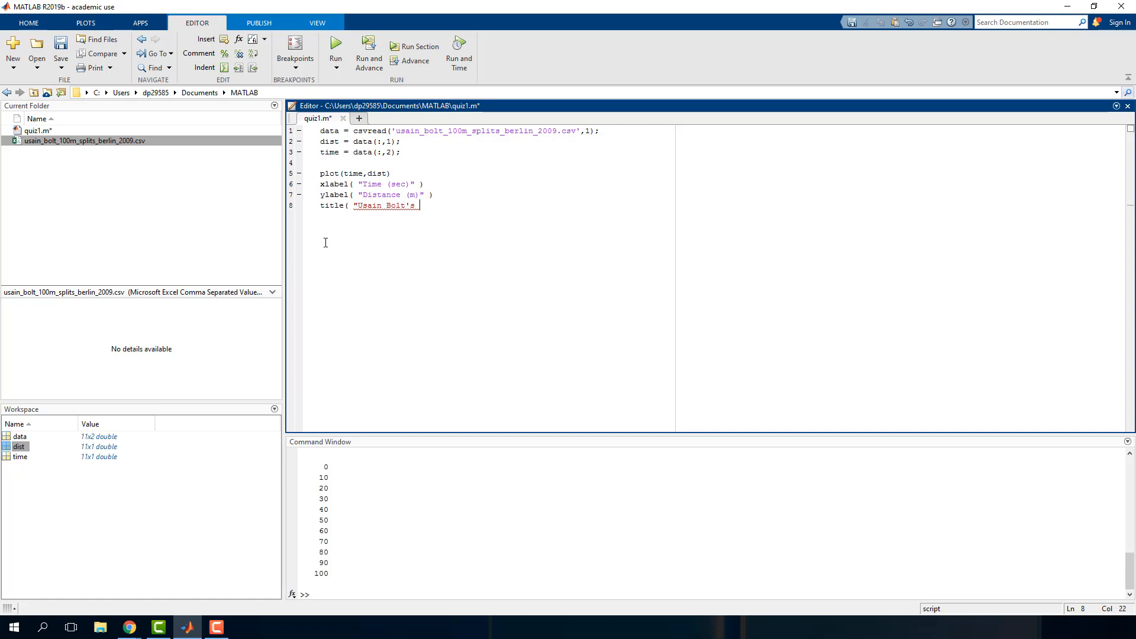
type("World Record 100m dash\"")
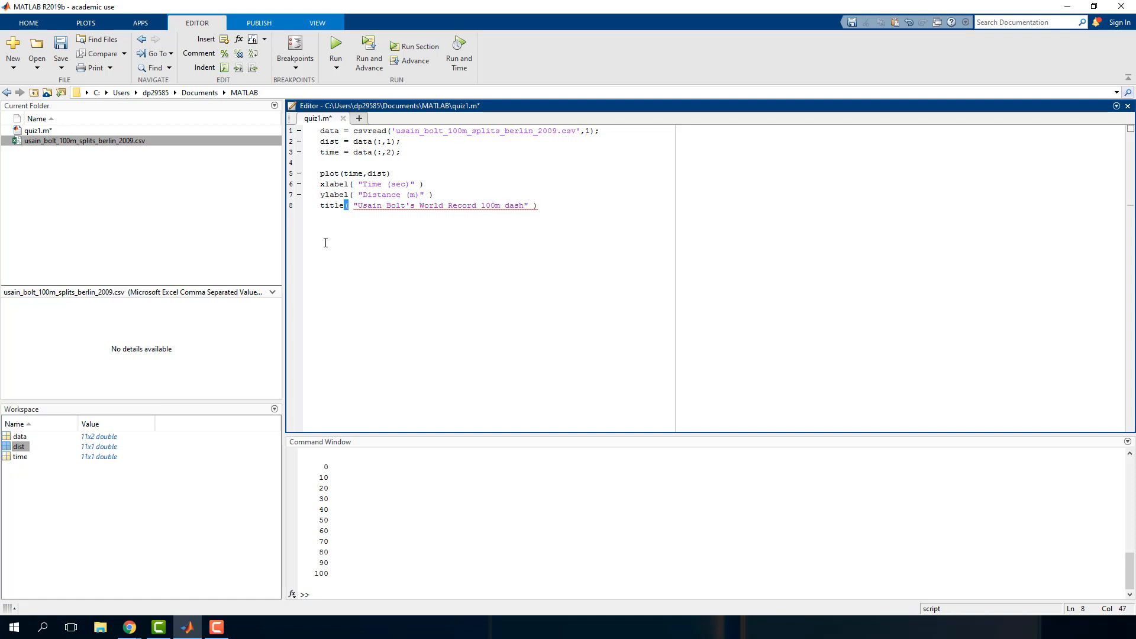
Save and run quiz1.m to produce Figure 1, the titled distance-versus-time plot.
left_click(335, 46)
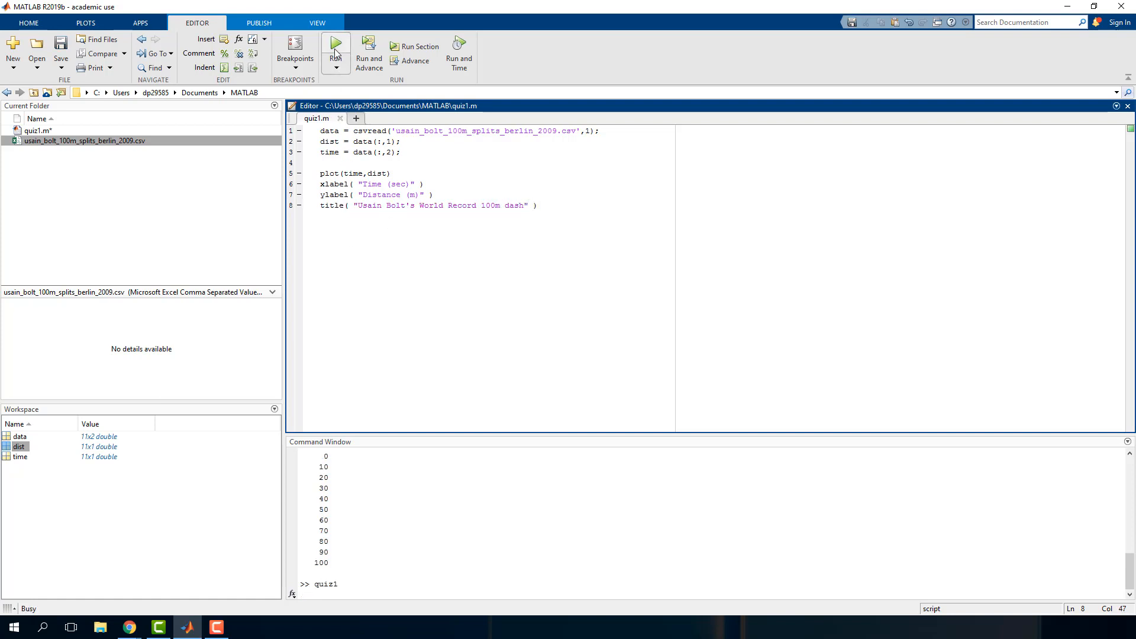
left_click(334, 47)
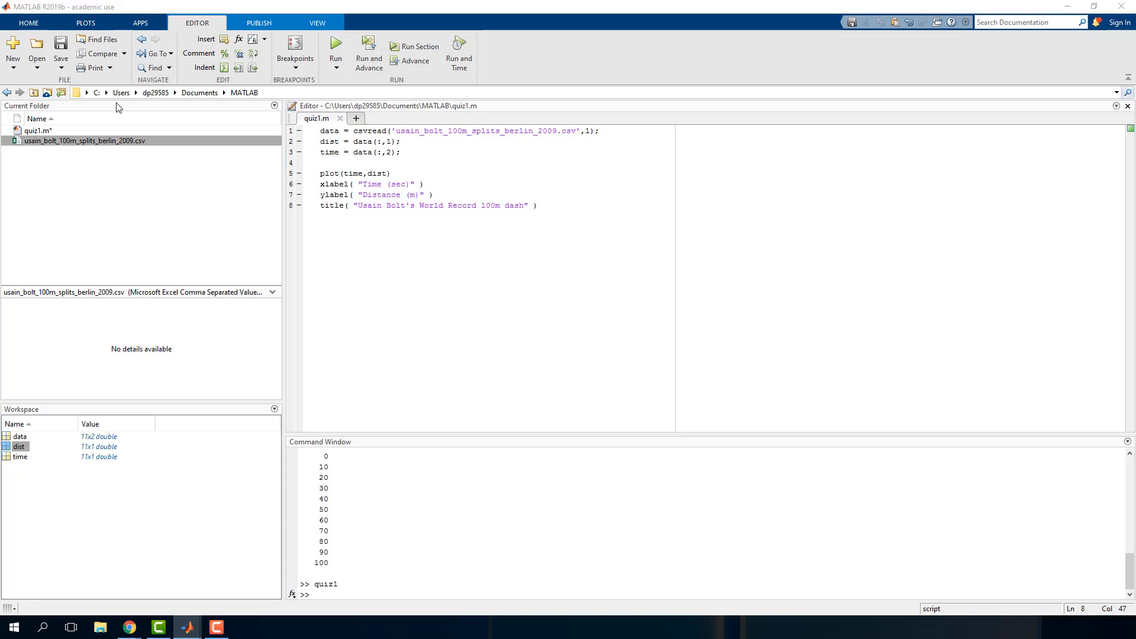
left_click(335, 46)
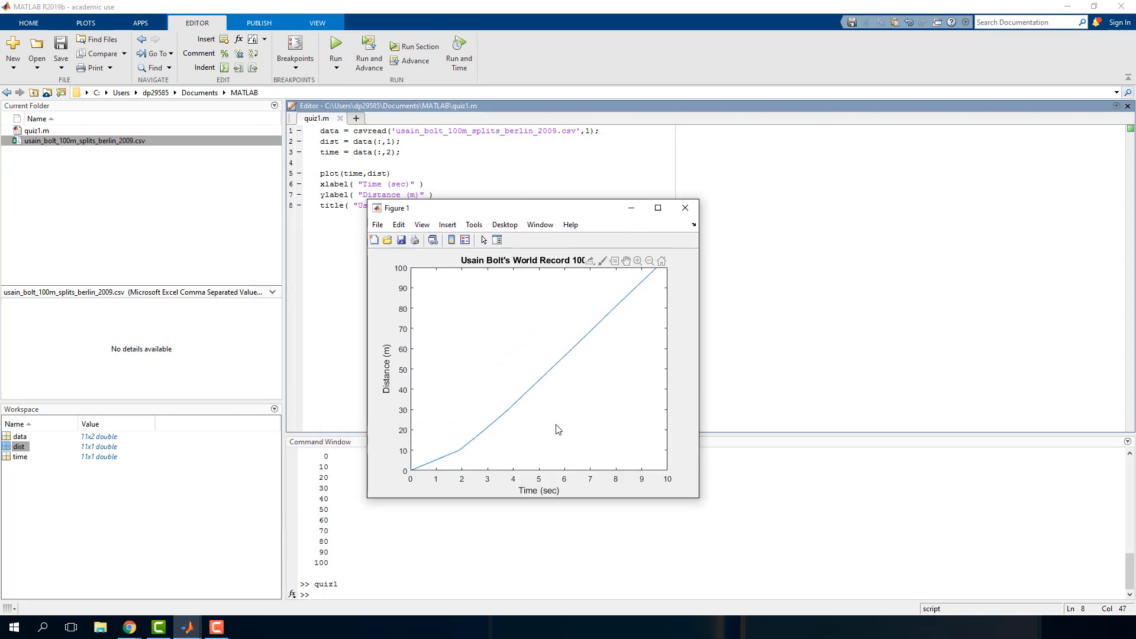
mouse_move(586, 303)
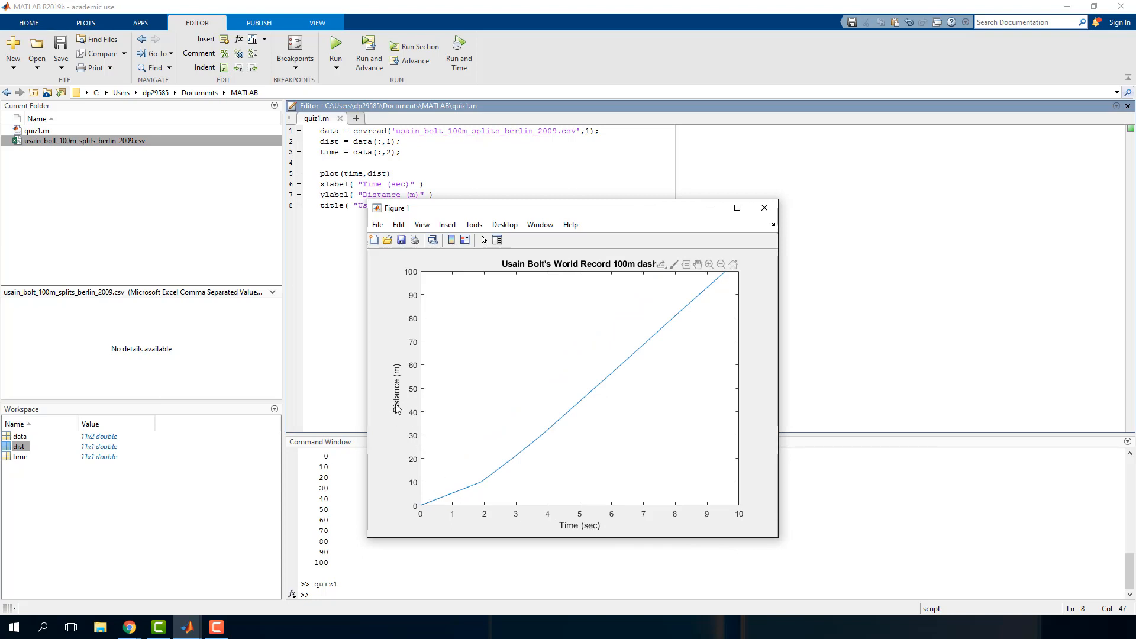
mouse_move(635, 367)
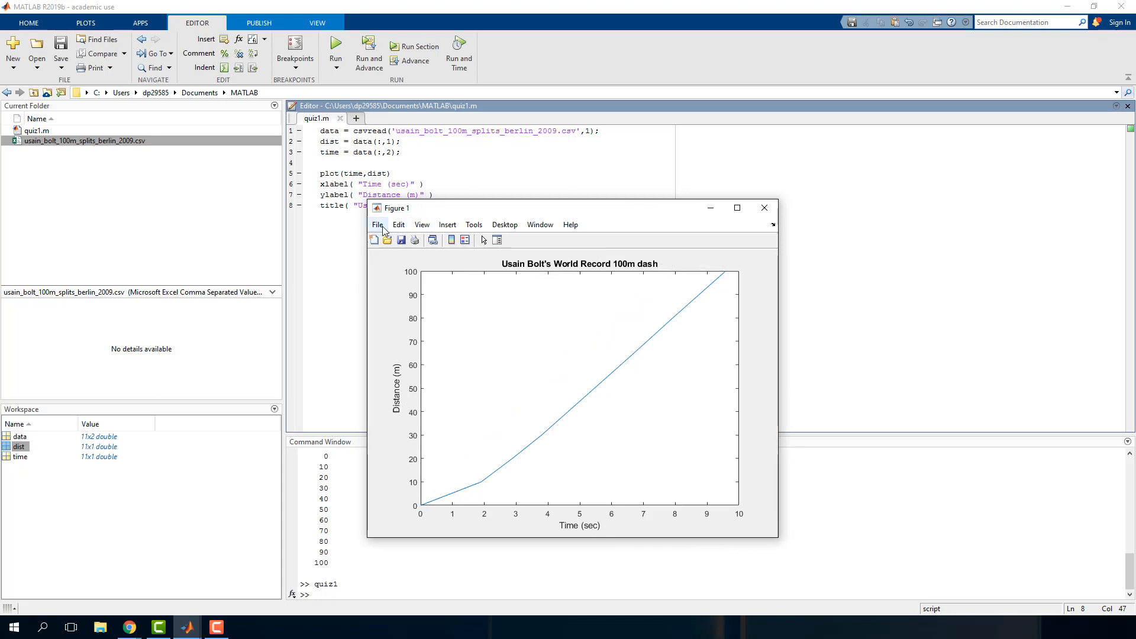
Save Figure 1 as the JPEG image dist_v_time.jpg in Documents\MATLAB via File > Save As.
left_click(377, 224)
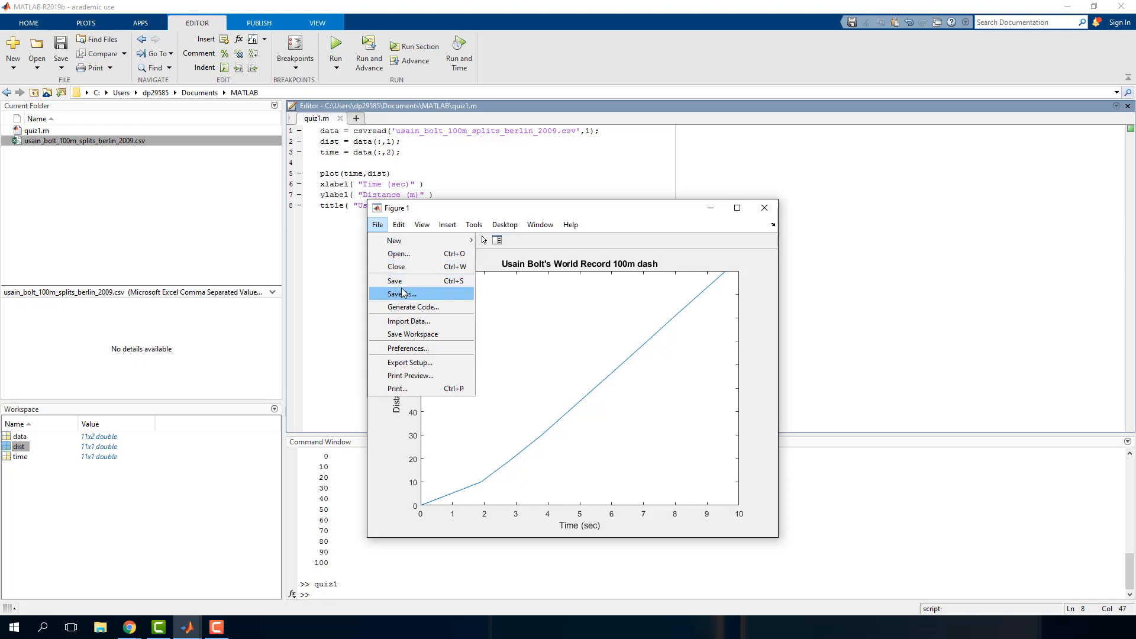
left_click(403, 293)
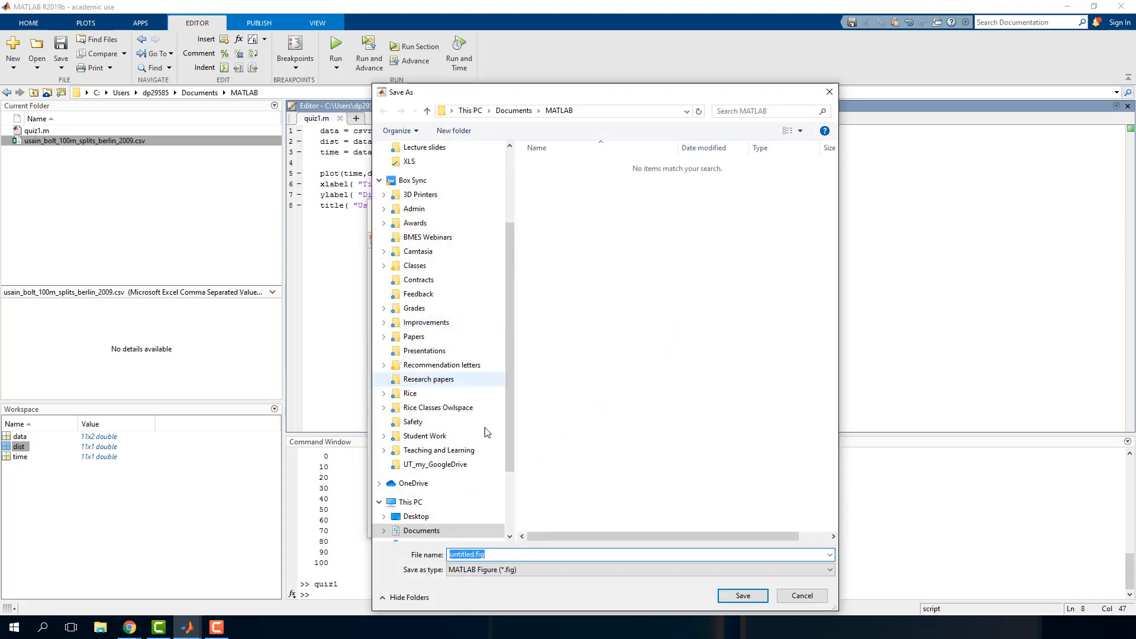
left_click(828, 570)
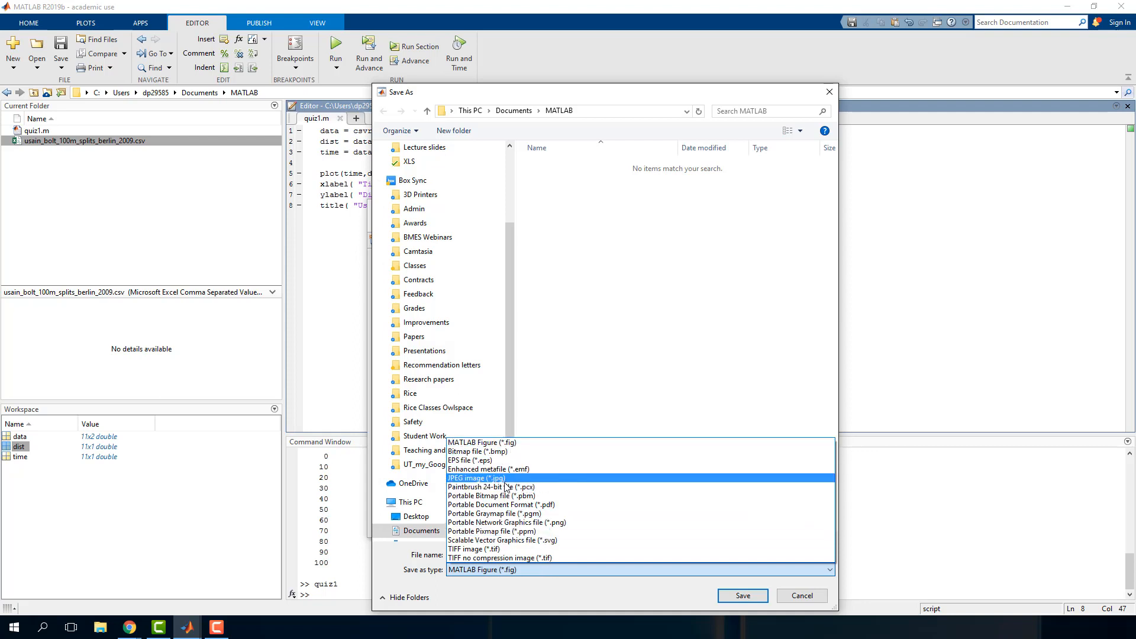
left_click(476, 478)
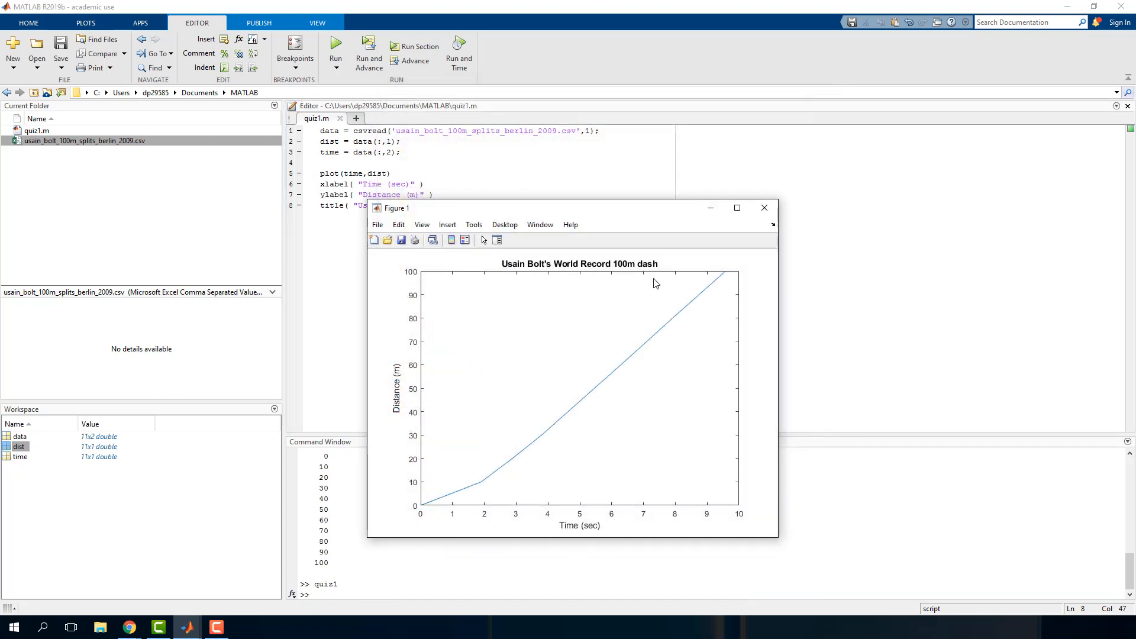
left_click(763, 208)
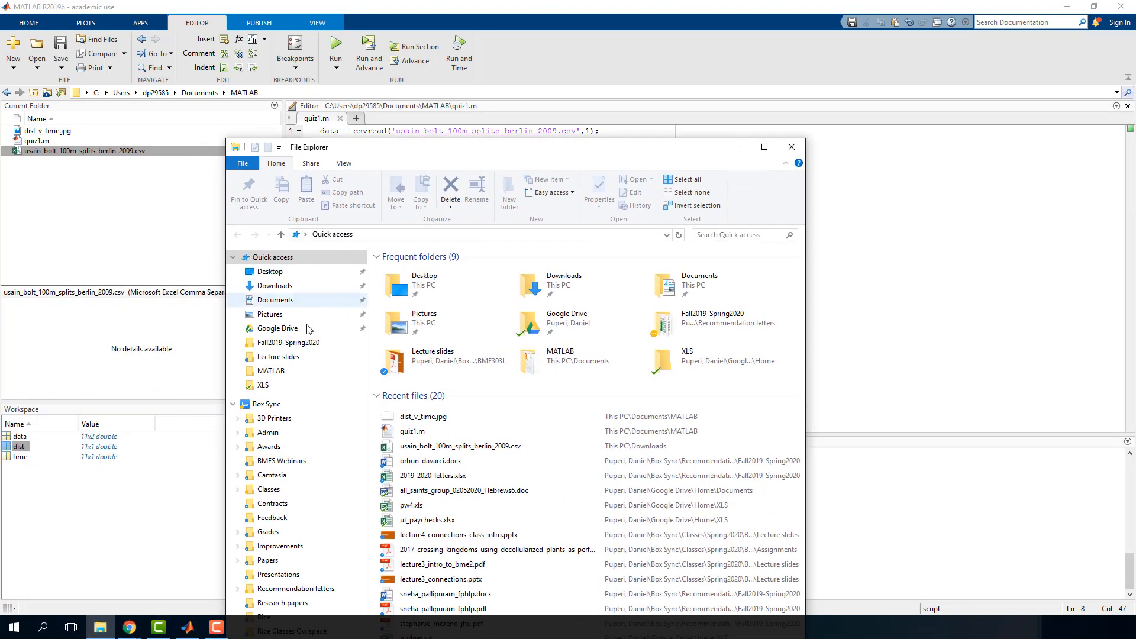
Preview dist_v_time.jpg in Photos to confirm the distance-versus-time plot, then close it.
left_click(270, 371)
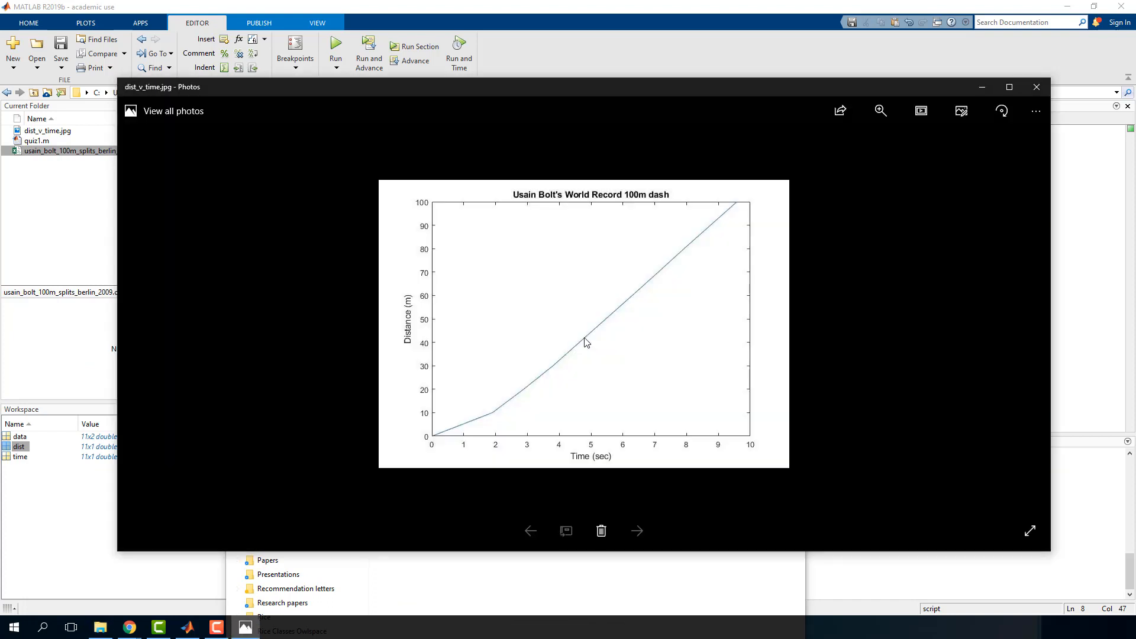
mouse_move(1036, 87)
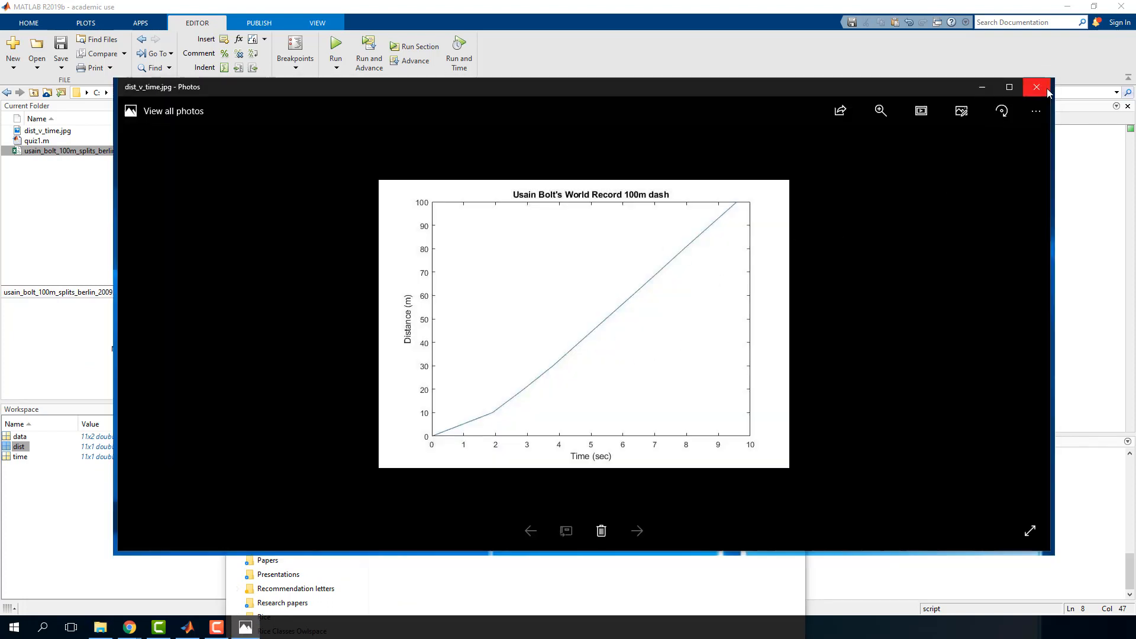
left_click(1035, 86)
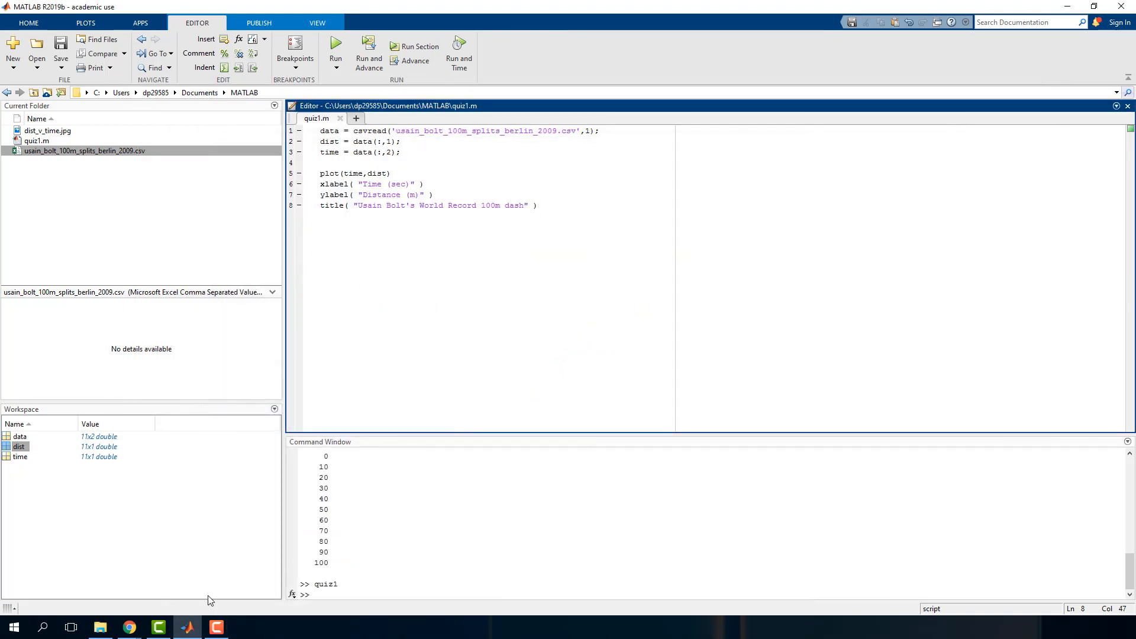
Upload dist_v_time.jpg from Documents\MATLAB as the answer file for Canvas Question 1.
left_click(127, 627)
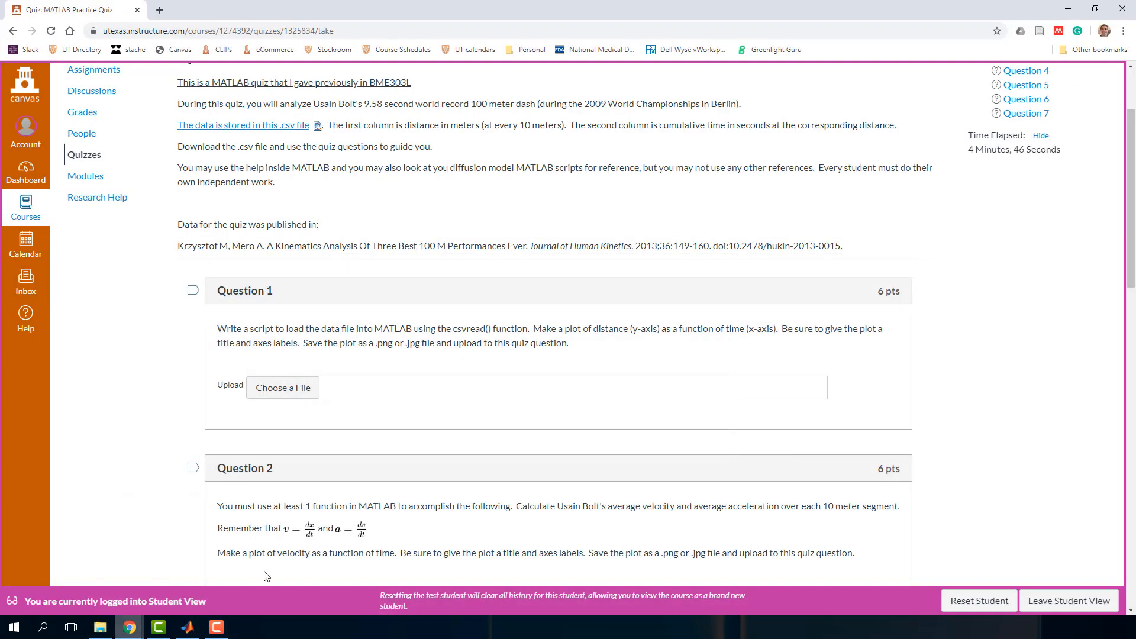
left_click(282, 386)
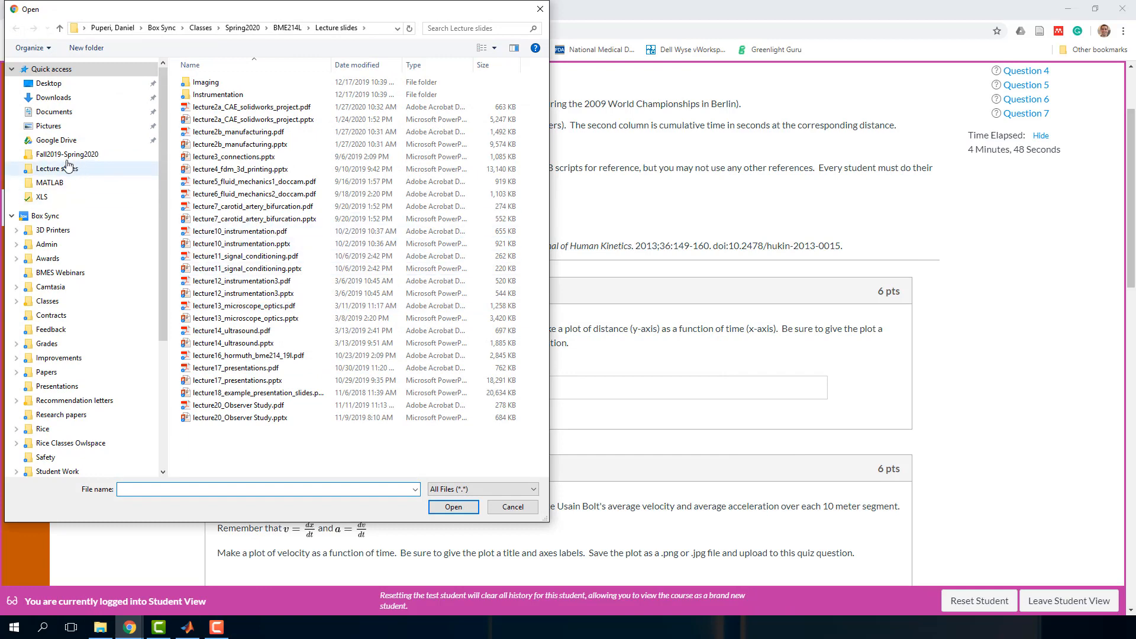
left_click(49, 182)
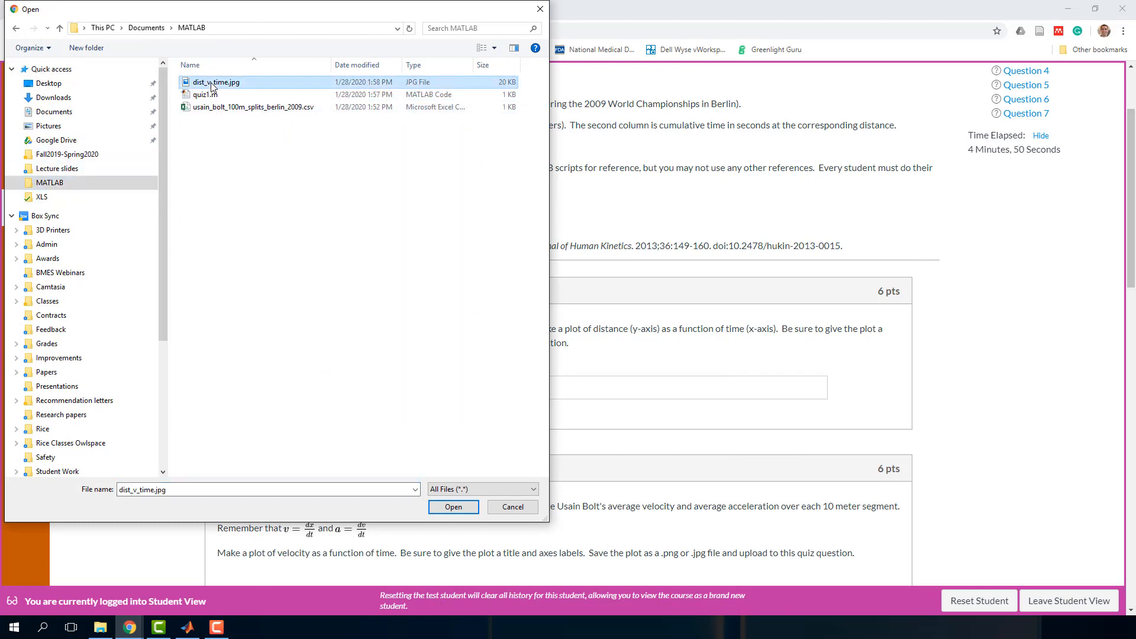
left_click(453, 506)
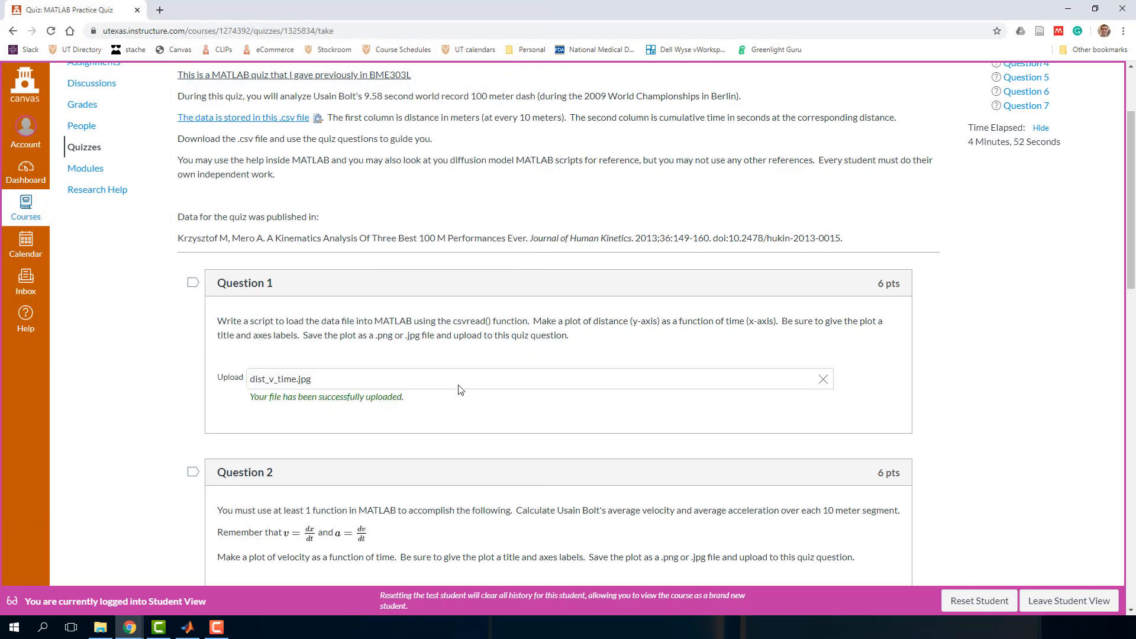
scroll("down", 3)
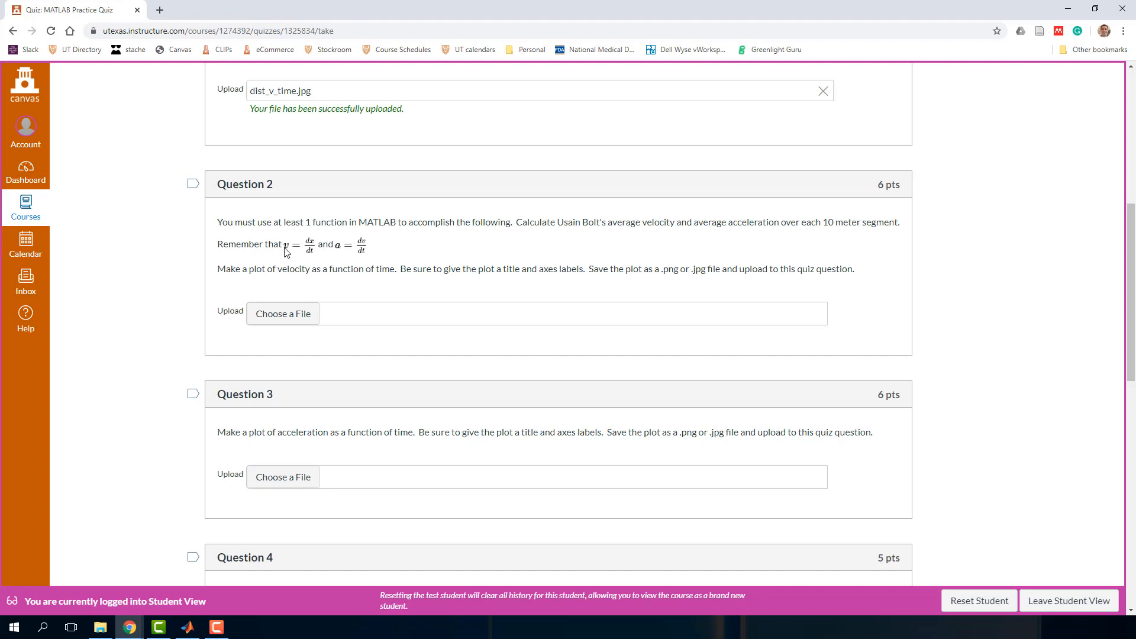
mouse_move(315, 247)
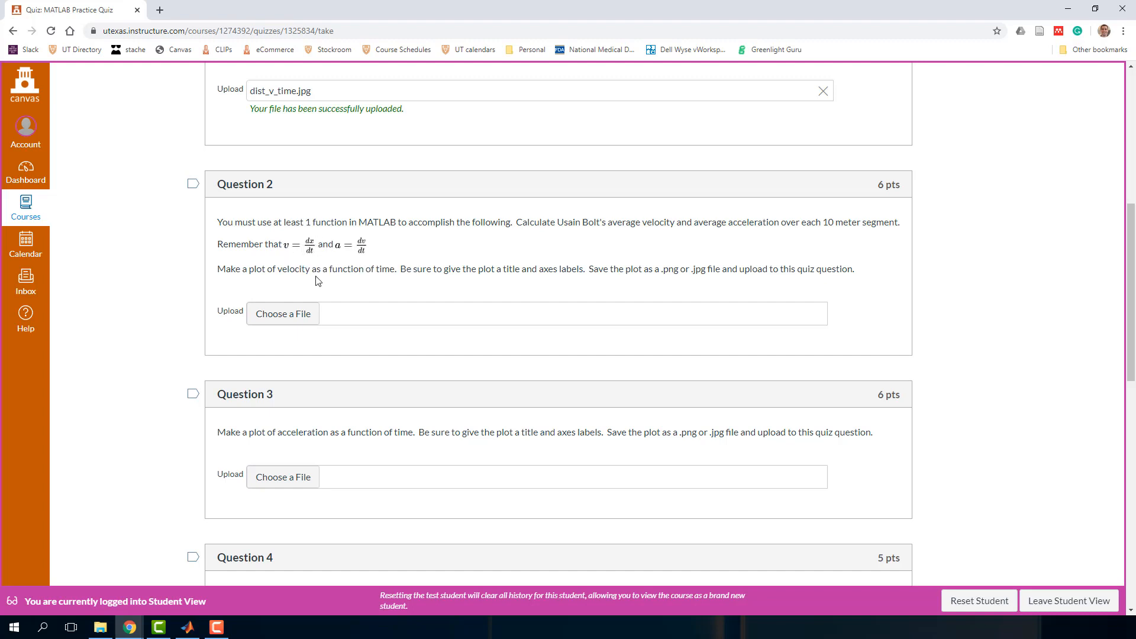
Highlight Question 2's velocity-plot requirement to read it, then clear the selection.
left_click_drag(260, 268, 354, 269)
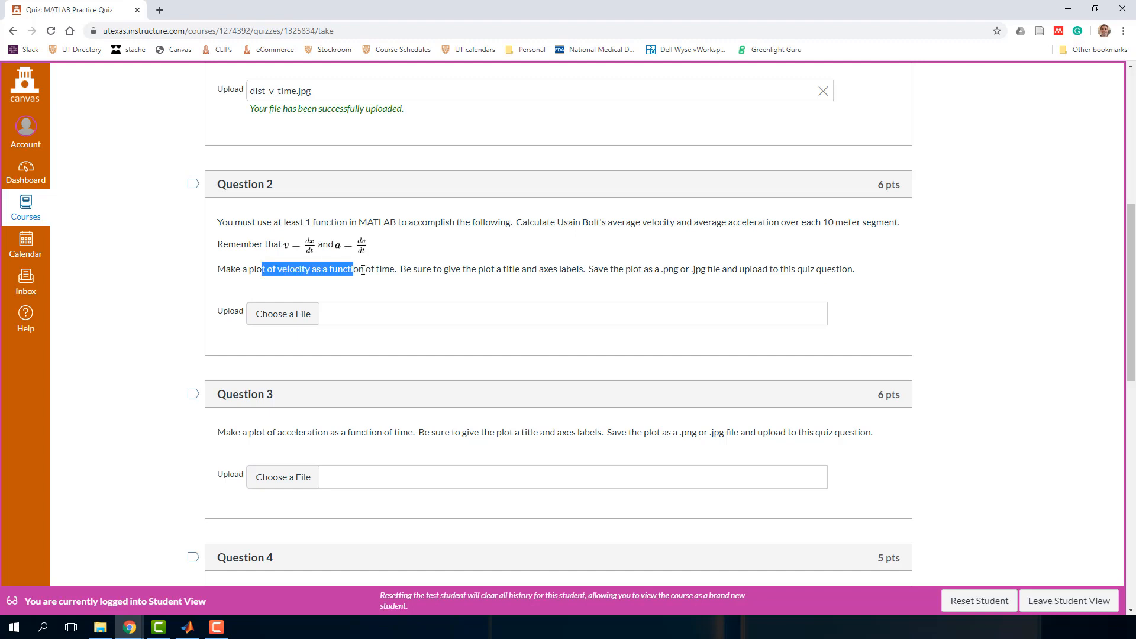
left_click_drag(355, 269, 416, 268)
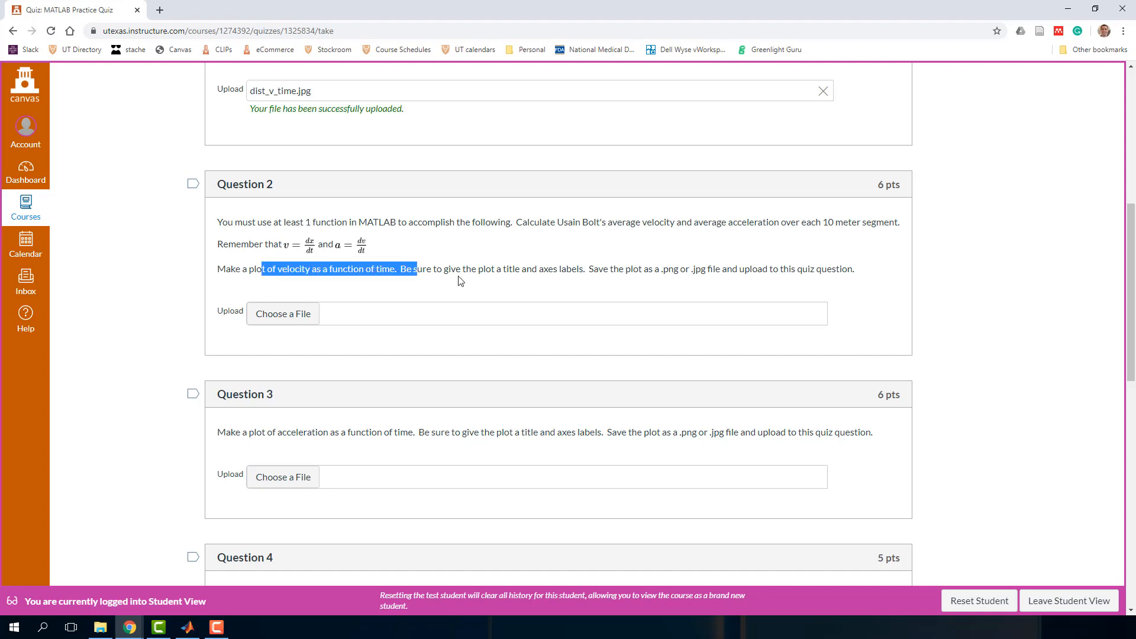
left_click(821, 268)
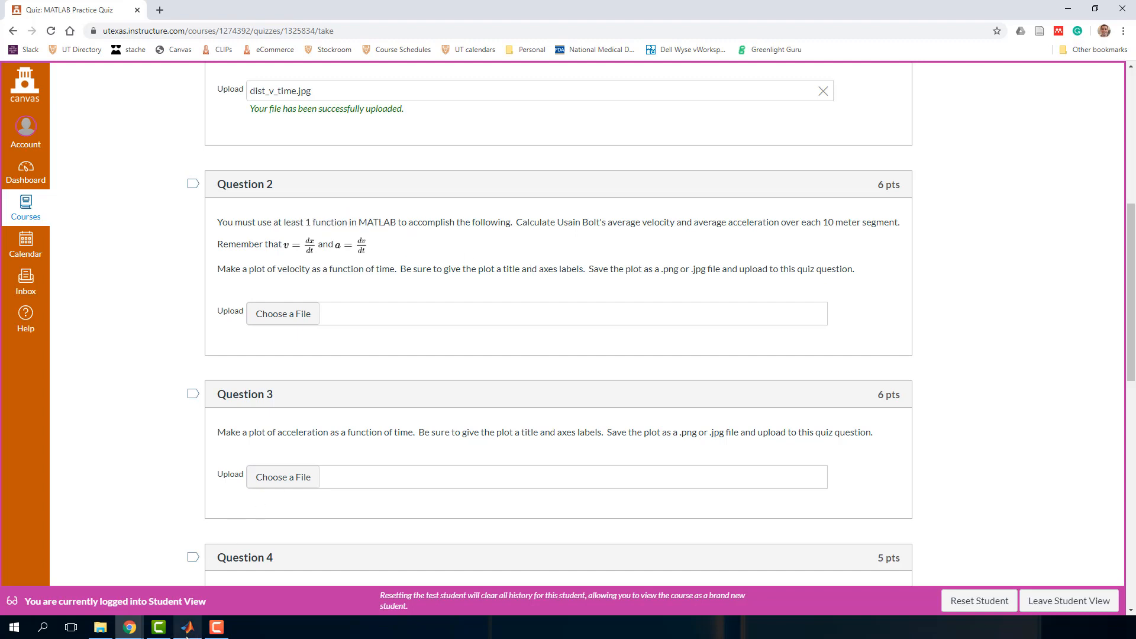
Add blank lines after the title line in quiz1.m back in MATLAB.
left_click(186, 627)
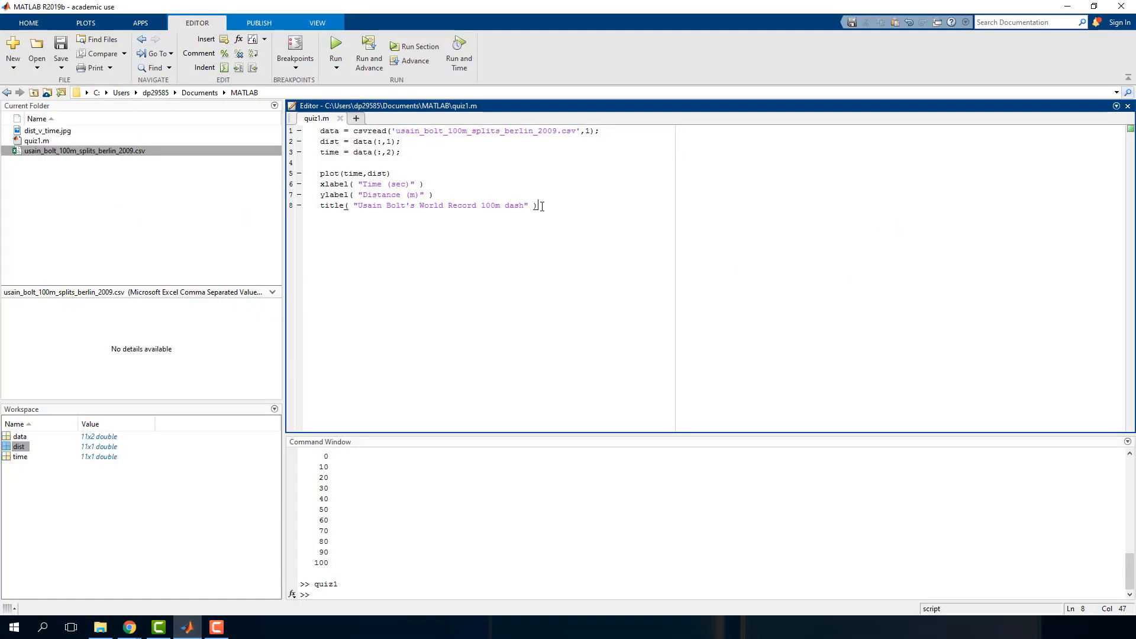
key("enter")
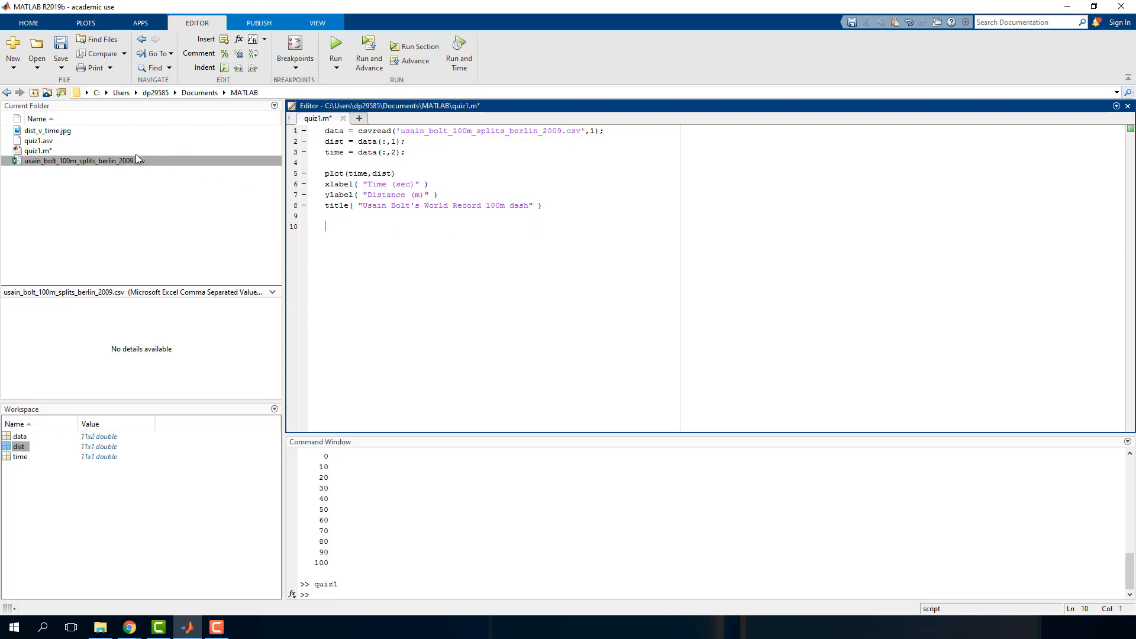
Start a new script with a placeholder function header and a closing end.
left_click(12, 51)
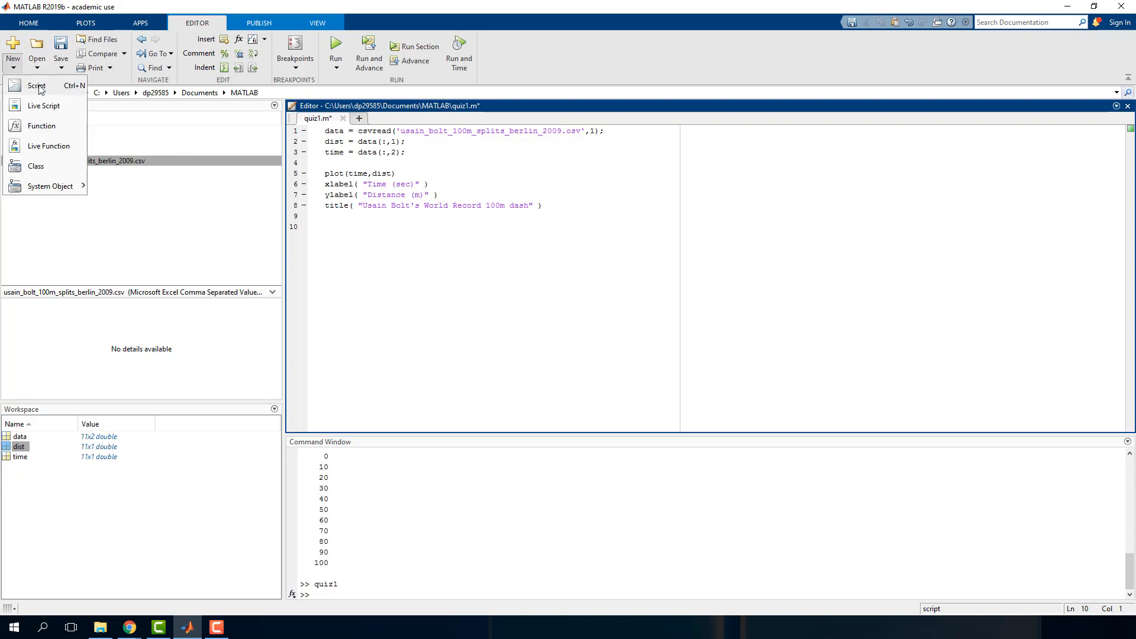
left_click(35, 85)
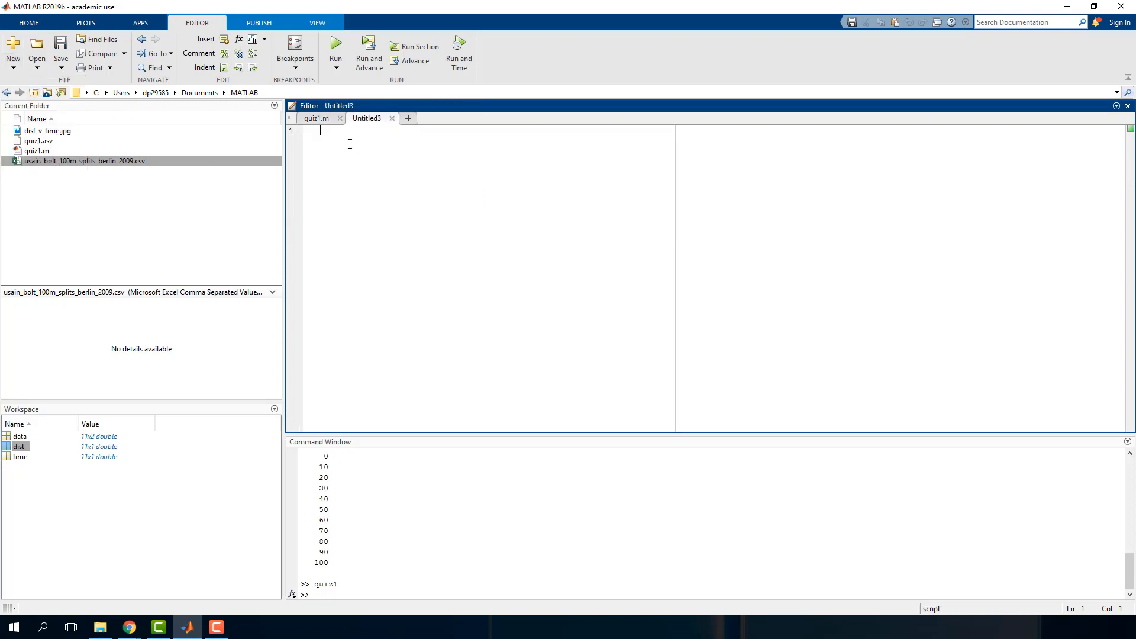
type("functi")
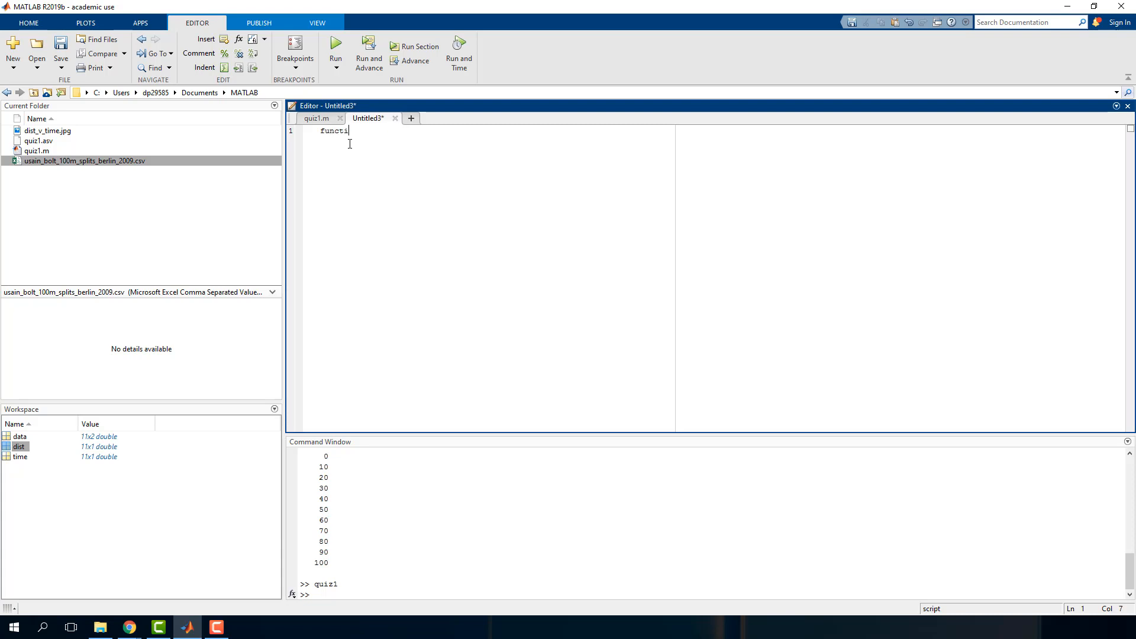
type("on outputs = fnam")
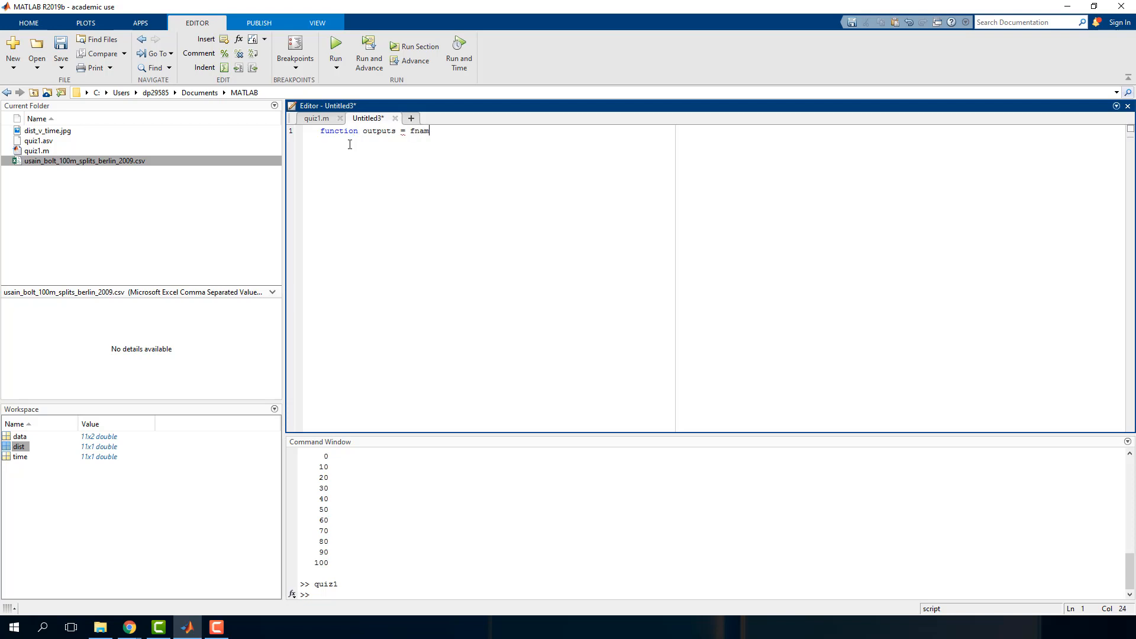
type("(inpus")
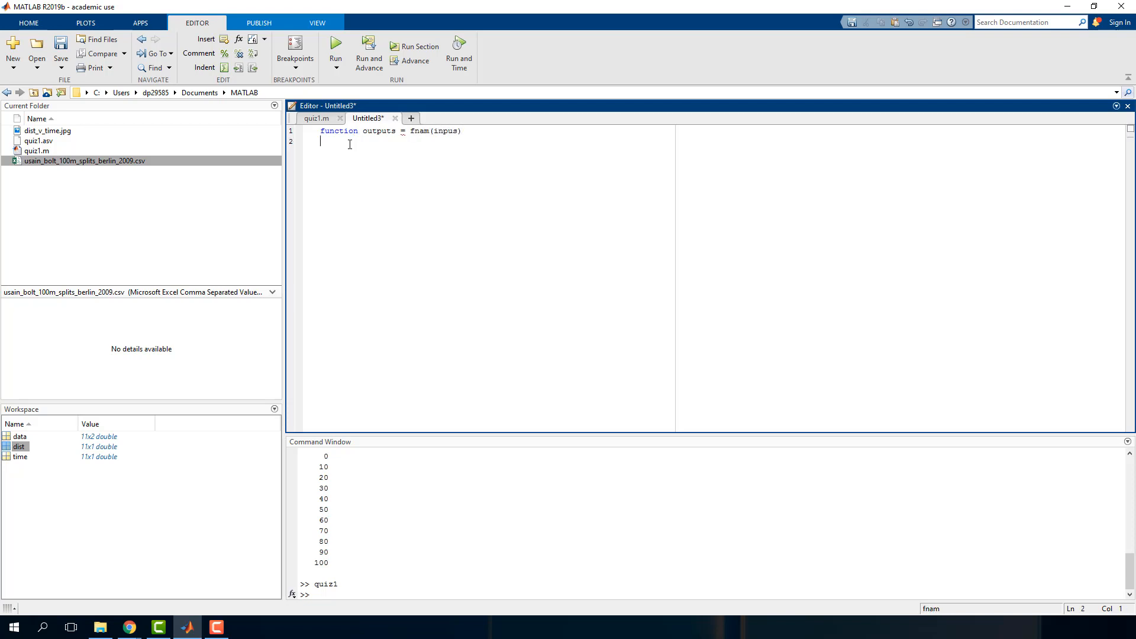
type("end")
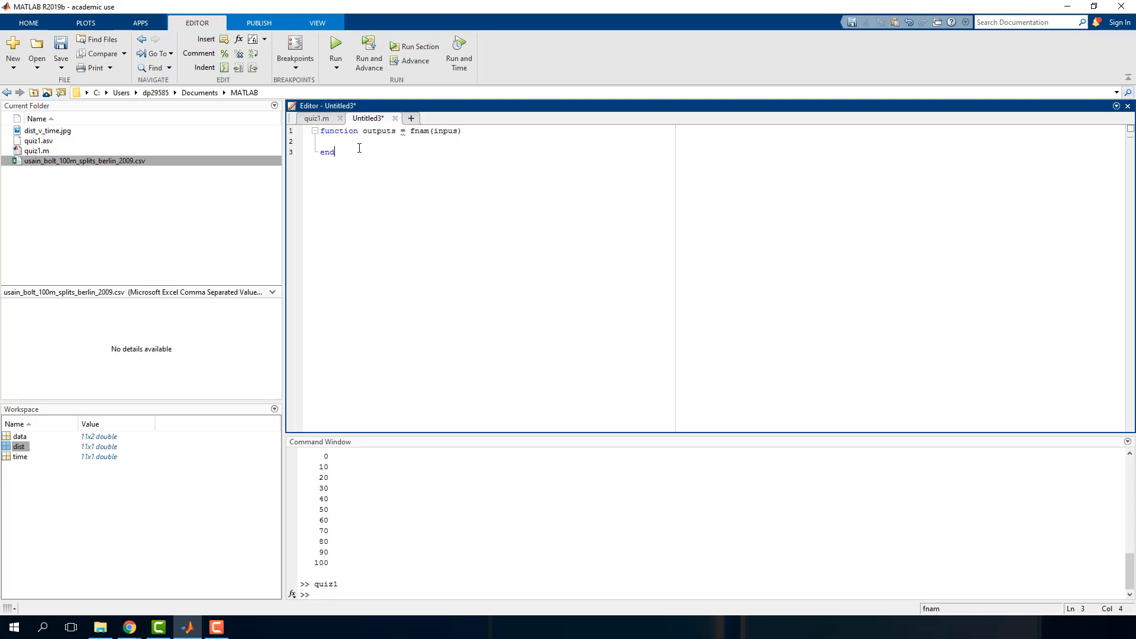
Rewrite the header as function dydx = deriv(x,y).
double_click(418, 131)
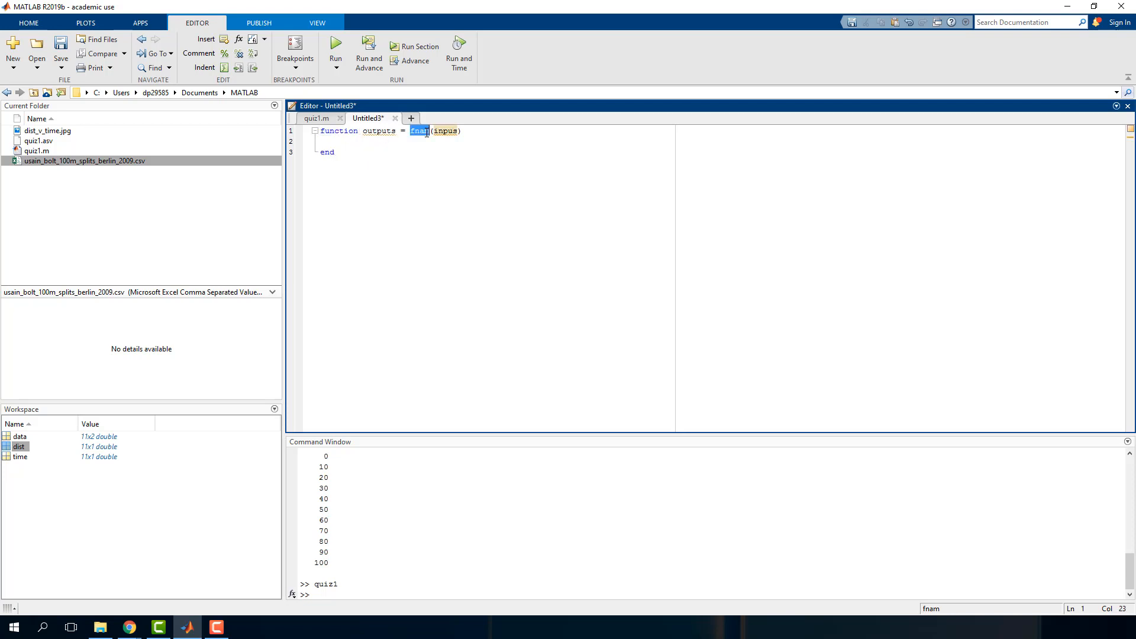
type("deriv")
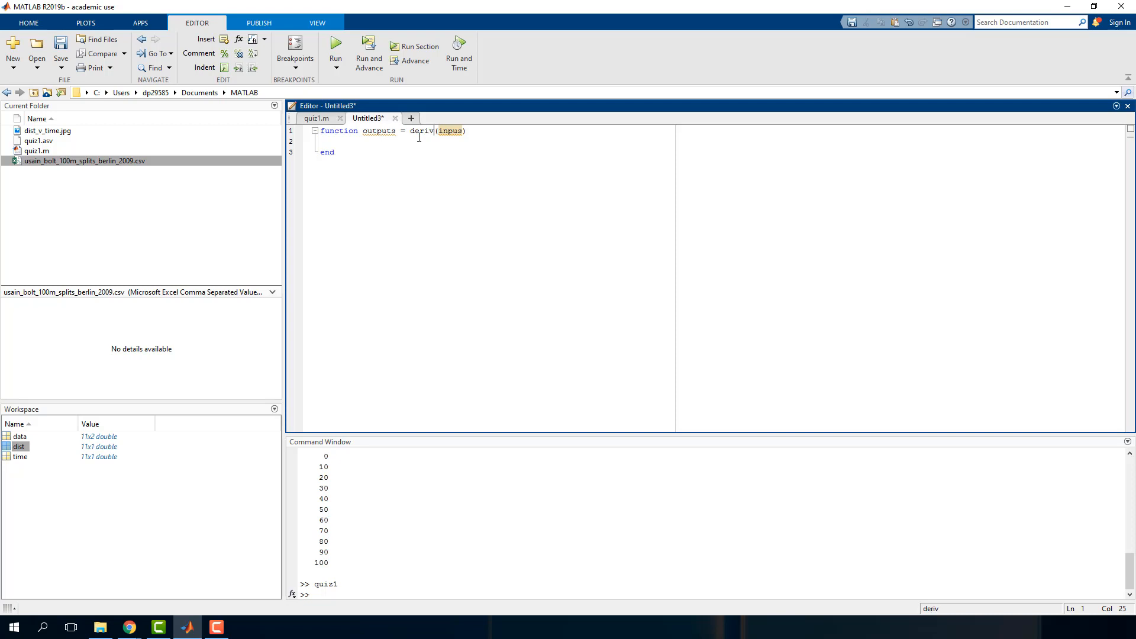
double_click(449, 131)
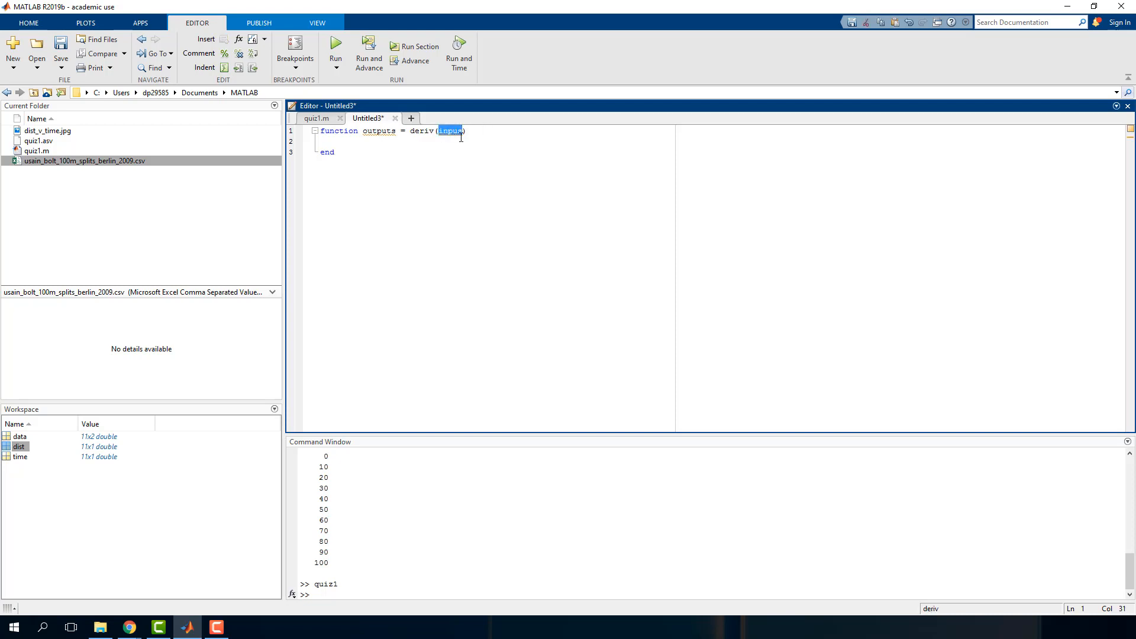
type("x,y")
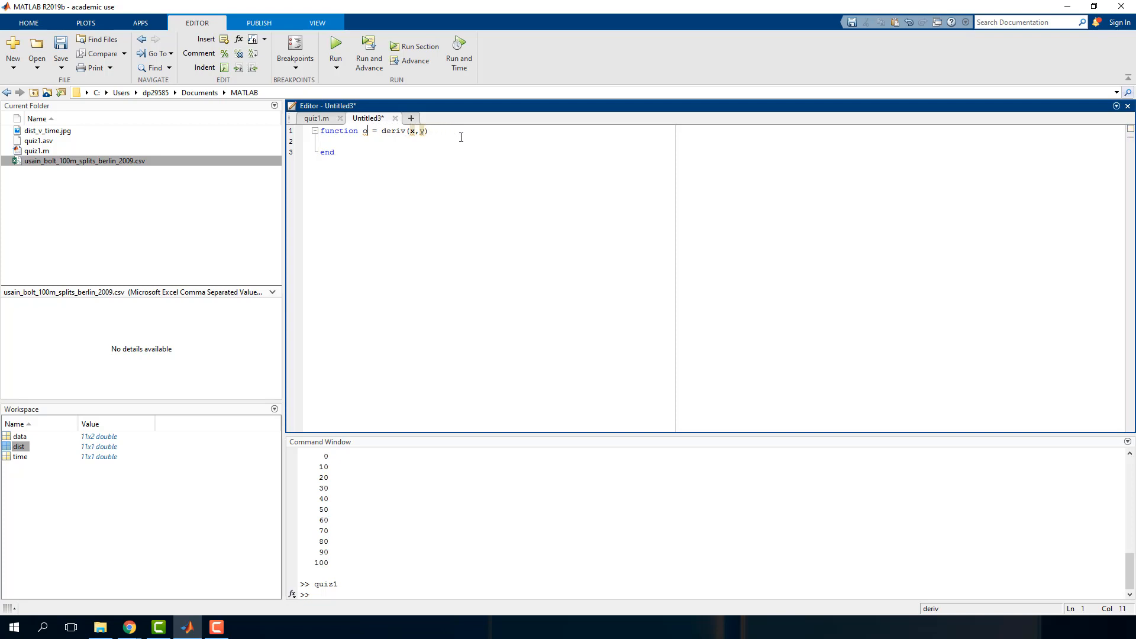
type("d")
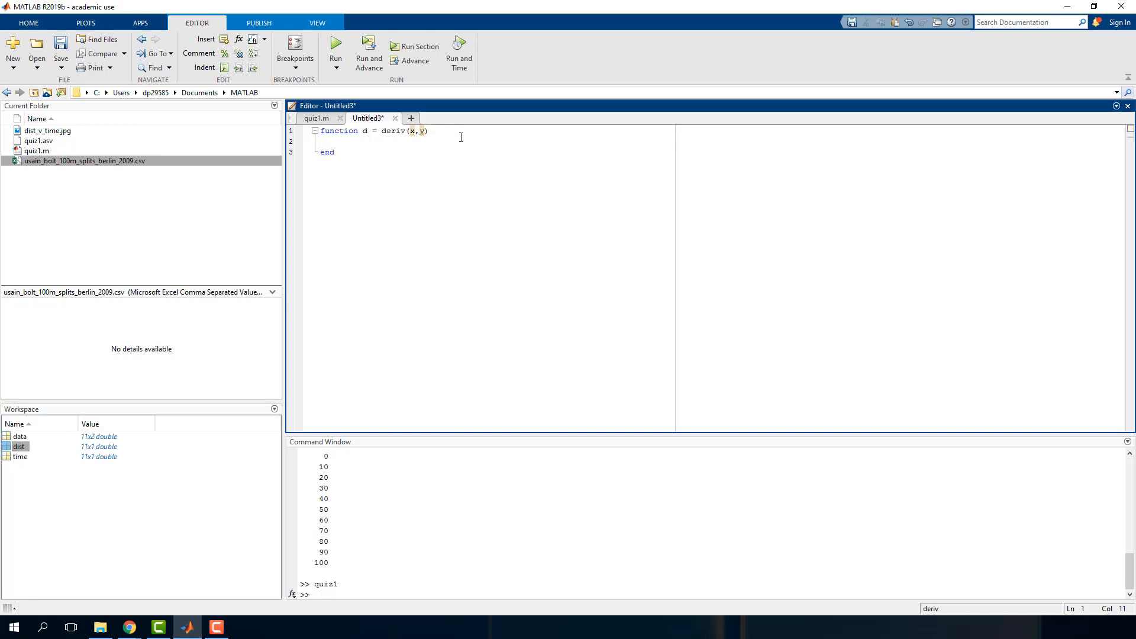
type("ydx")
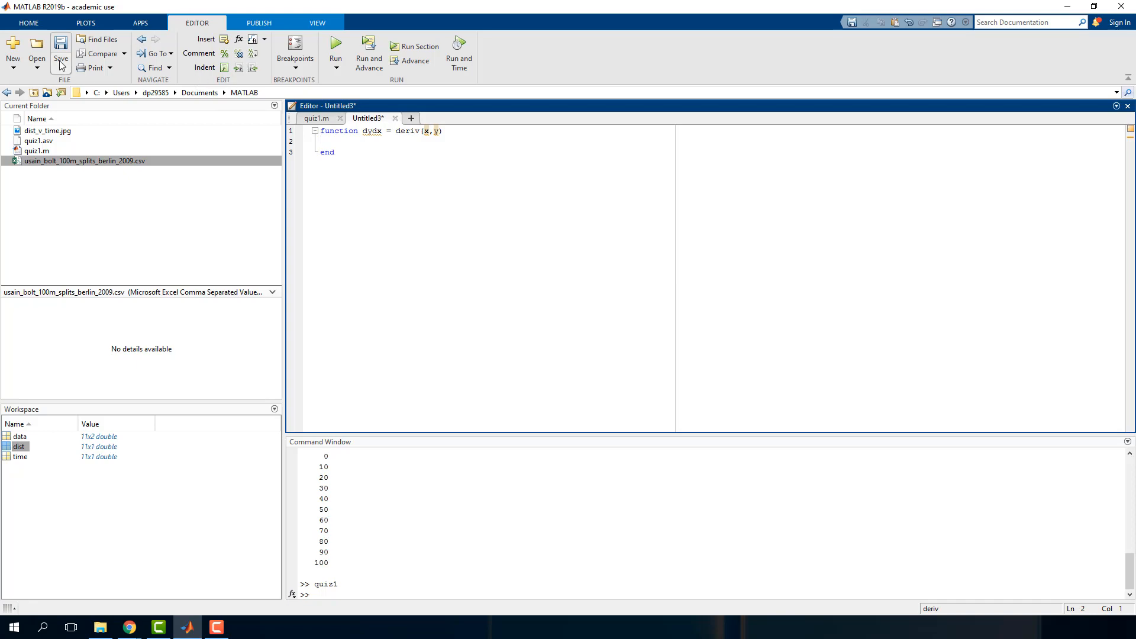
Save the function as deriv.m in Documents/MATLAB and return to the quiz1.m tab.
left_click(61, 52)
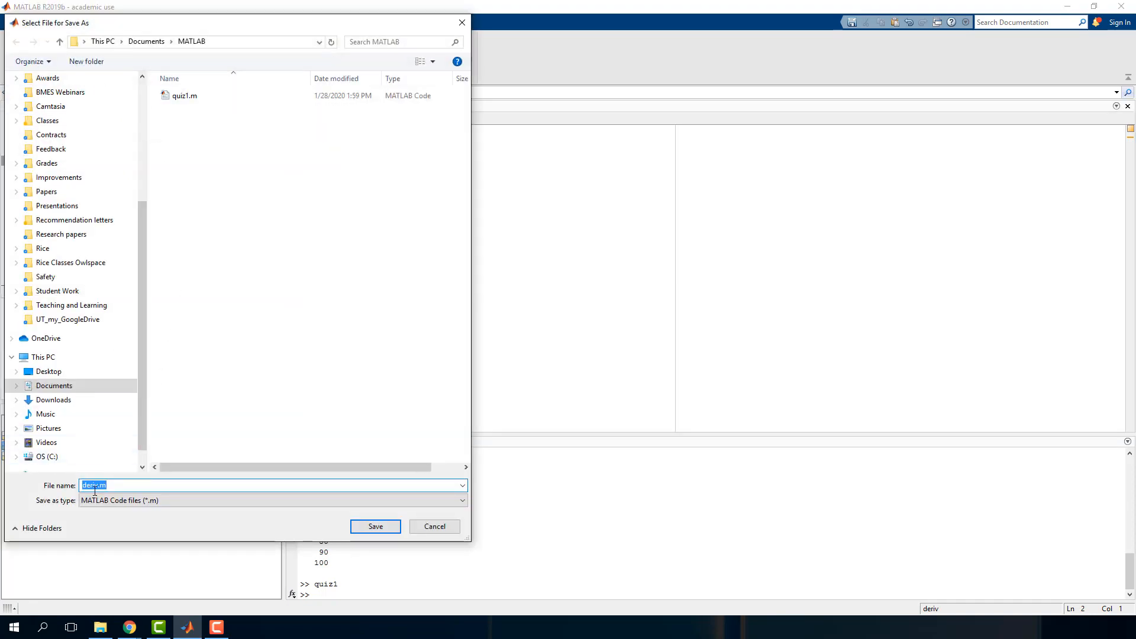
left_click(375, 526)
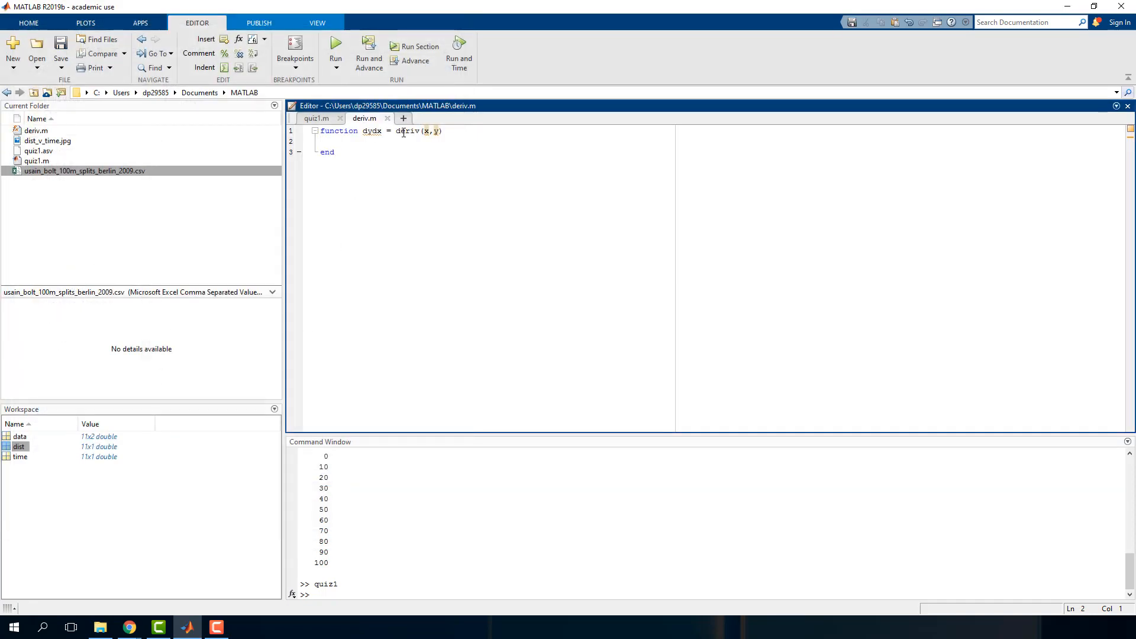
double_click(407, 131)
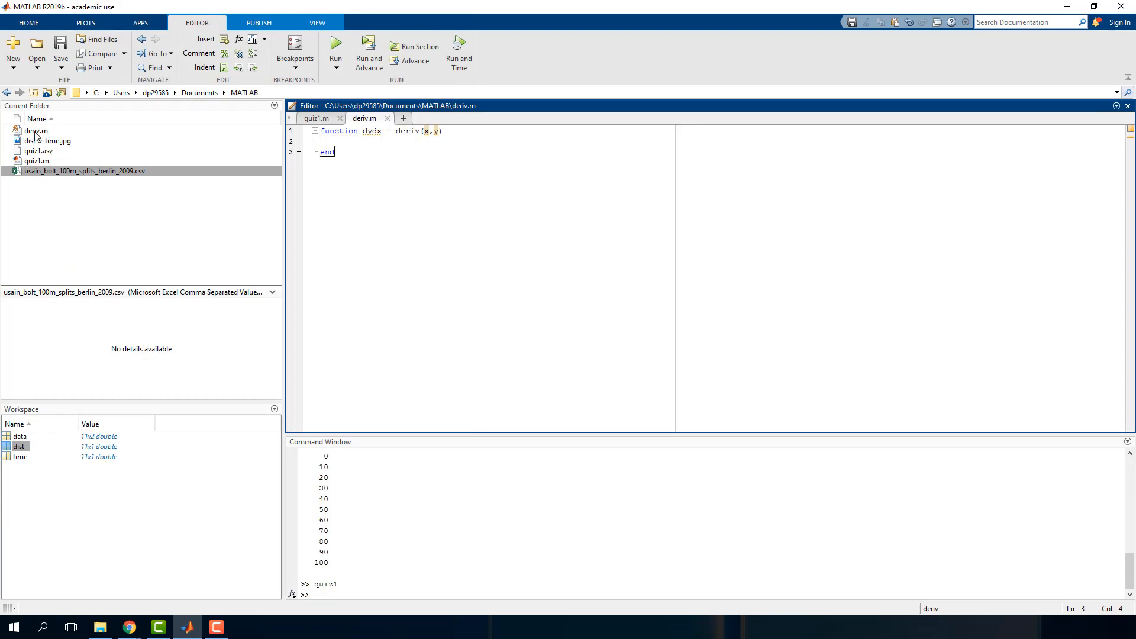
left_click(347, 140)
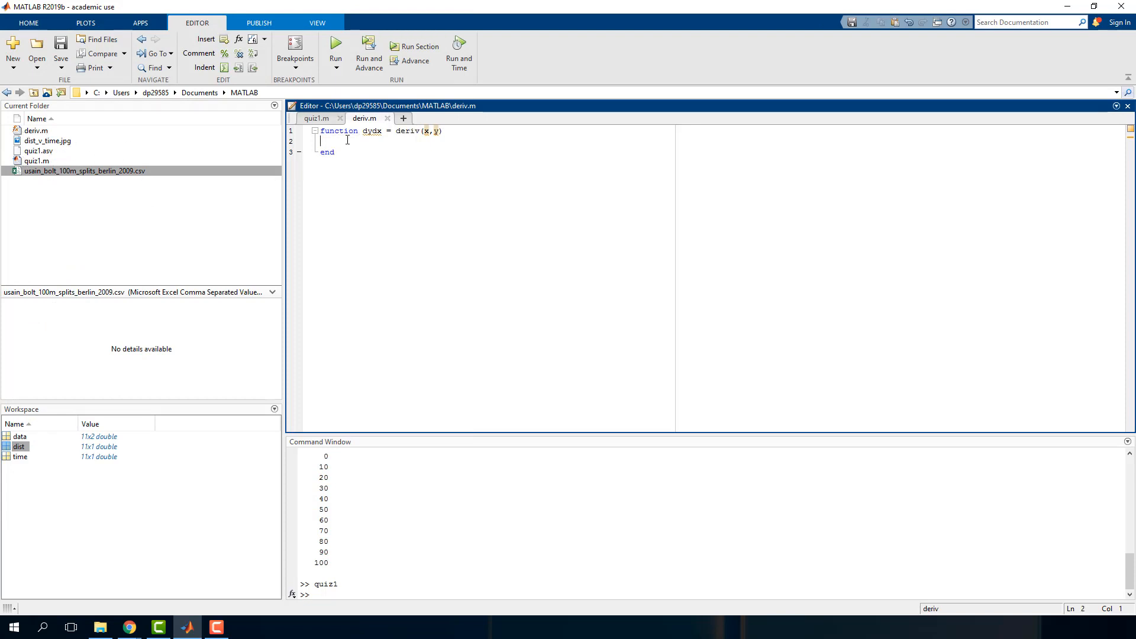
left_click(317, 119)
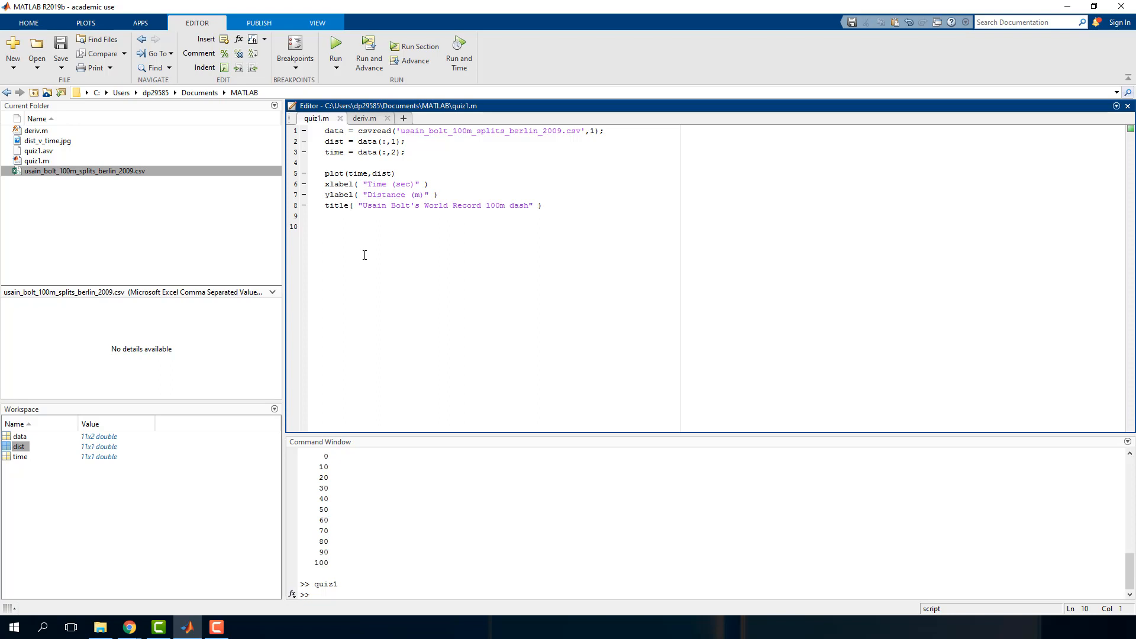
Add section comments for the distance-versus-time plot and the velocity calculation.
key("enter")
type("% Plot")
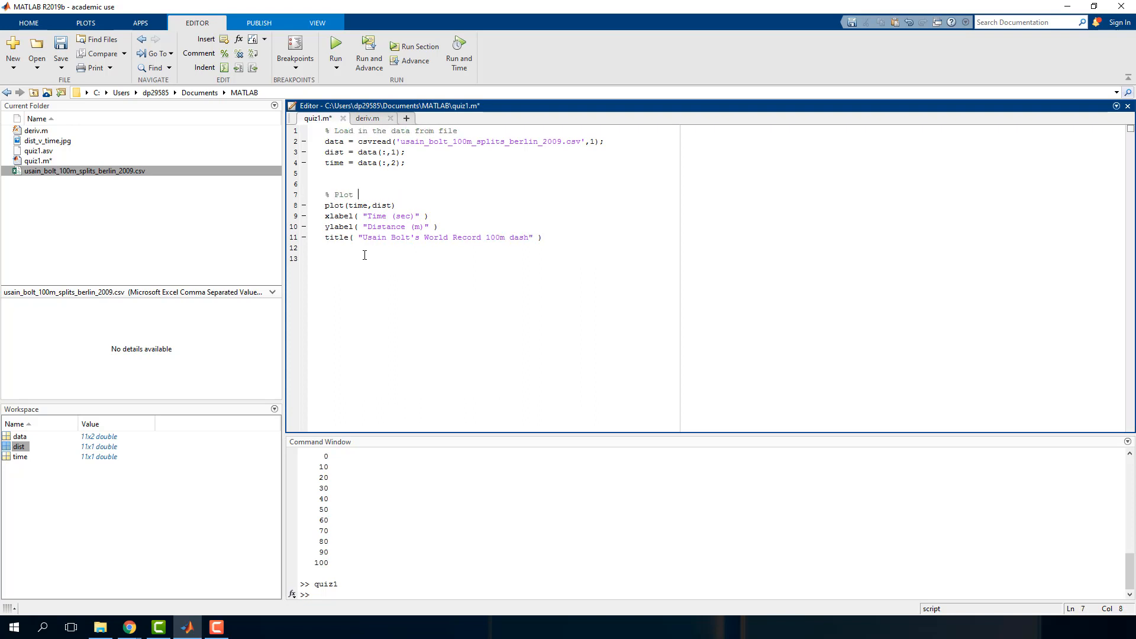
type("distance versus time")
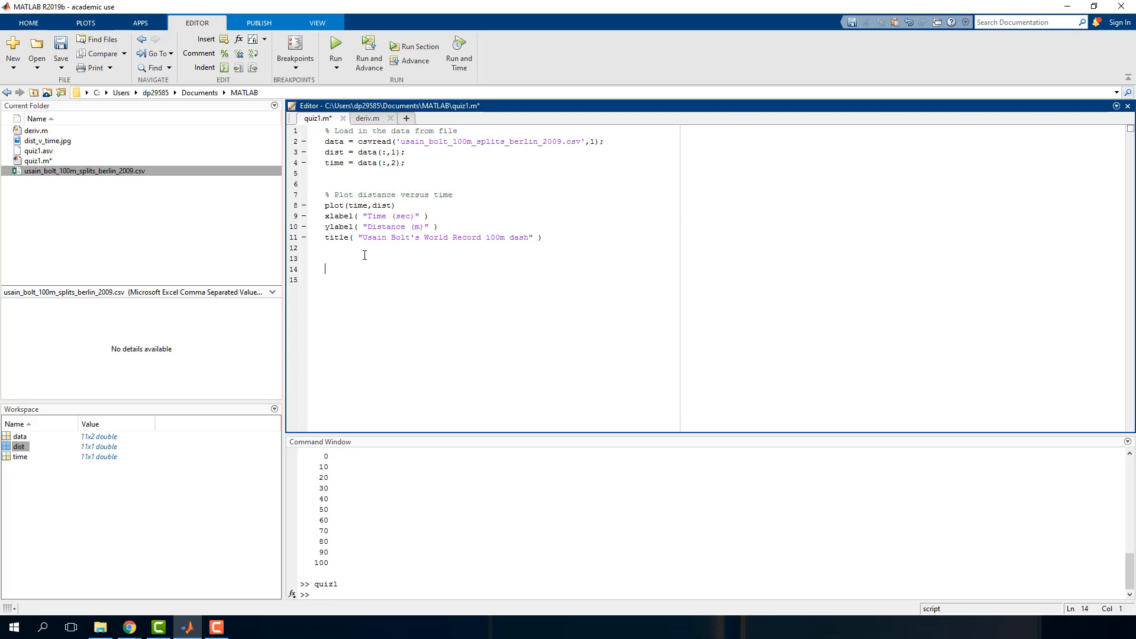
type("% Calculate velocity and plot velocity versus time")
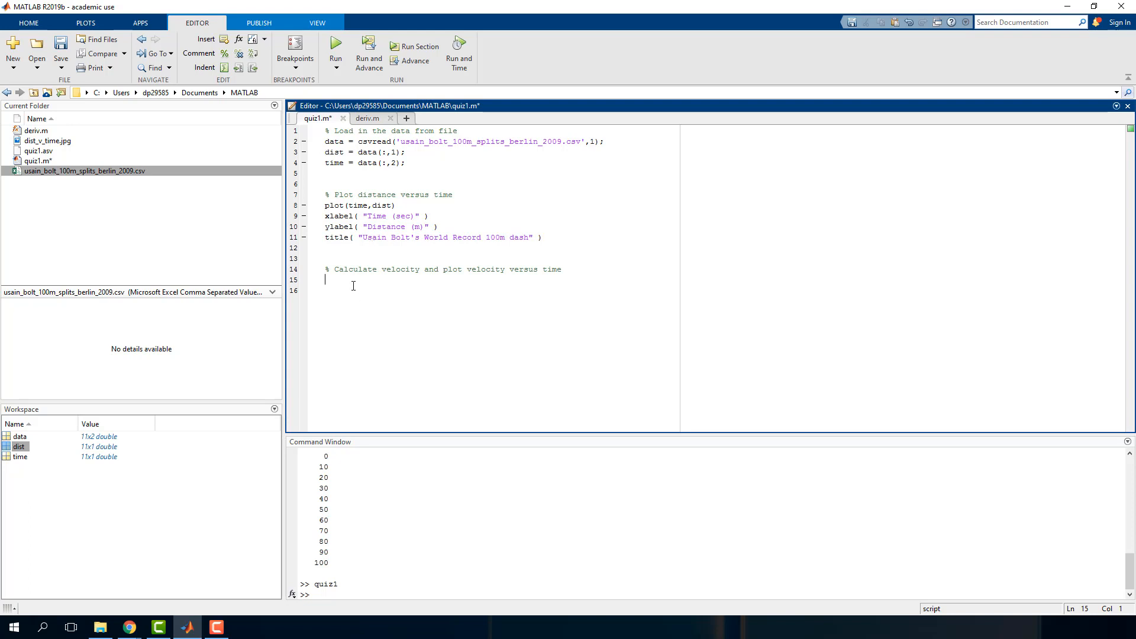
mouse_move(354, 291)
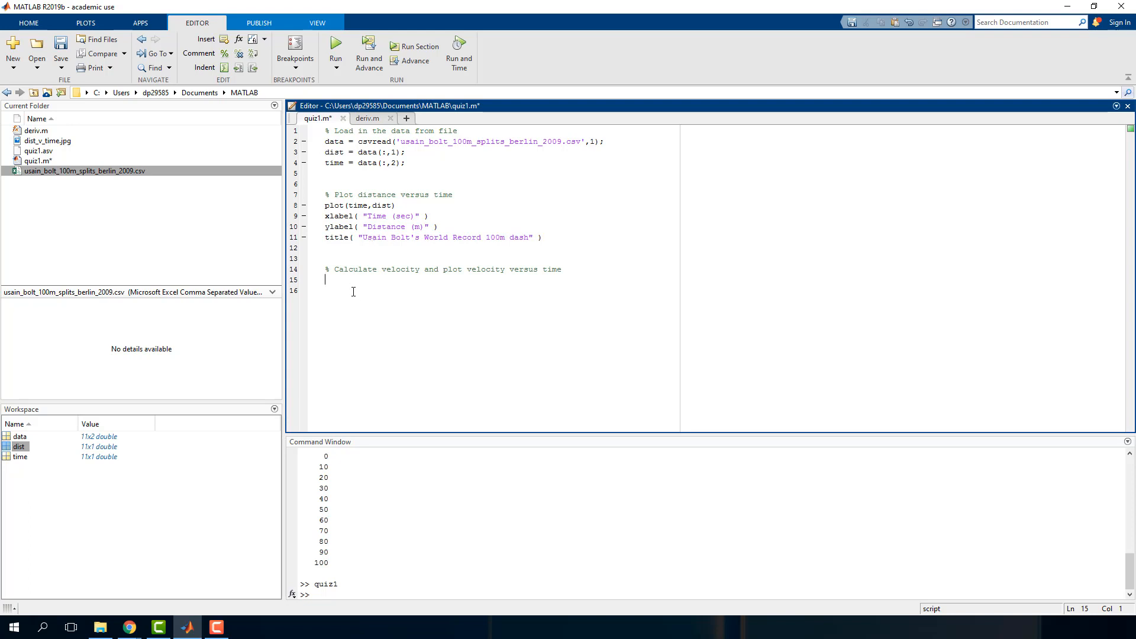
Write the velocity line vel = deriv(time,dist); with the arguments in the right order.
type("vel =")
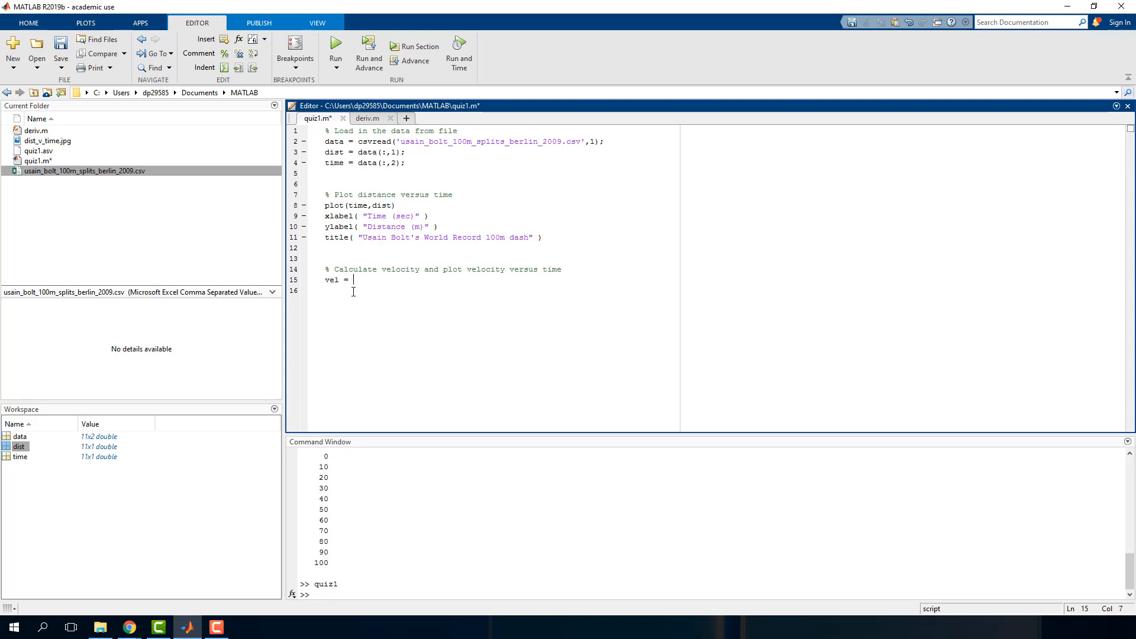
type("deriv(")
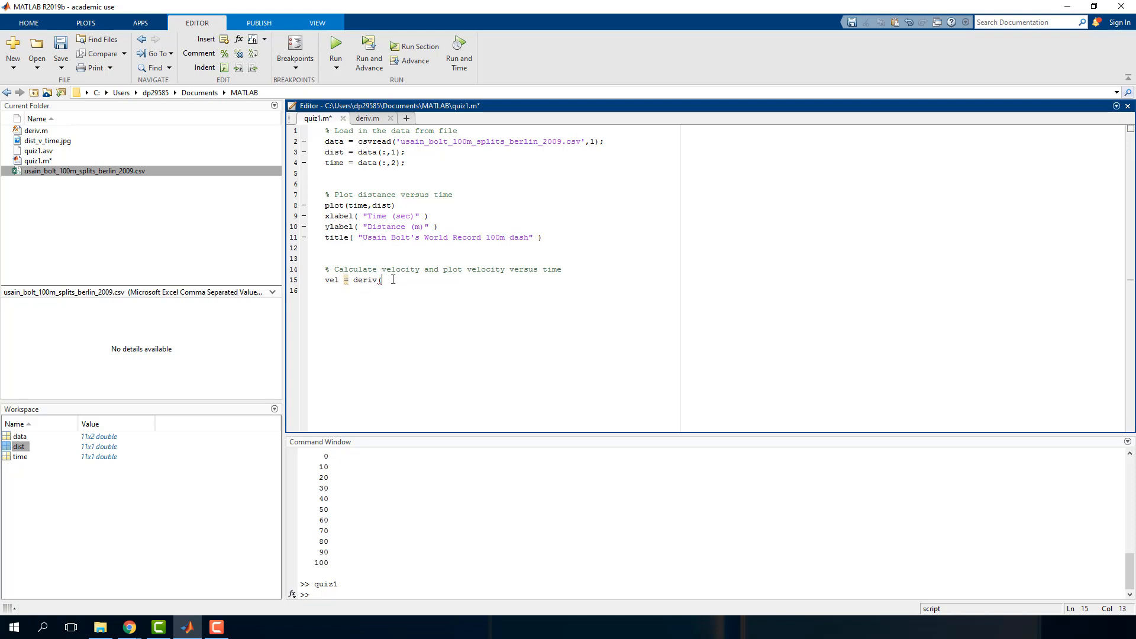
type("dist")
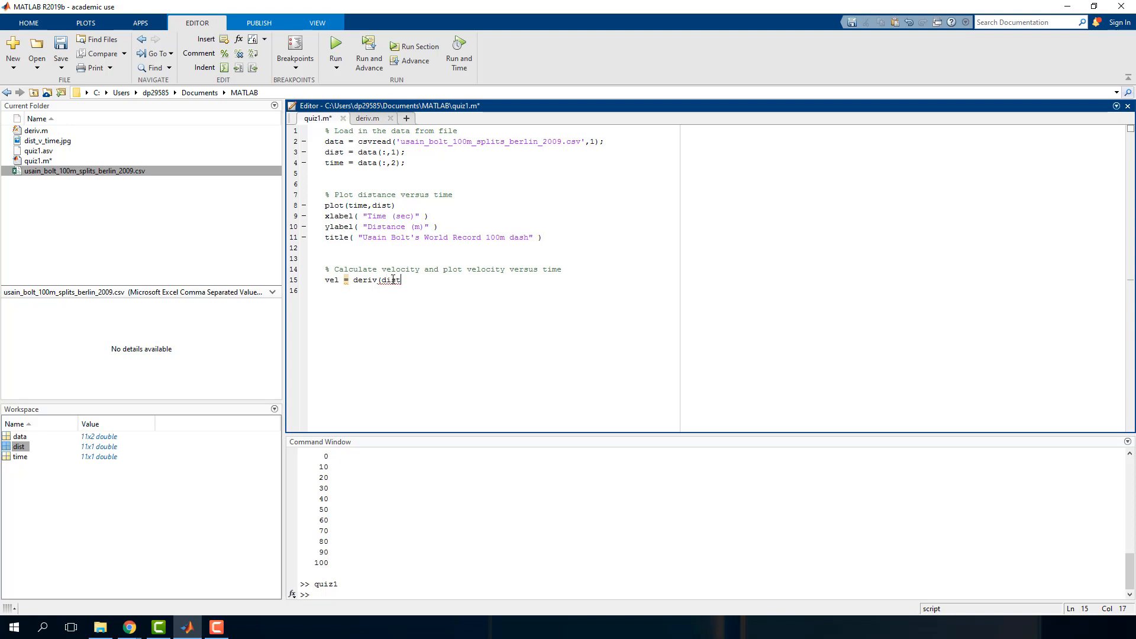
type(",")
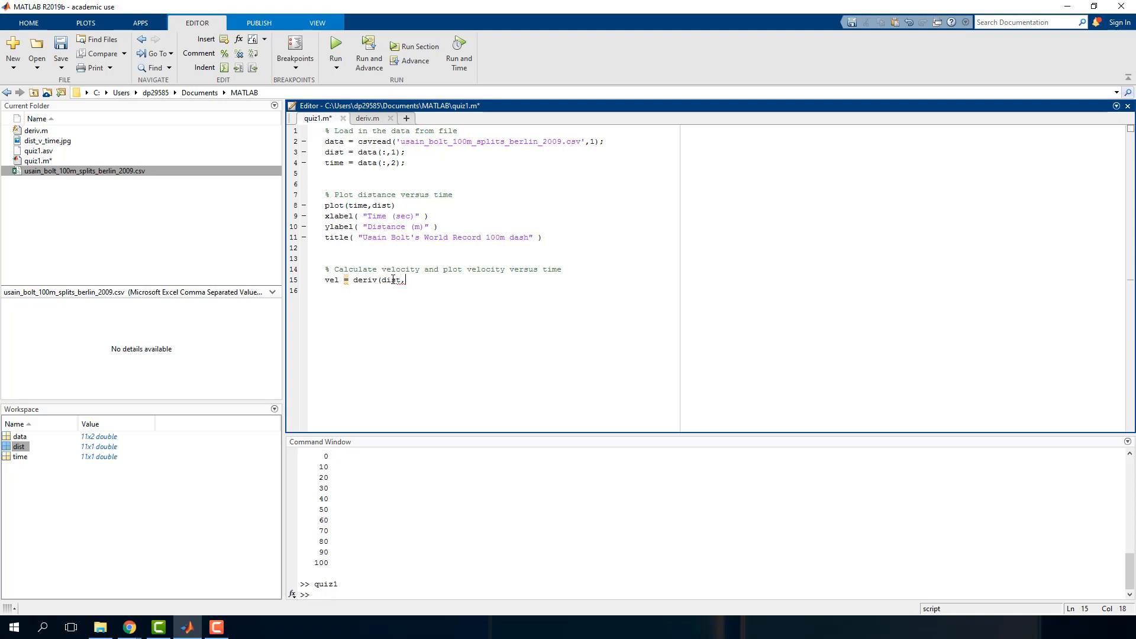
key("Backspace")
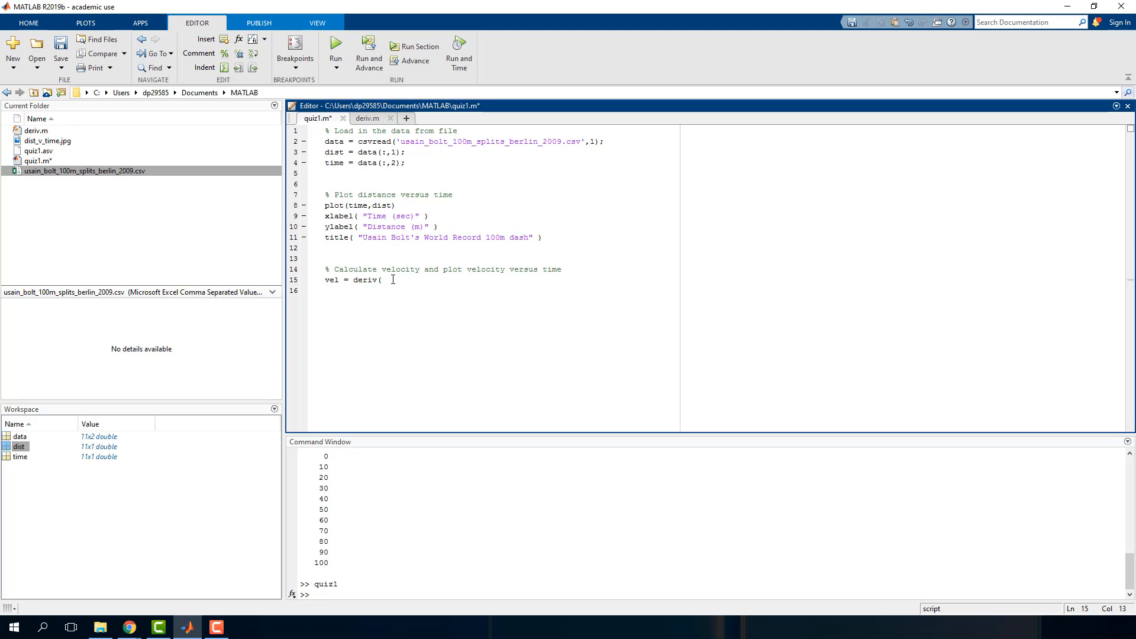
type("time,")
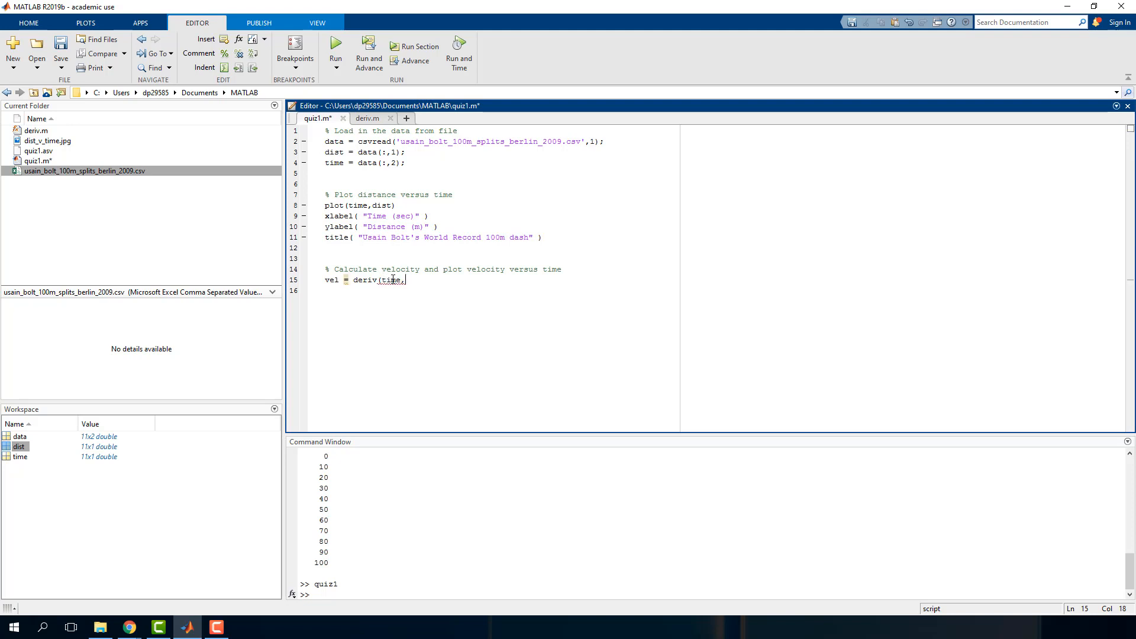
type("dist);")
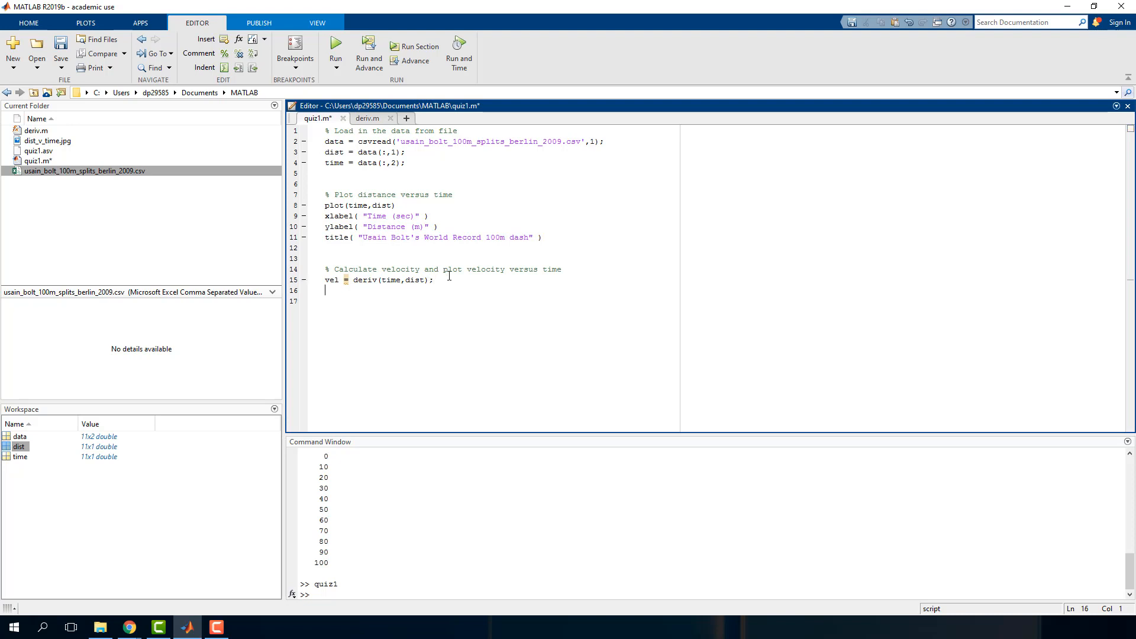
Duplicate the plot block as a new figure plotting vel, with ylabel Velocity (m/s) and a velocity title, and save.
left_click_drag(324, 205, 541, 237)
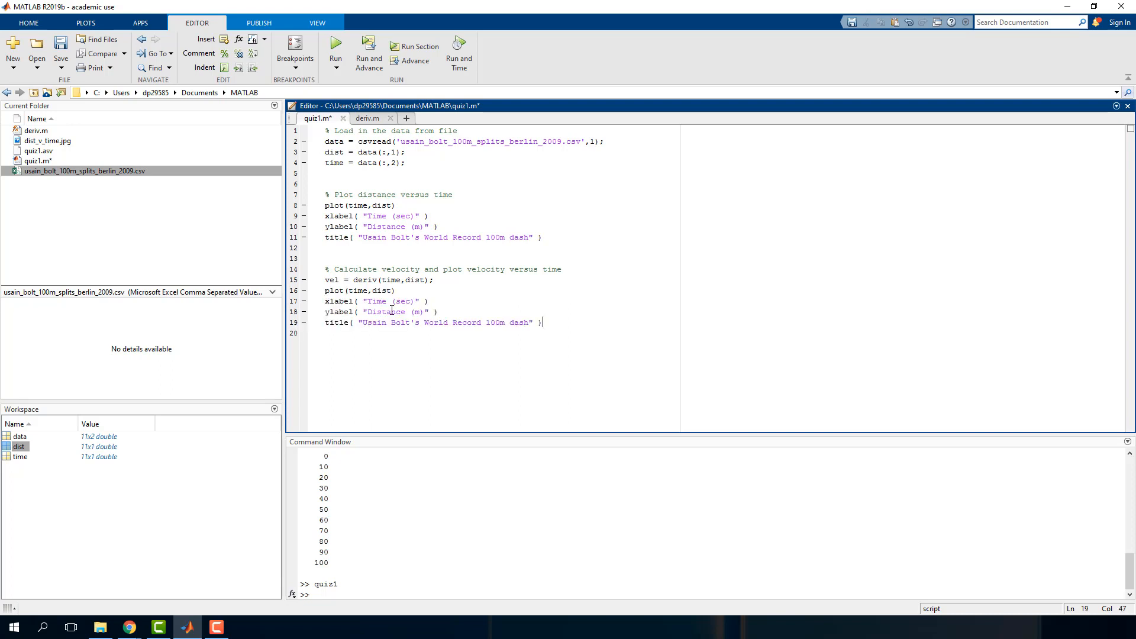
type("figure(")
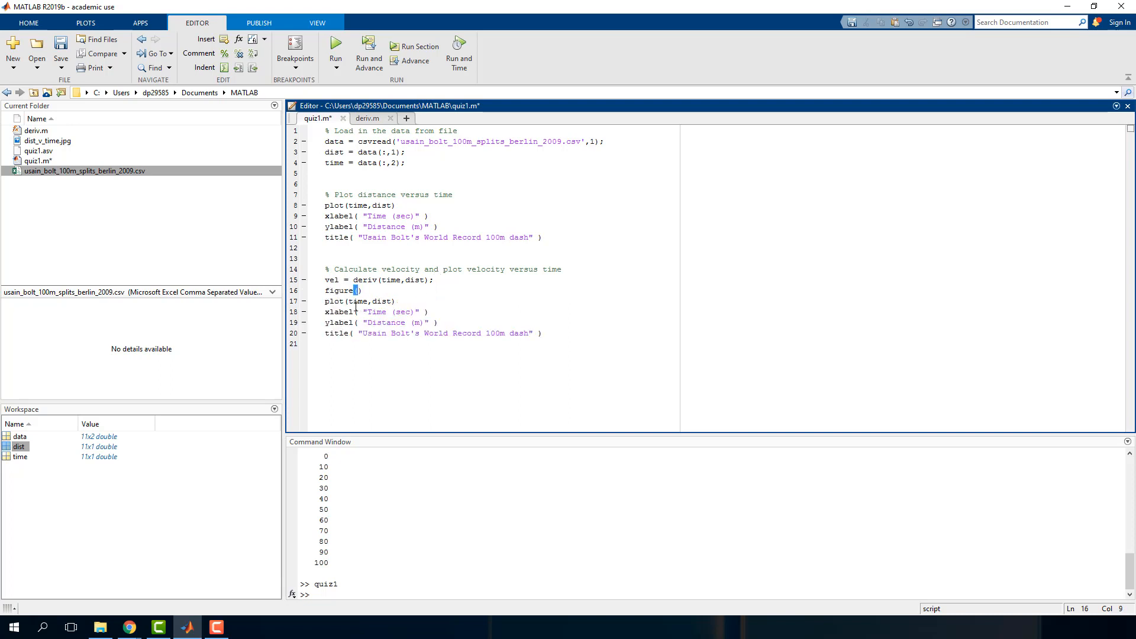
double_click(379, 301)
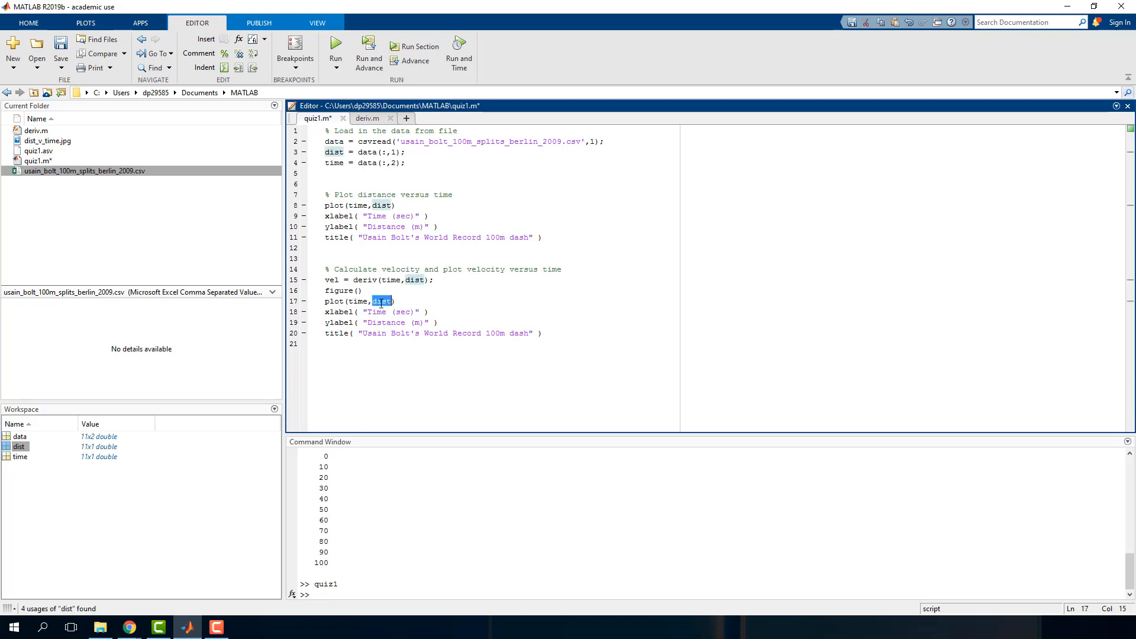
type("vel")
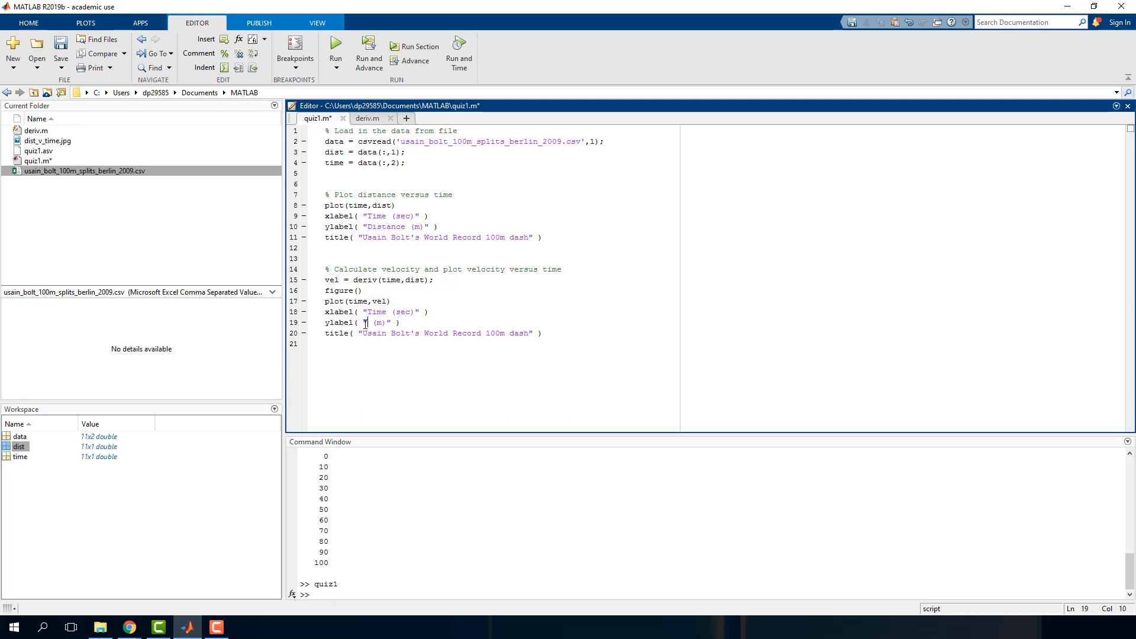
type("Velocity")
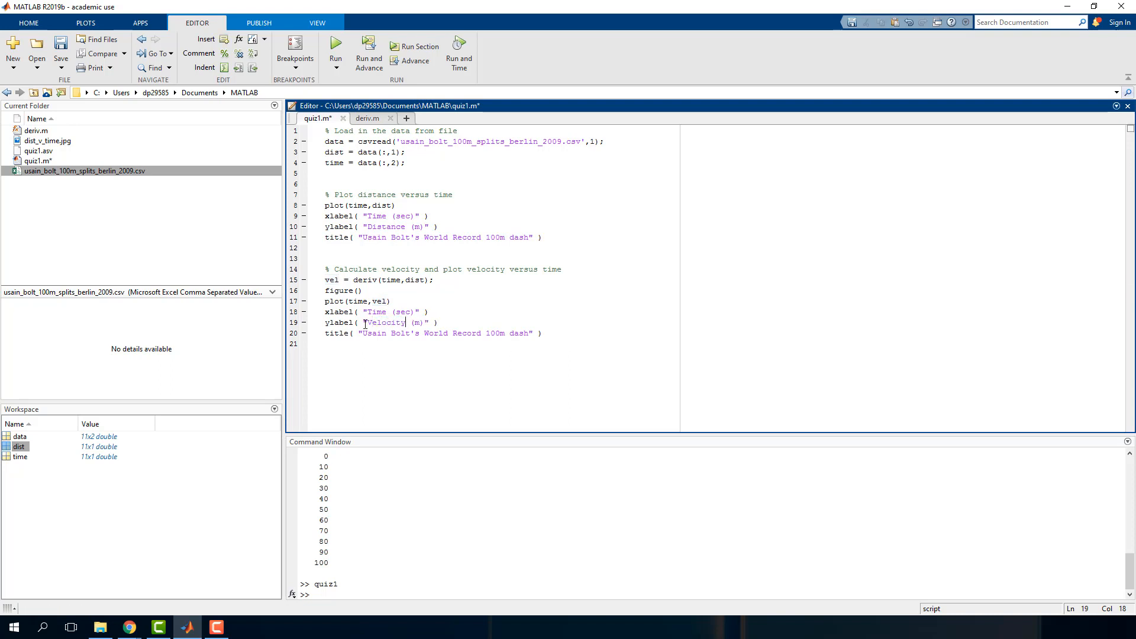
type("/s")
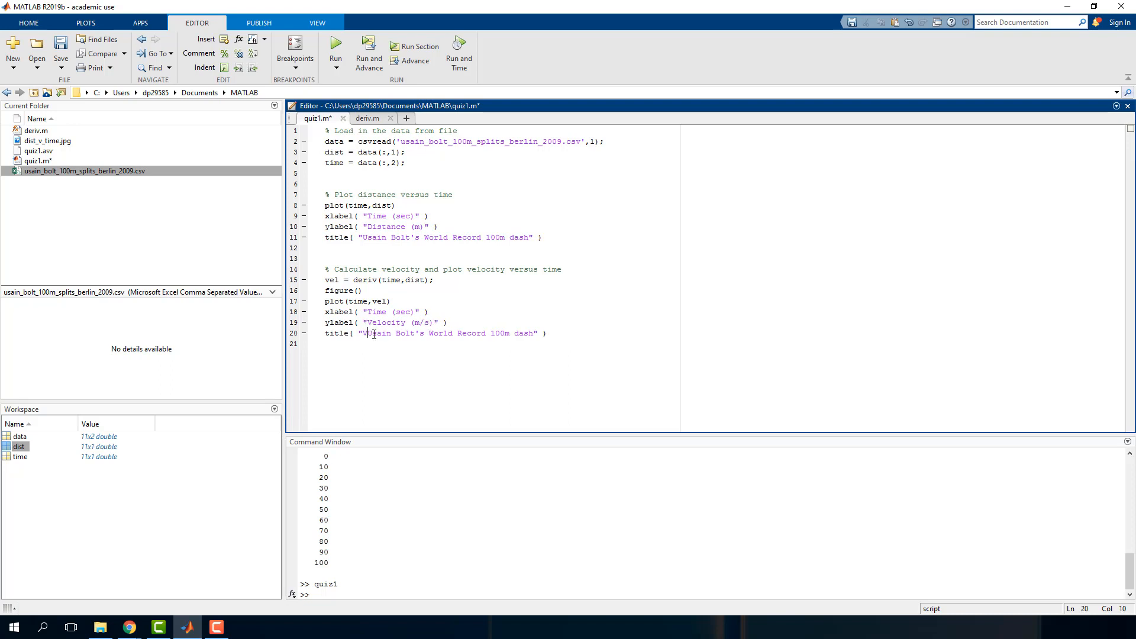
type("Velocity of")
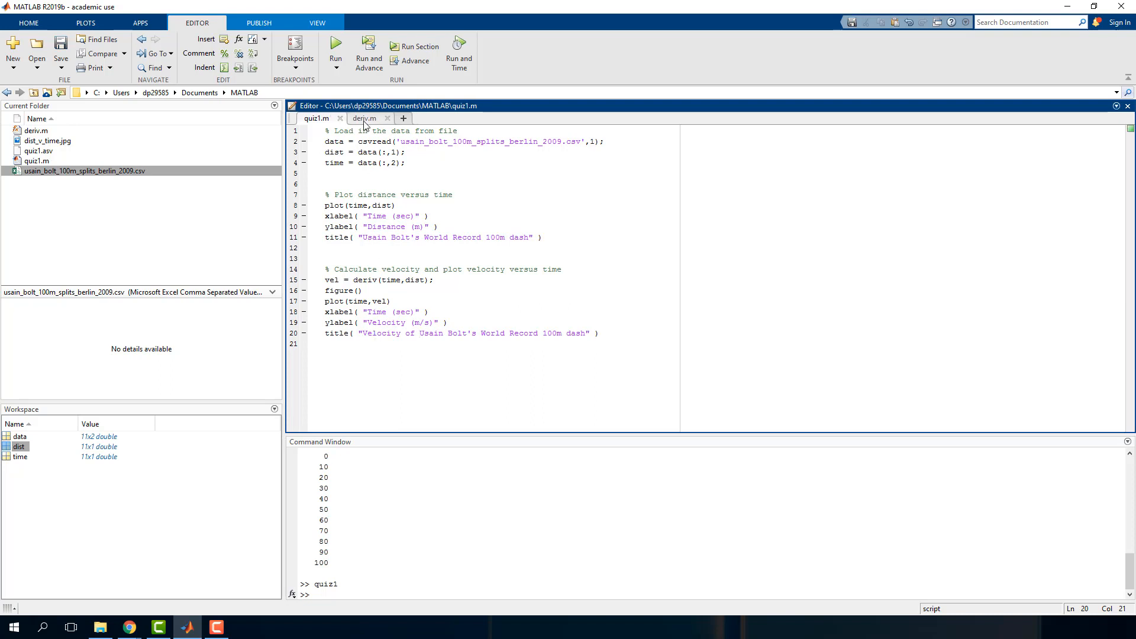
In deriv.m initialize dydx=0; and open the loop for i=2:length(x), then save.
left_click(364, 119)
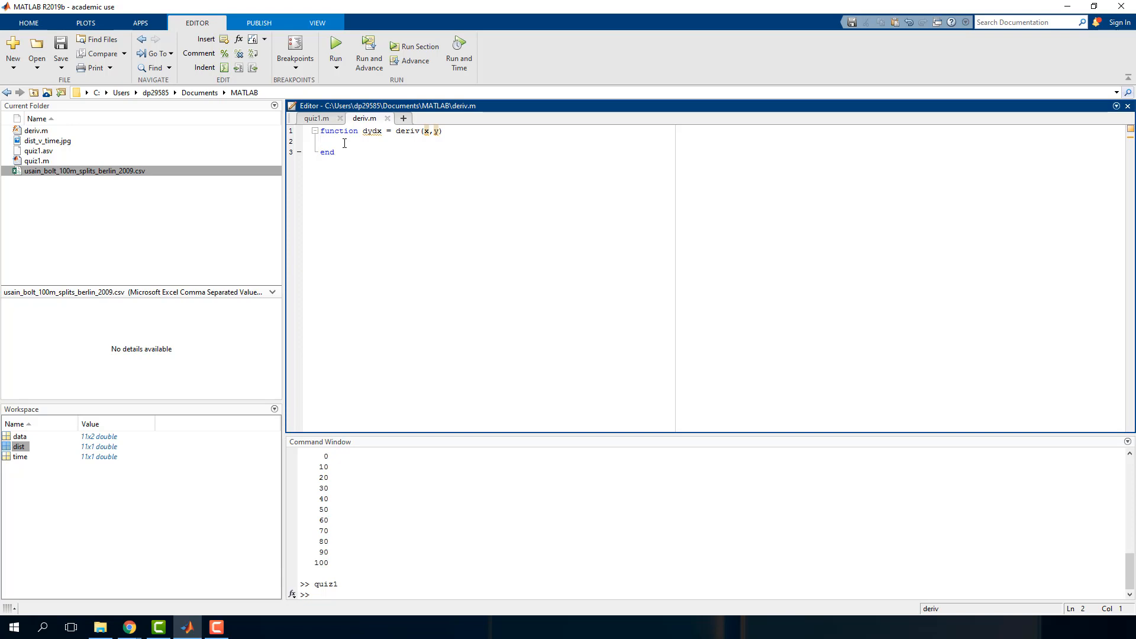
left_click(320, 141)
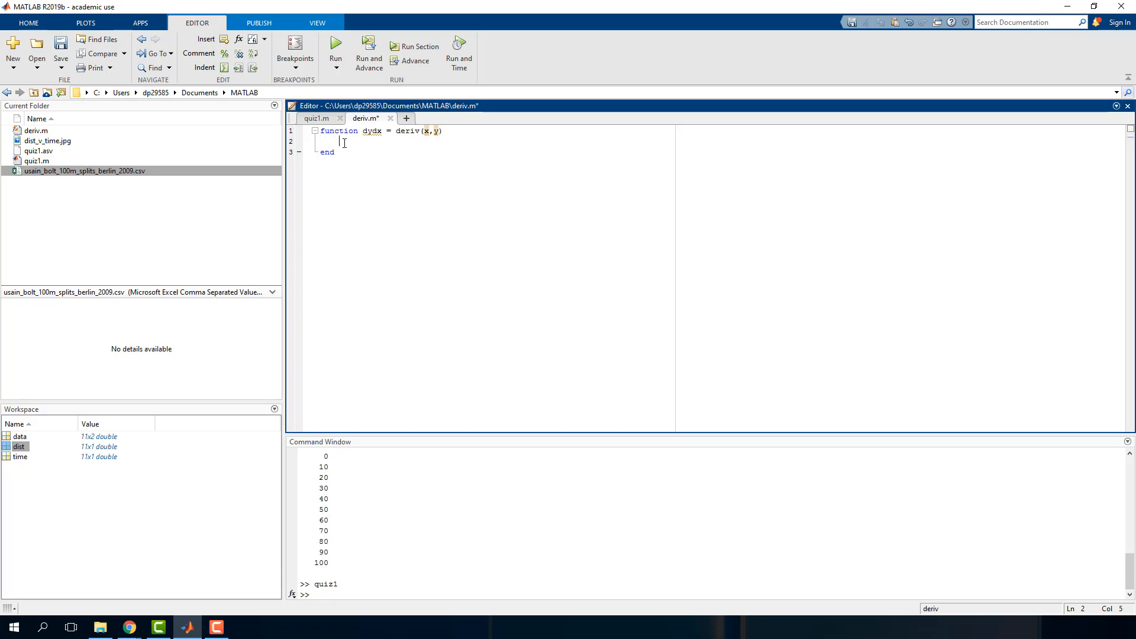
type("dydx")
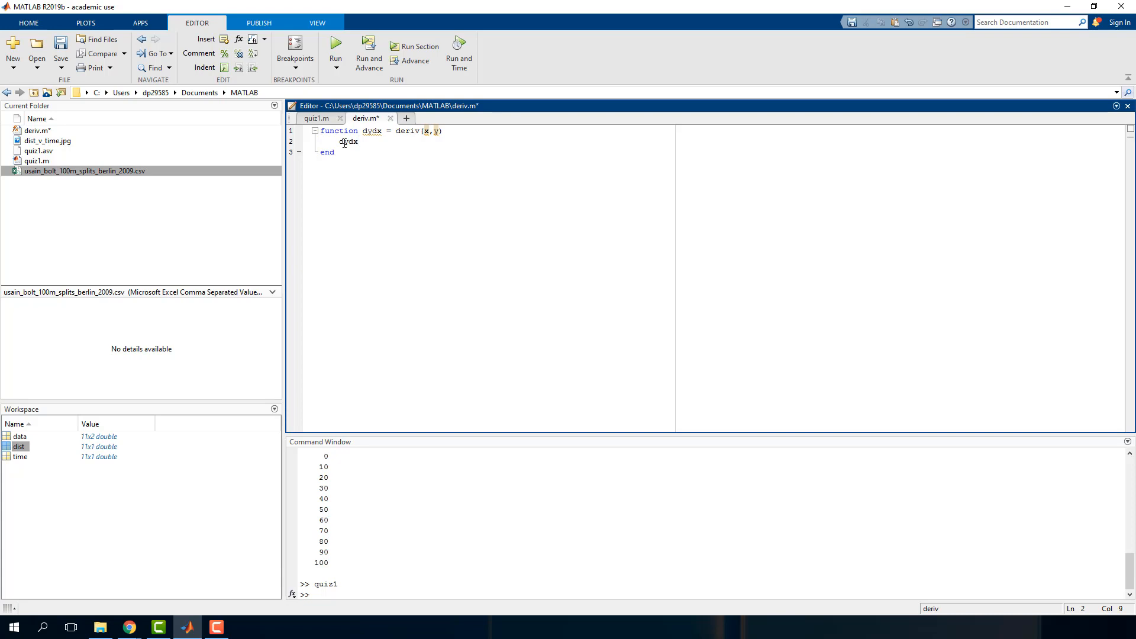
type("=0;")
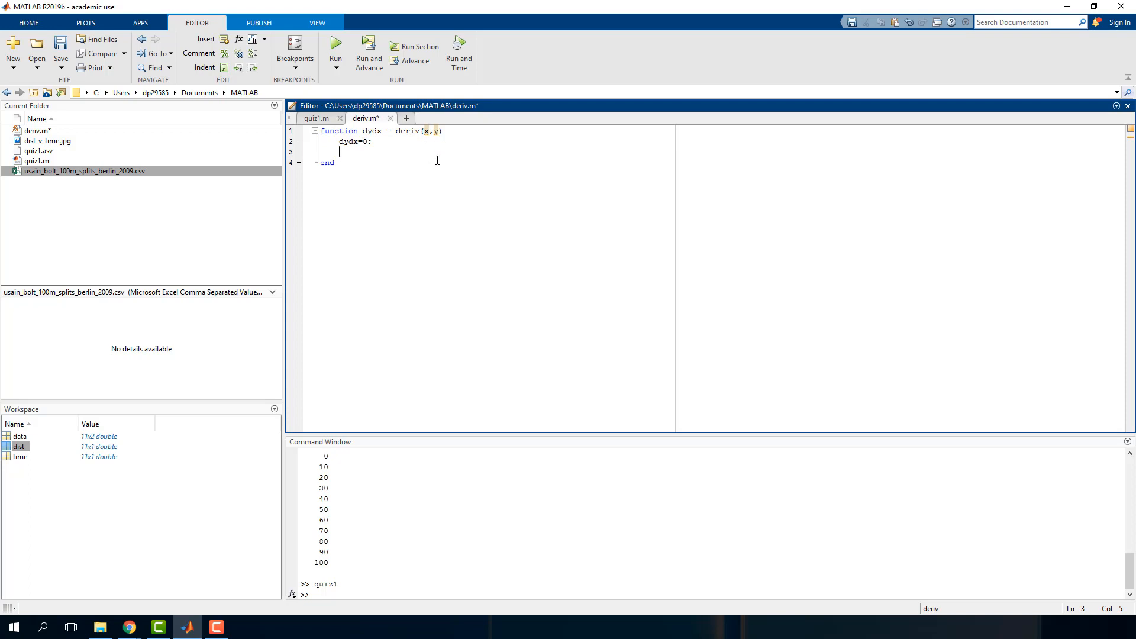
type("f")
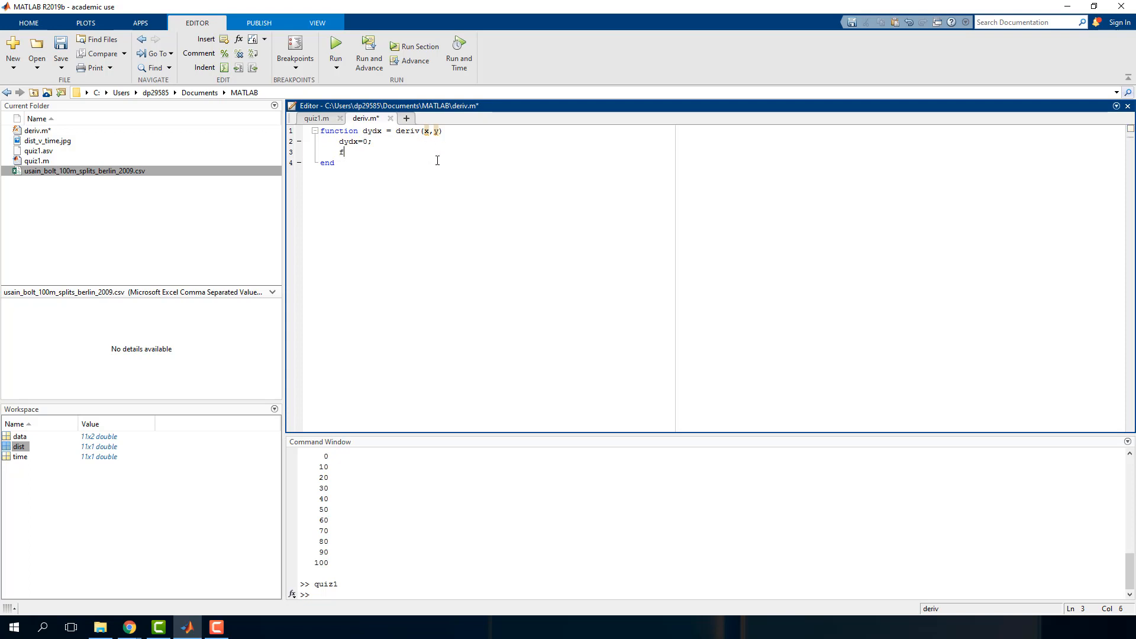
type("or i=")
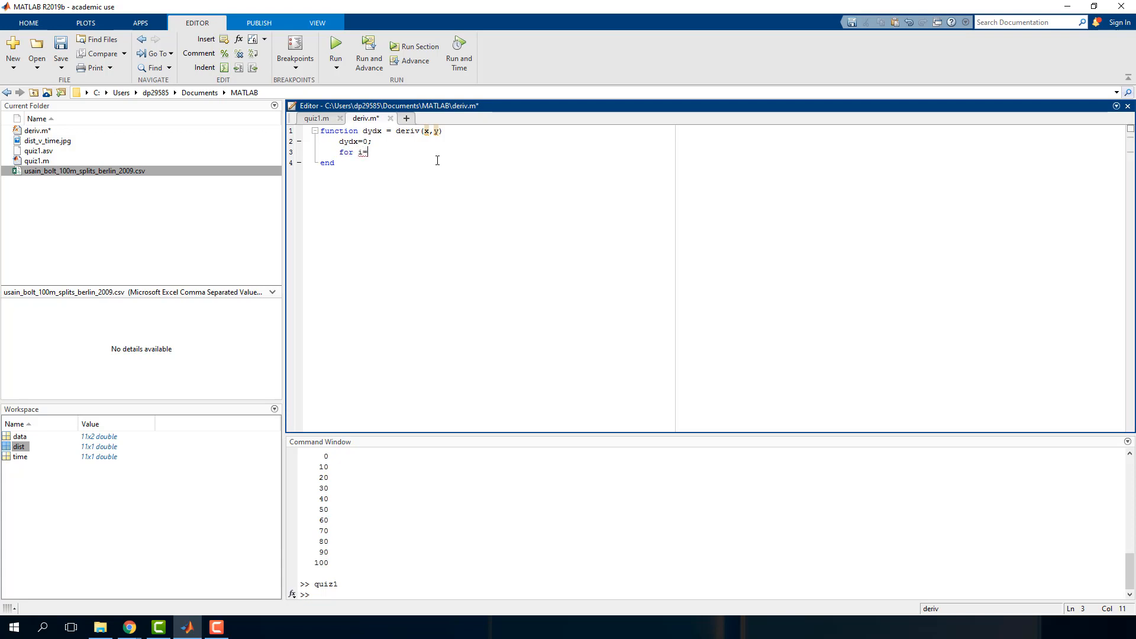
type("2")
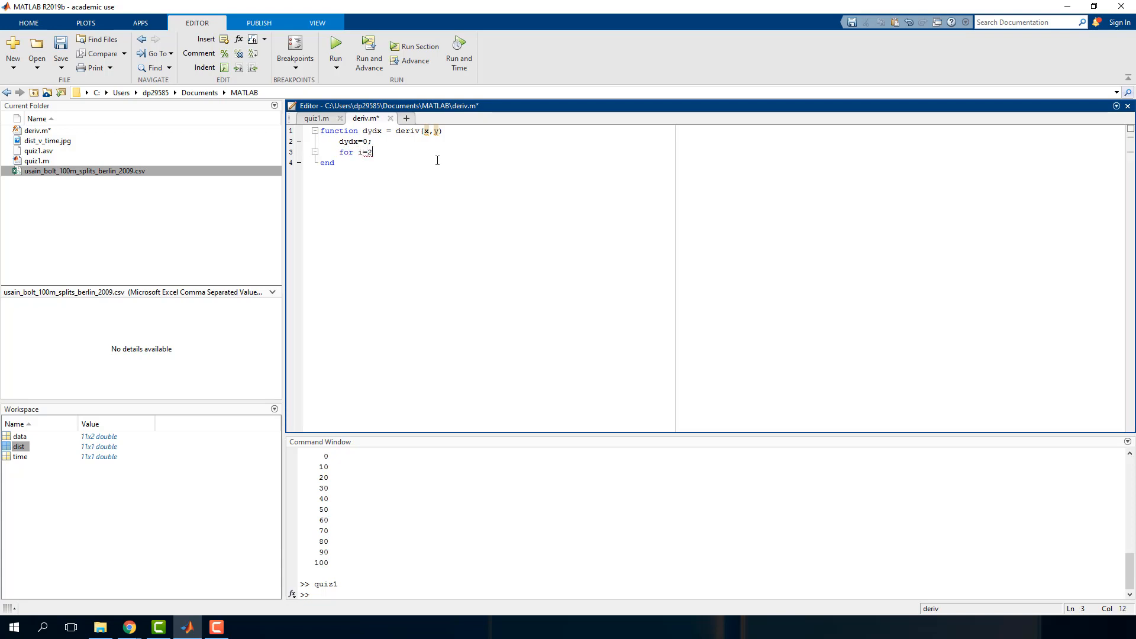
type(";")
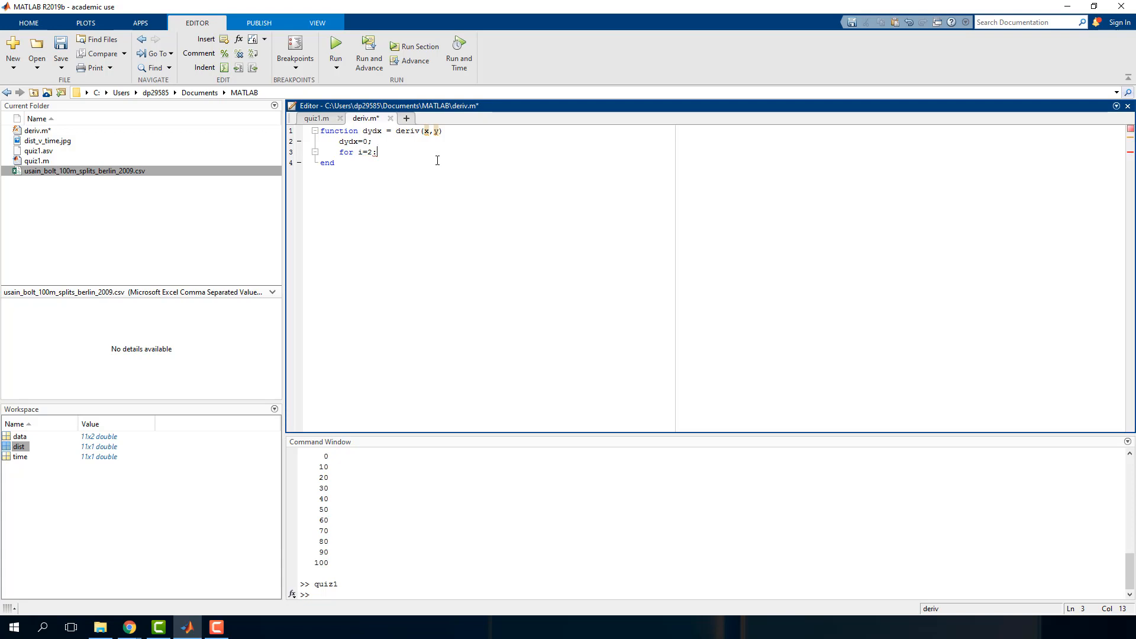
Finish the loop bound length(x) and check length(dist) in the Command Window, which returns 11.
type("length(")
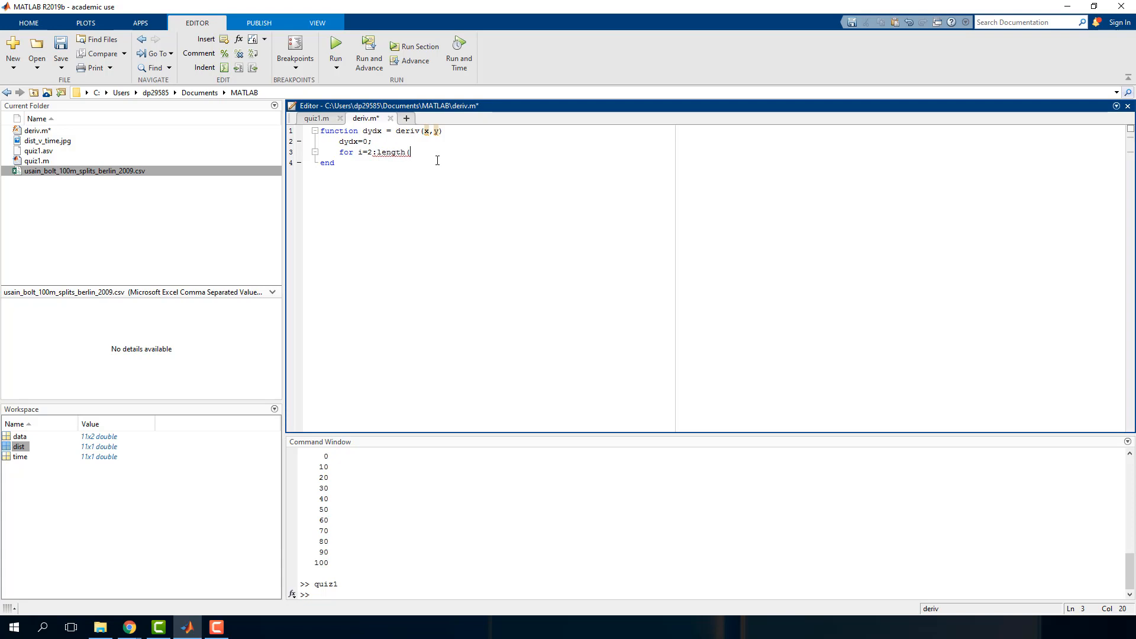
type("x)")
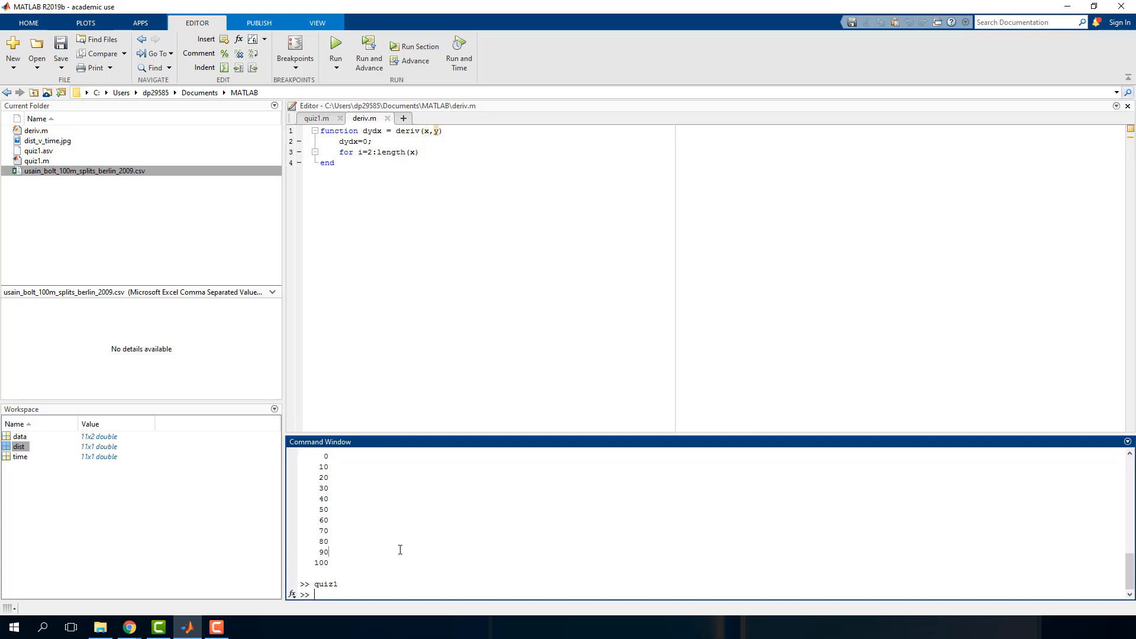
type("leng")
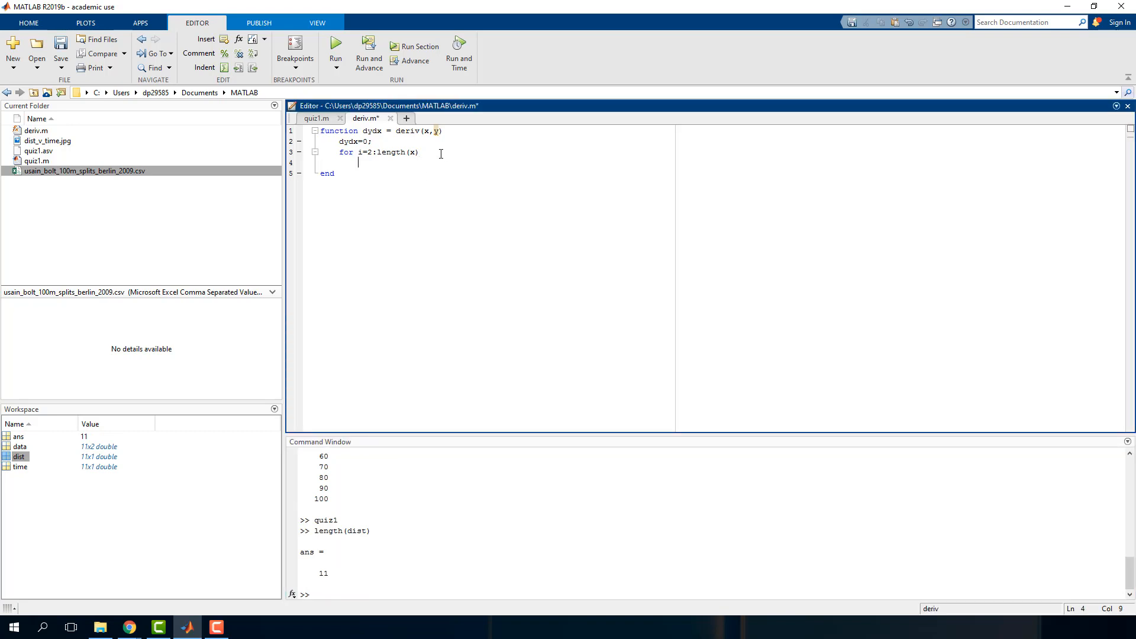
Write the loop body dydx(i) = ( y(i)-y(i-1) ) / ( x(i)-x(i-1) ) with its closing end.
key("enter")
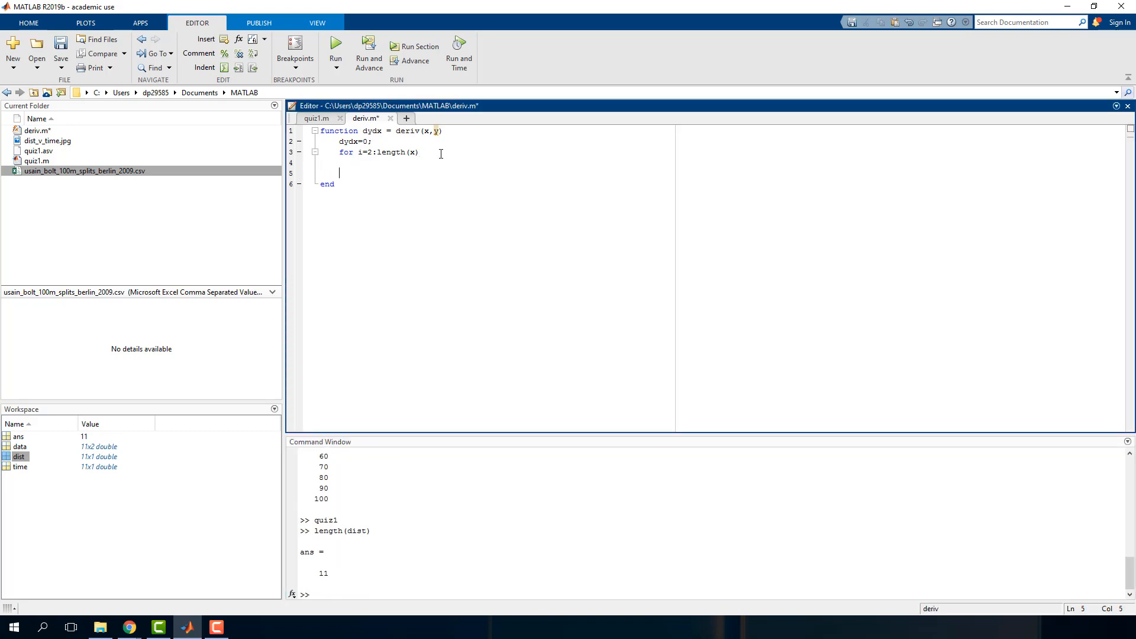
type("end")
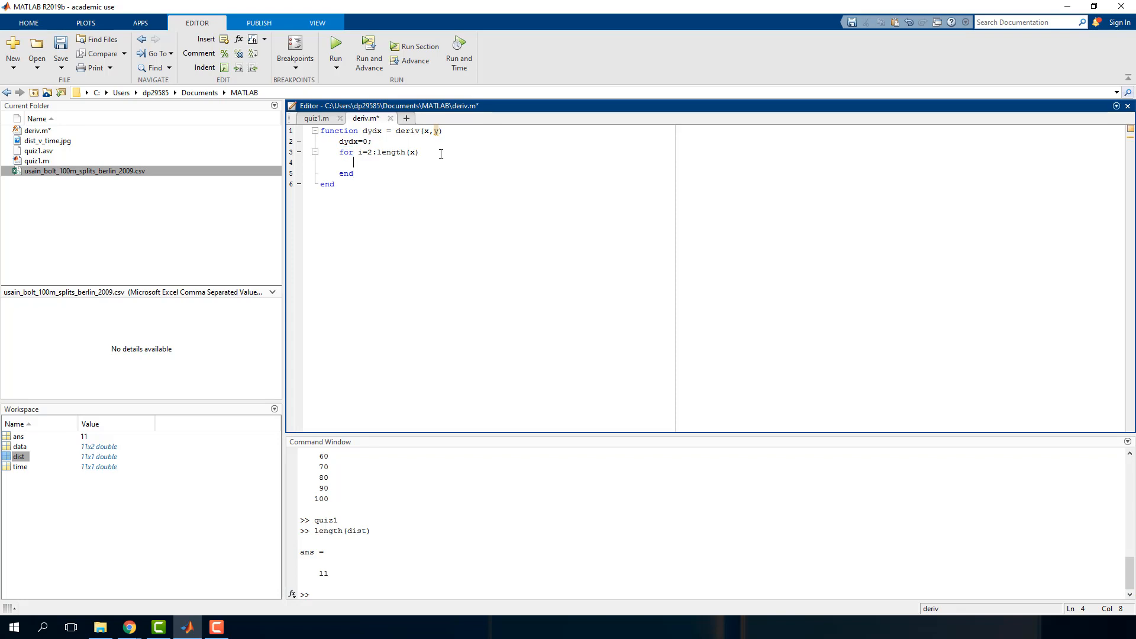
type("dydx")
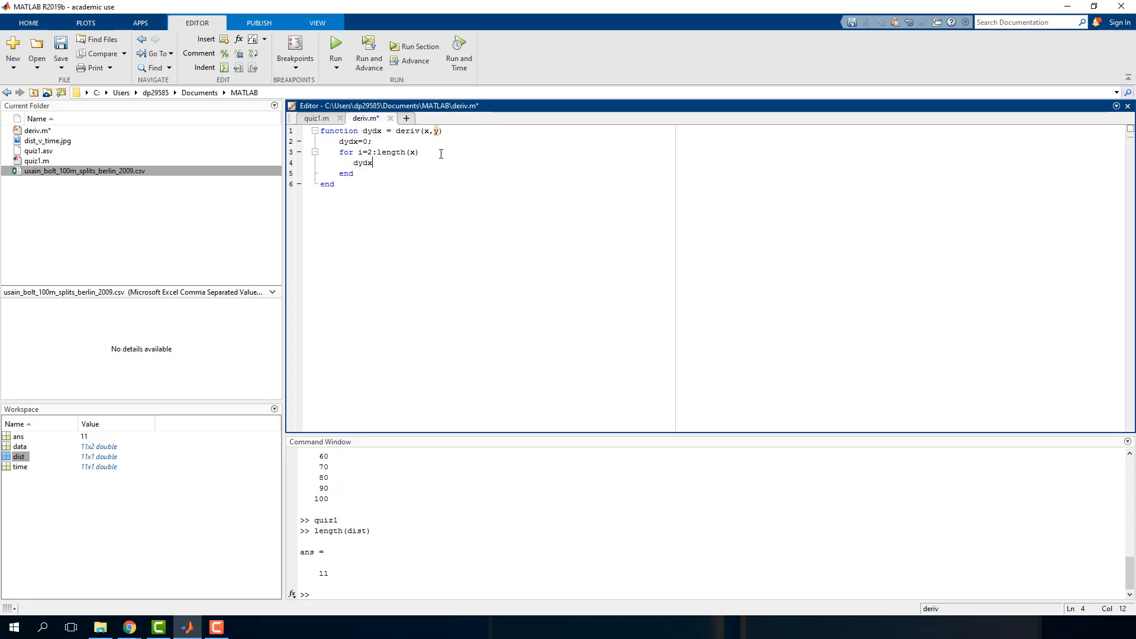
type("(")
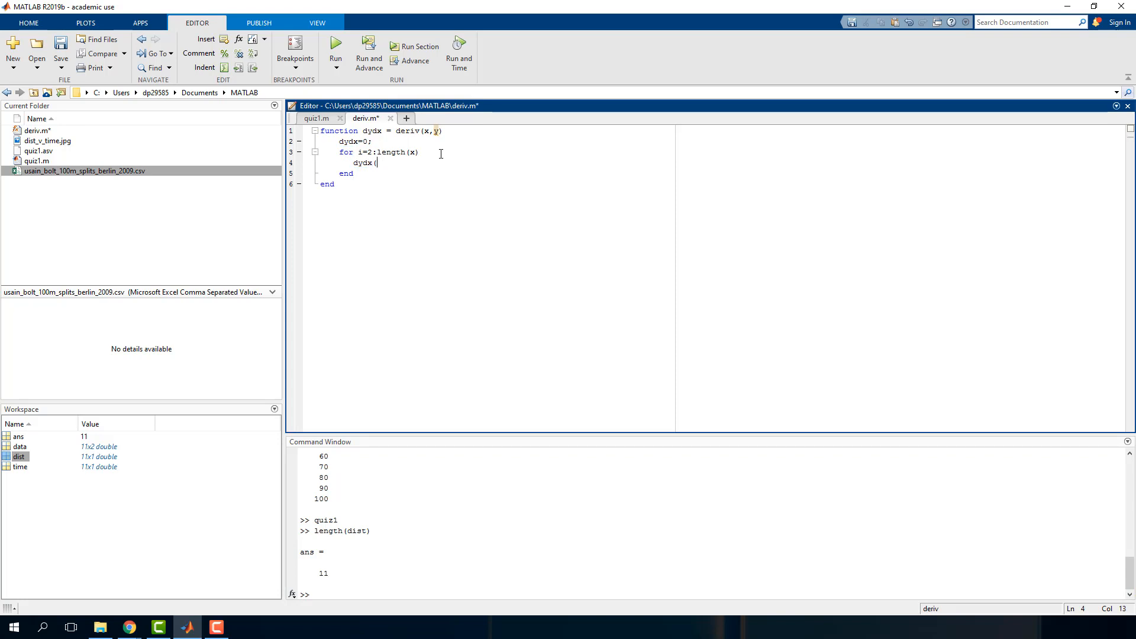
type("i)")
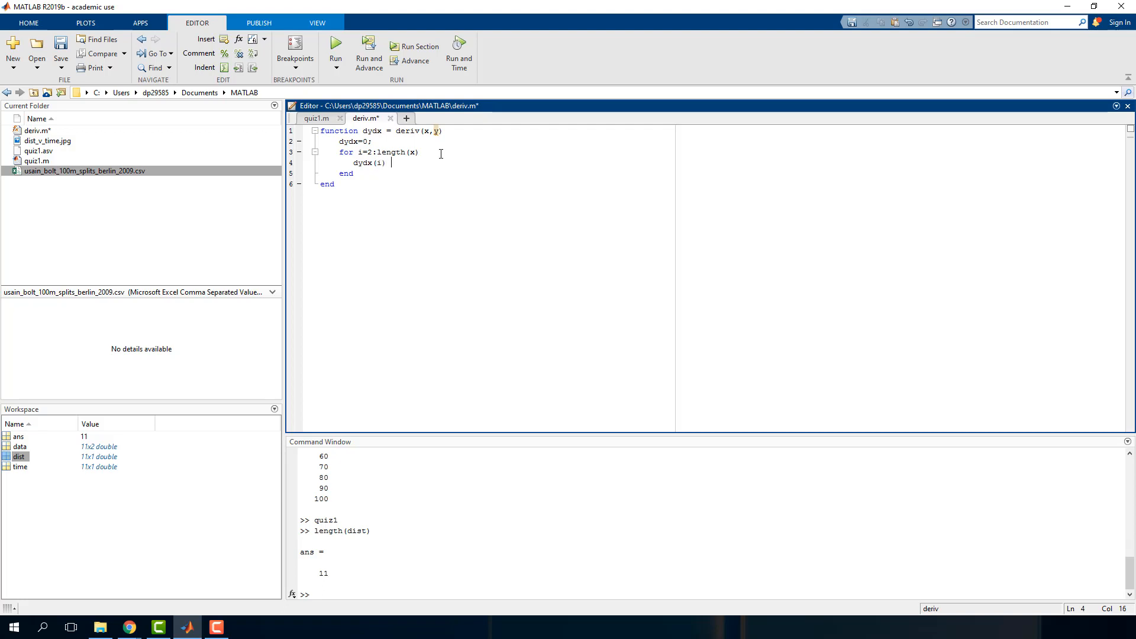
type("=")
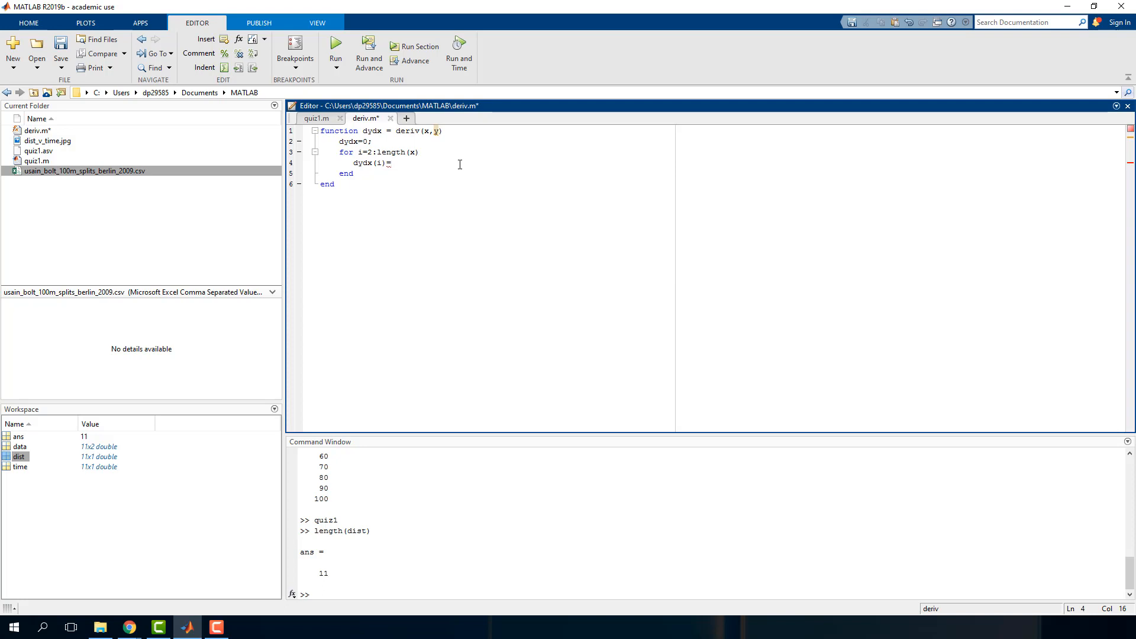
type("(")
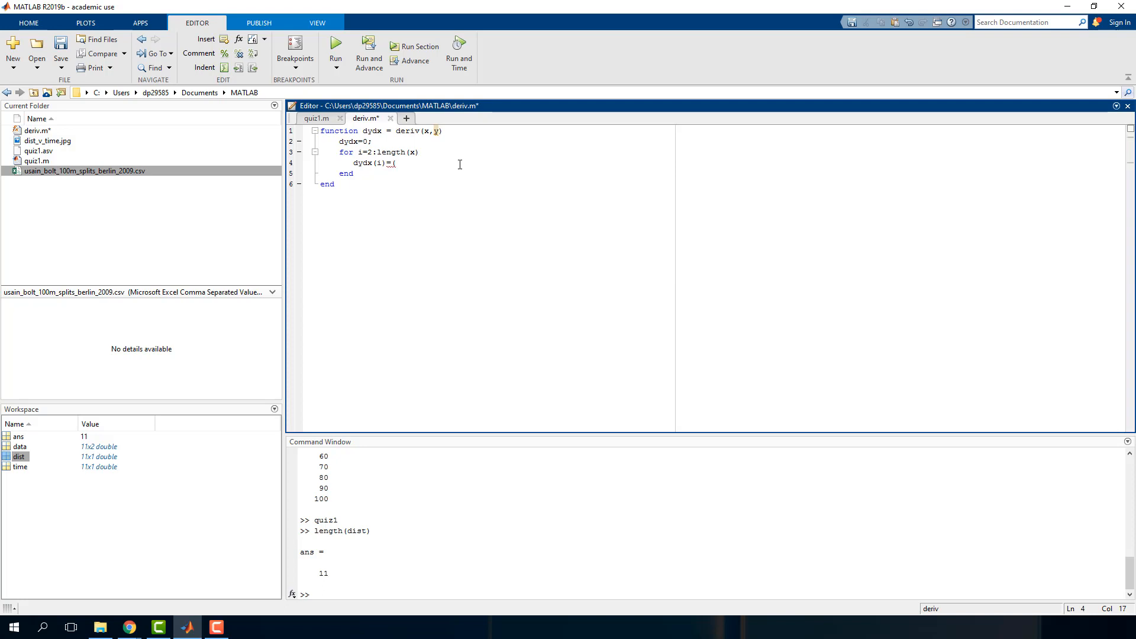
type("(y(i)-")
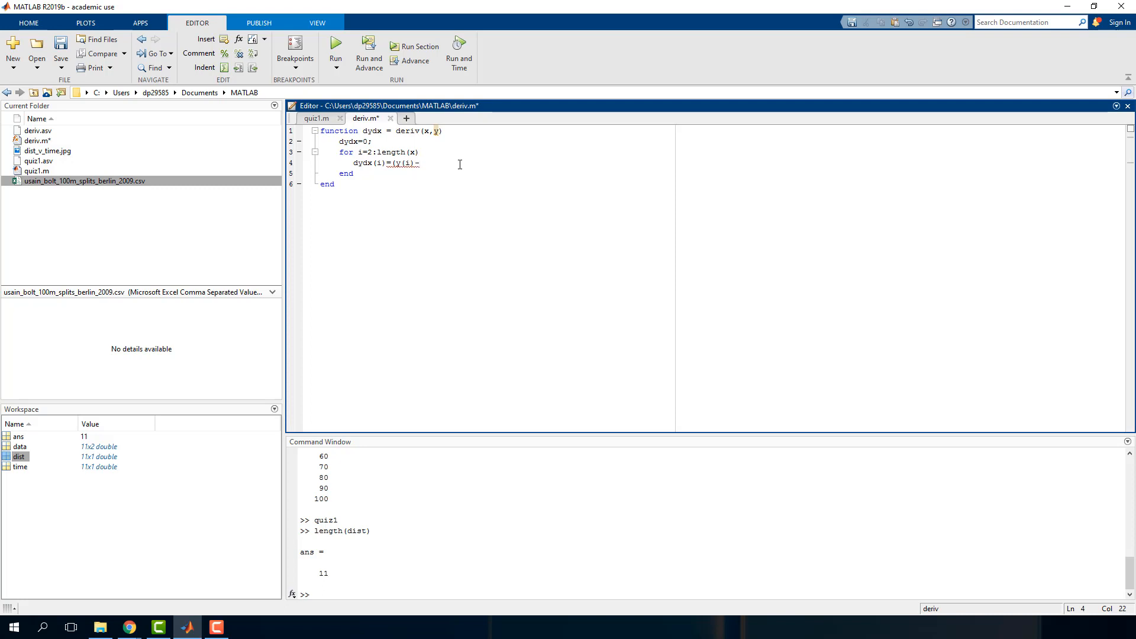
type("y(i")
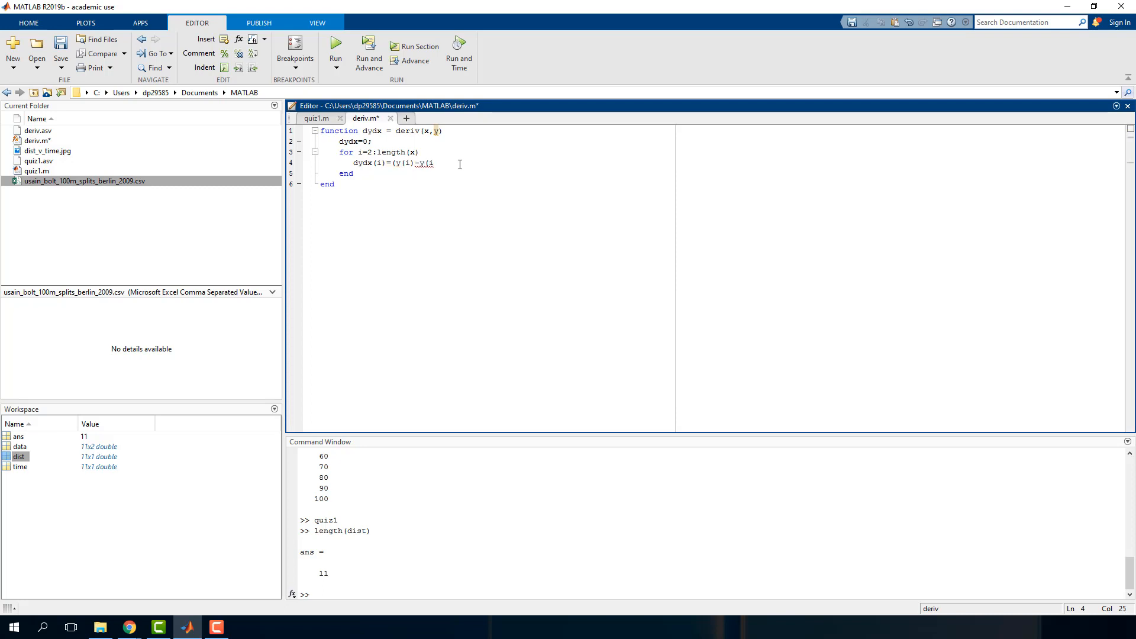
type("-1)) /")
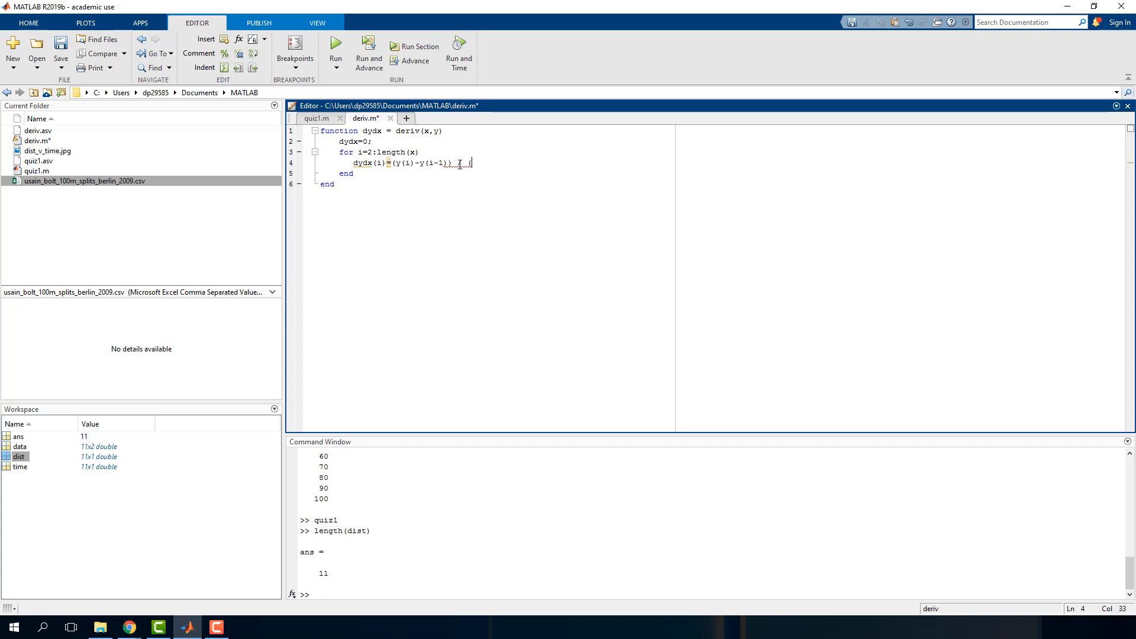
type("(X")
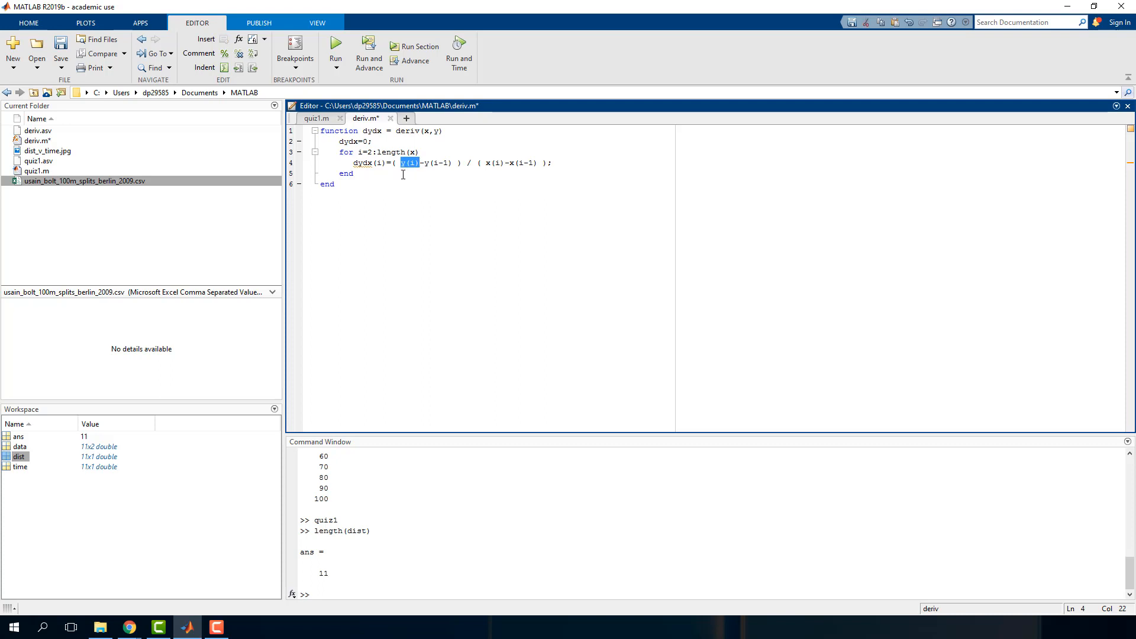
mouse_move(425, 163)
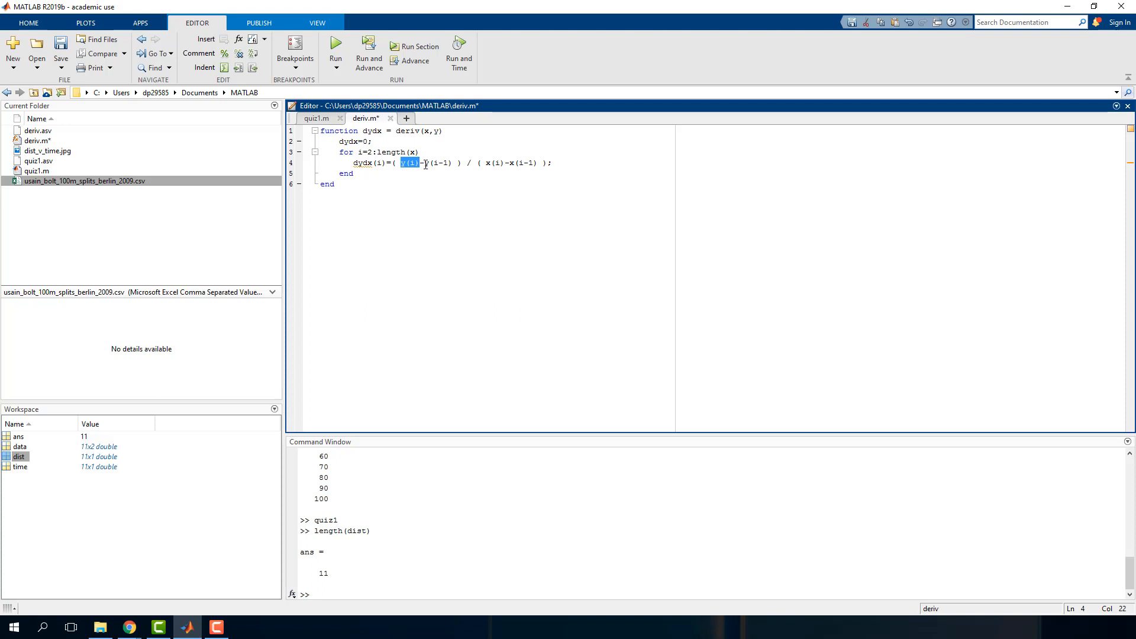
mouse_move(435, 163)
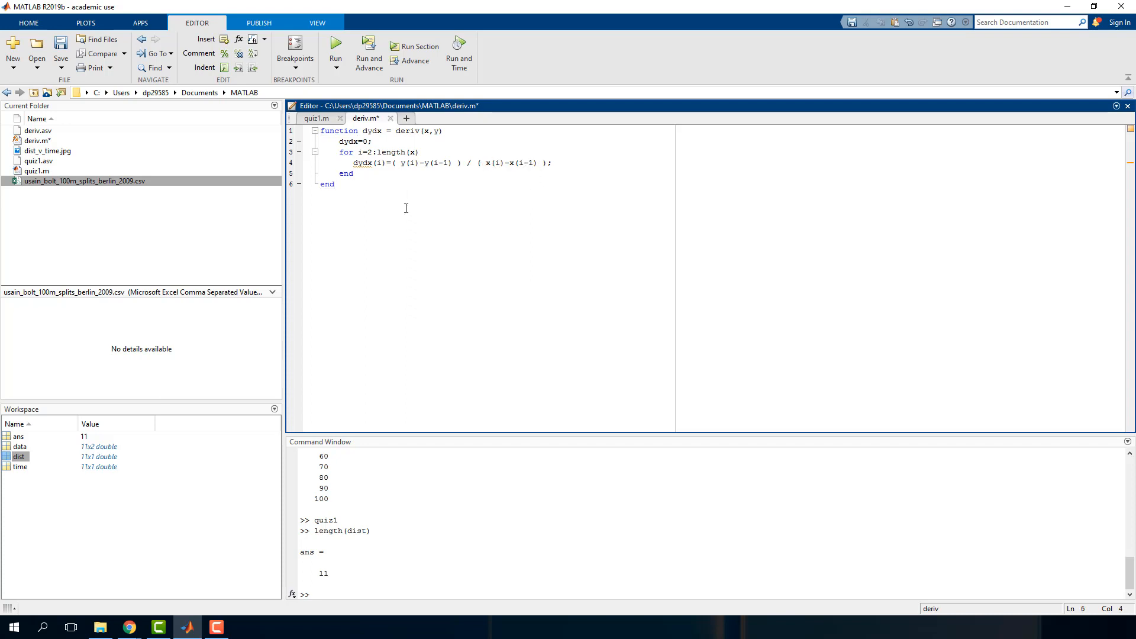
mouse_move(495, 164)
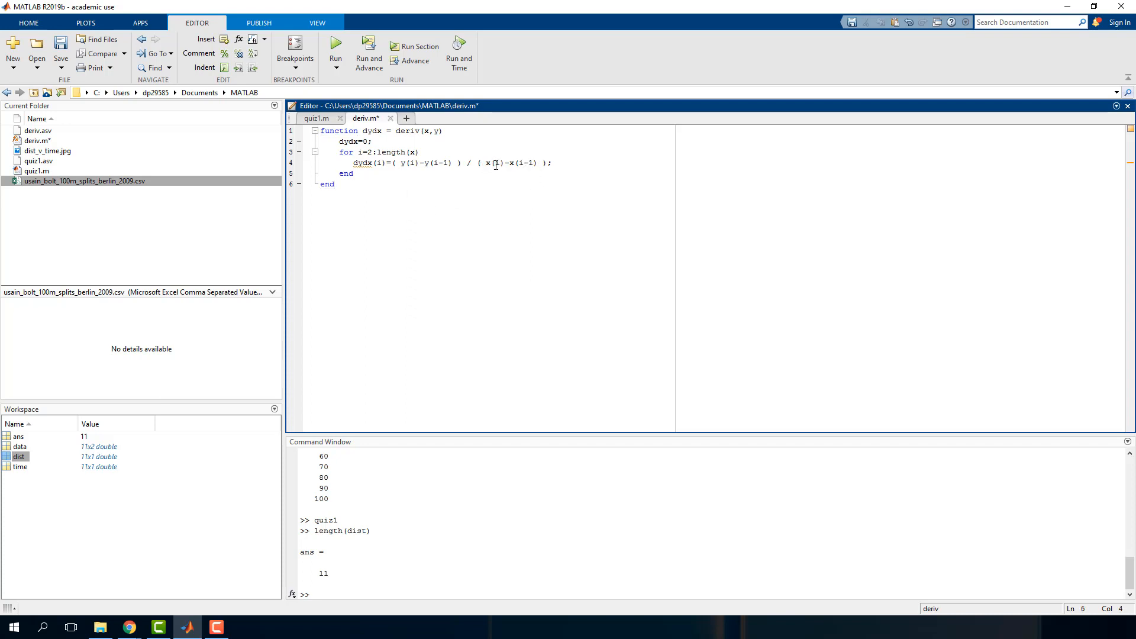
mouse_move(474, 188)
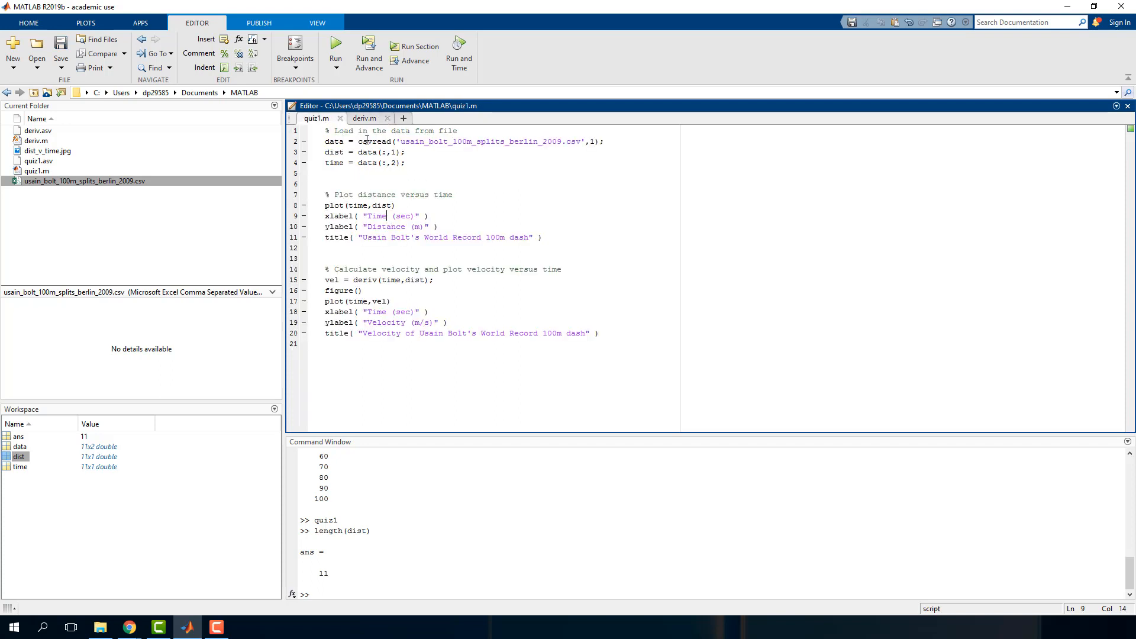
Run quiz1.m to produce the distance and velocity figures.
left_click(335, 47)
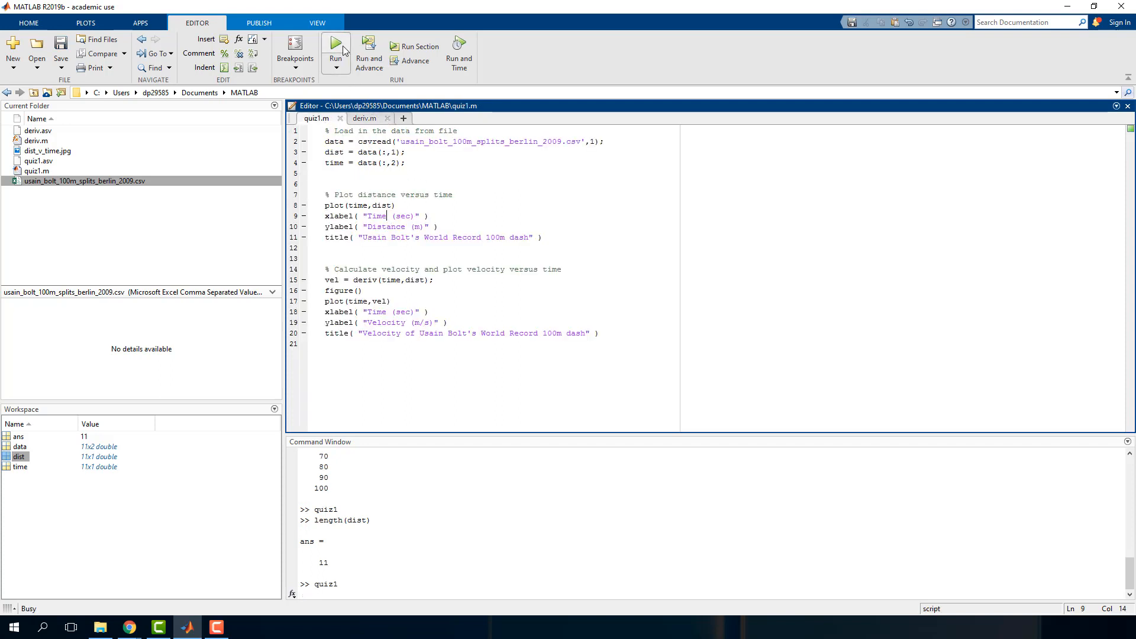
left_click(334, 47)
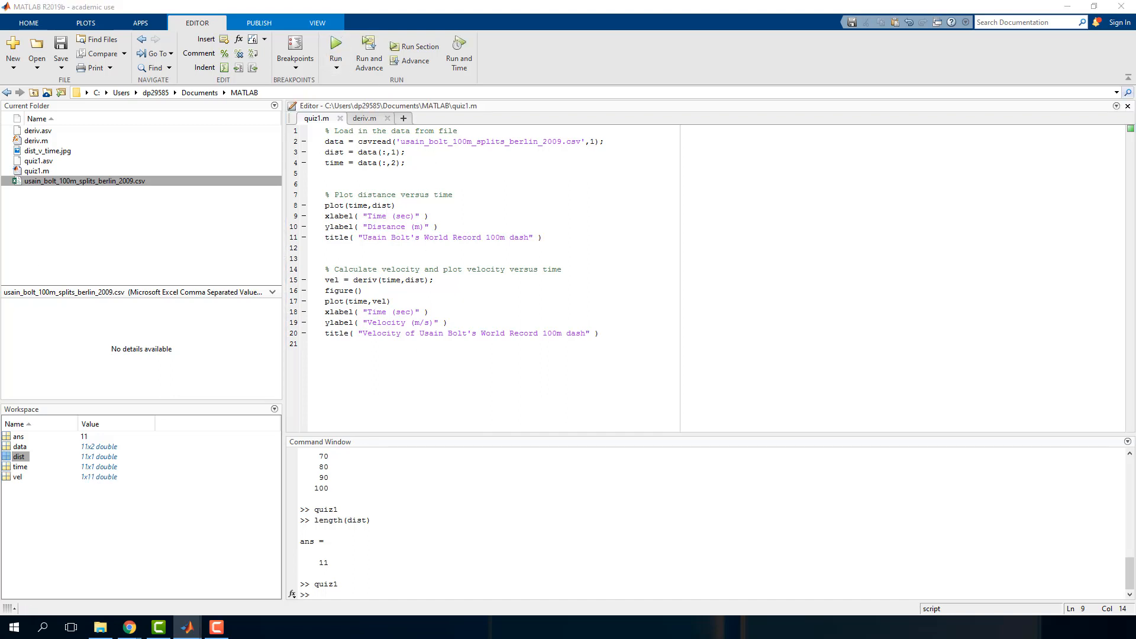
left_click(335, 47)
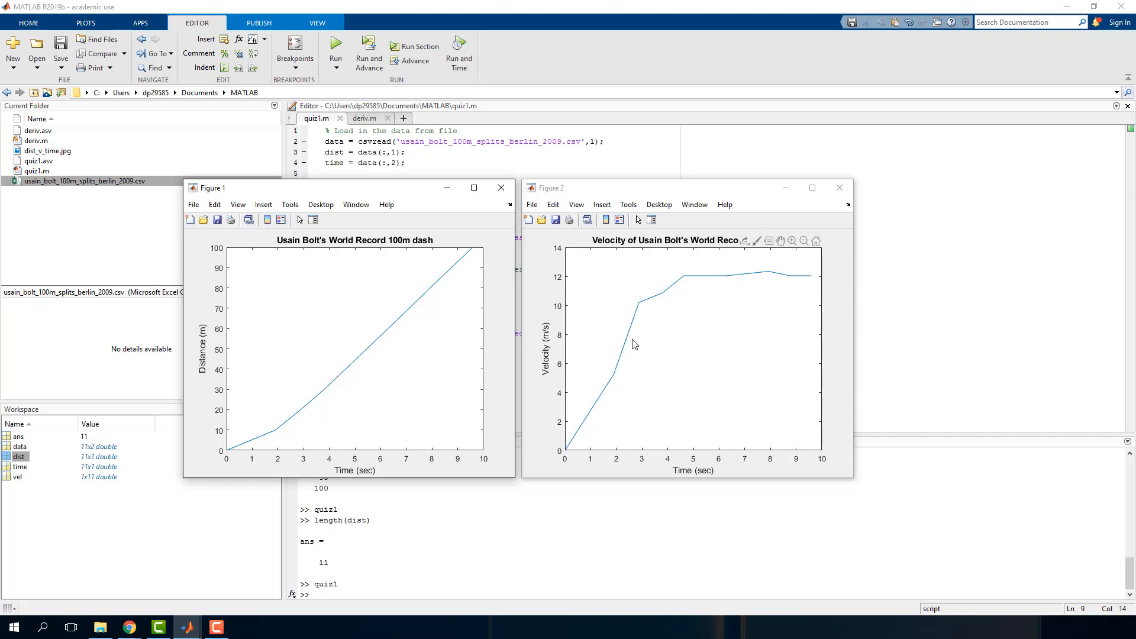
mouse_move(466, 355)
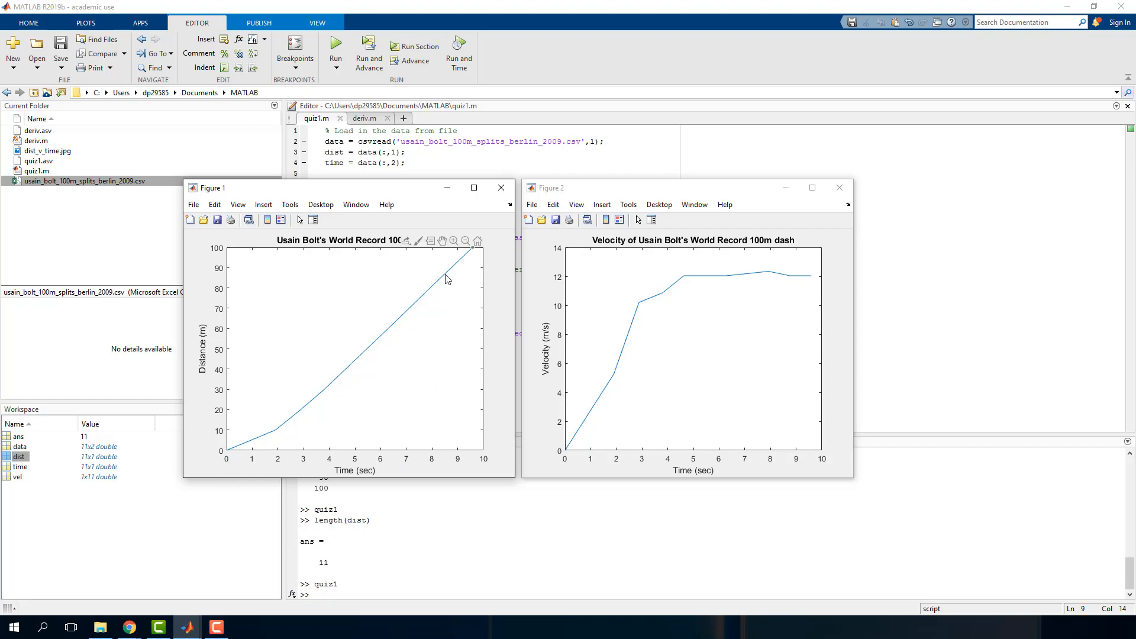
mouse_move(712, 292)
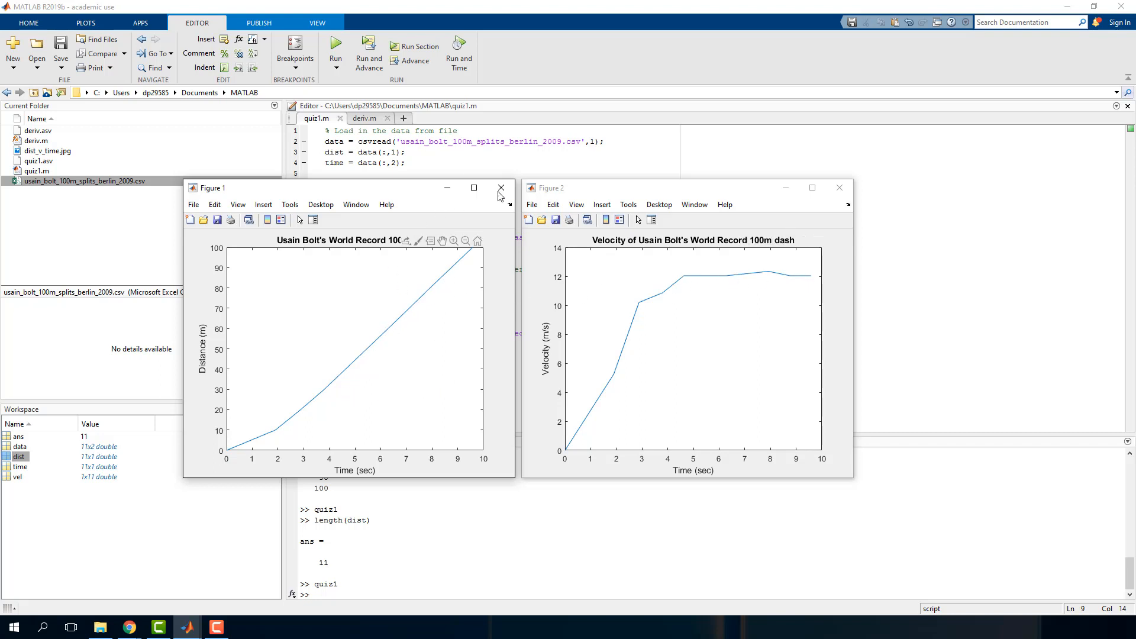
Close the distance figure and save the velocity plot as vel_v_time.jpg.
left_click(499, 188)
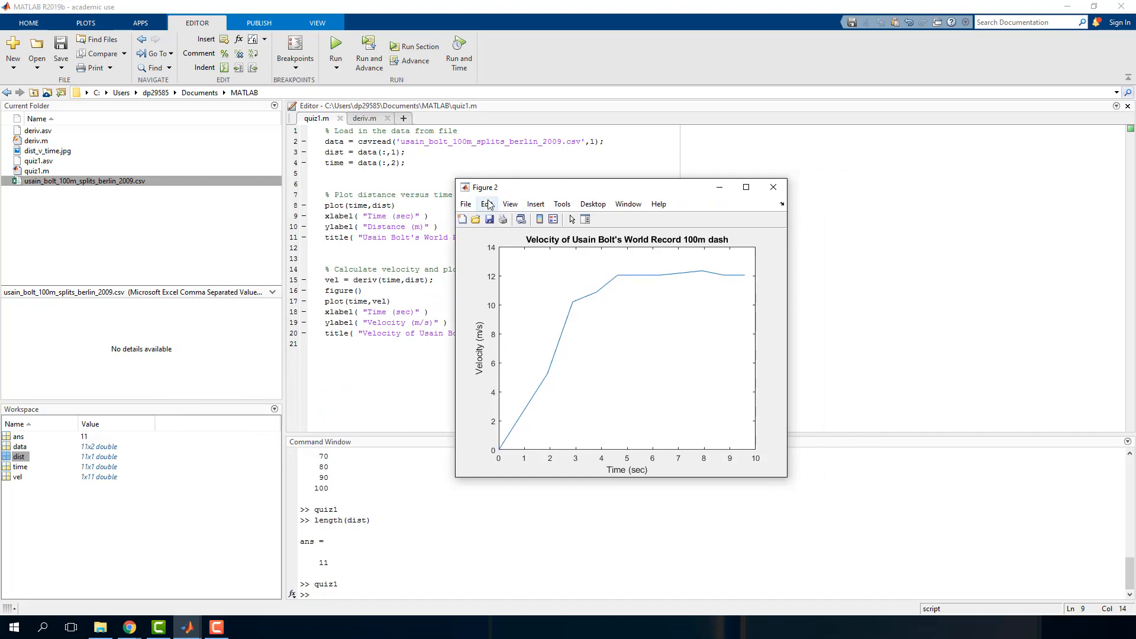
left_click(466, 204)
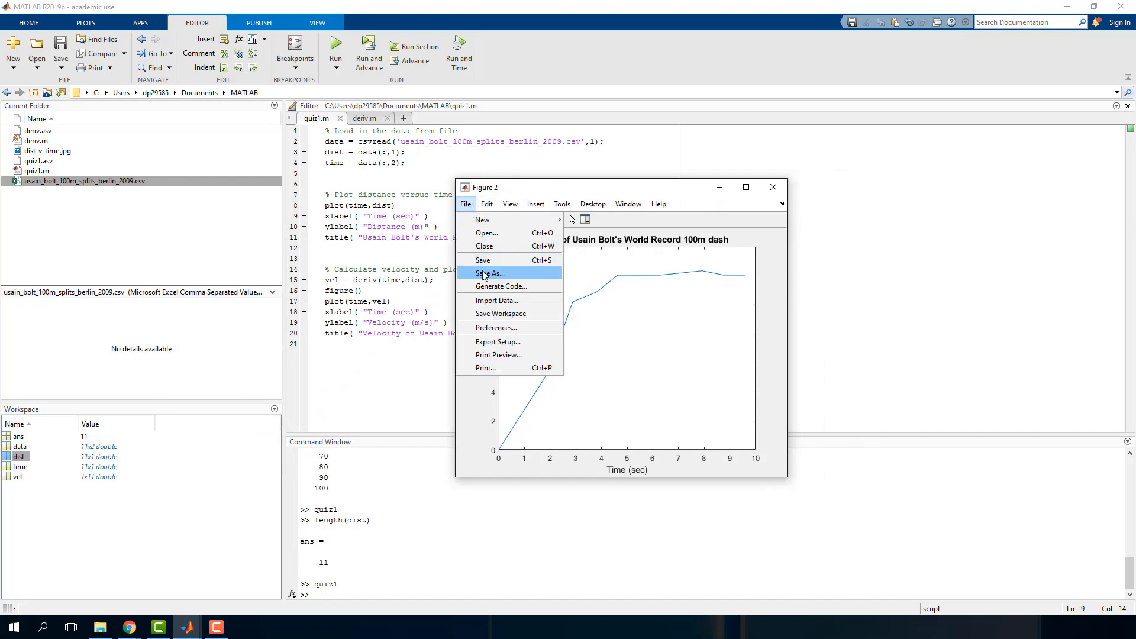
left_click(489, 273)
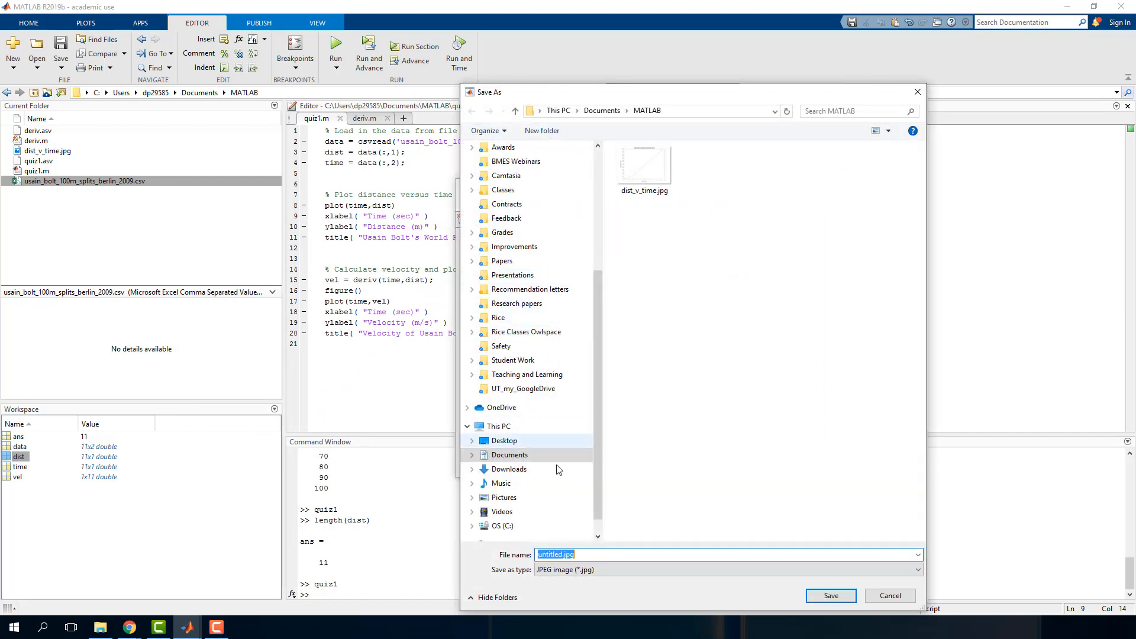
left_click(509, 454)
type("vel_v_tim")
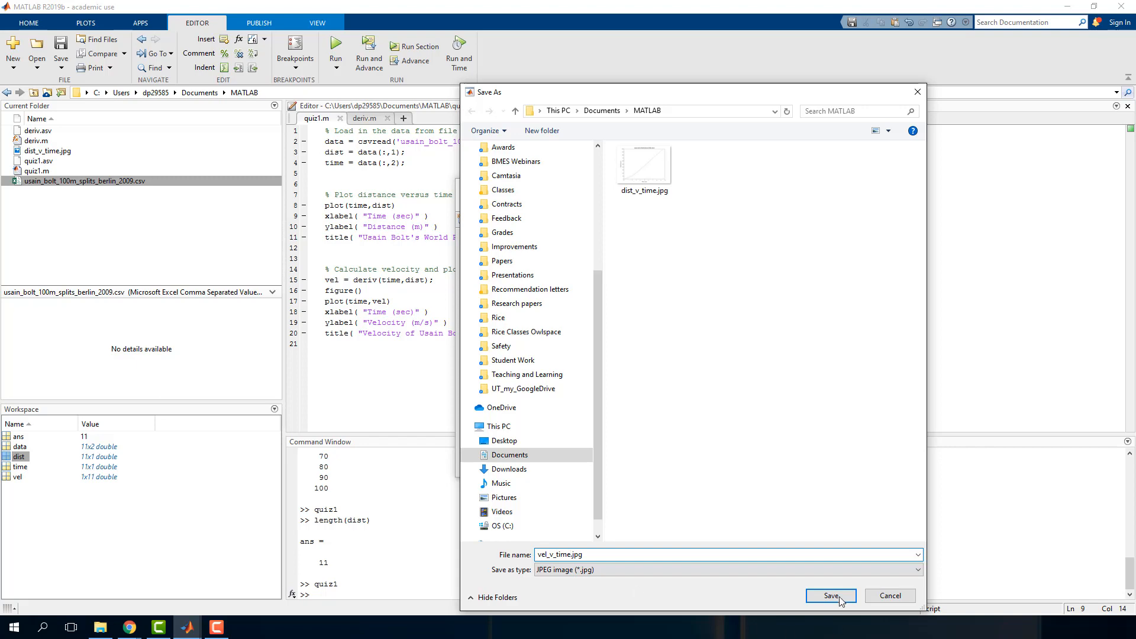
left_click(829, 595)
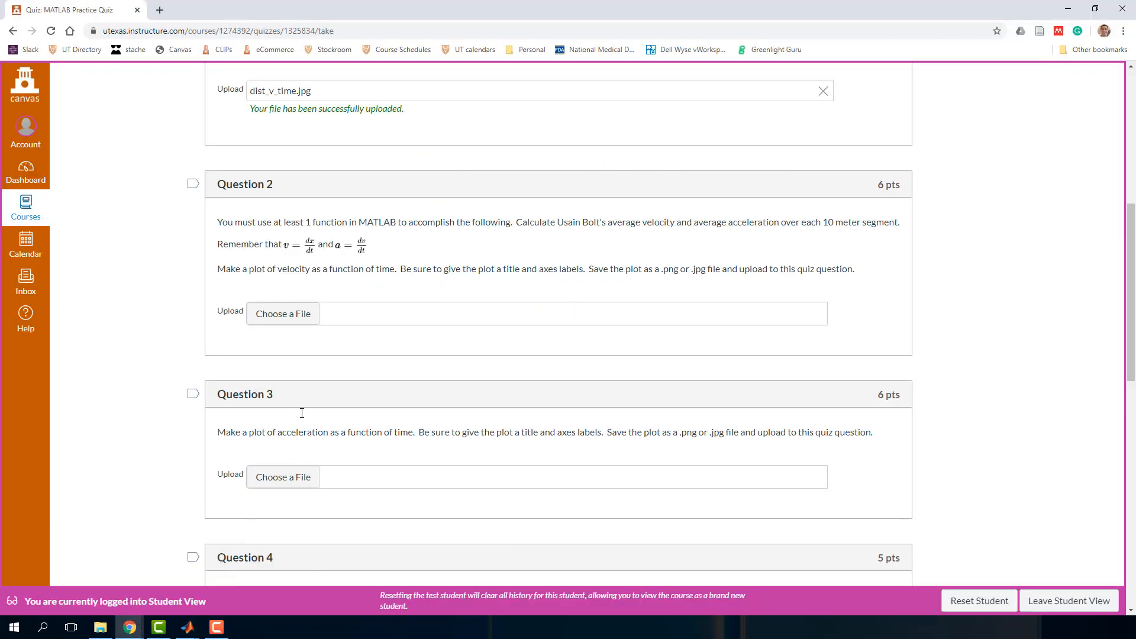
Attach vel_v_time.jpg to Question 2 of the Canvas quiz.
left_click(282, 312)
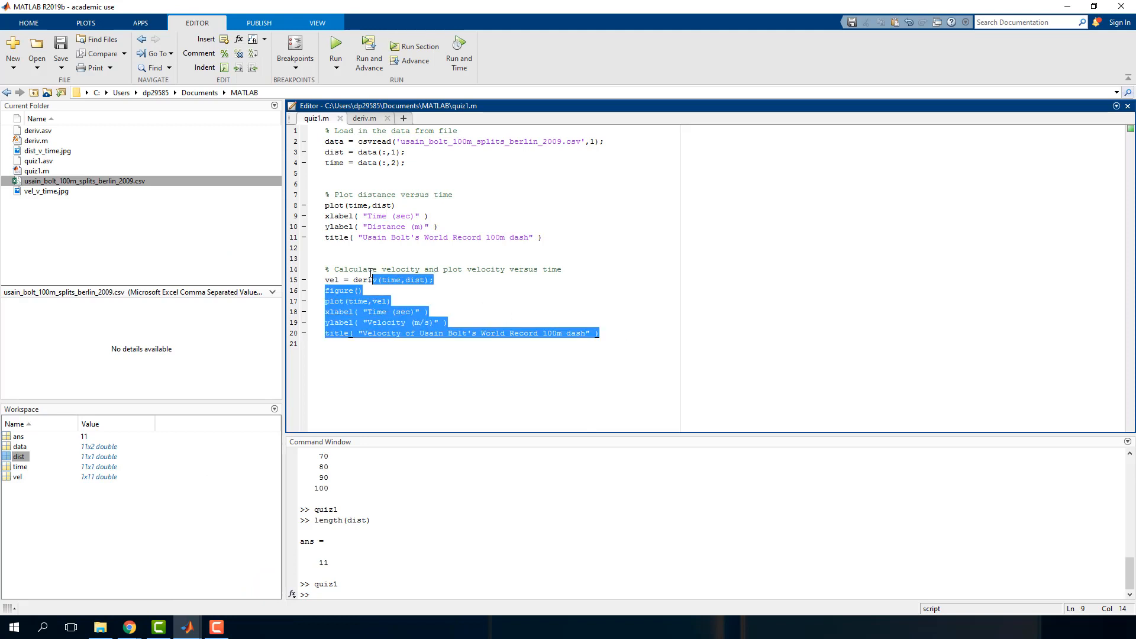
Duplicate the velocity block as ac = deriv(time,vel) with ylabel Acceleration (m/s^2).
left_click(341, 343)
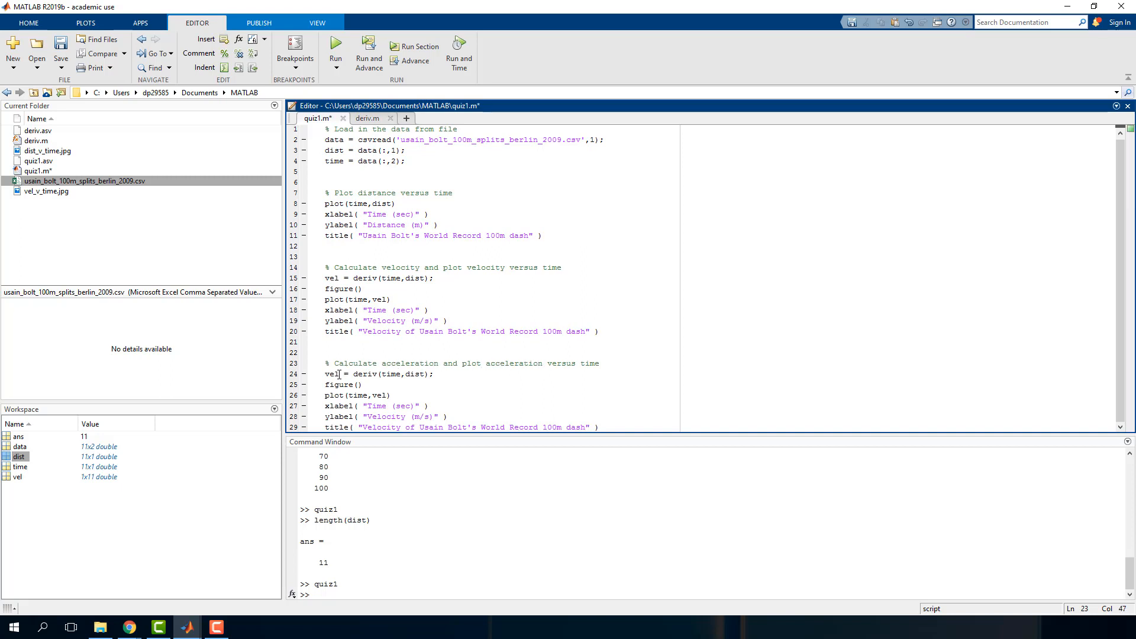
type("ac")
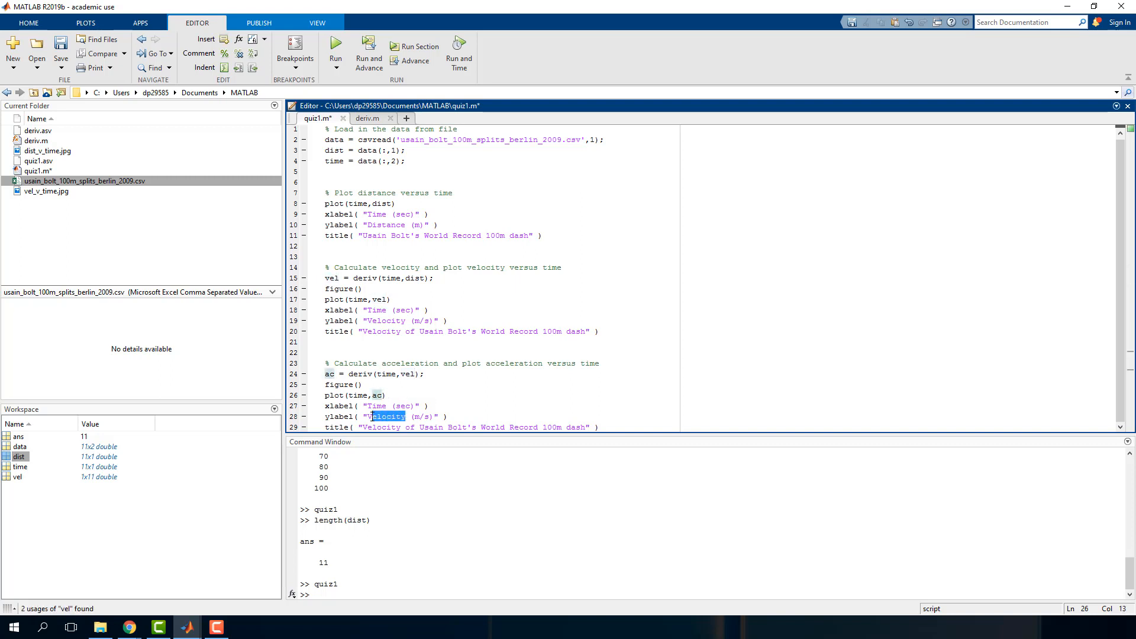
type("Acceleration")
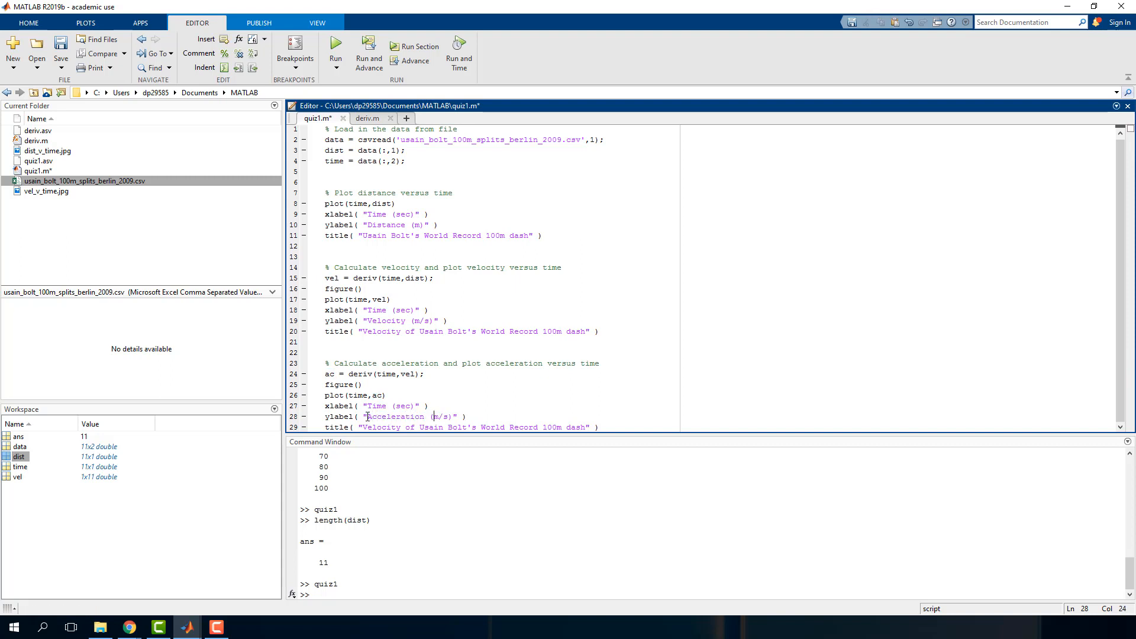
type("^2")
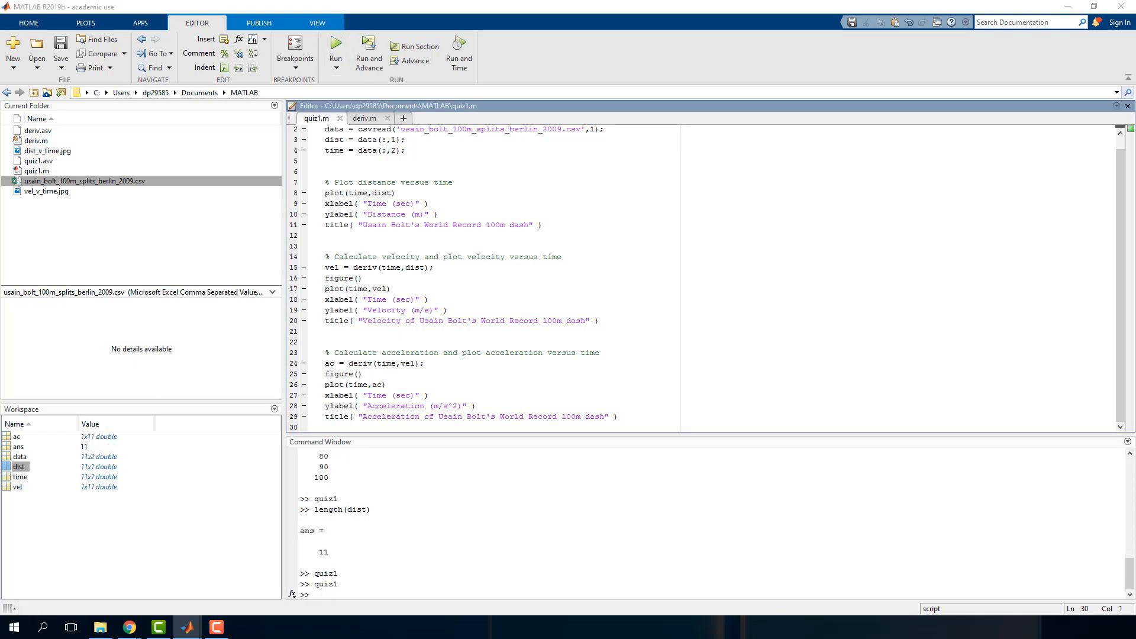
Run the script and arrange the distance, velocity and acceleration figures side by side.
left_click(335, 48)
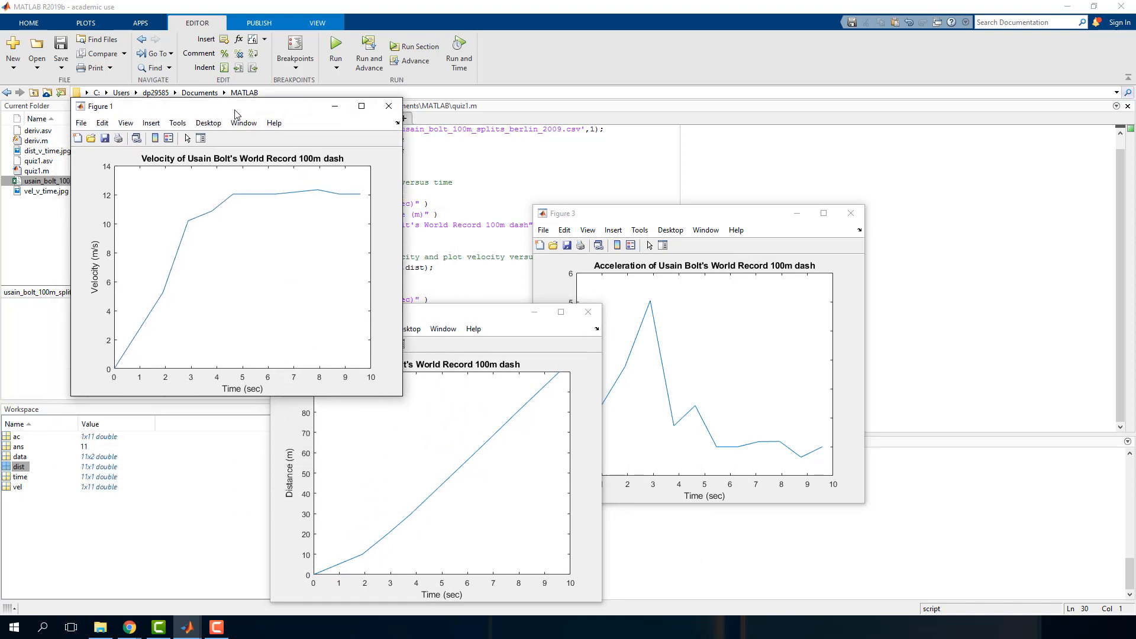
left_click_drag(435, 312, 354, 285)
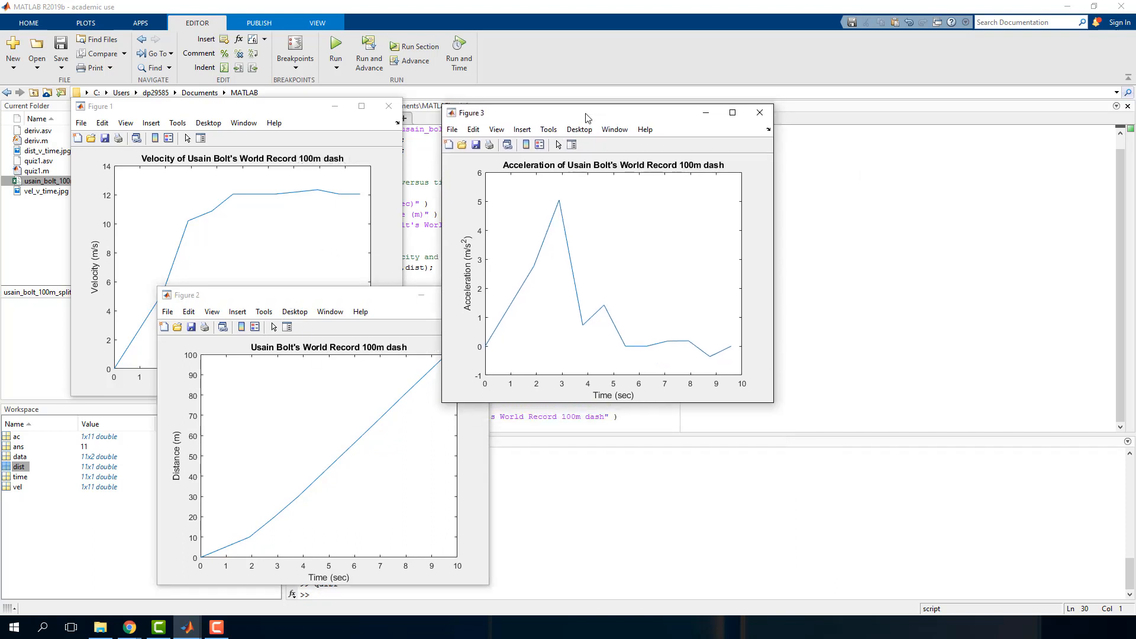
mouse_move(328, 197)
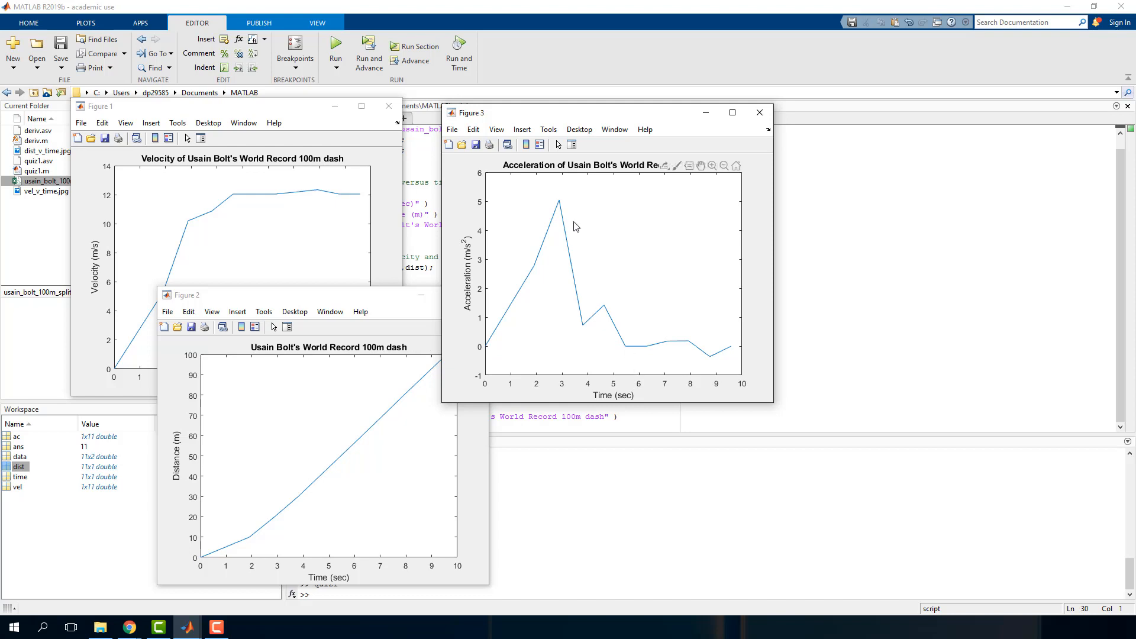
mouse_move(752, 349)
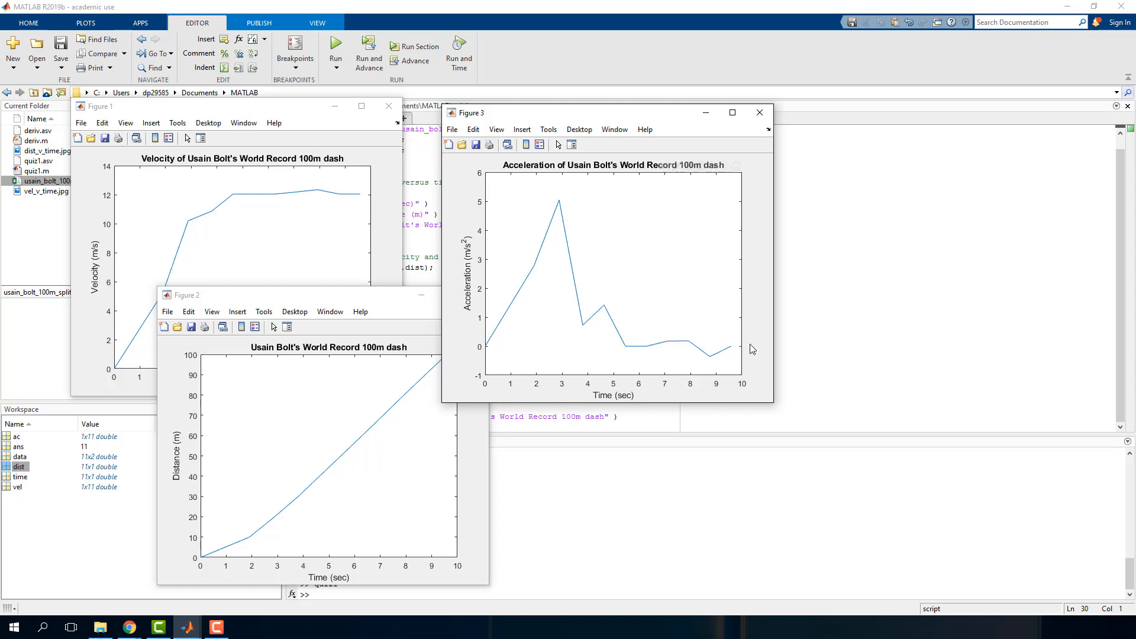
left_click_drag(108, 107, 699, 150)
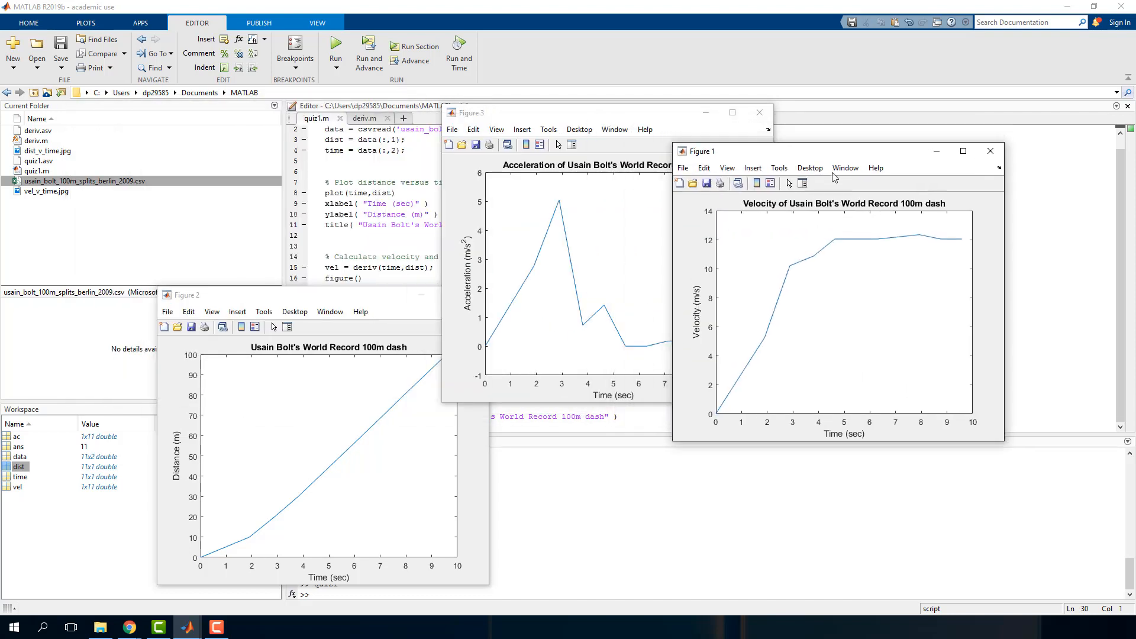
Save the acceleration figure as accel_v_time.jpg.
left_click(452, 129)
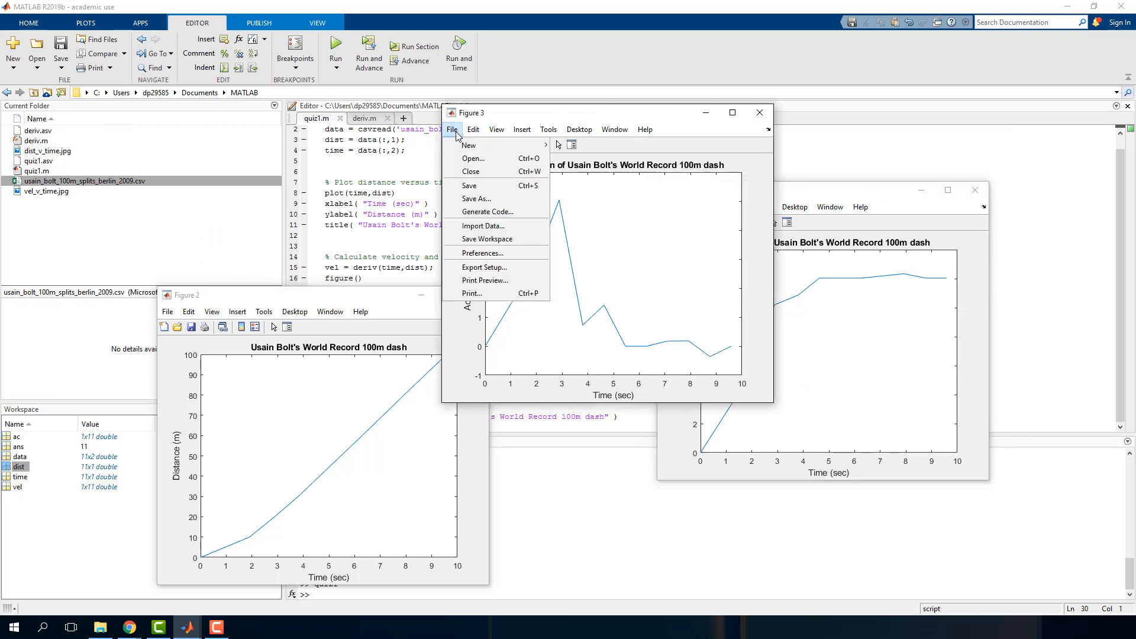
left_click(475, 198)
type("accel_v_time.jpg")
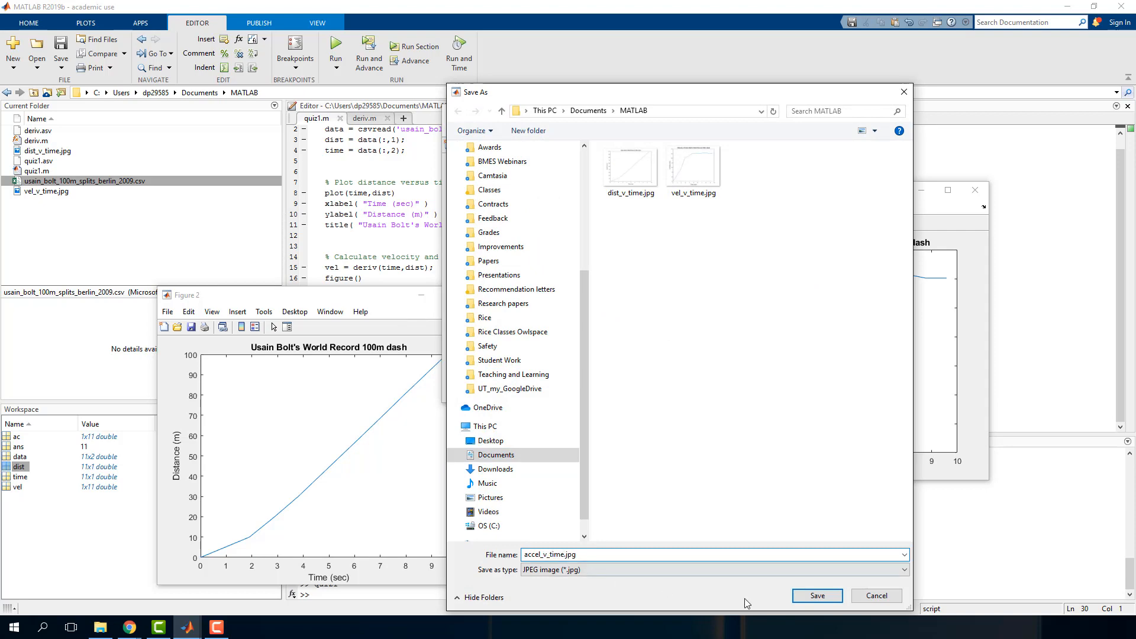
left_click(817, 595)
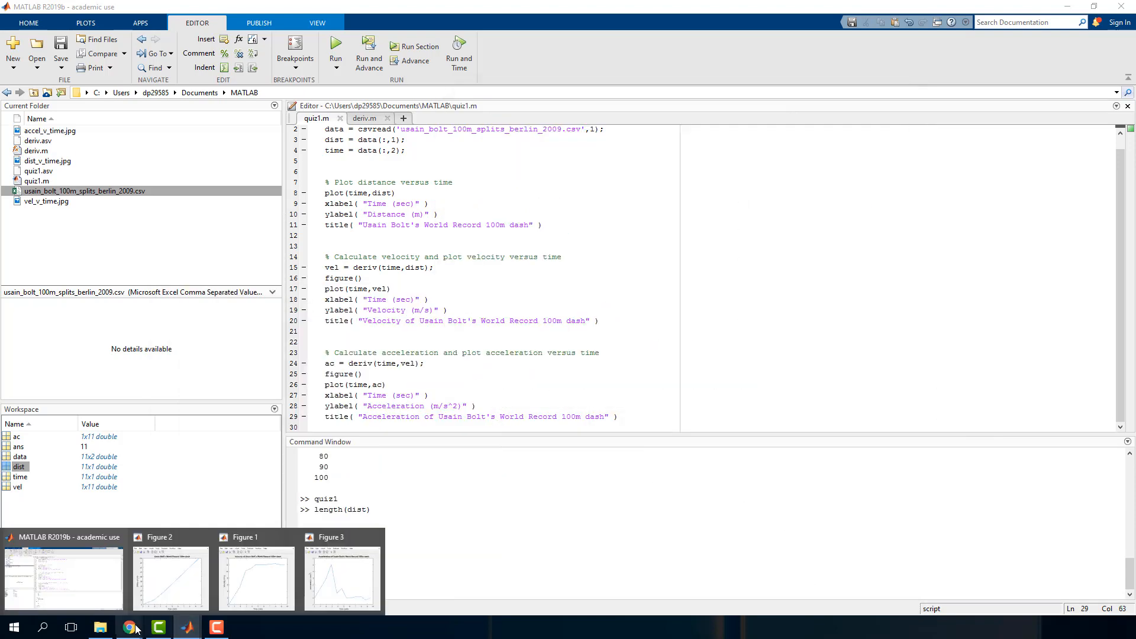
Upload accel_v_time.jpg to Question 3 of the Canvas quiz.
left_click(128, 627)
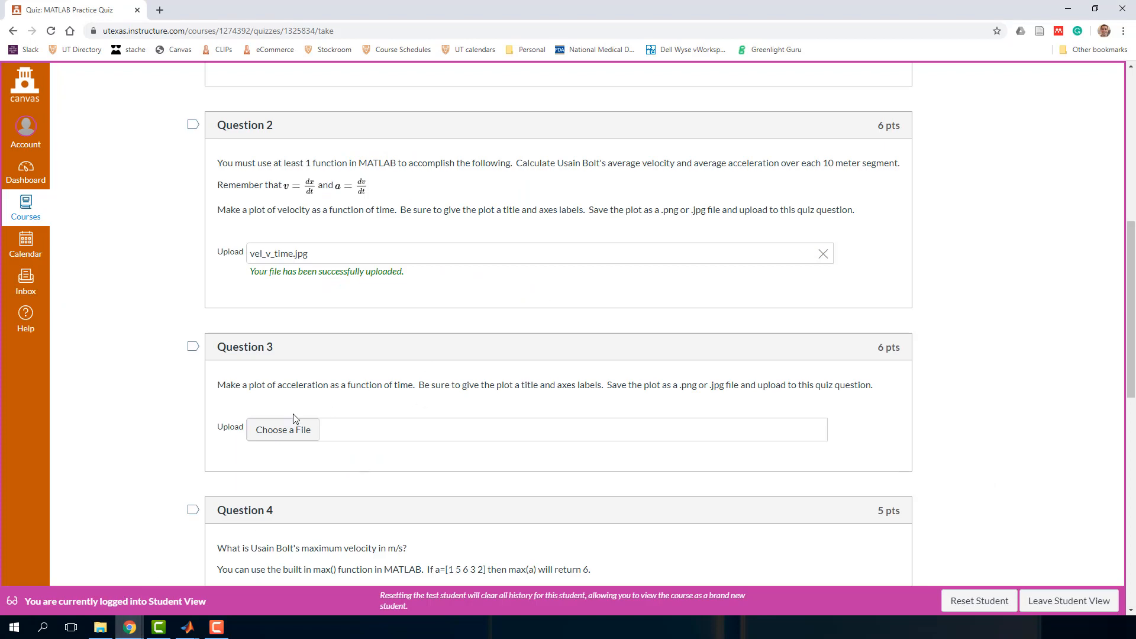
left_click(282, 429)
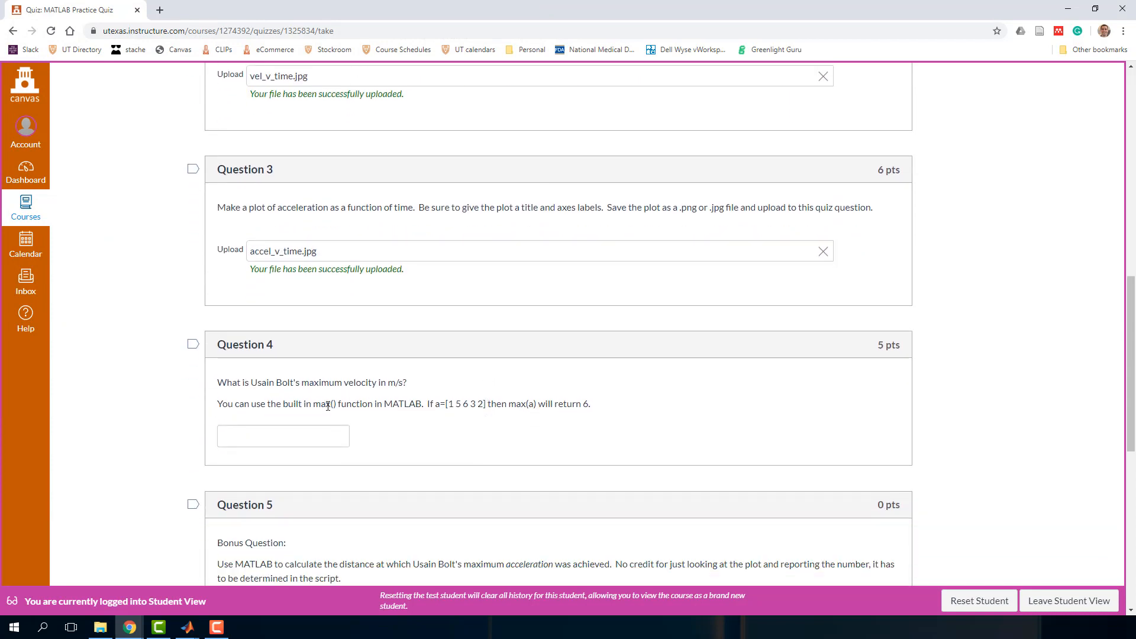
mouse_move(451, 402)
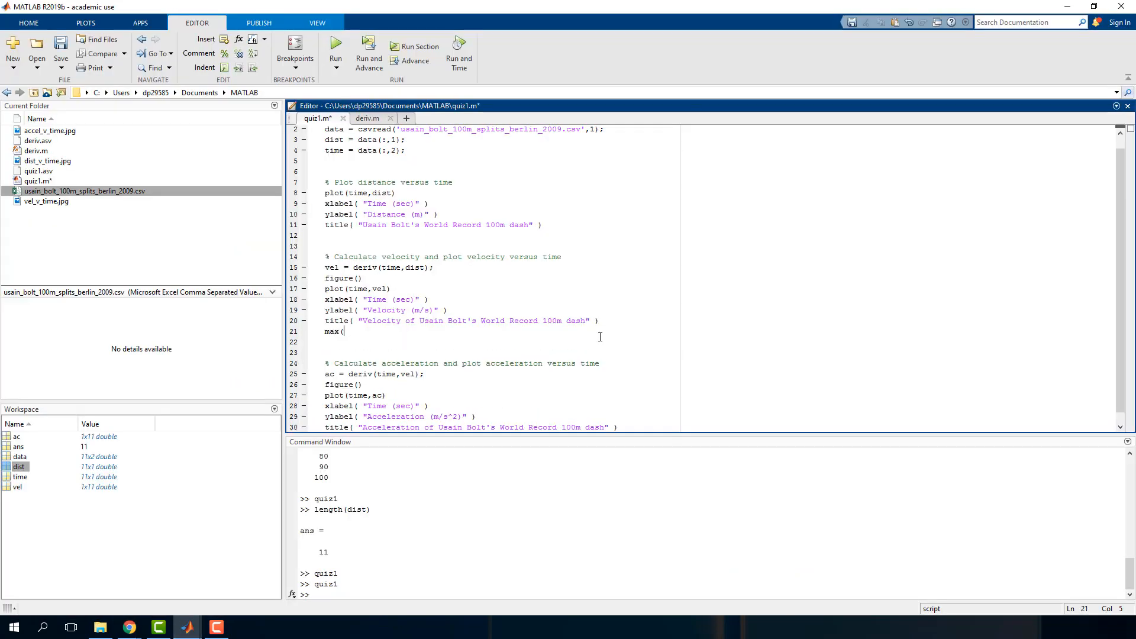
Add a max(vel) line after the velocity plot and save quiz1.m.
type("vel)")
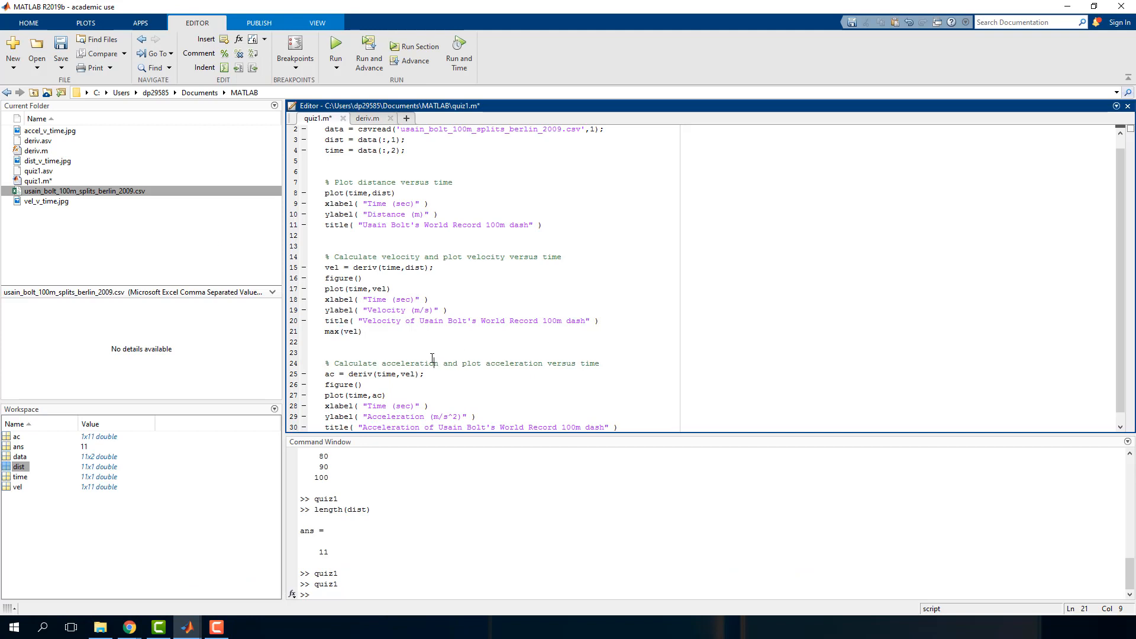
left_click(326, 353)
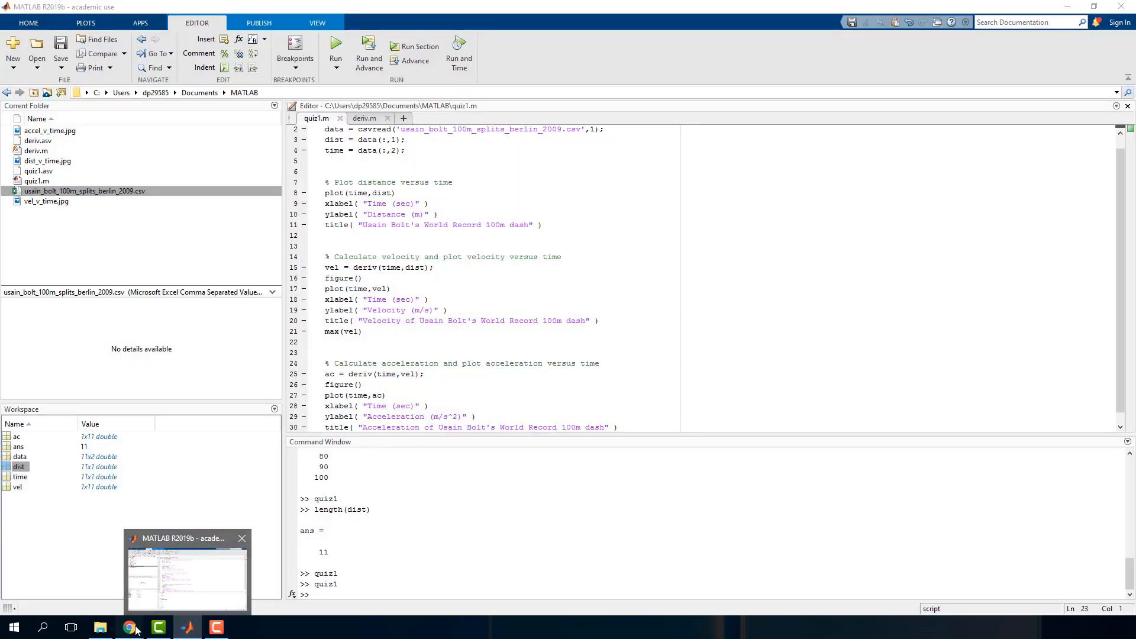
left_click(129, 627)
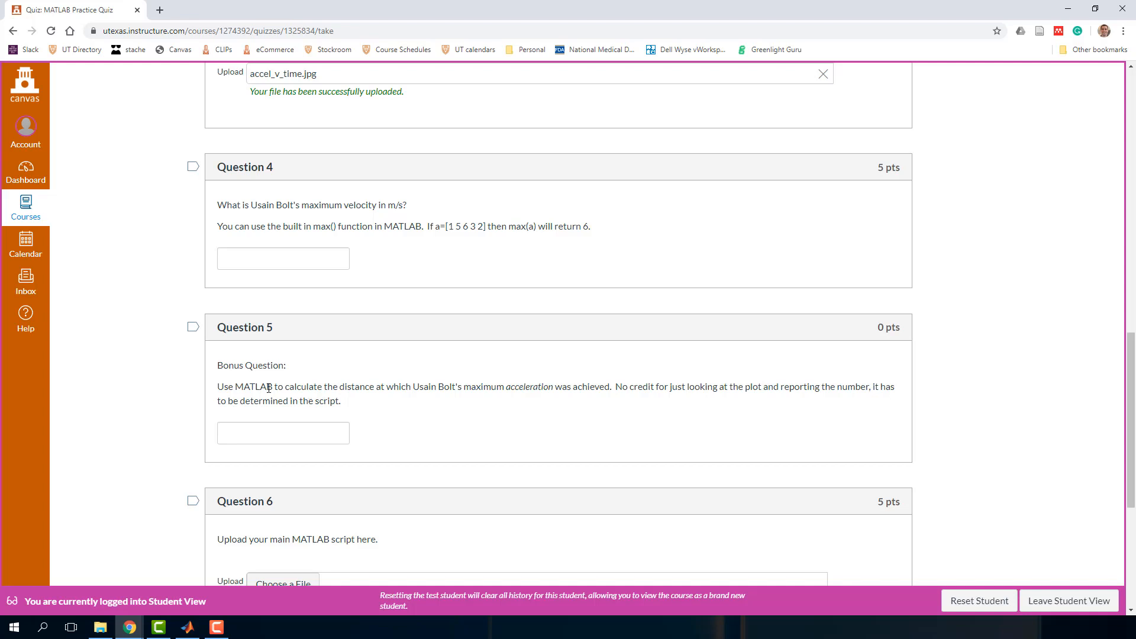
left_click_drag(379, 386, 453, 385)
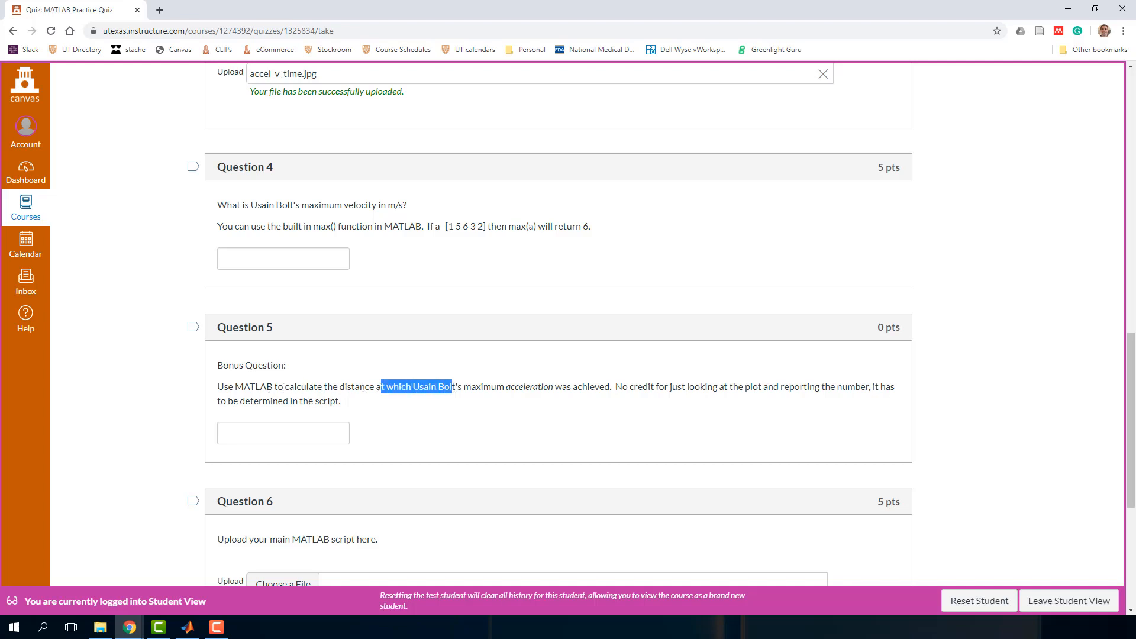
left_click_drag(449, 386, 666, 385)
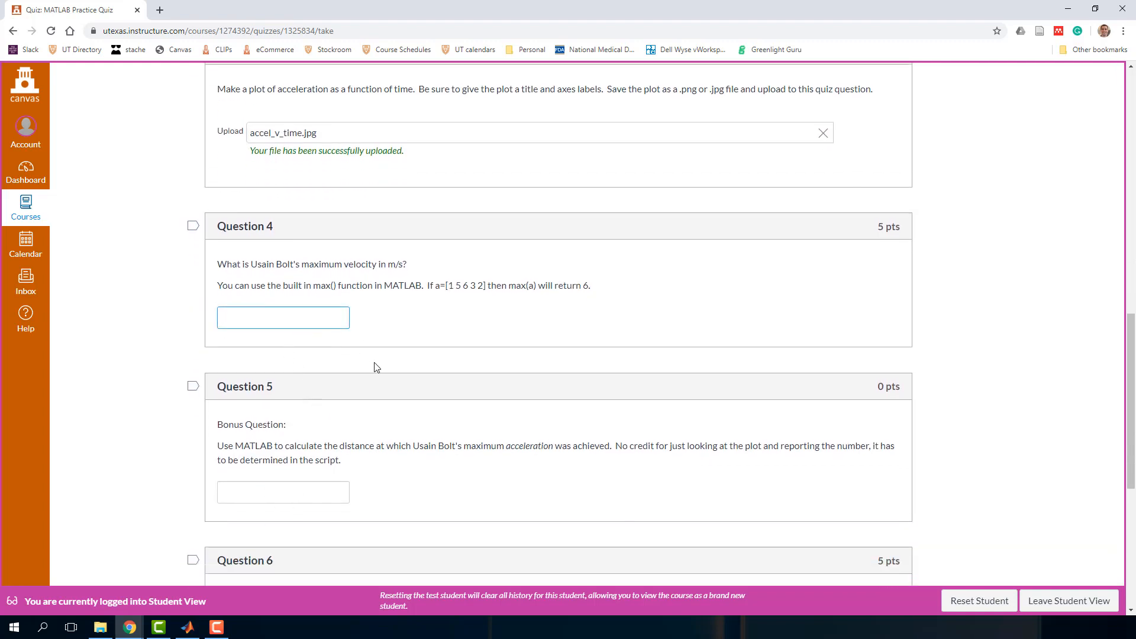
left_click(283, 317)
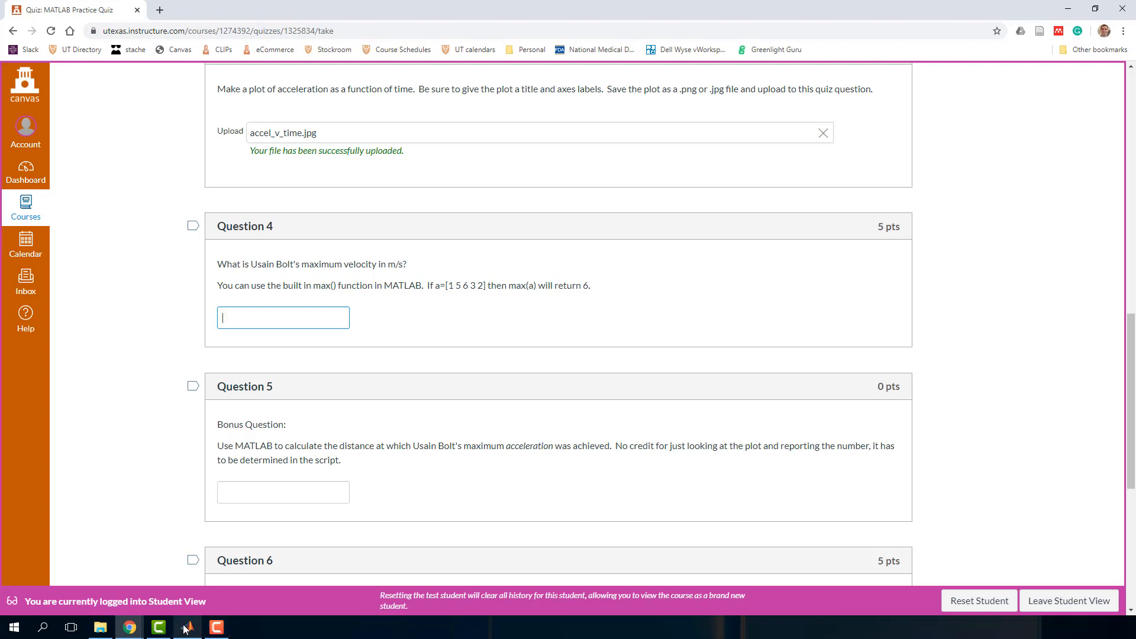
left_click(186, 627)
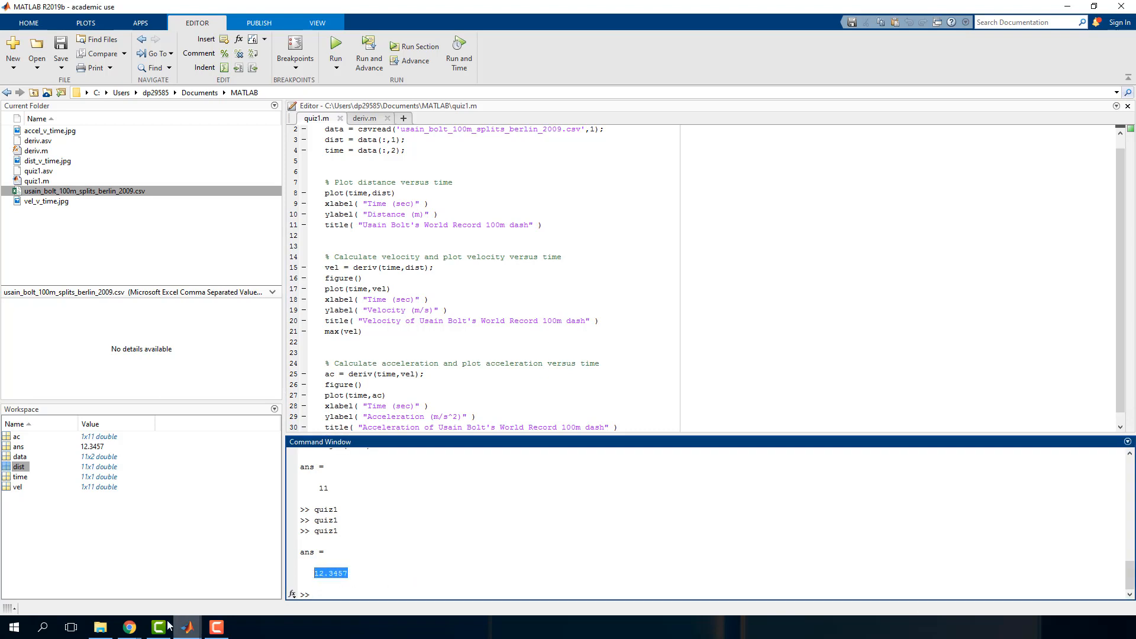
mouse_move(128, 626)
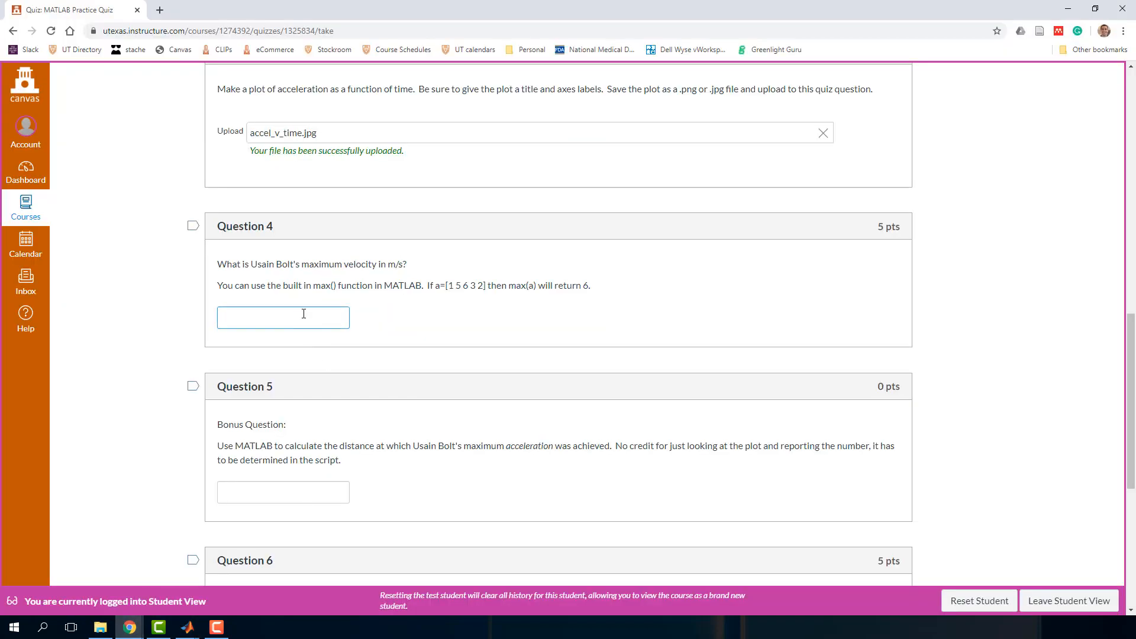
Enter 12.3457 as the maximum-velocity answer for Question 4.
type("12.3457")
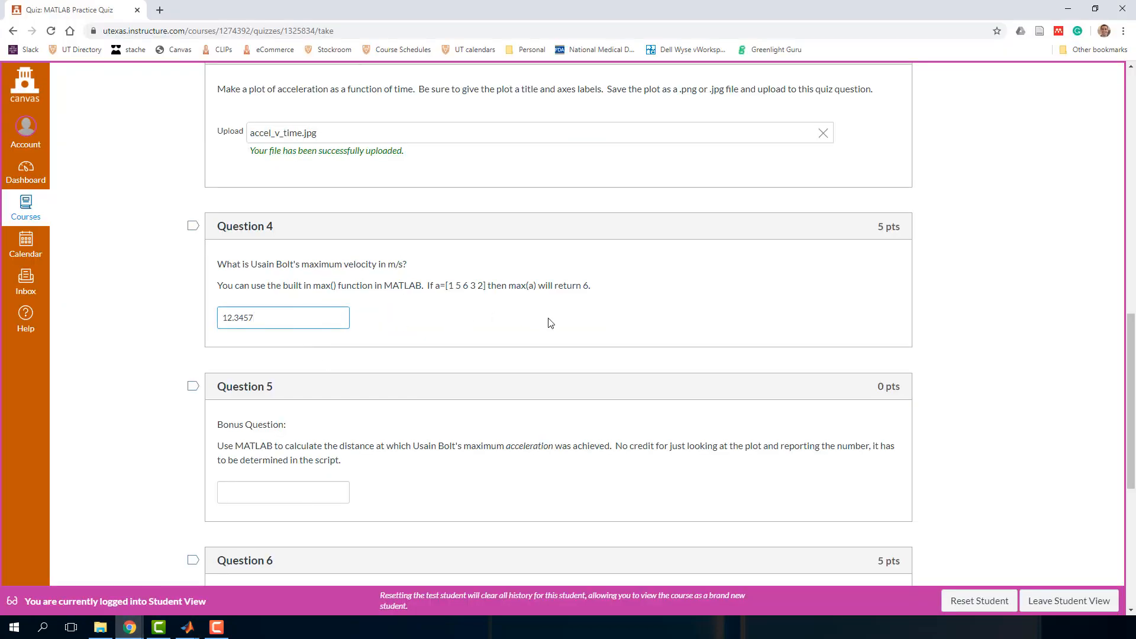
left_click(282, 492)
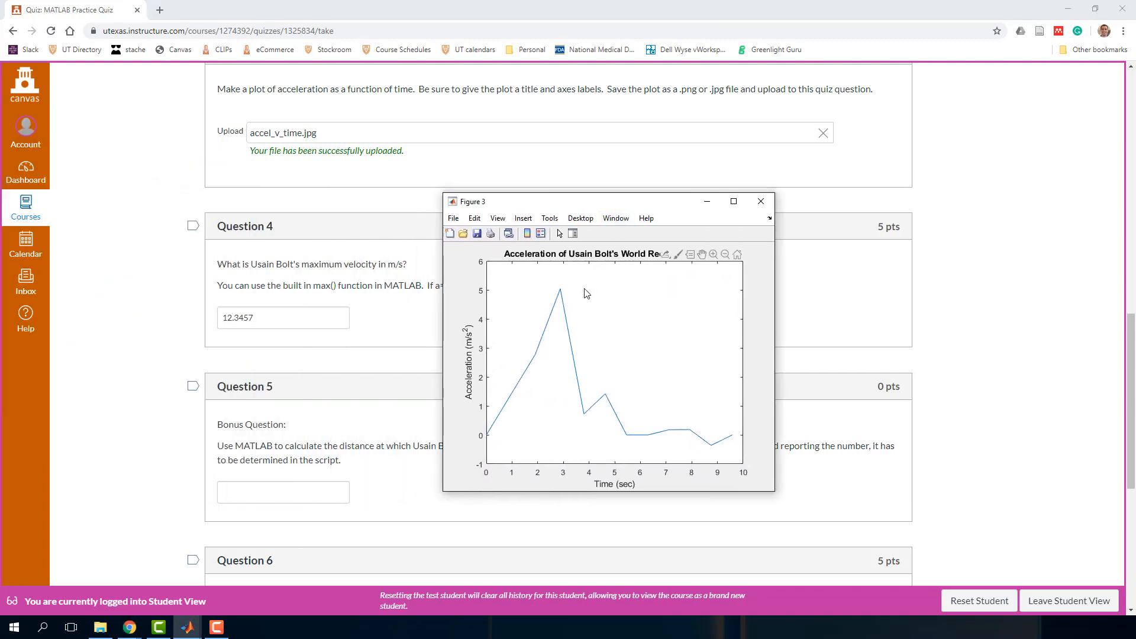
Inspect the acceleration curve's peak, then close the acceleration figure.
left_click(559, 291)
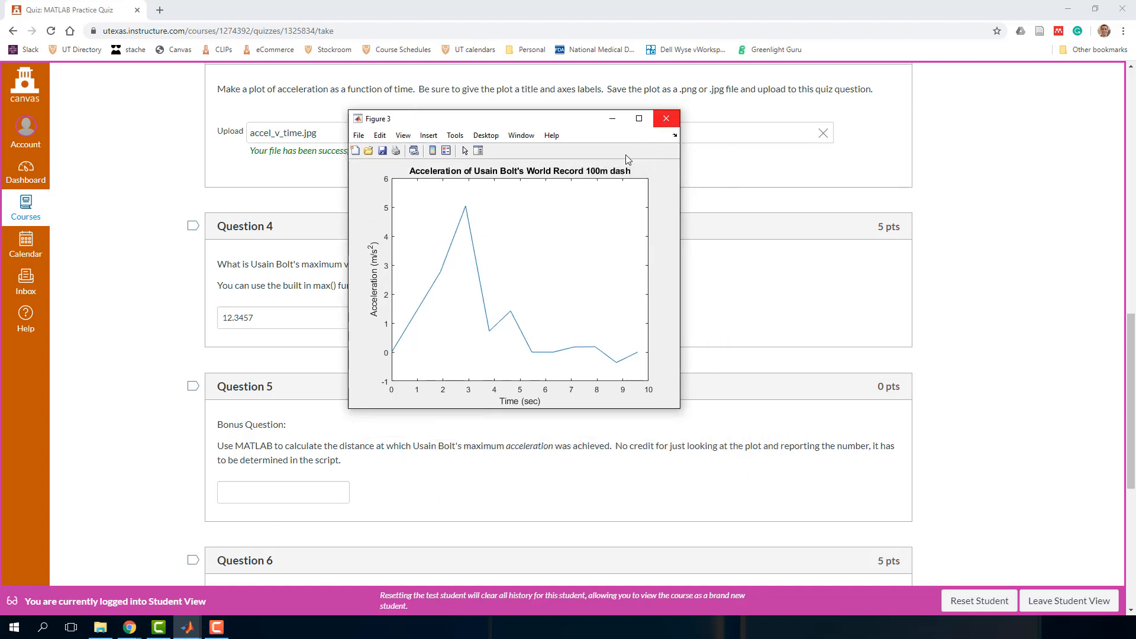
mouse_move(481, 215)
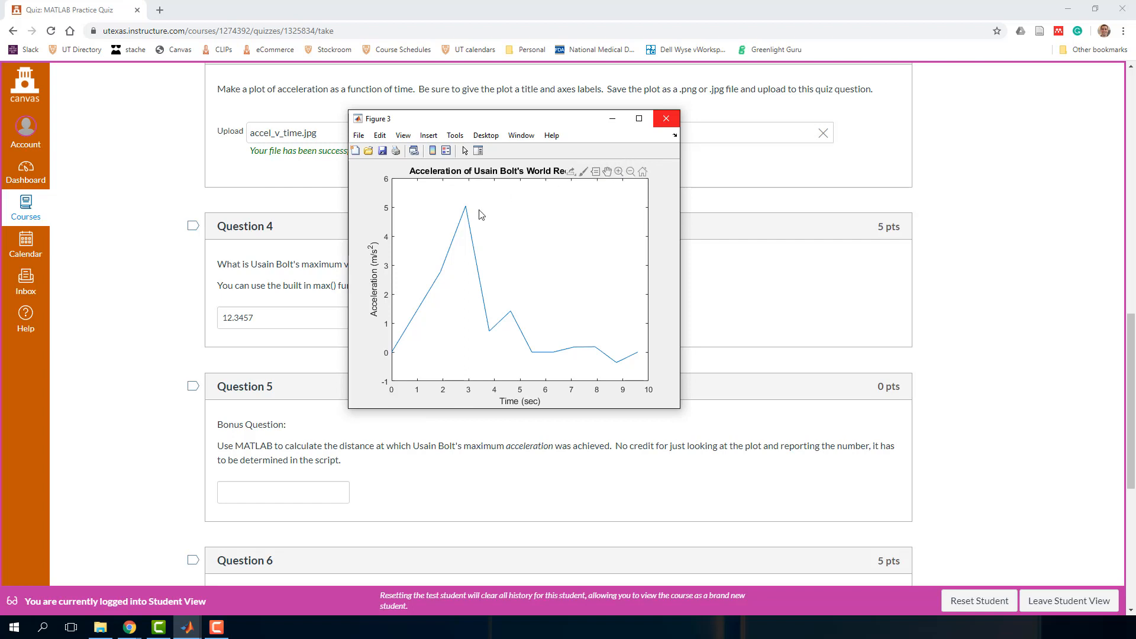
left_click(465, 210)
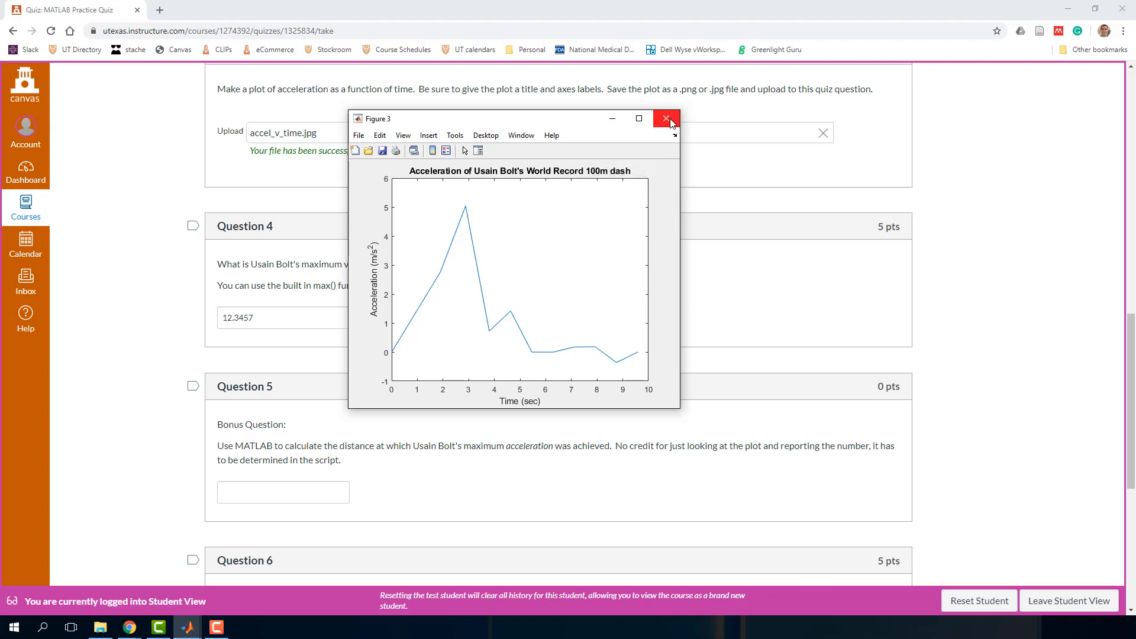
mouse_move(664, 119)
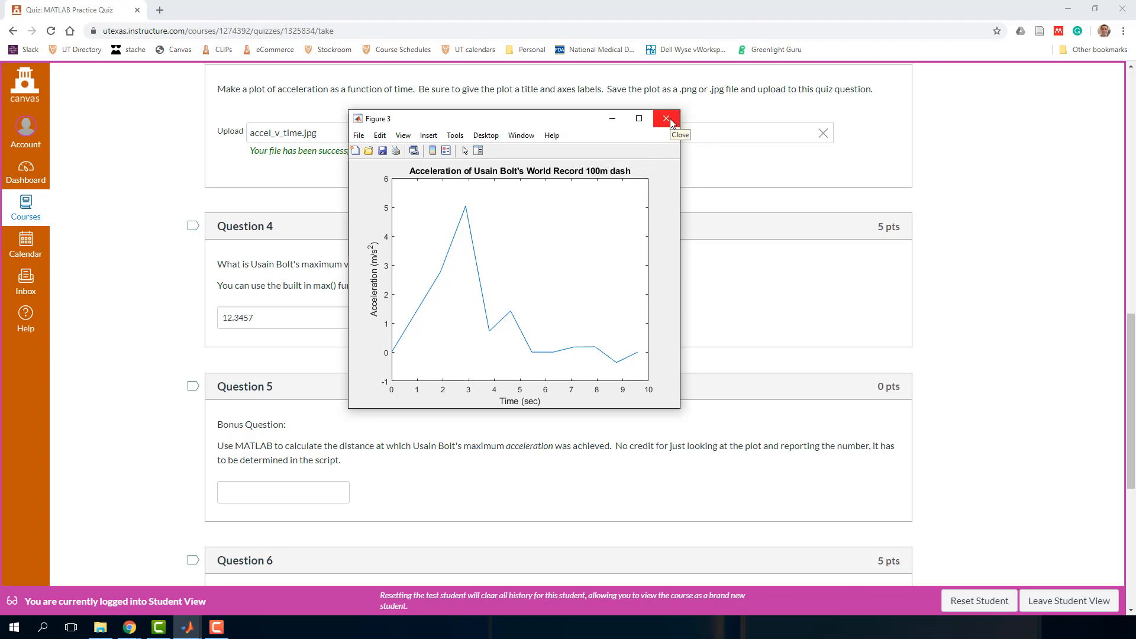
left_click(665, 119)
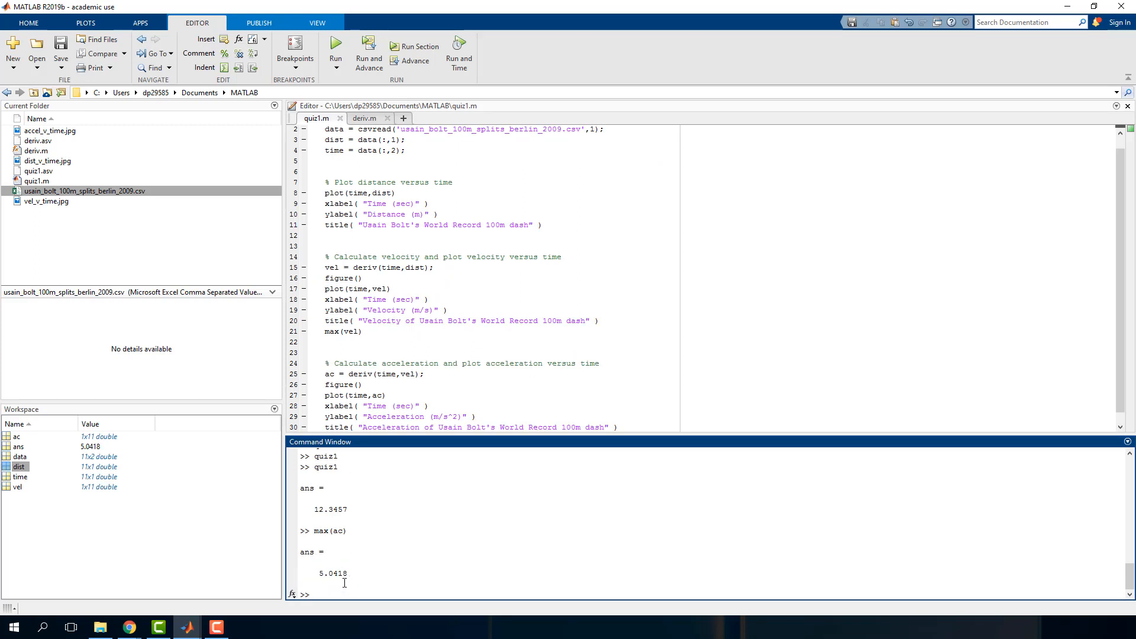
mouse_move(343, 580)
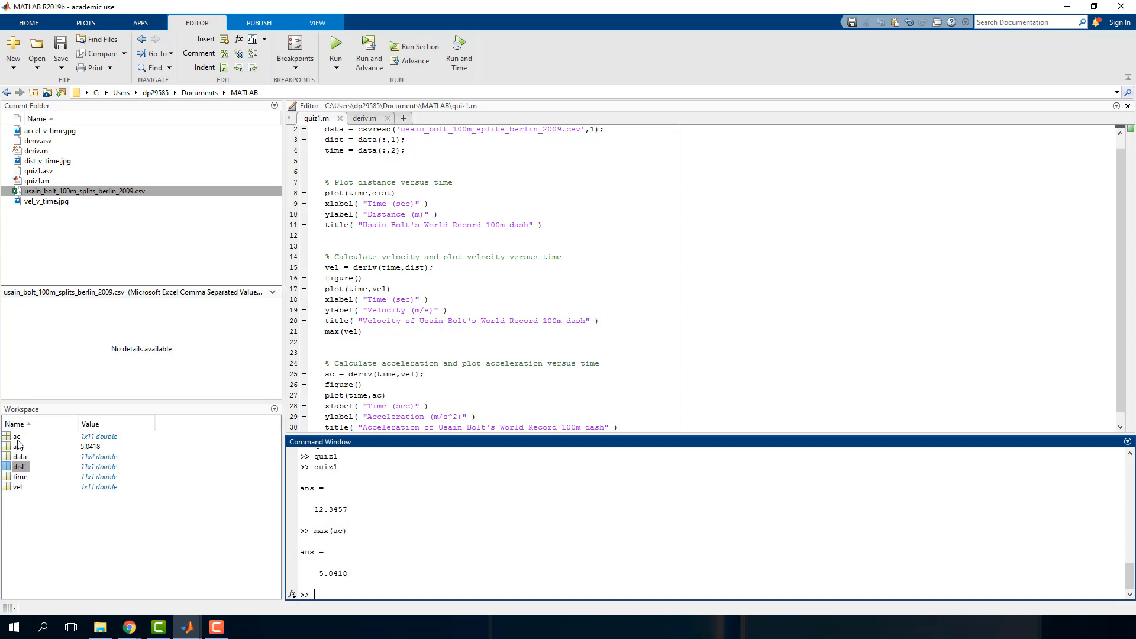
double_click(15, 436)
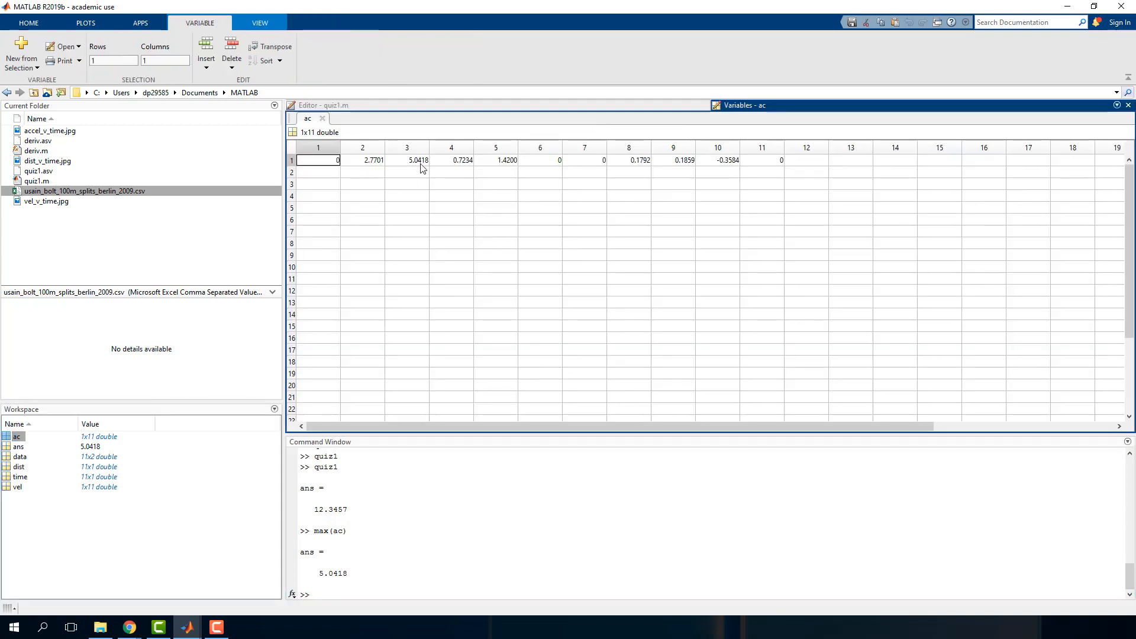
left_click(405, 160)
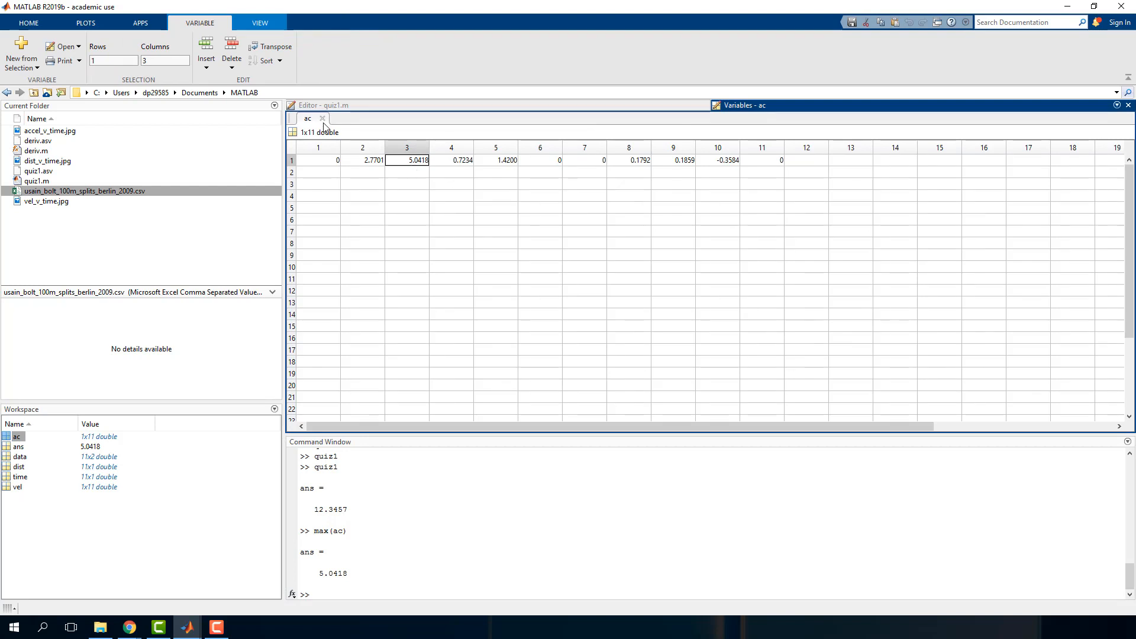
left_click(307, 117)
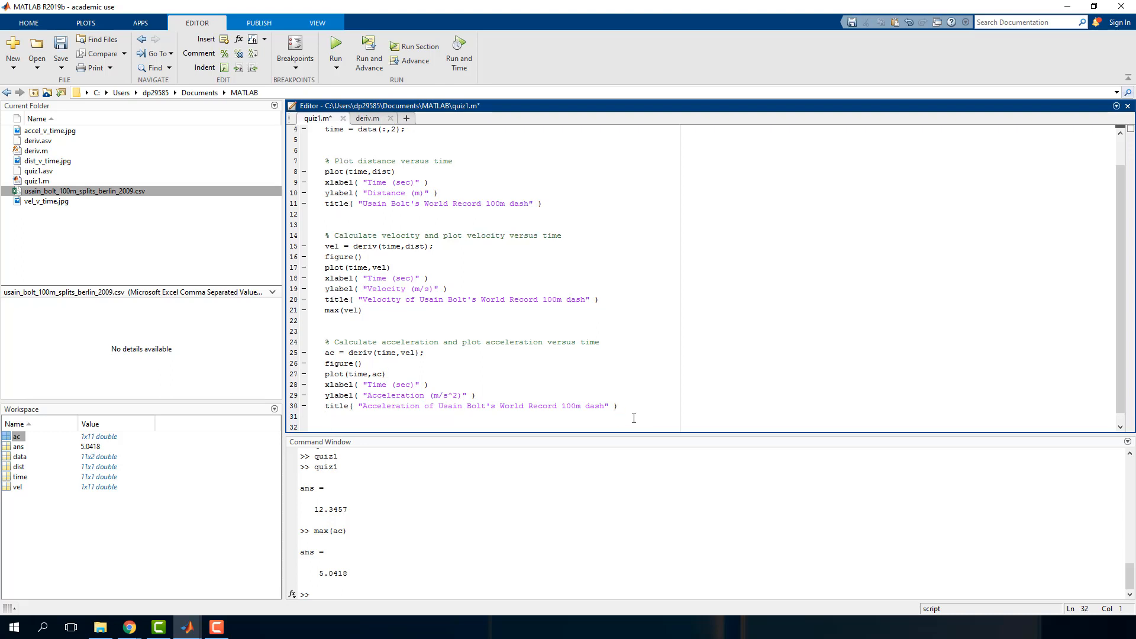
Append maxac=max(ac), max_i = -1 and a for i=1:length(ac) loop to quiz1.m.
type("maxax")
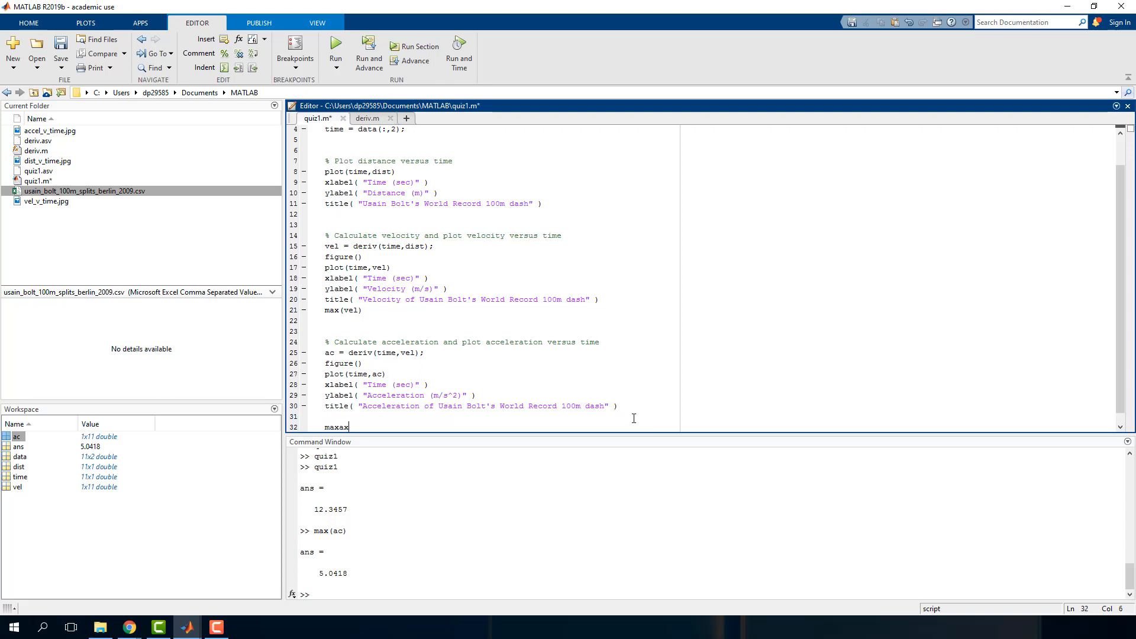
type("=ma")
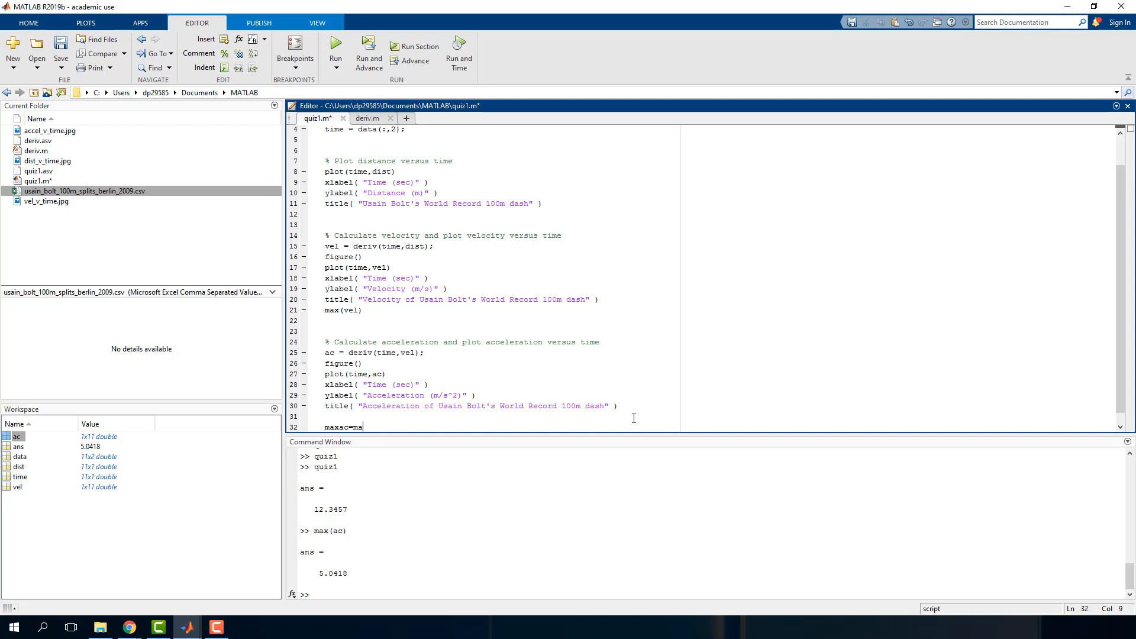
type("x(ac);")
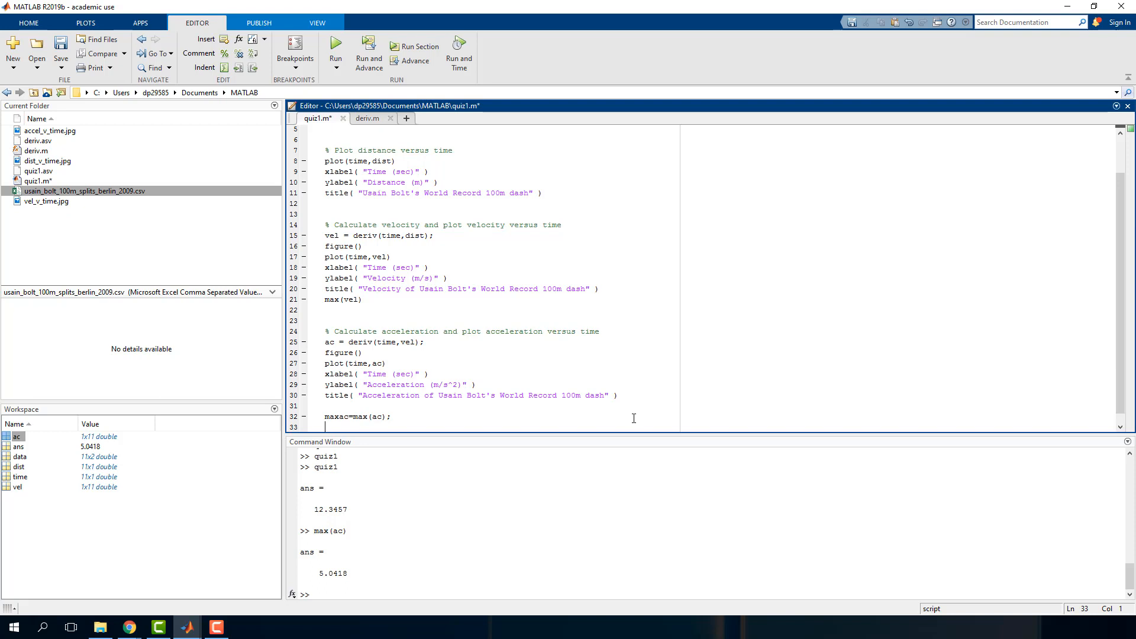
type("for")
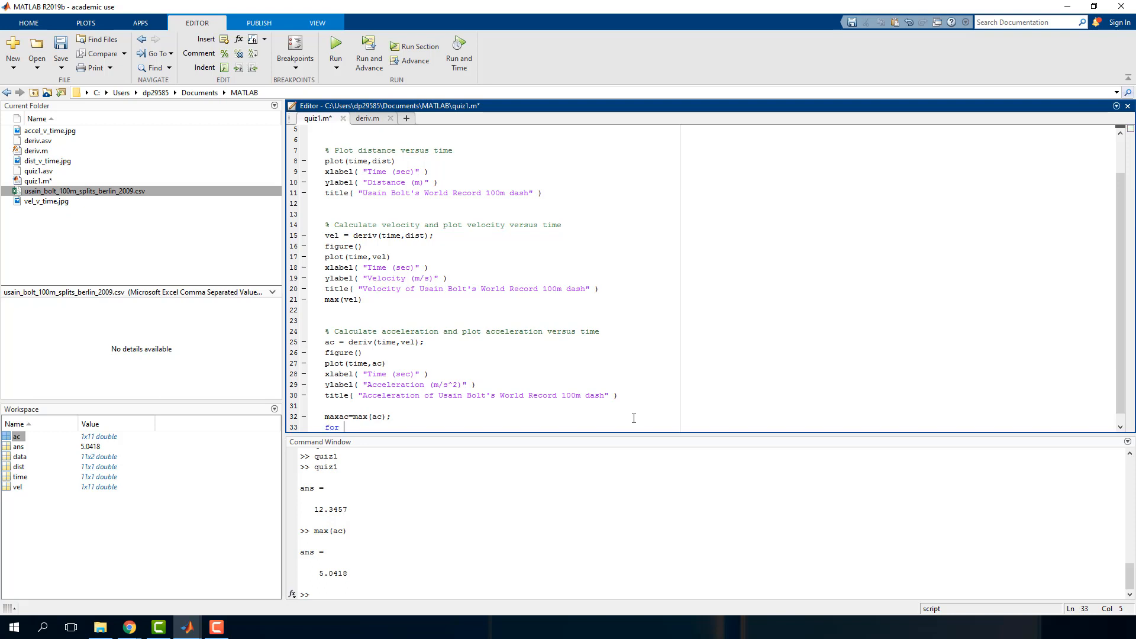
type("i=1:")
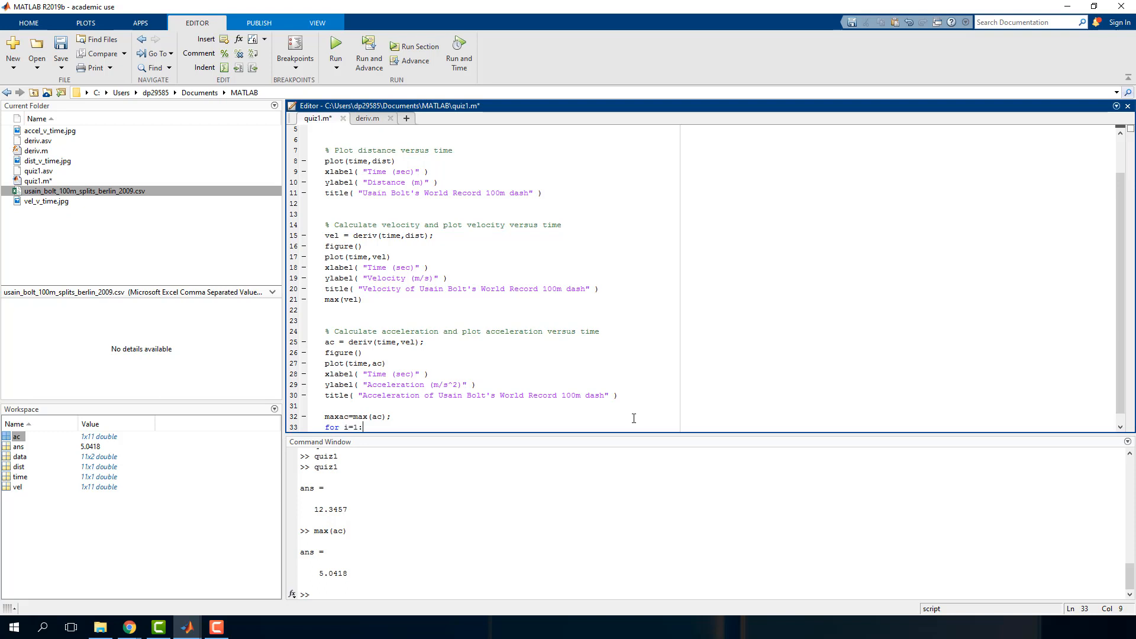
type("length(ac")
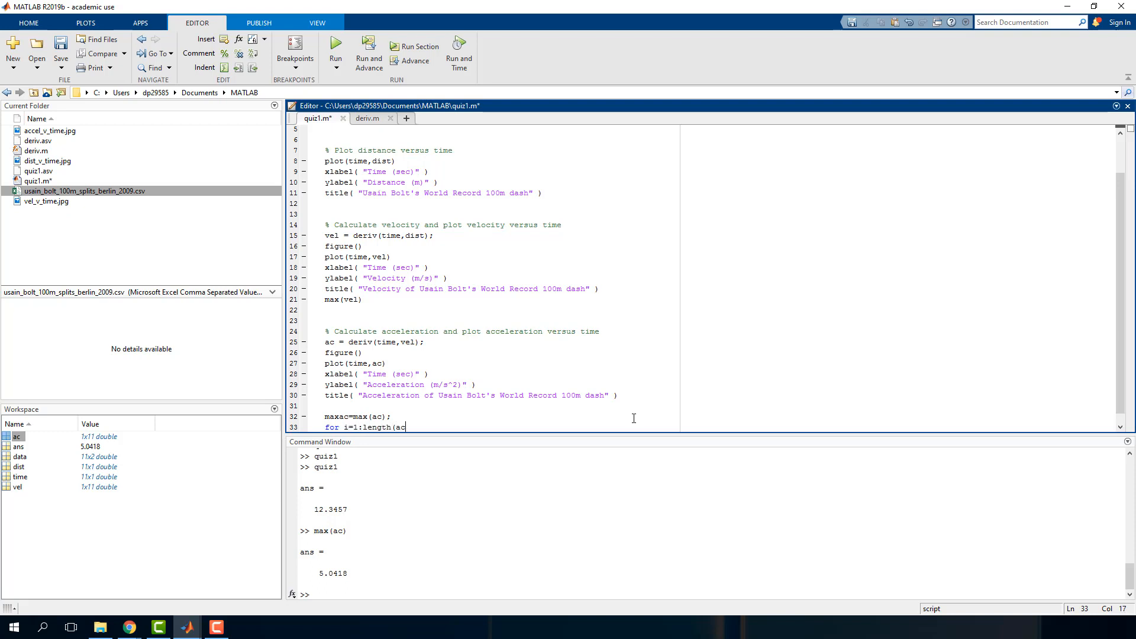
type(")")
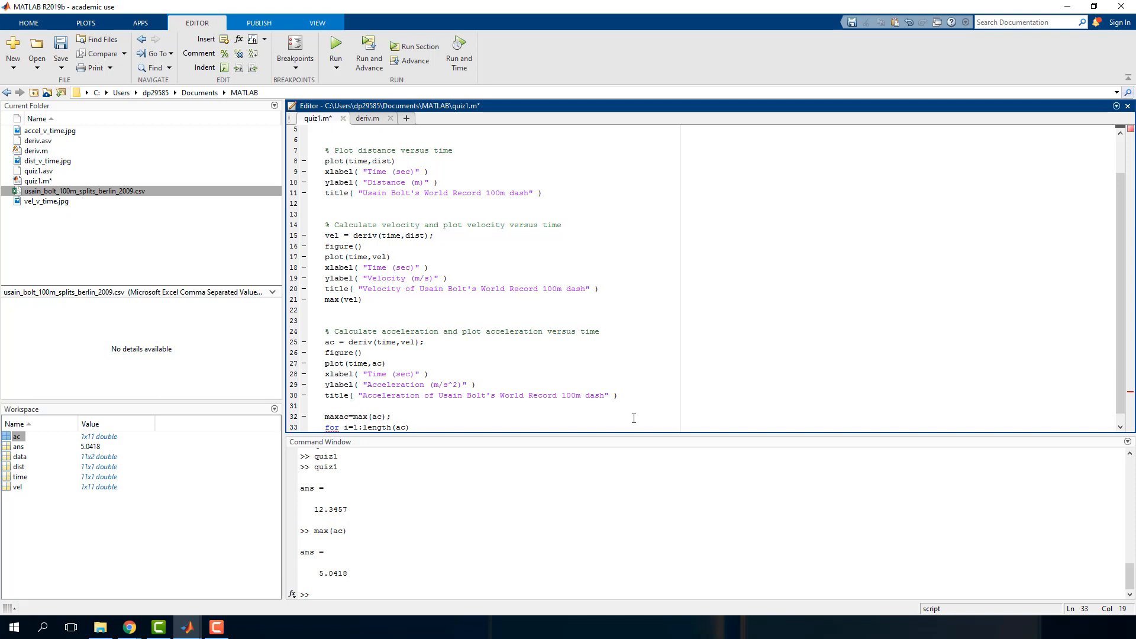
type("max")
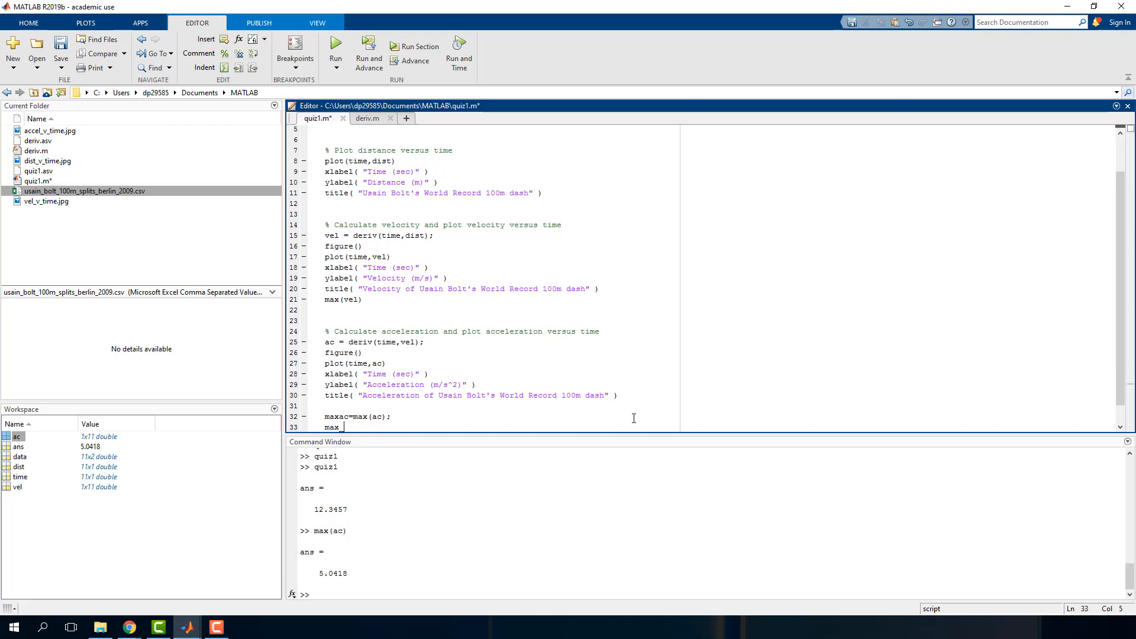
type("_i =")
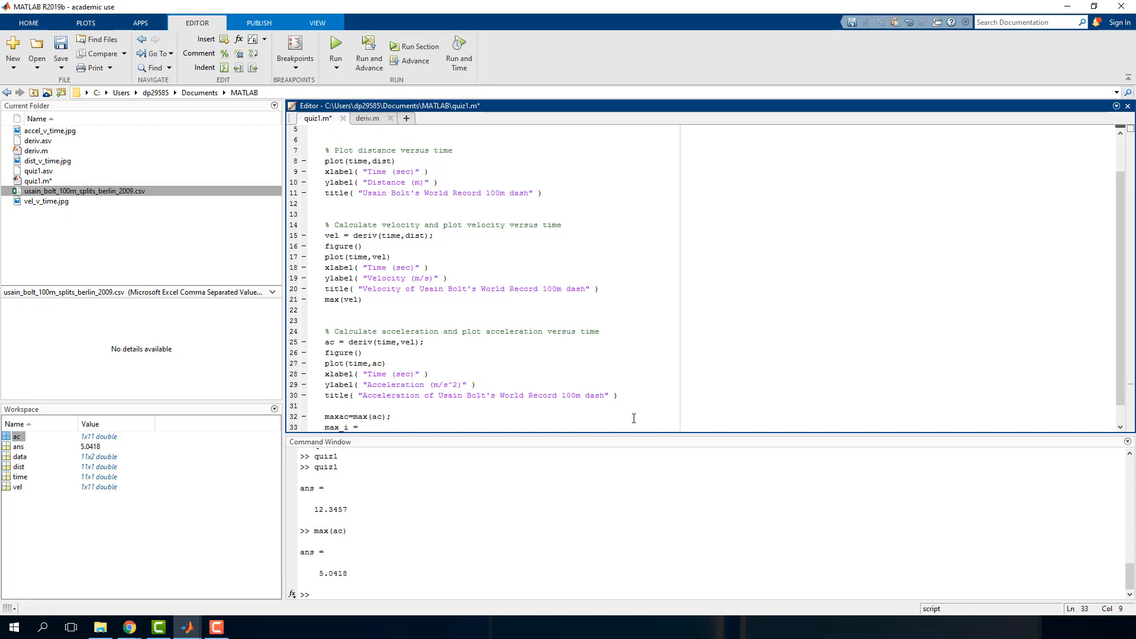
type("for i=1:length(ac)")
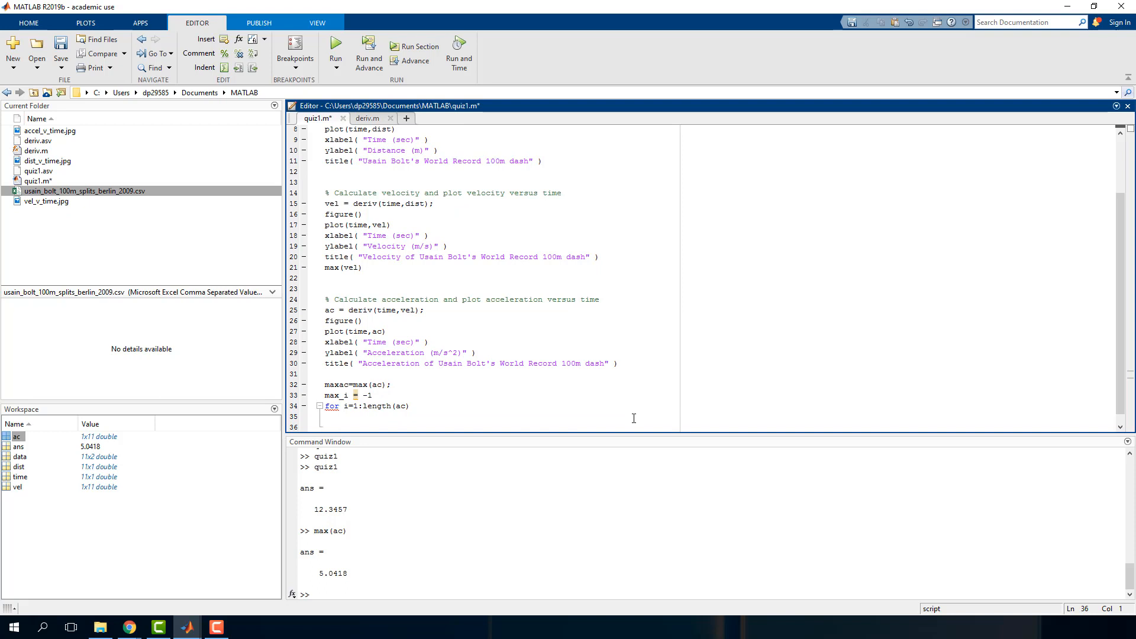
key("enter")
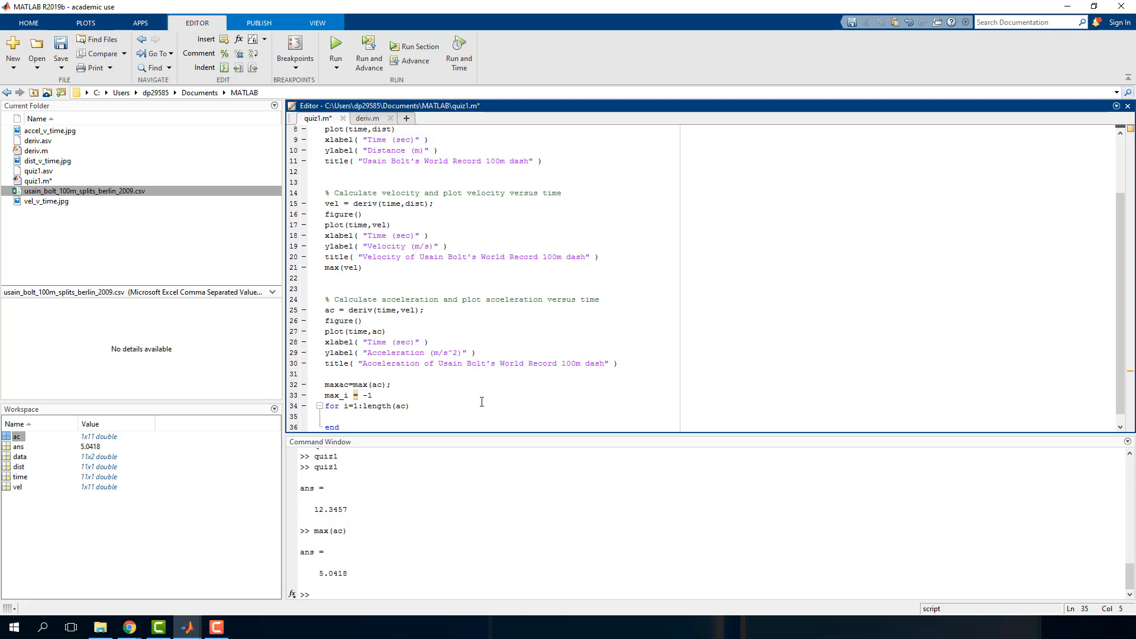
left_click(356, 421)
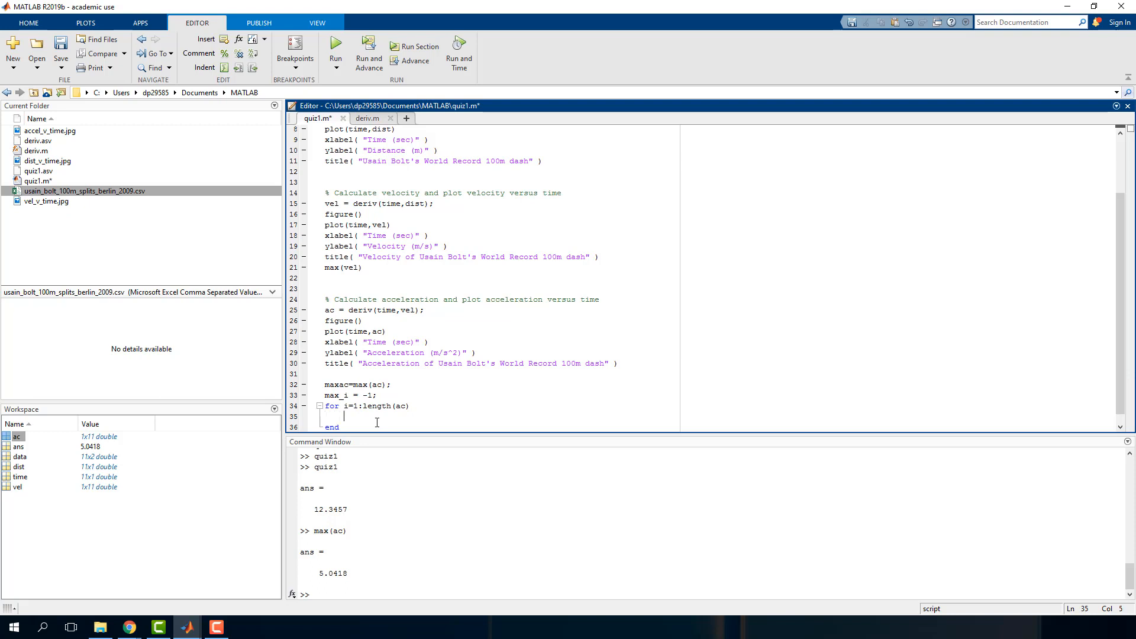
Inside the loop add if ac(i)=maxac setting max_i=i, closing the blocks with end.
type("if ac")
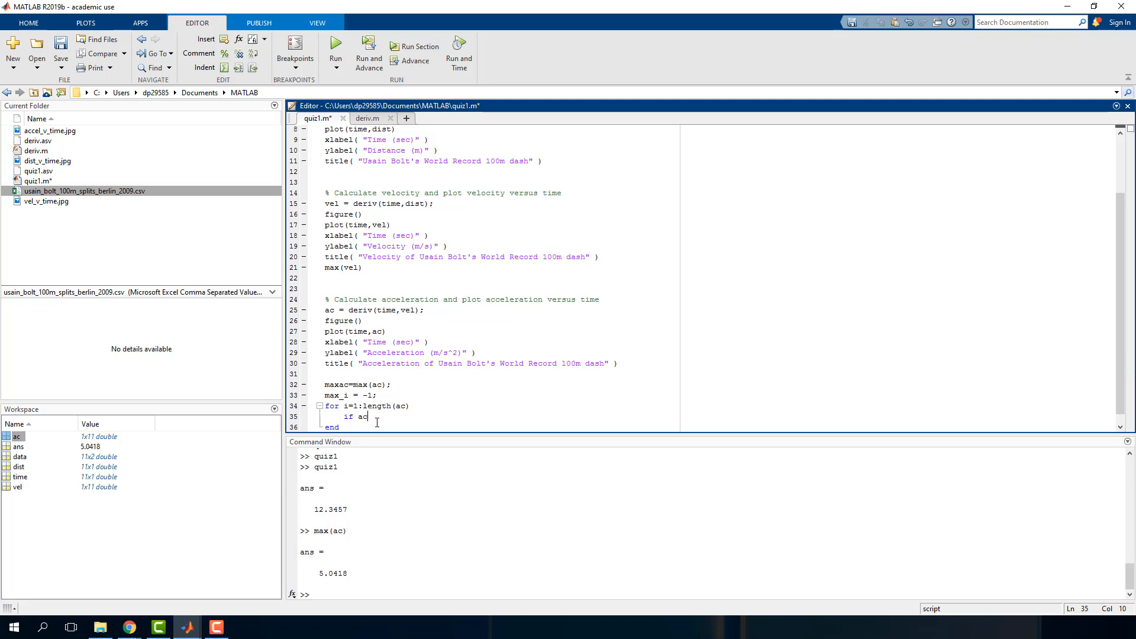
type("(i)")
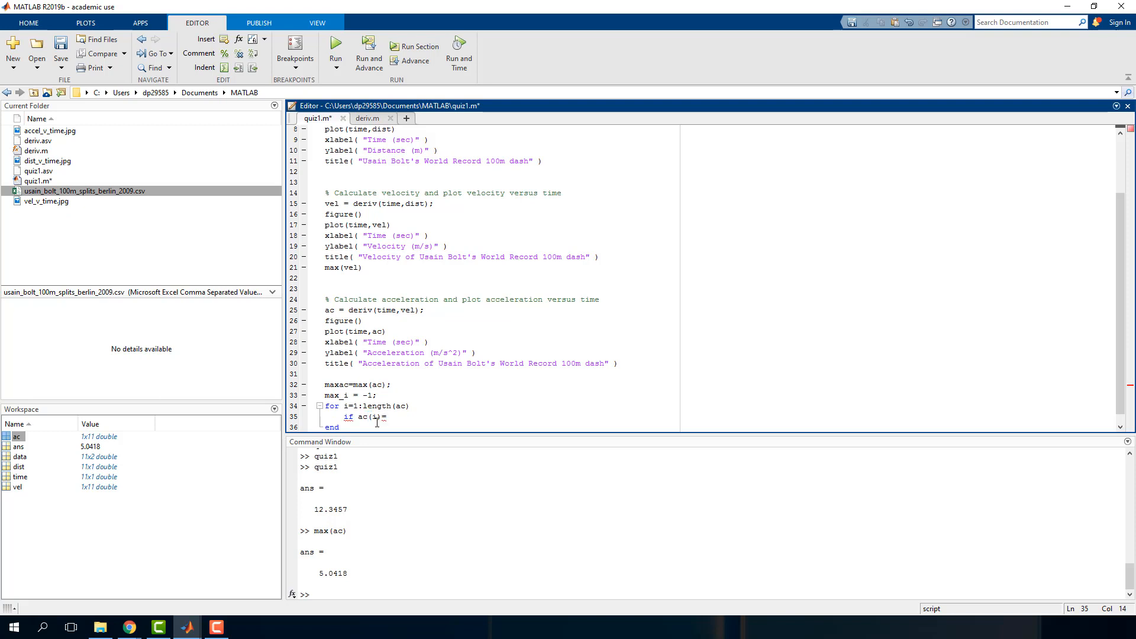
type("=")
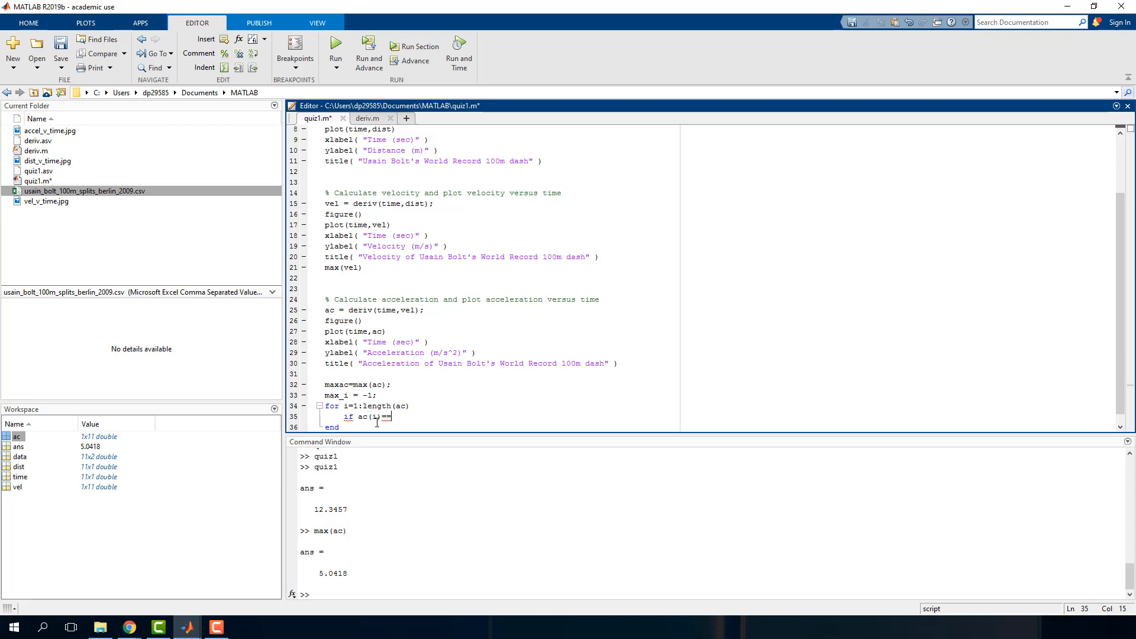
type("maxa")
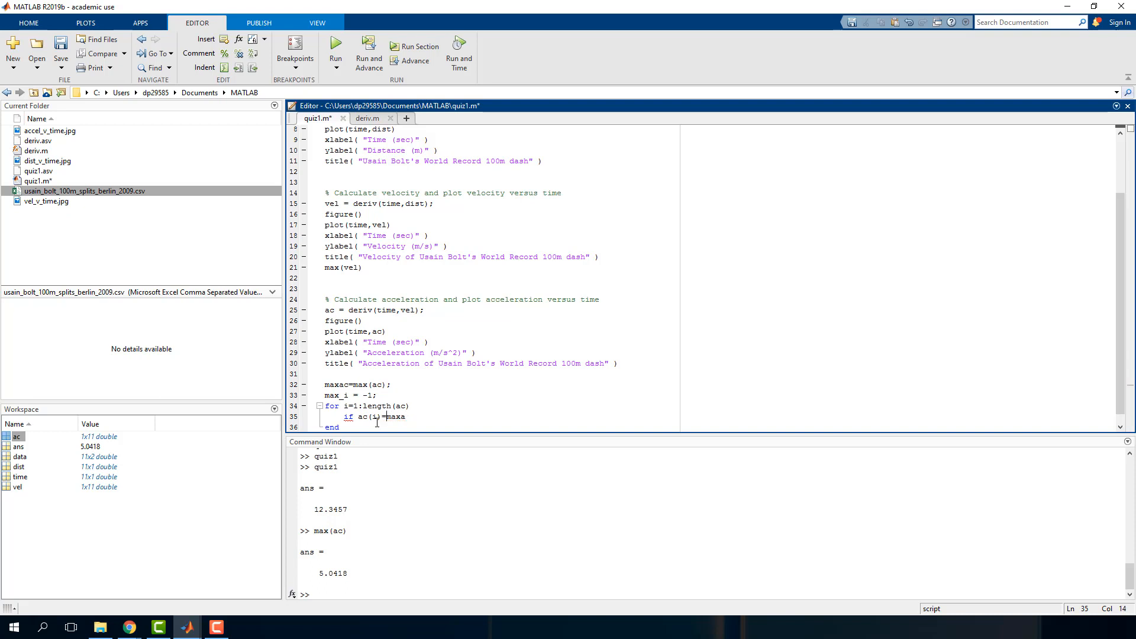
type("ac")
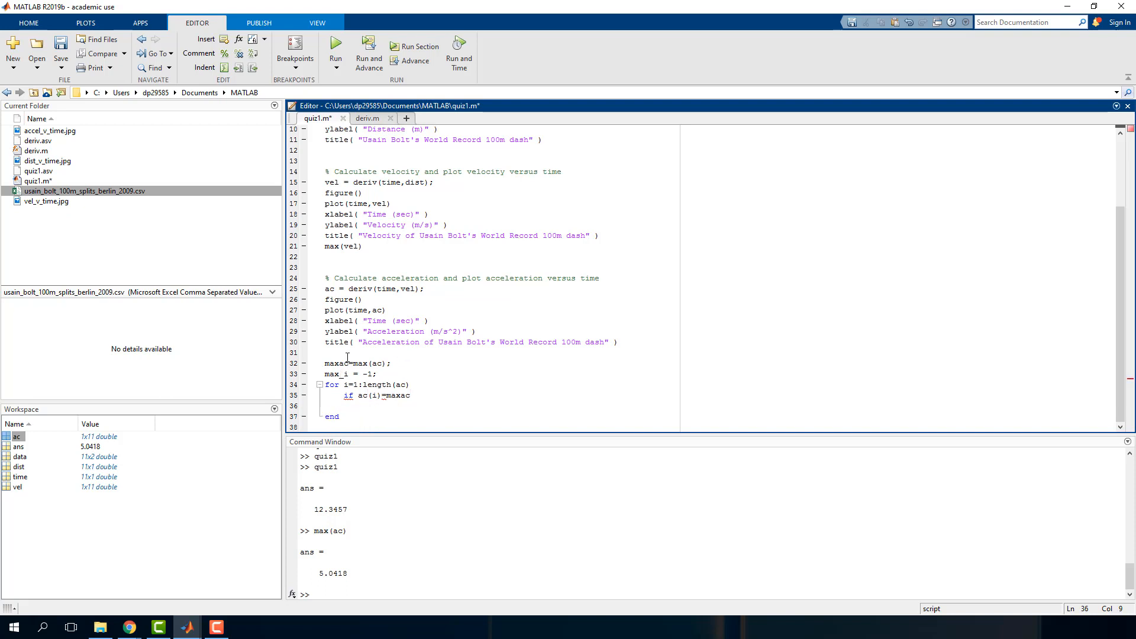
type("max_i")
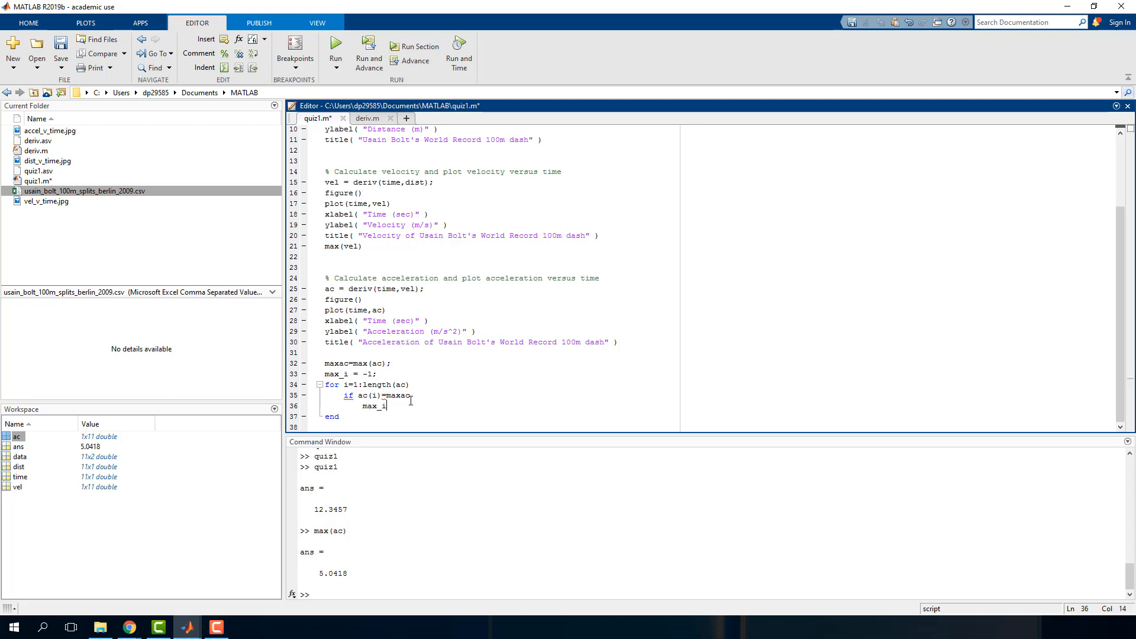
type("=i;")
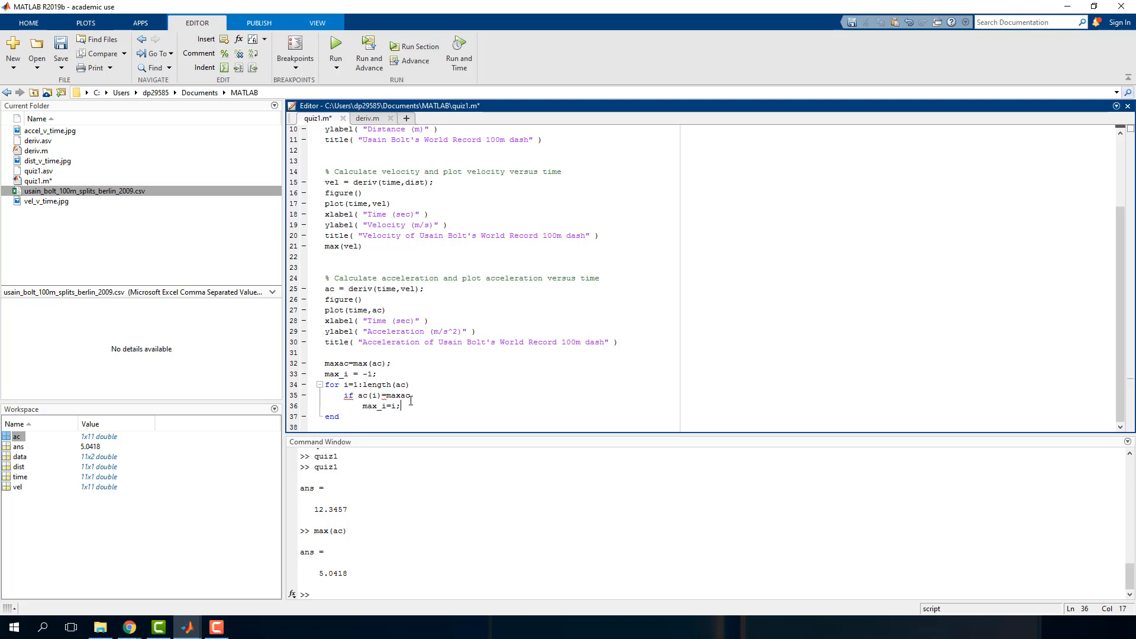
type("end")
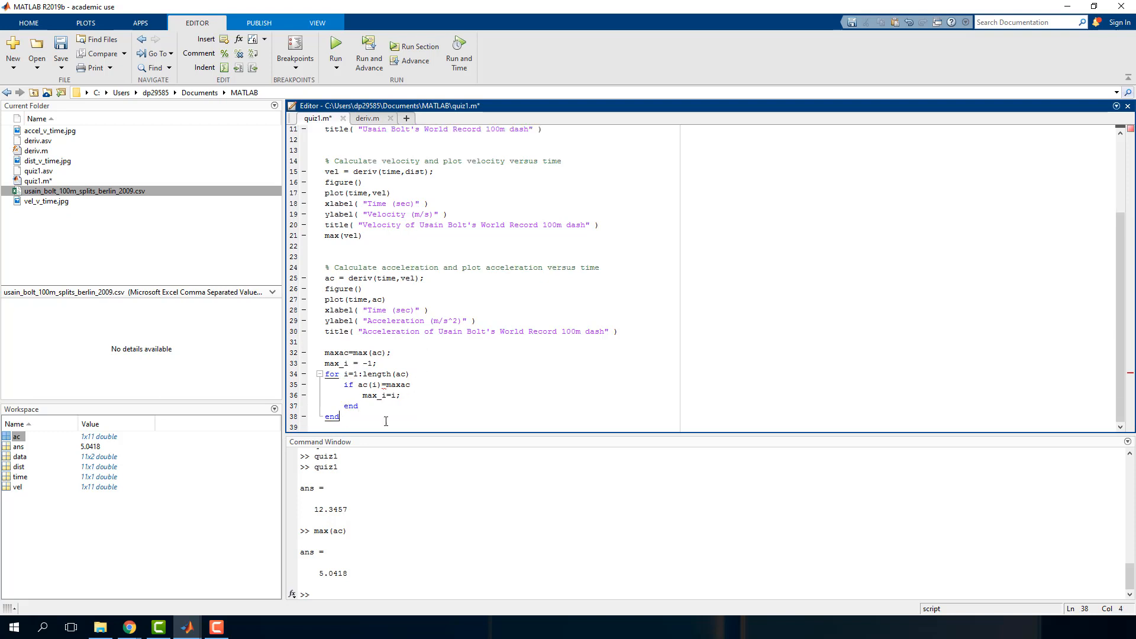
Add a max_i line, correct the comparison to == and run quiz1 to print max_i = 3.
type("max_i")
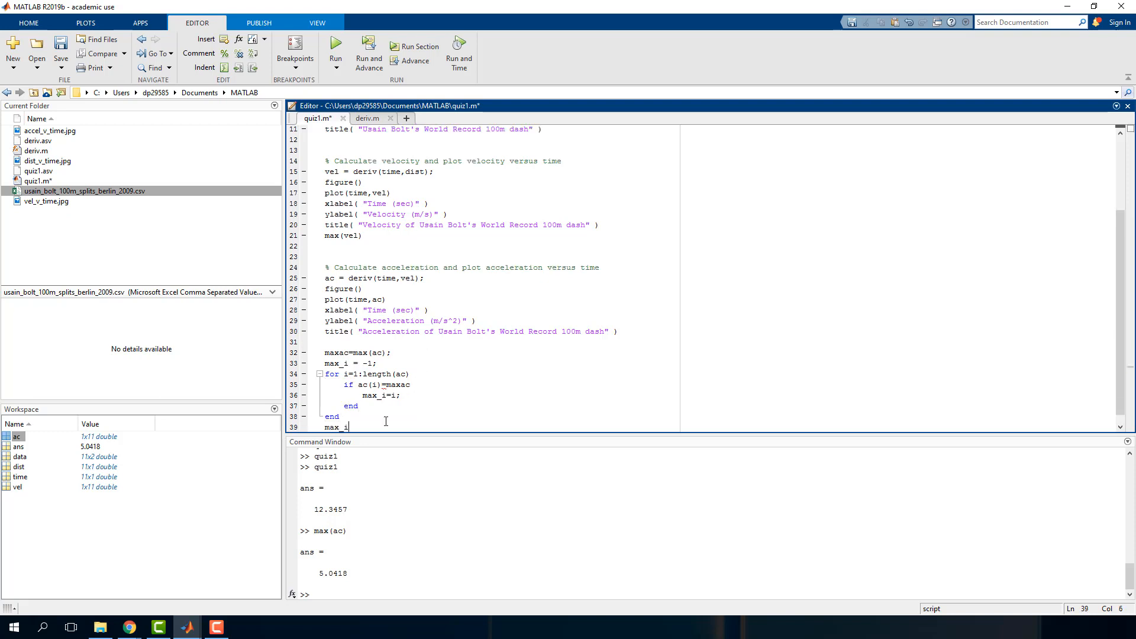
double_click(337, 427)
type("=")
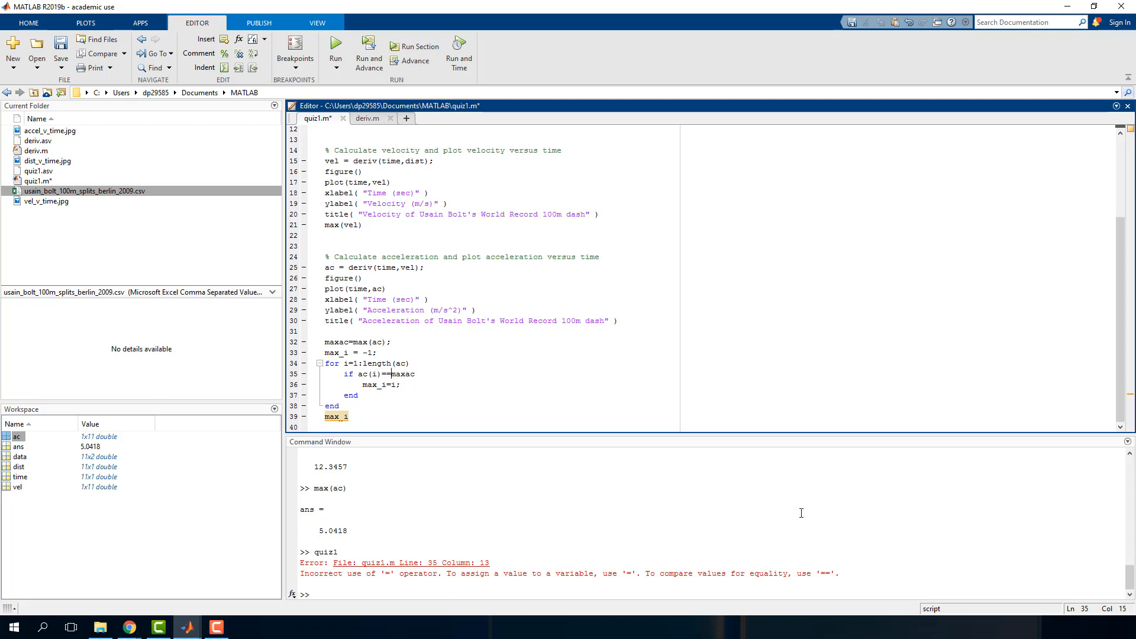
mouse_move(411, 384)
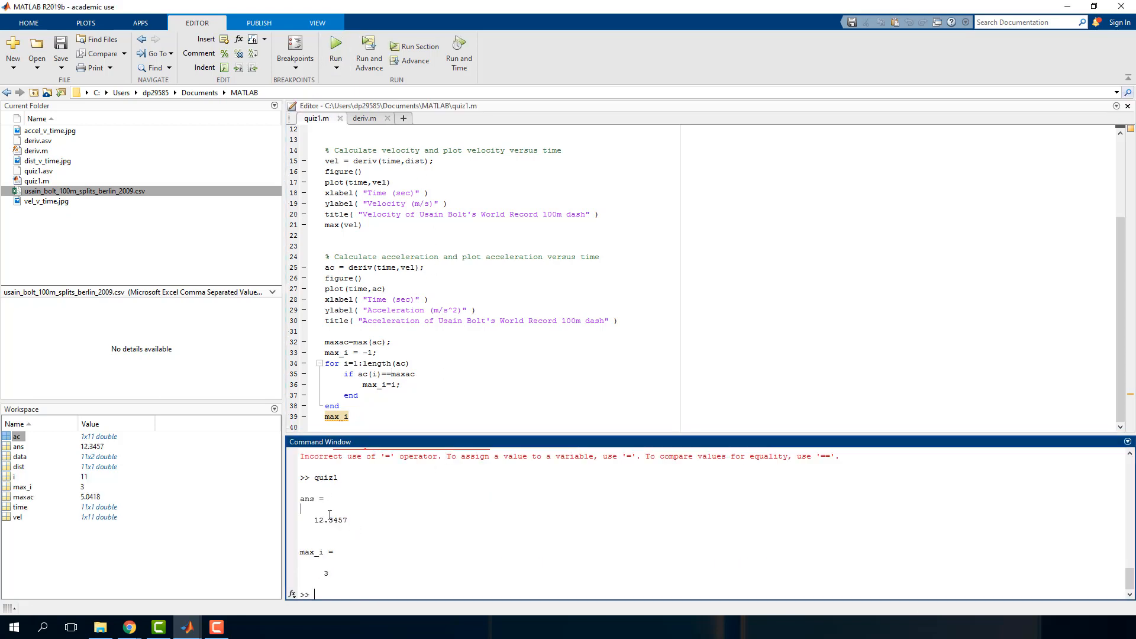
double_click(336, 520)
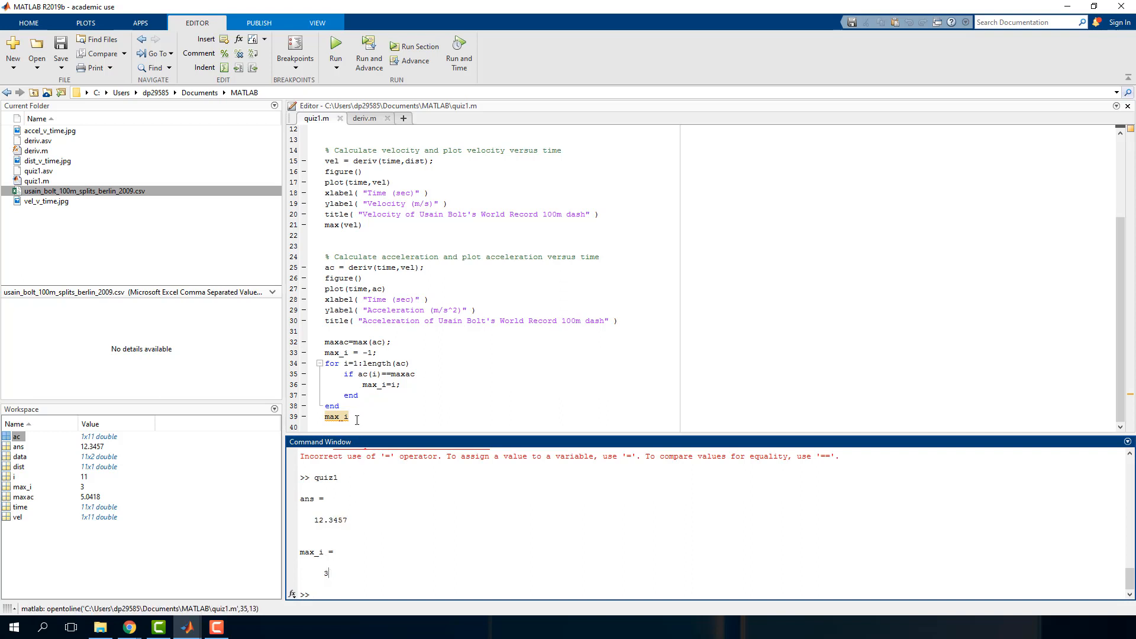
left_click(369, 416)
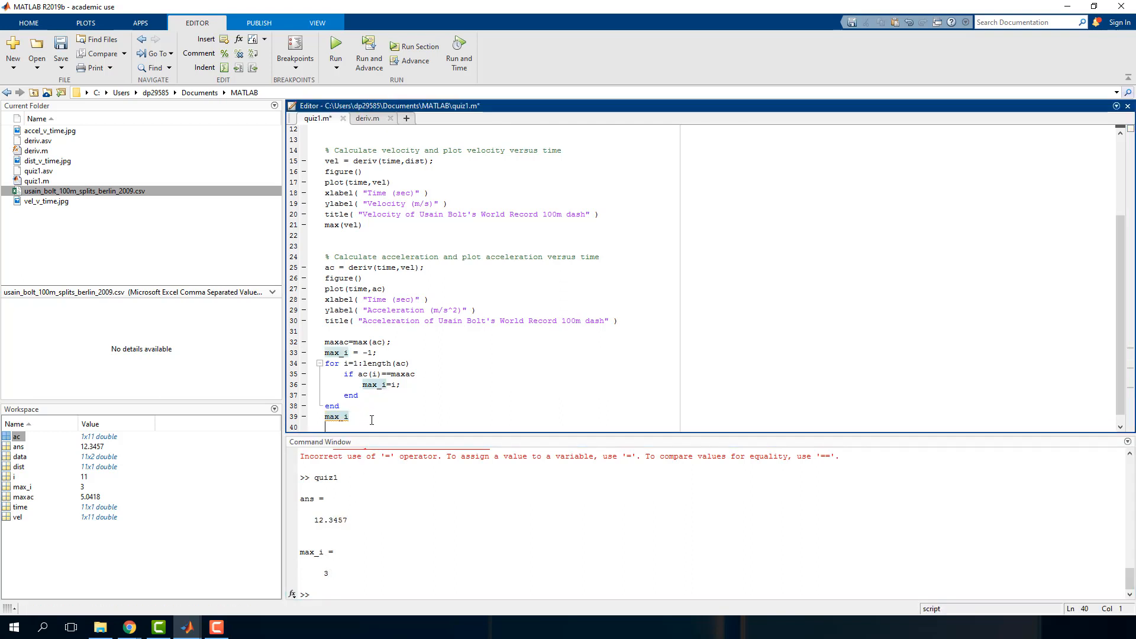
End quiz1.m with dist(max_i), remove the leftover max_i line and run it to get 20.
type("dist9")
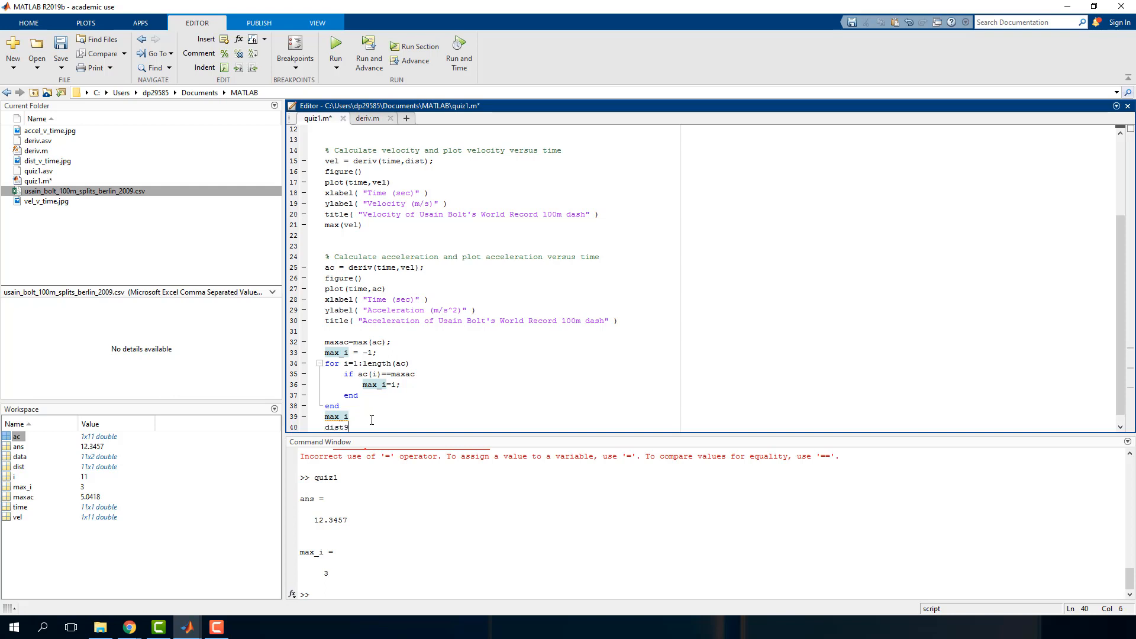
type("(max_i")
left_click(348, 415)
type(";")
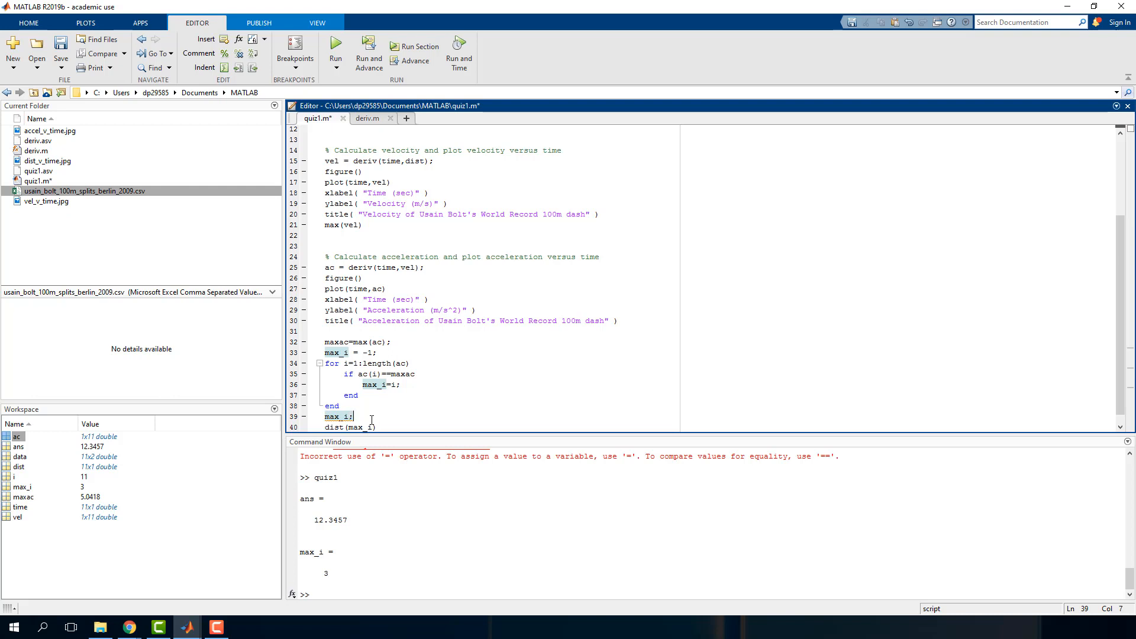
double_click(337, 415)
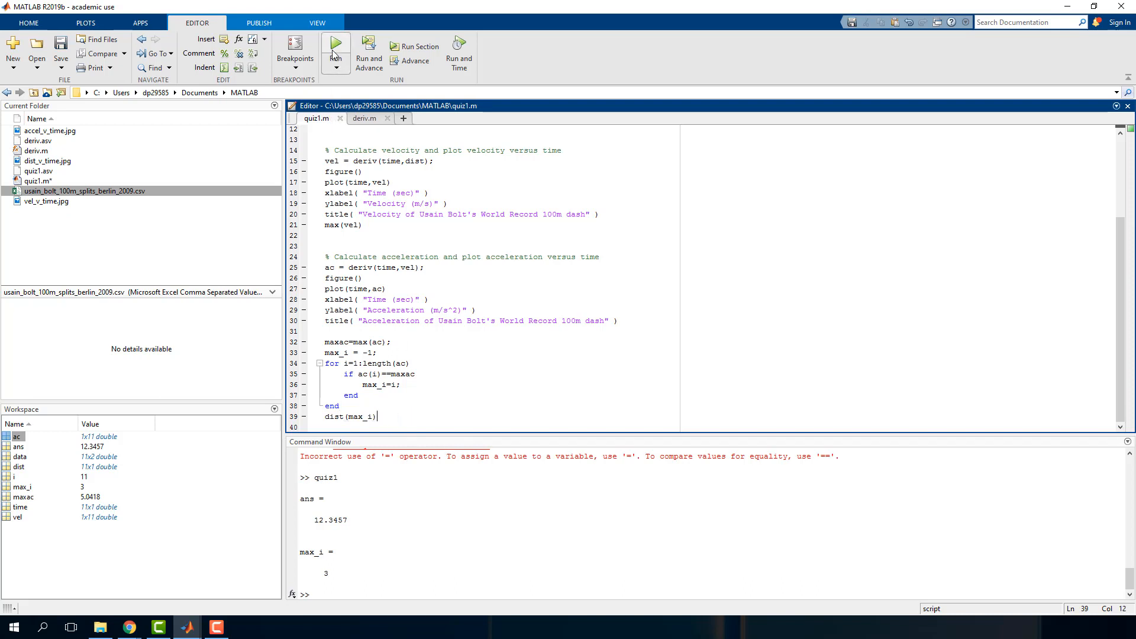
left_click(335, 45)
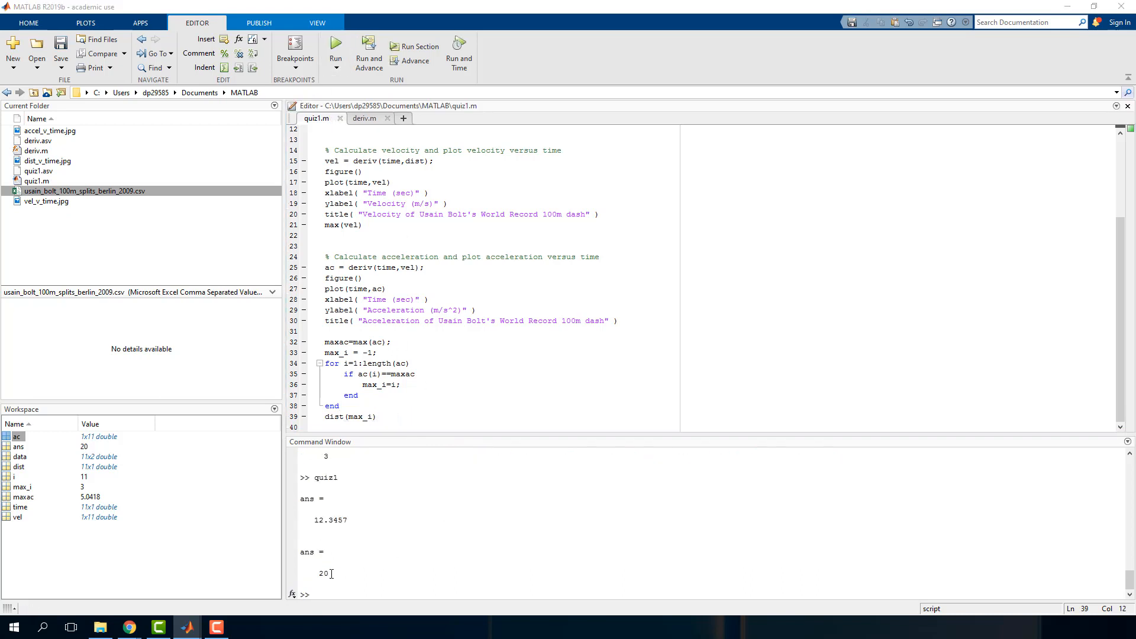
double_click(323, 573)
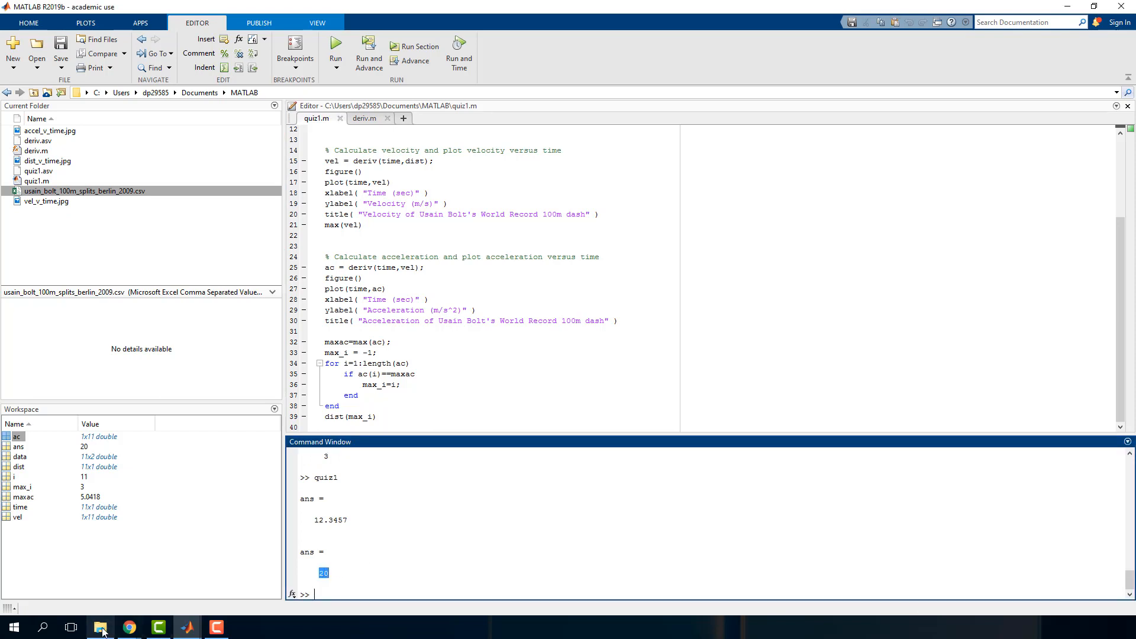
In the Canvas quiz, answer 20 for Question 5 and upload quiz1.m and deriv.m for Questions 6 and 7.
left_click(128, 627)
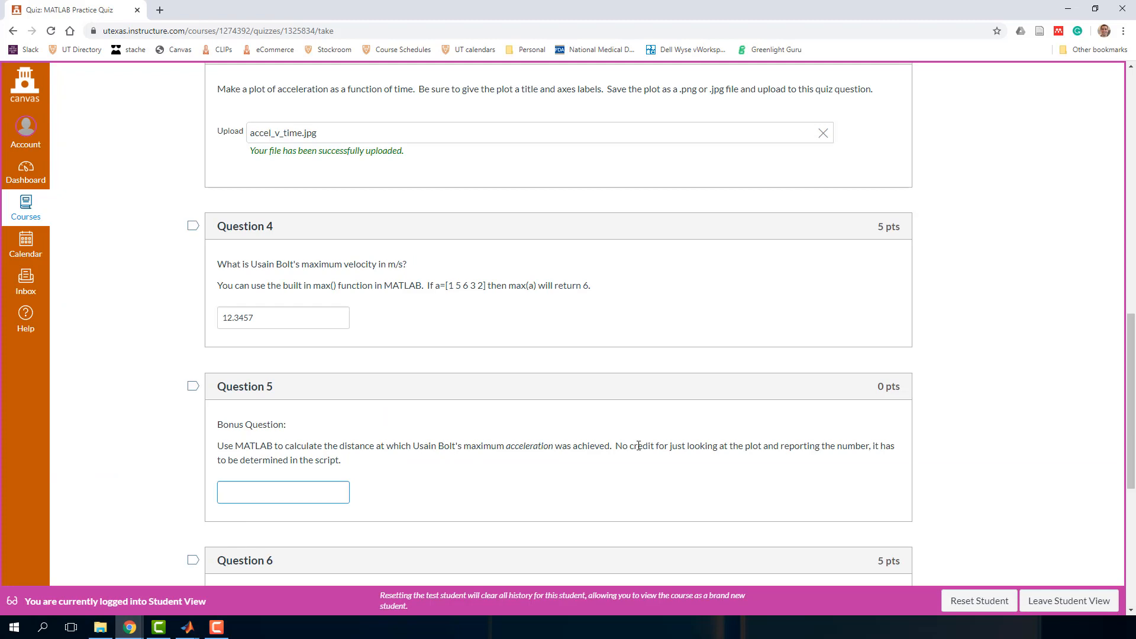
type("20")
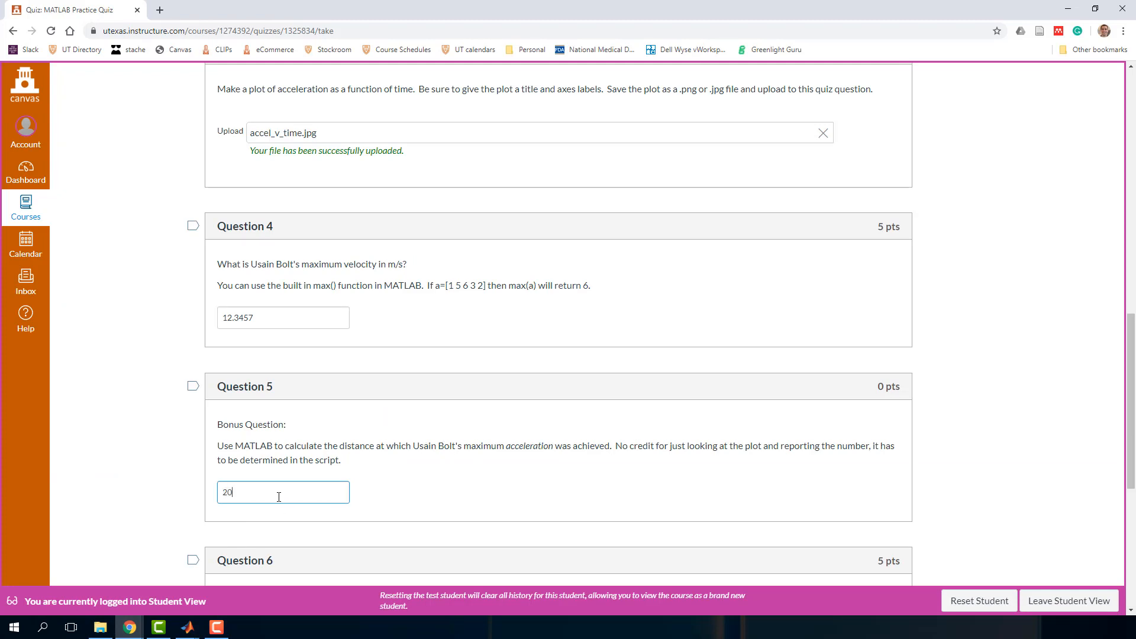
scroll("down", 3)
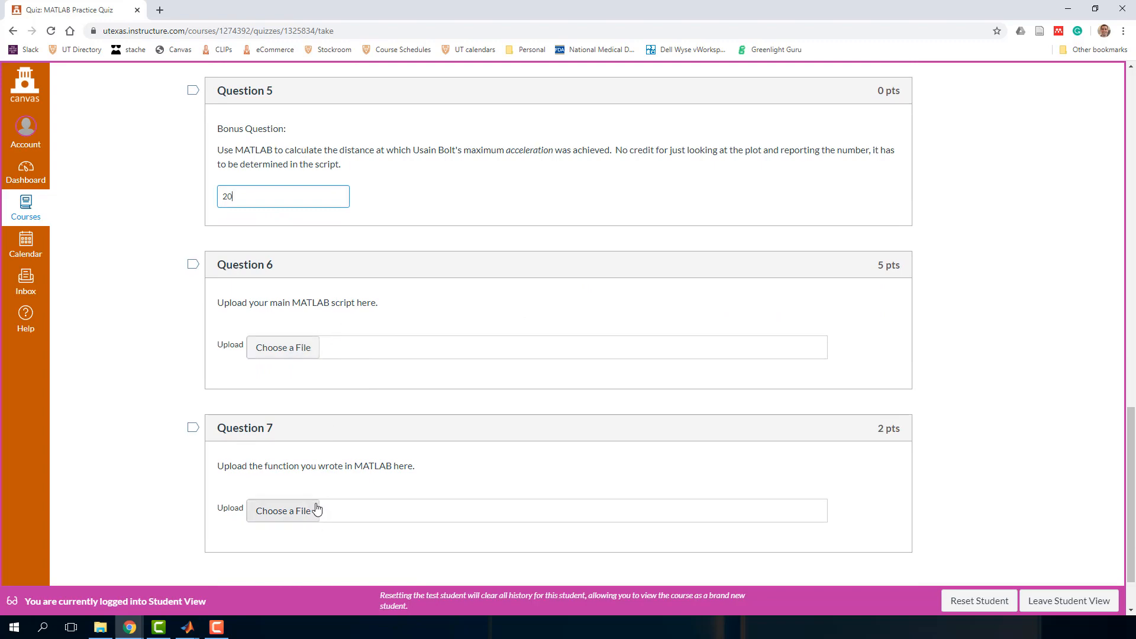
left_click(282, 510)
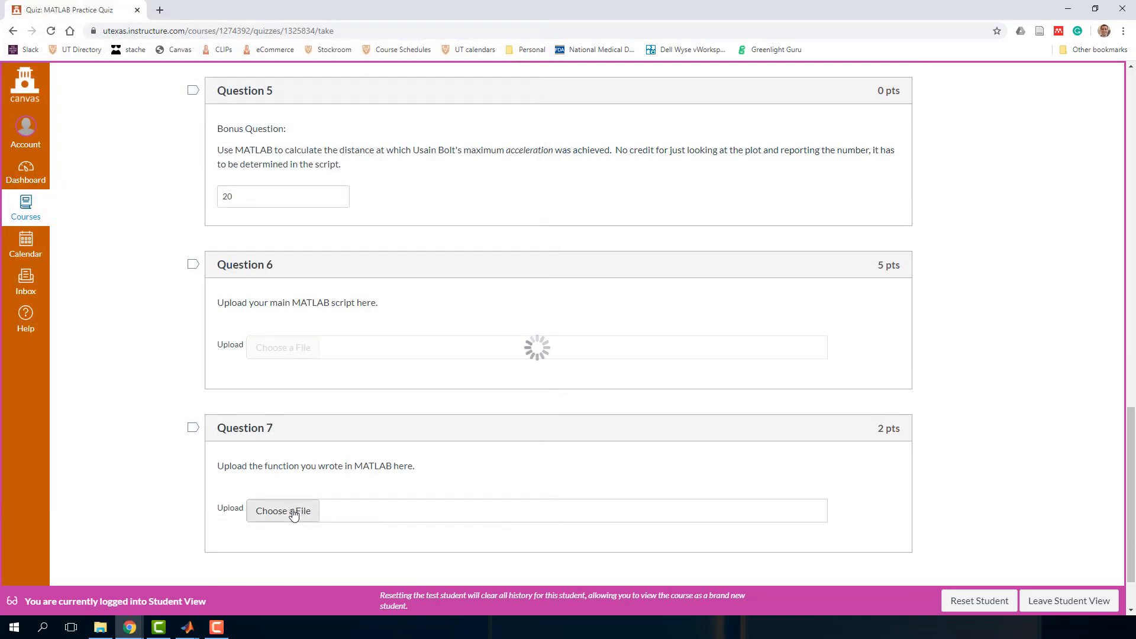
left_click(282, 511)
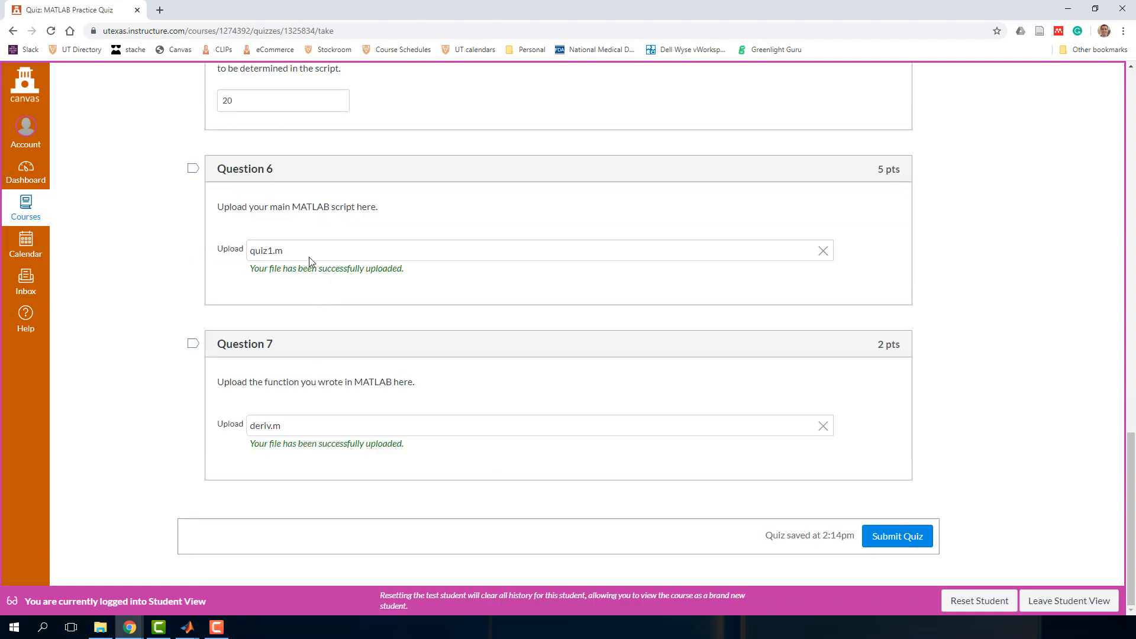
Review the quiz answers from the top and submit the completed quiz.
scroll("up", 3)
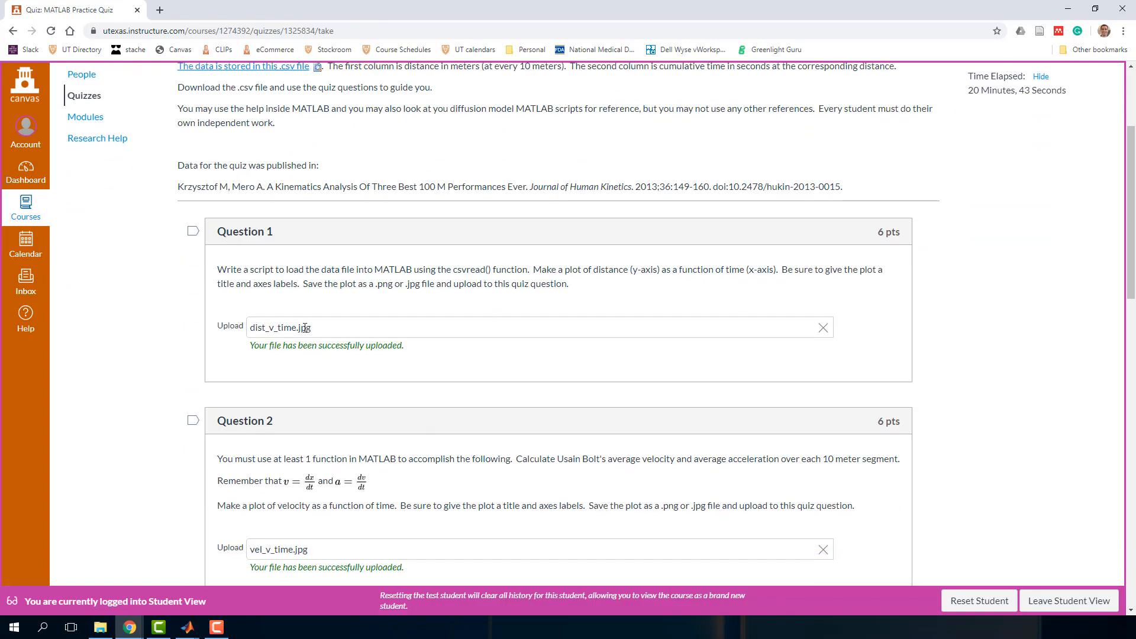
scroll("down", 3)
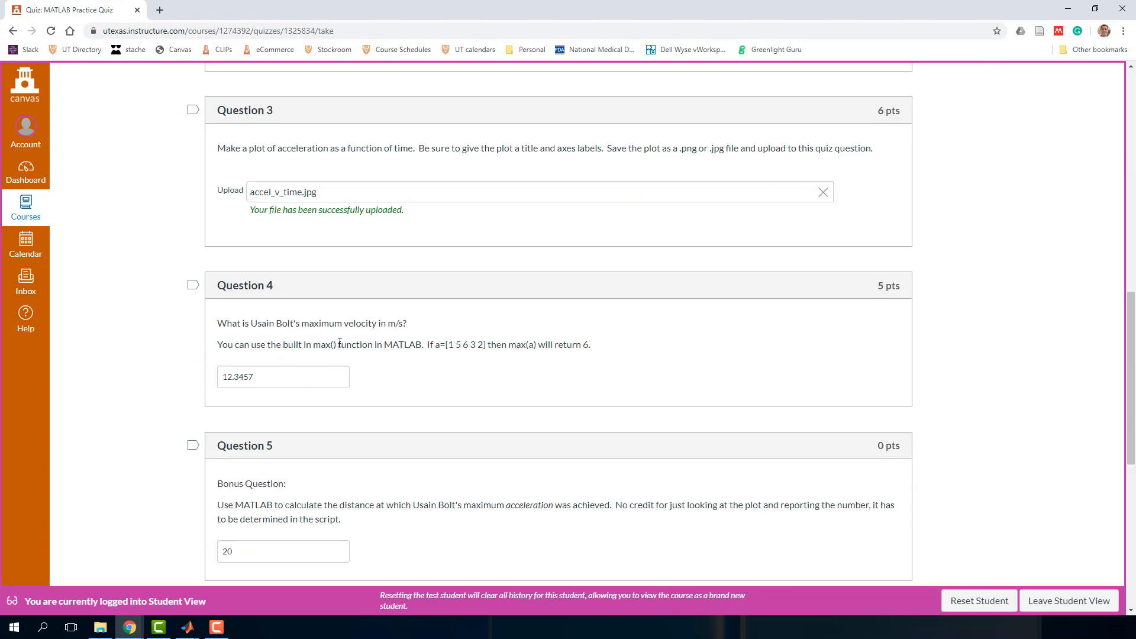
scroll("down", 3)
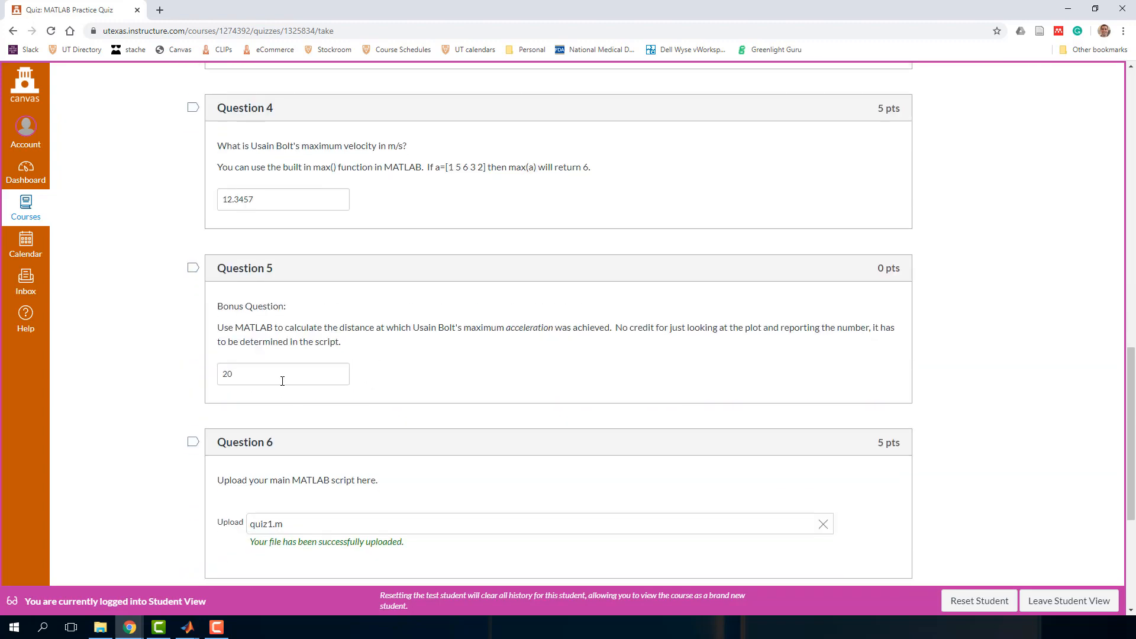
scroll("down", 3)
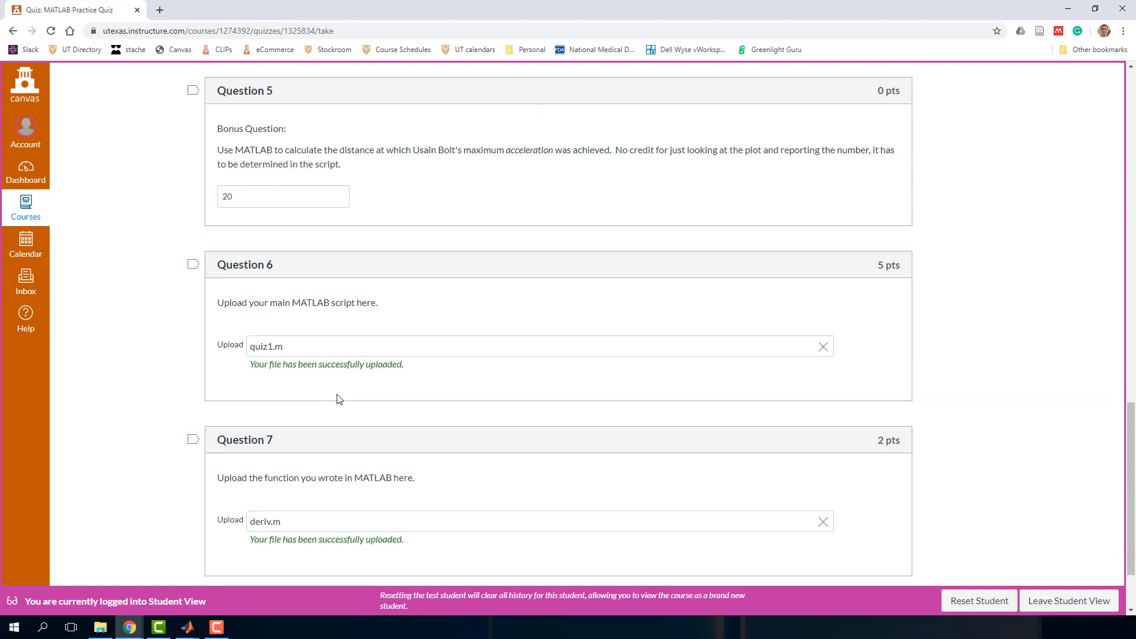
scroll("down", 3)
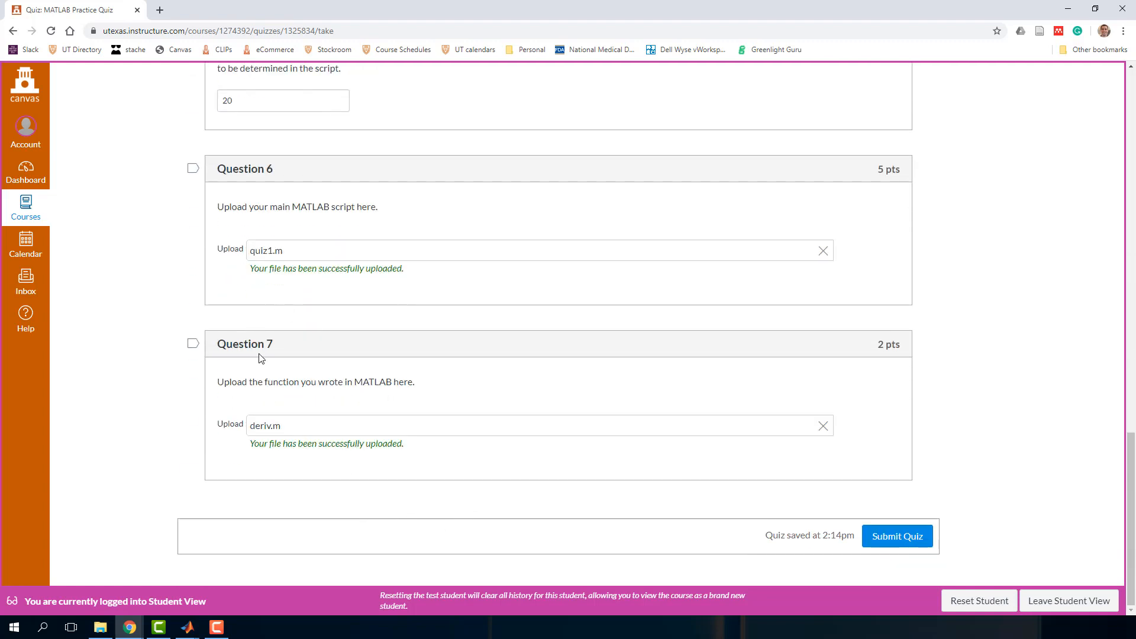
left_click(896, 536)
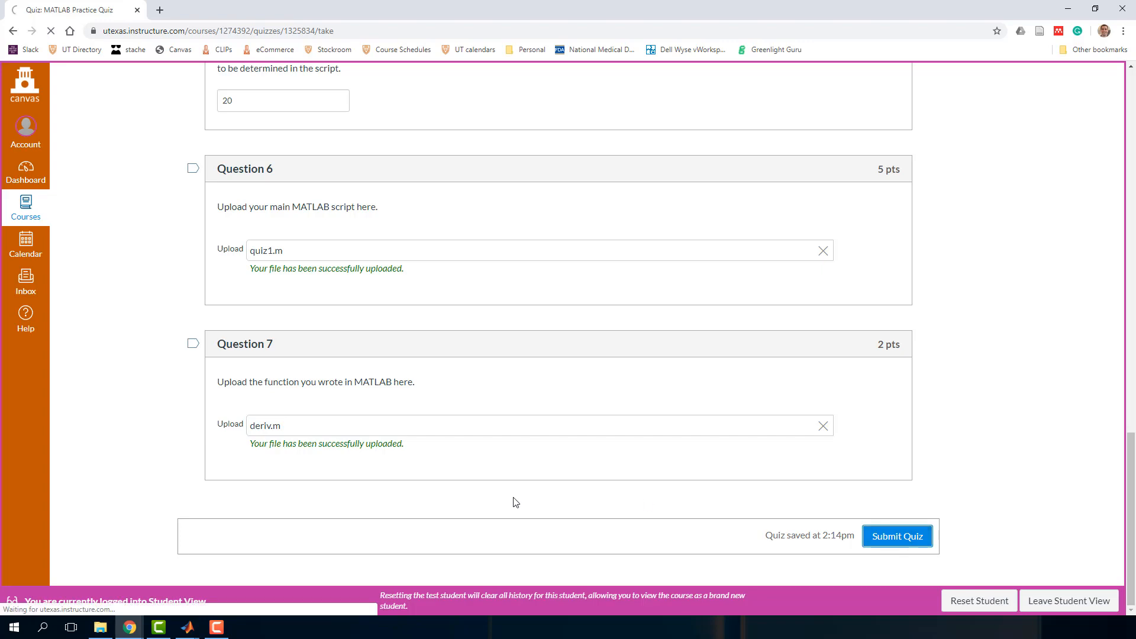
Confirm submission and scroll through Attempt 1's results, scoring 5 out of 30.
left_click(896, 536)
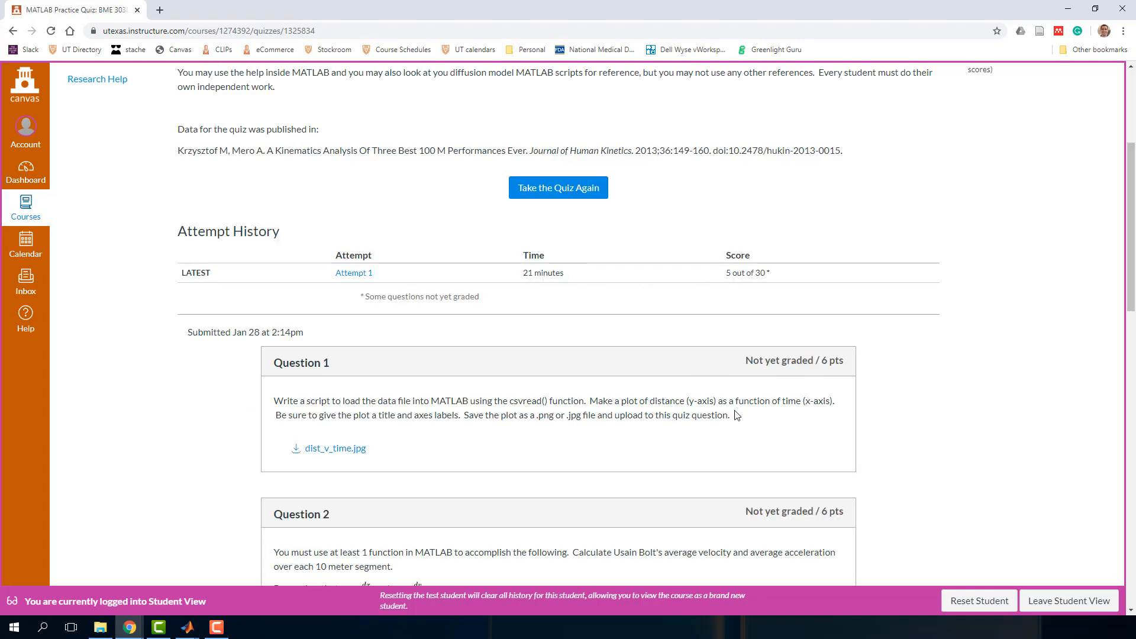
scroll("down", 3)
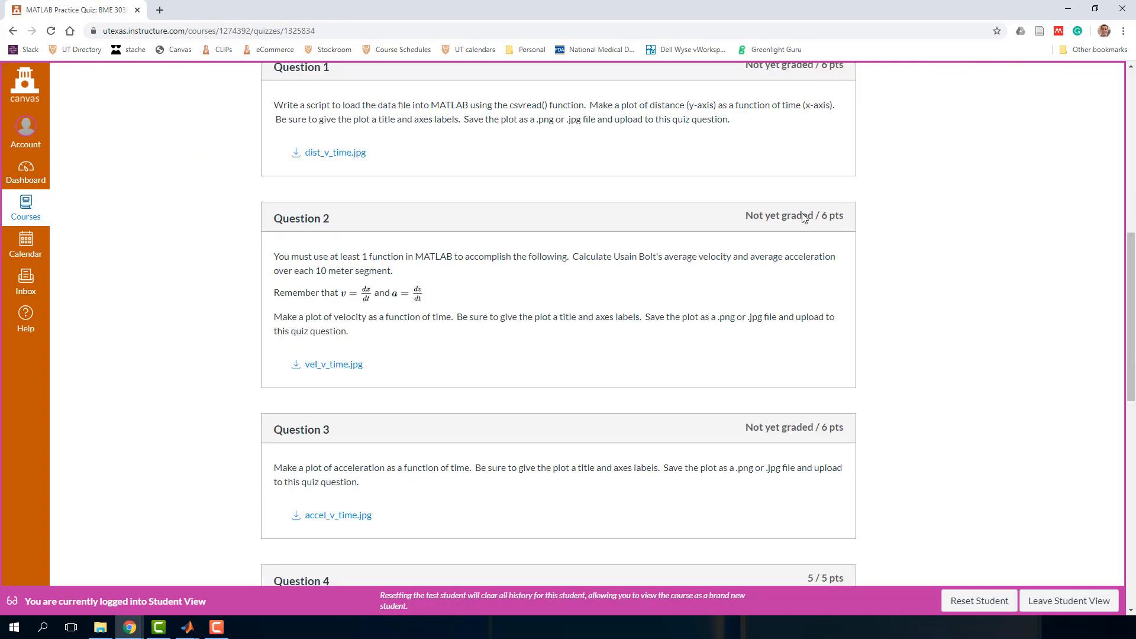
scroll("down", 3)
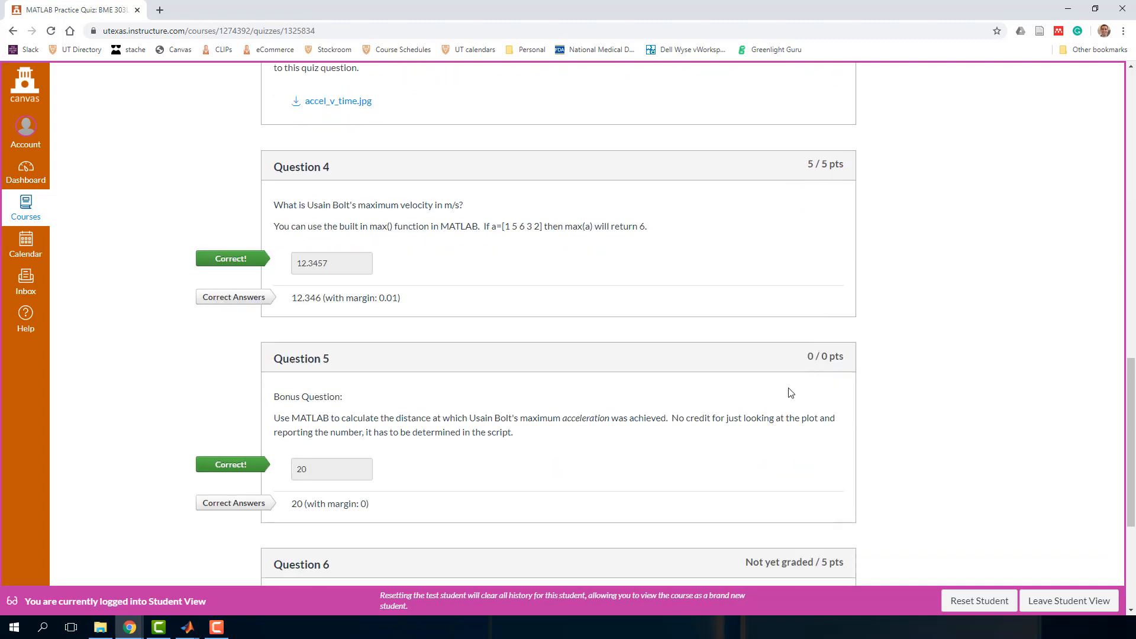
scroll("down", 3)
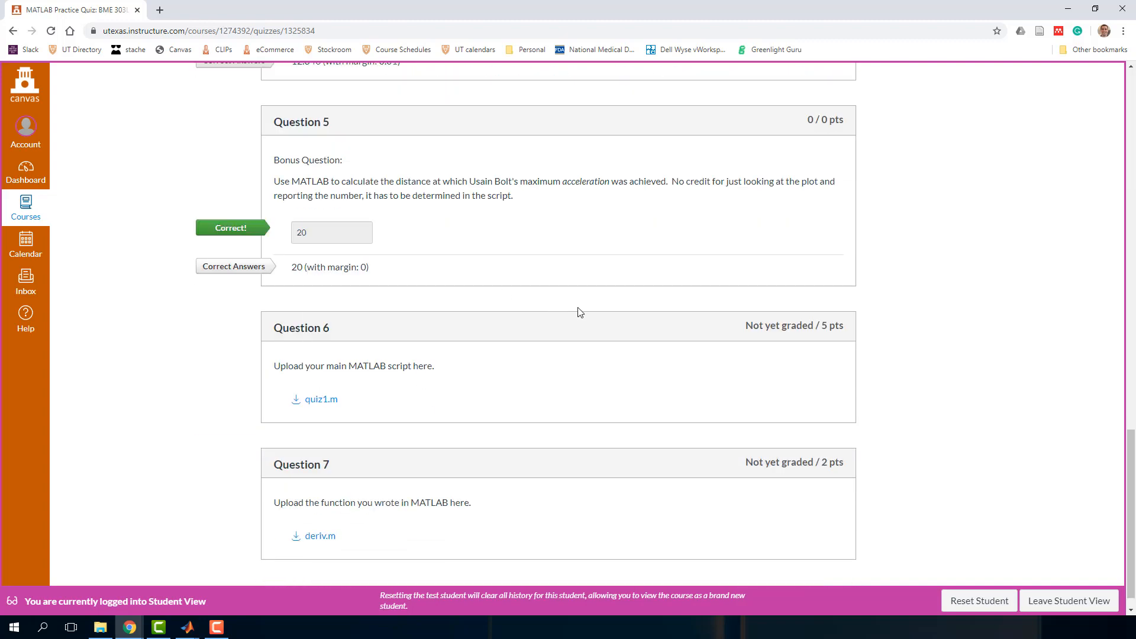
mouse_move(711, 368)
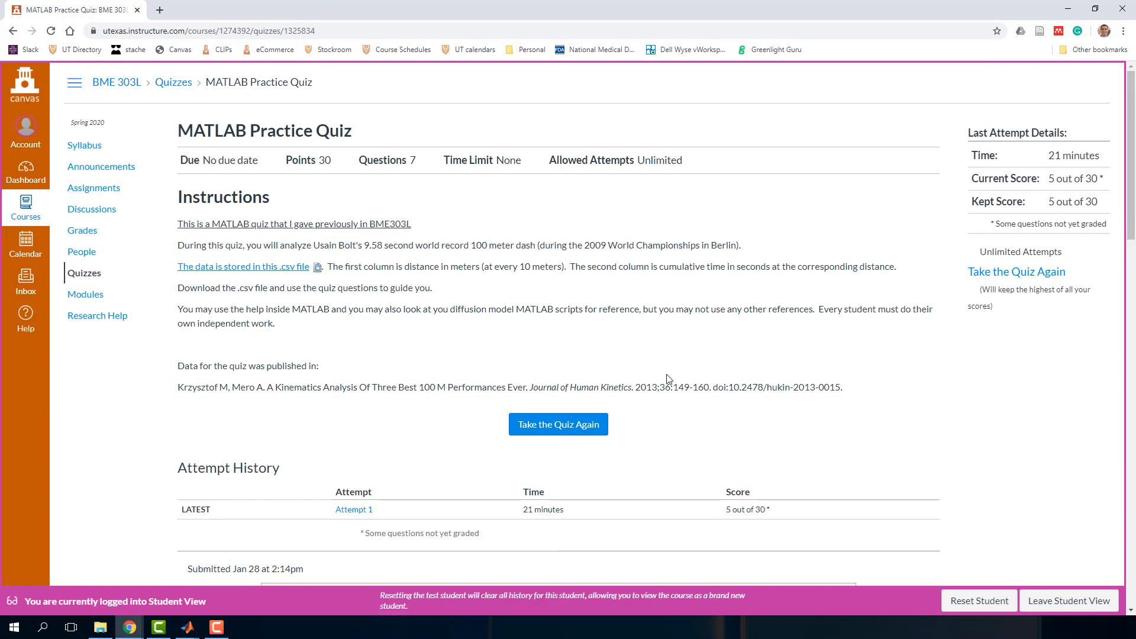
scroll("down", 3)
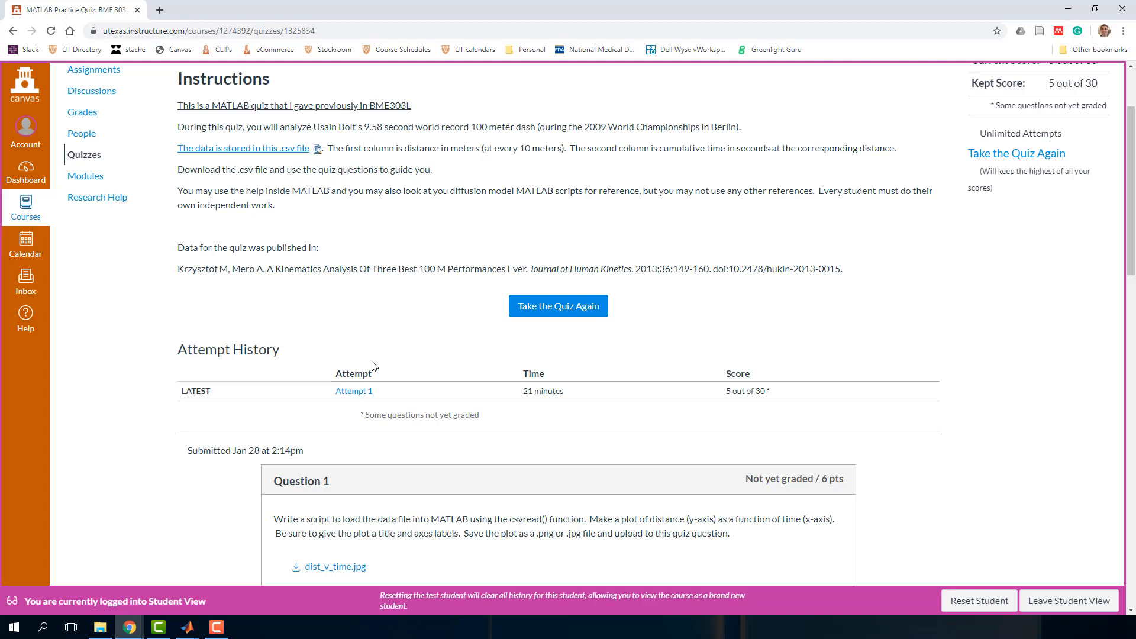
mouse_move(366, 363)
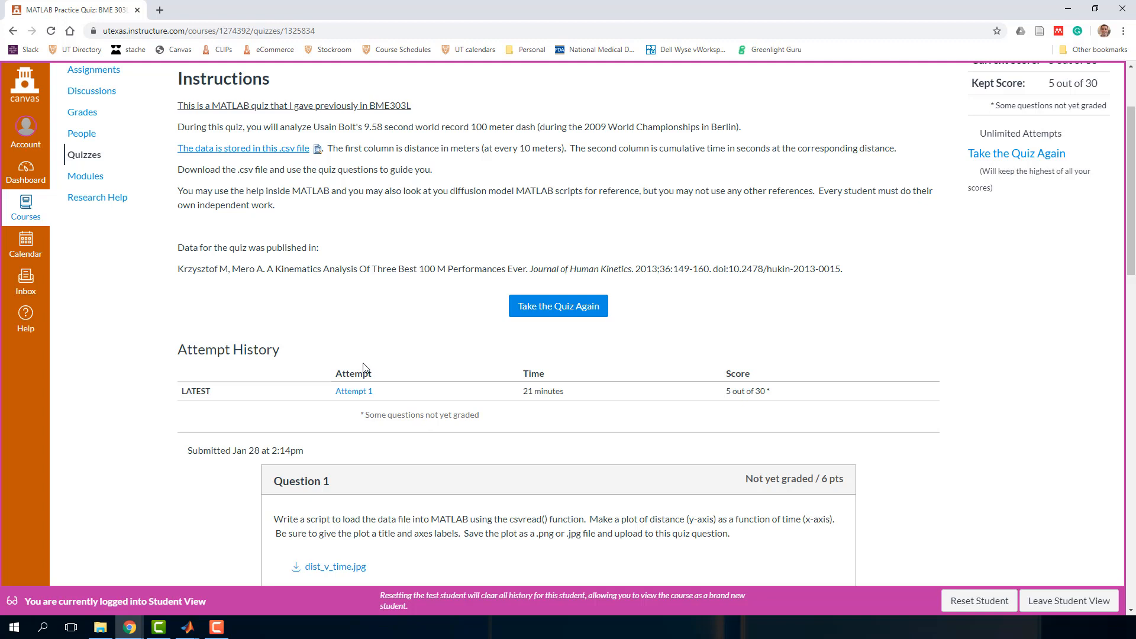
mouse_move(355, 340)
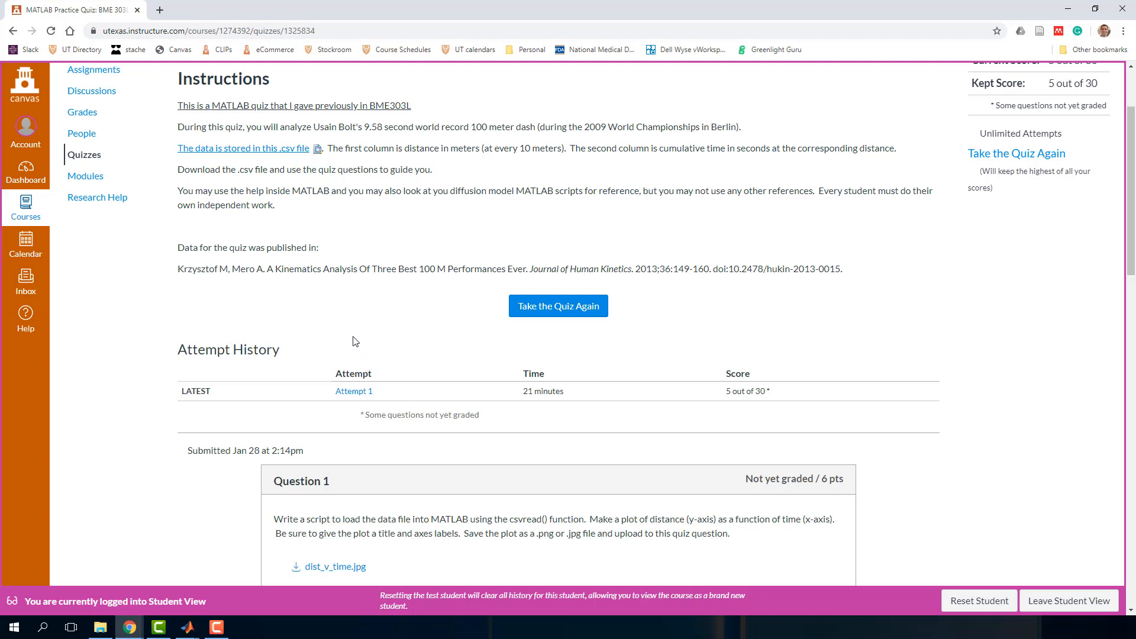
mouse_move(325, 361)
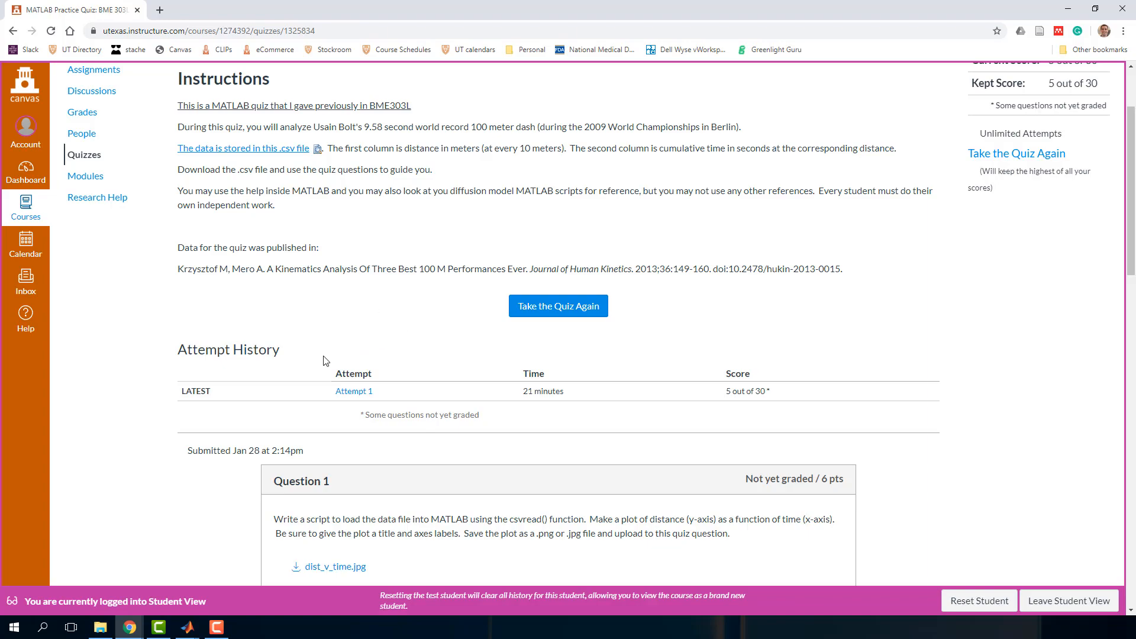